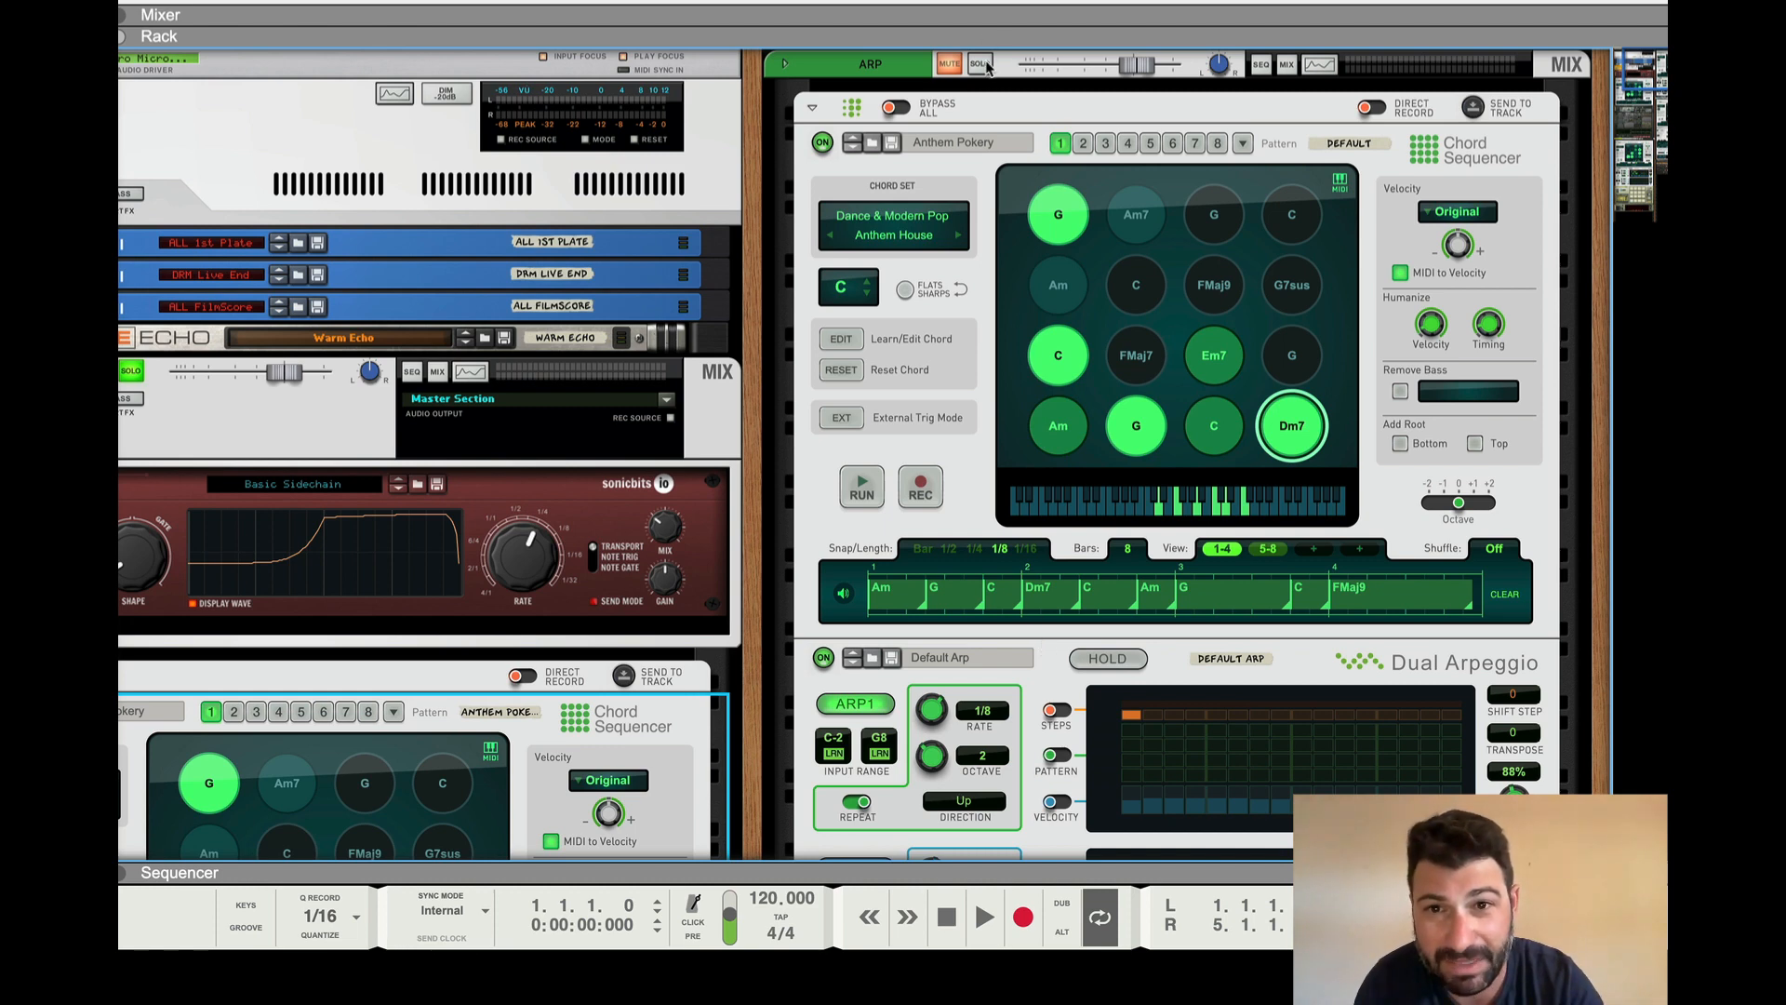
Step: Load the Jazz & Fusion Summer Breeze chord set into the Chord Sequencer
{"action": "left_click", "coordinate": [977, 63]}
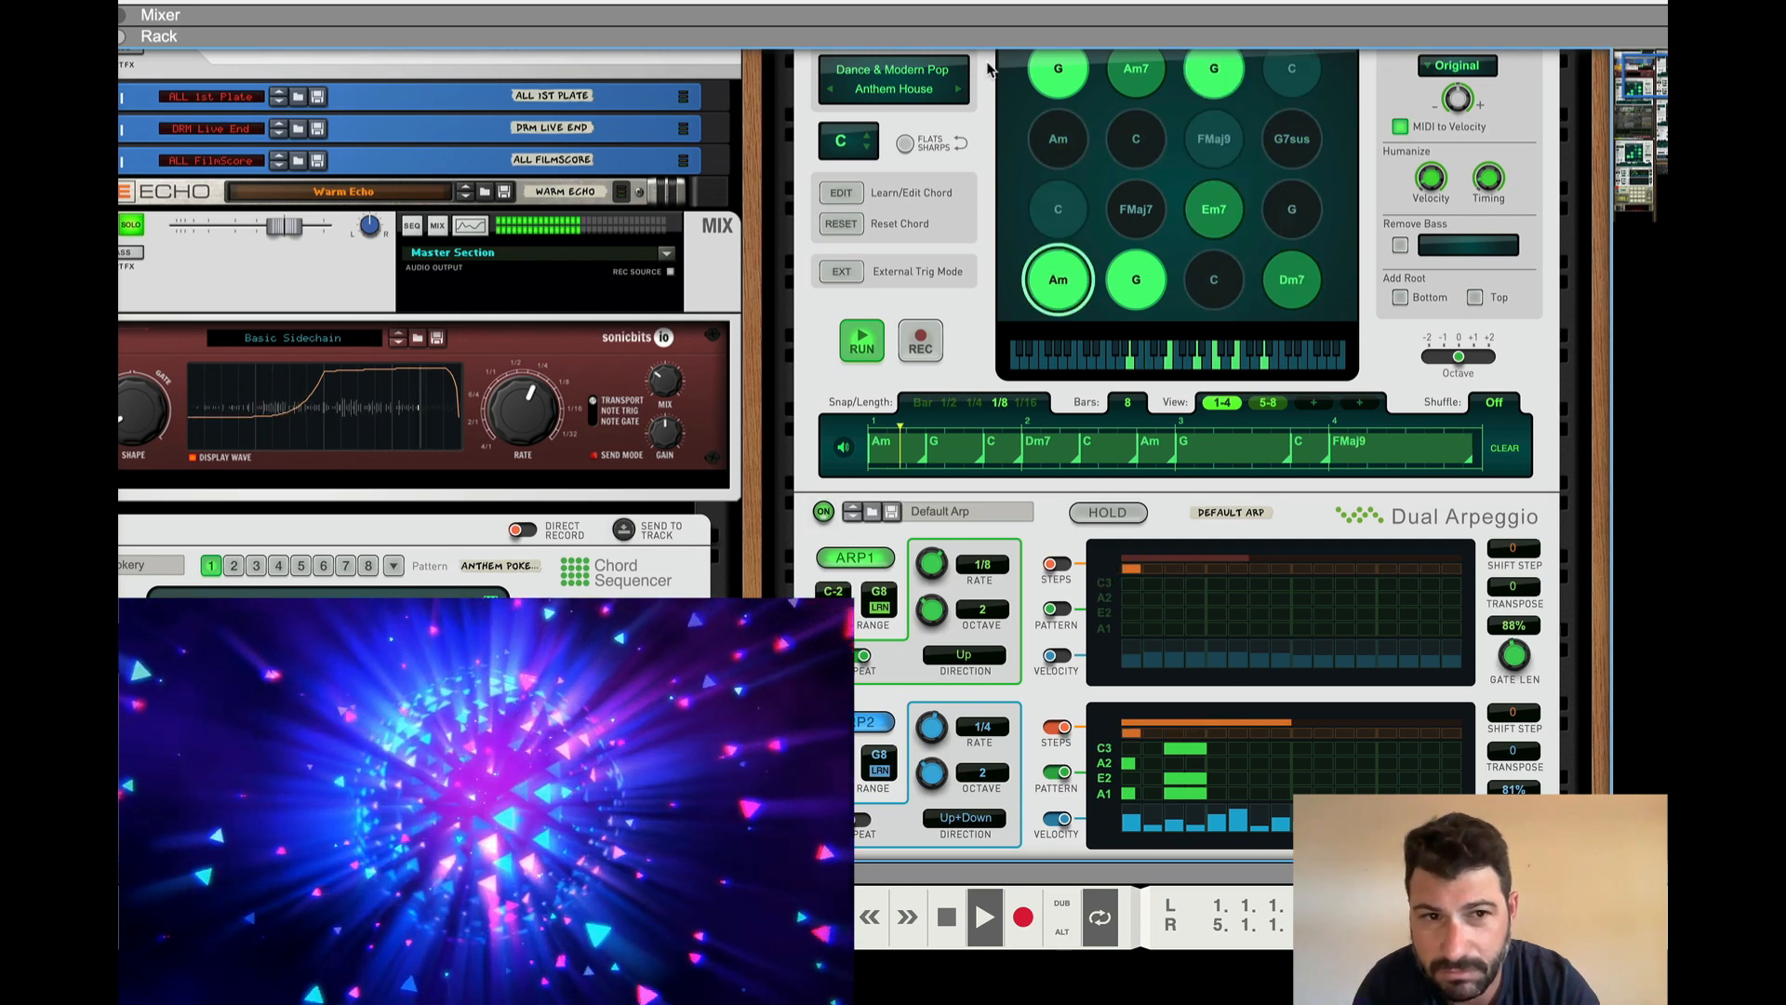
{"action": "left_click", "coordinate": [1290, 279]}
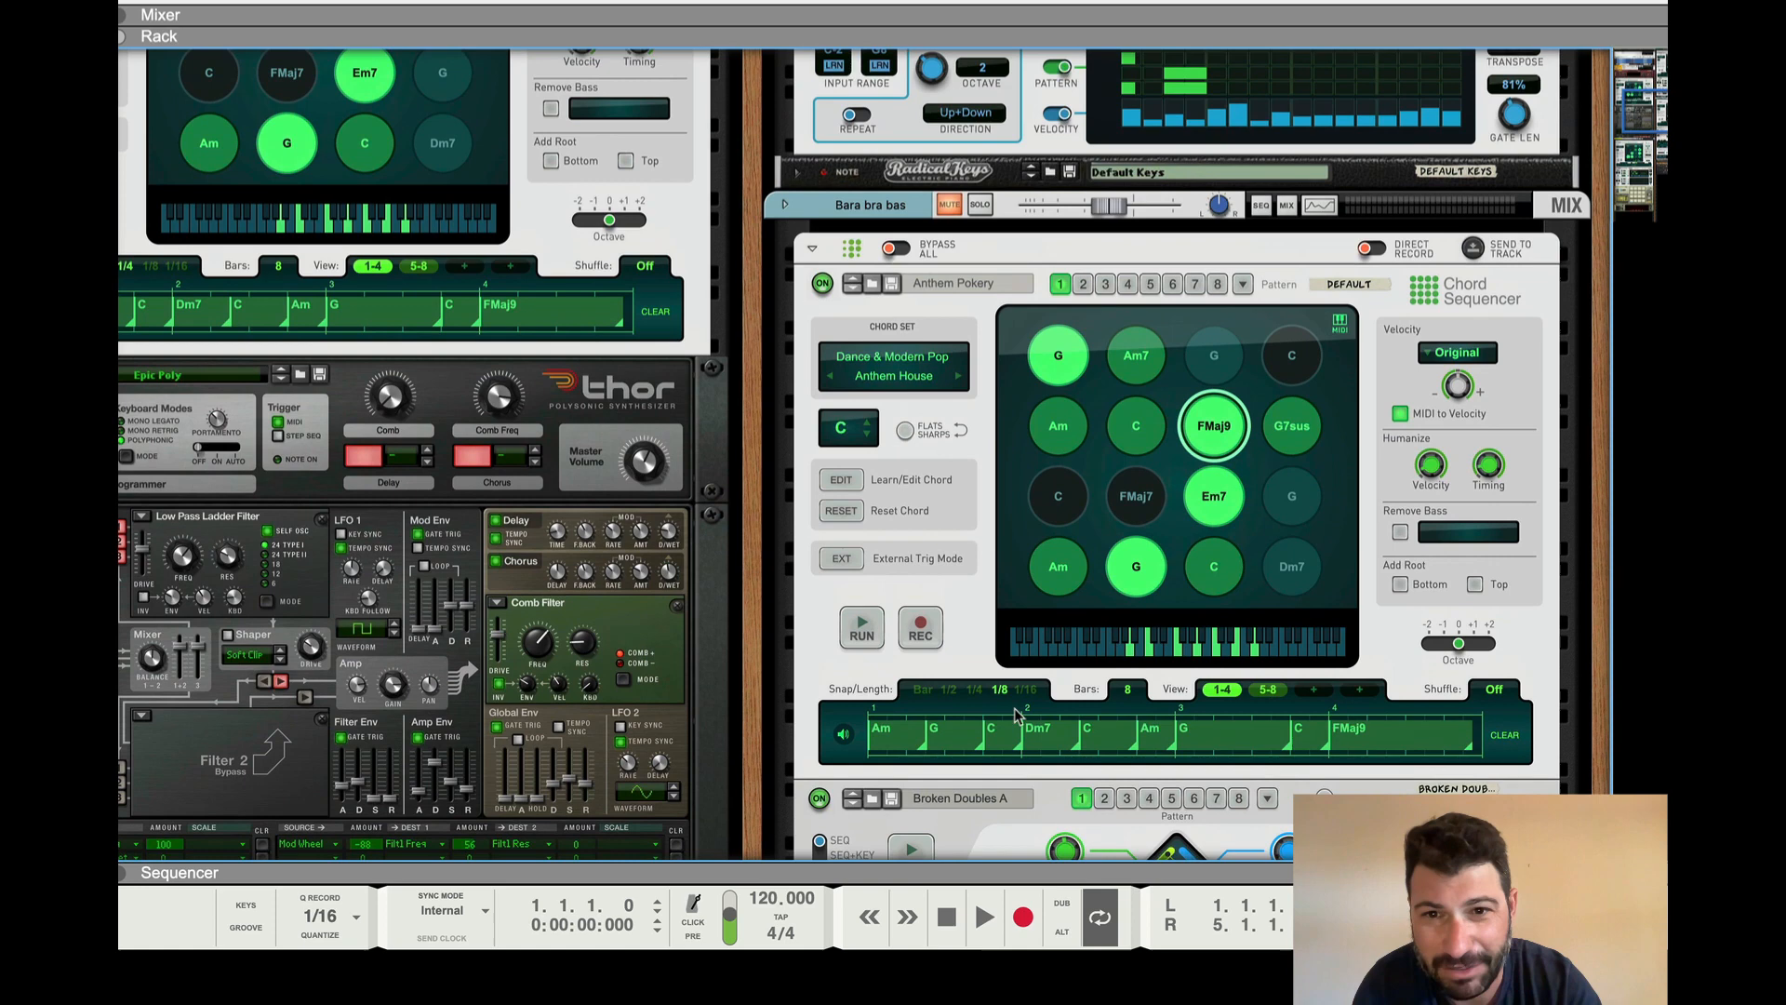
{"action": "mouse_move", "coordinate": [968, 407]}
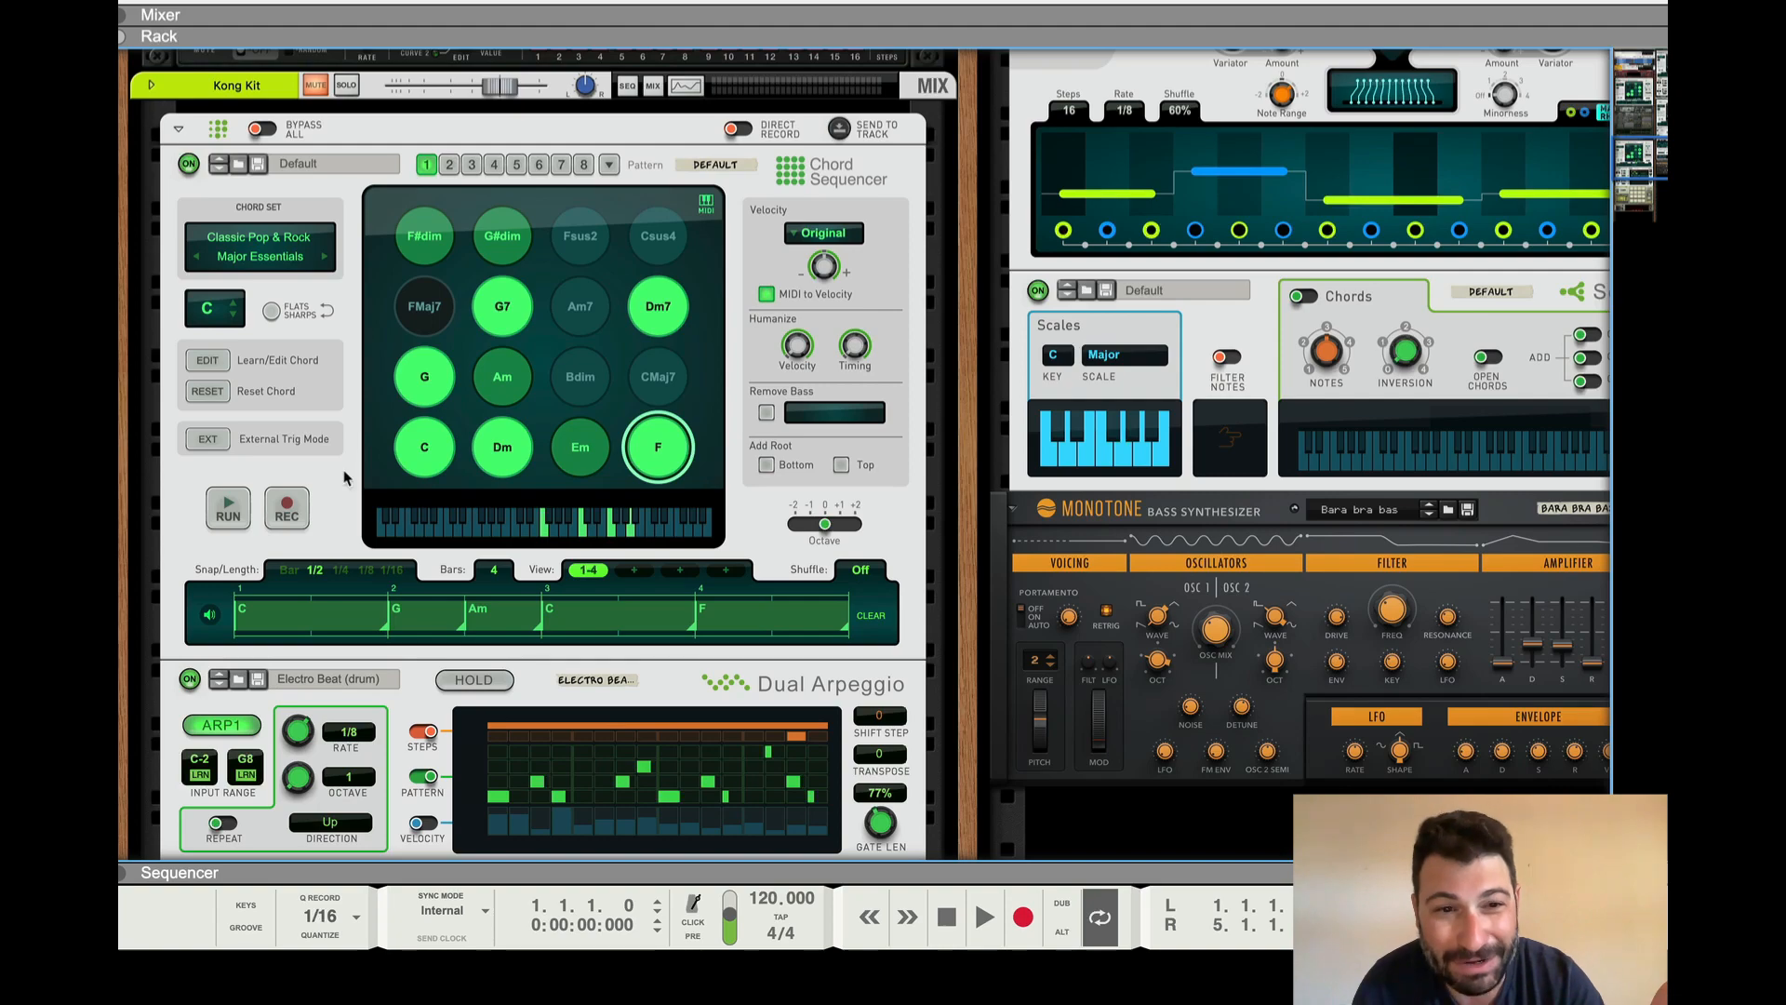
{"action": "scroll", "scroll_direction": "down", "scroll_amount": 3}
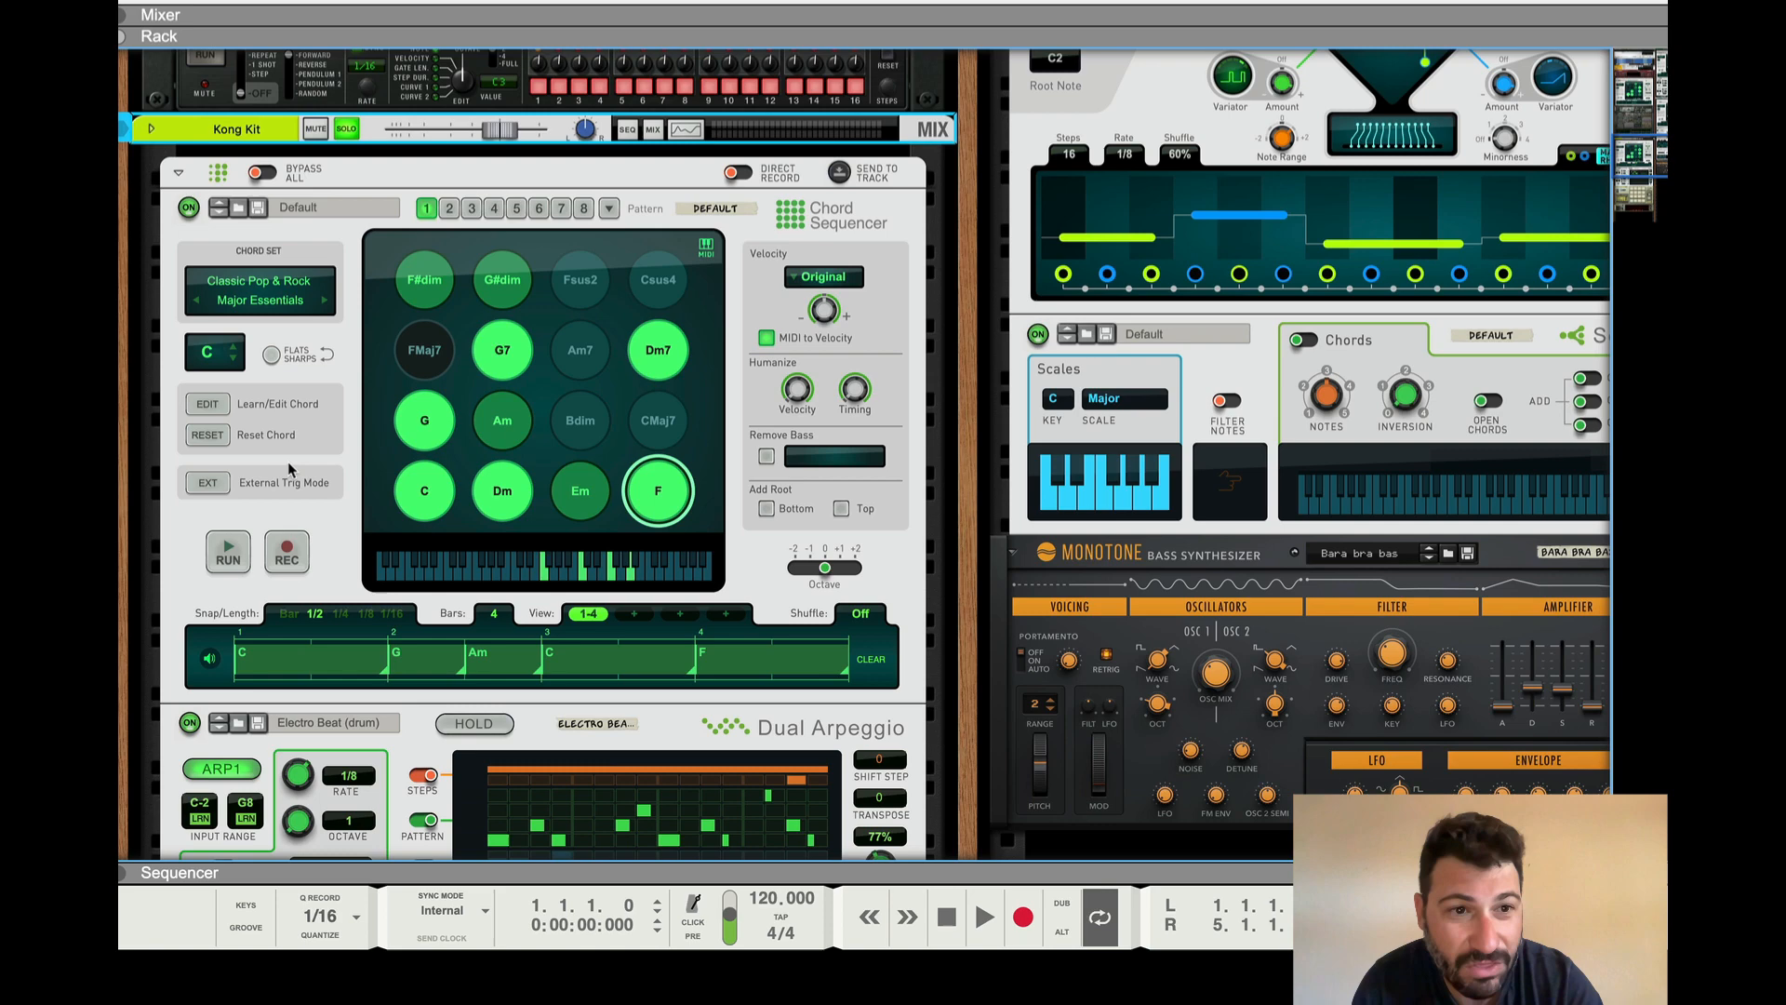
{"action": "scroll", "scroll_direction": "down", "scroll_amount": 3}
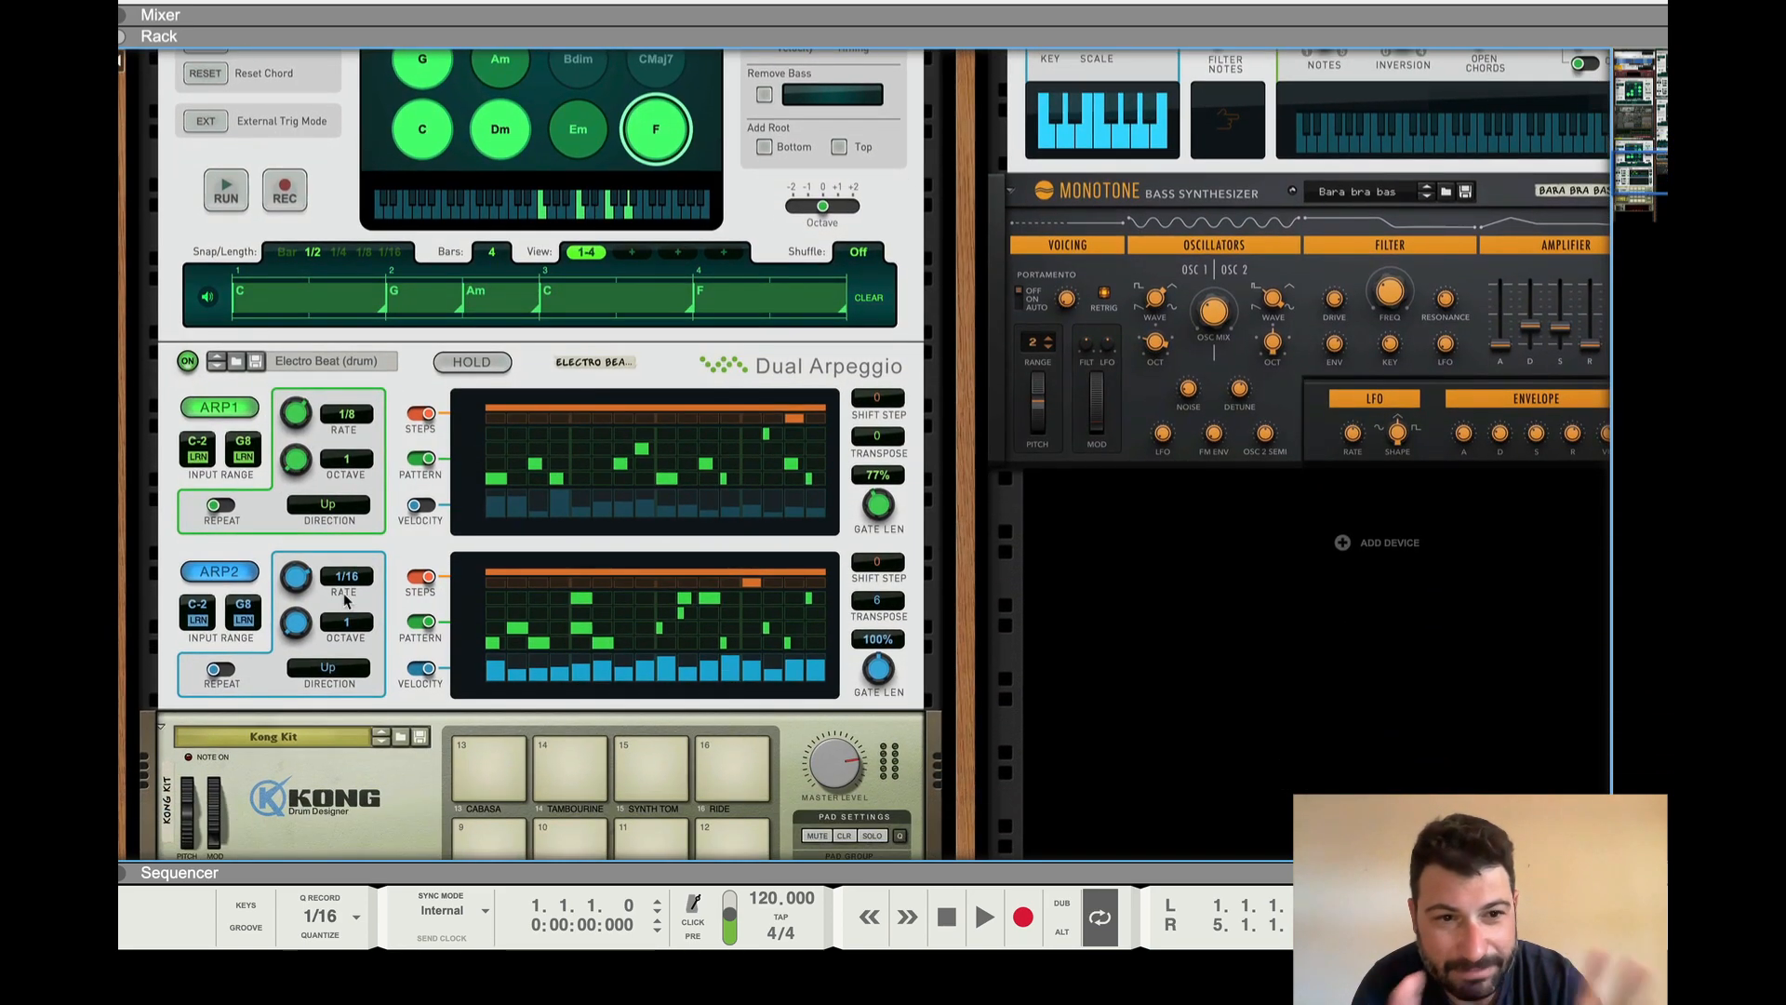
{"action": "scroll", "scroll_direction": "down", "scroll_amount": 3}
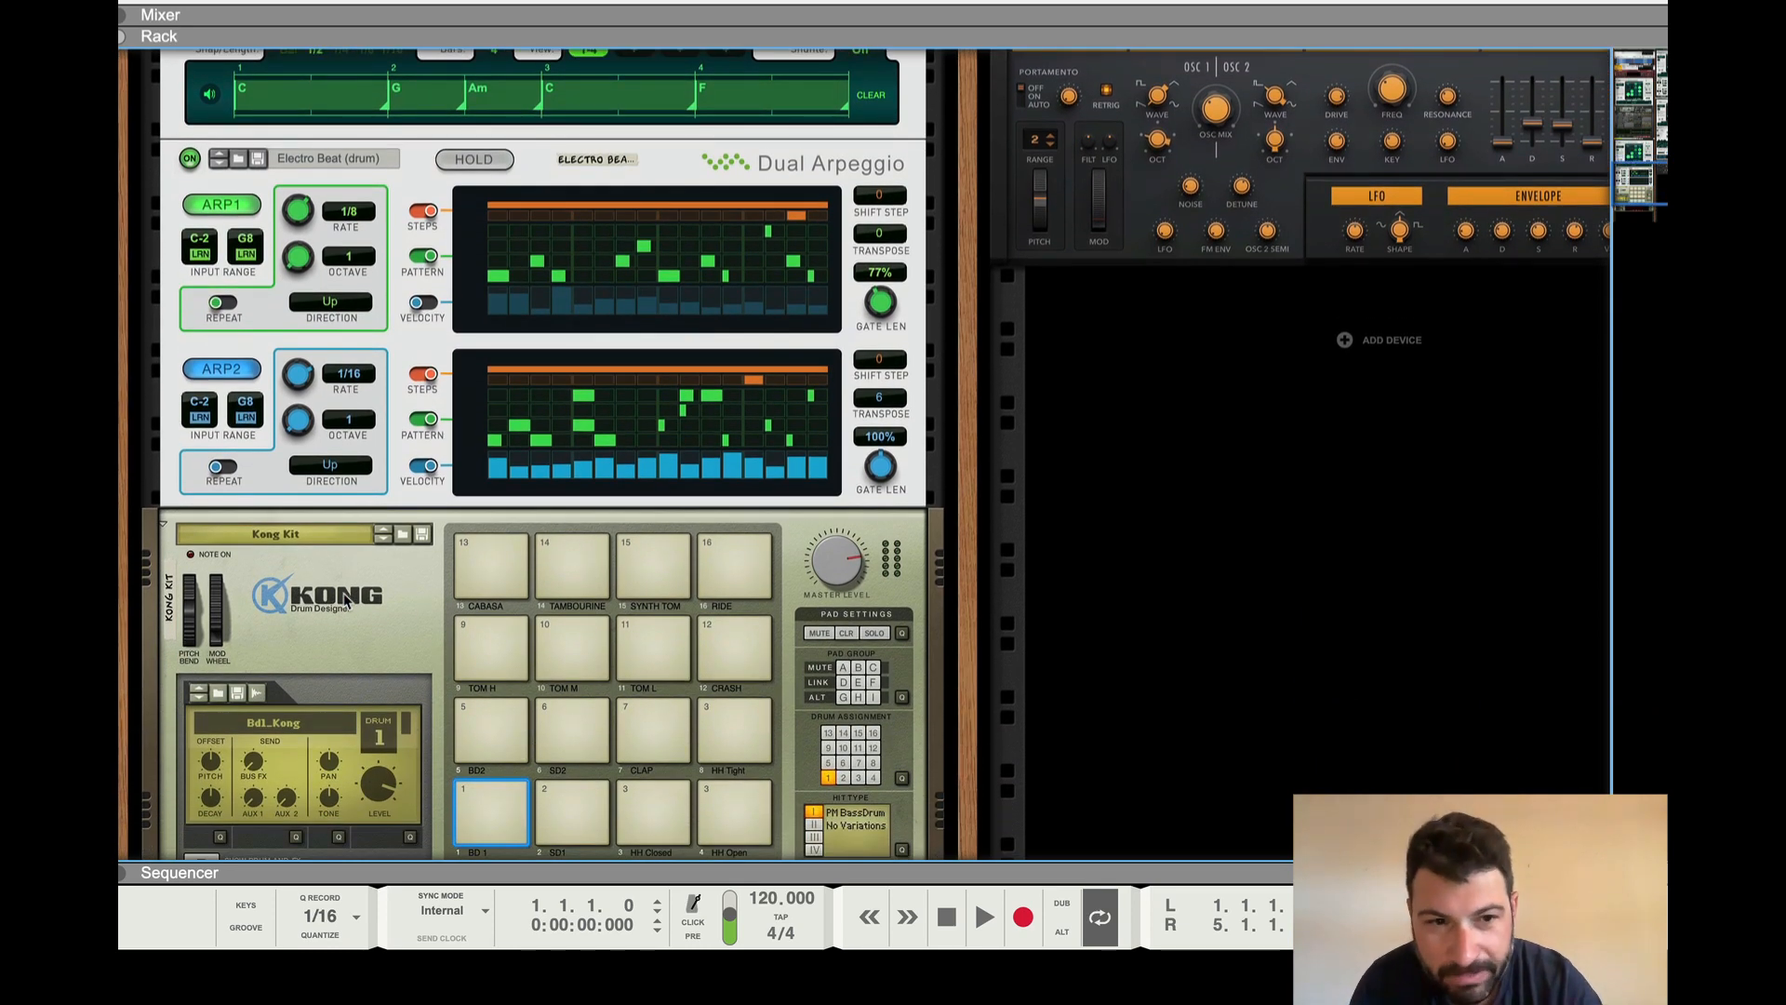
{"action": "scroll", "scroll_direction": "down", "scroll_amount": 3}
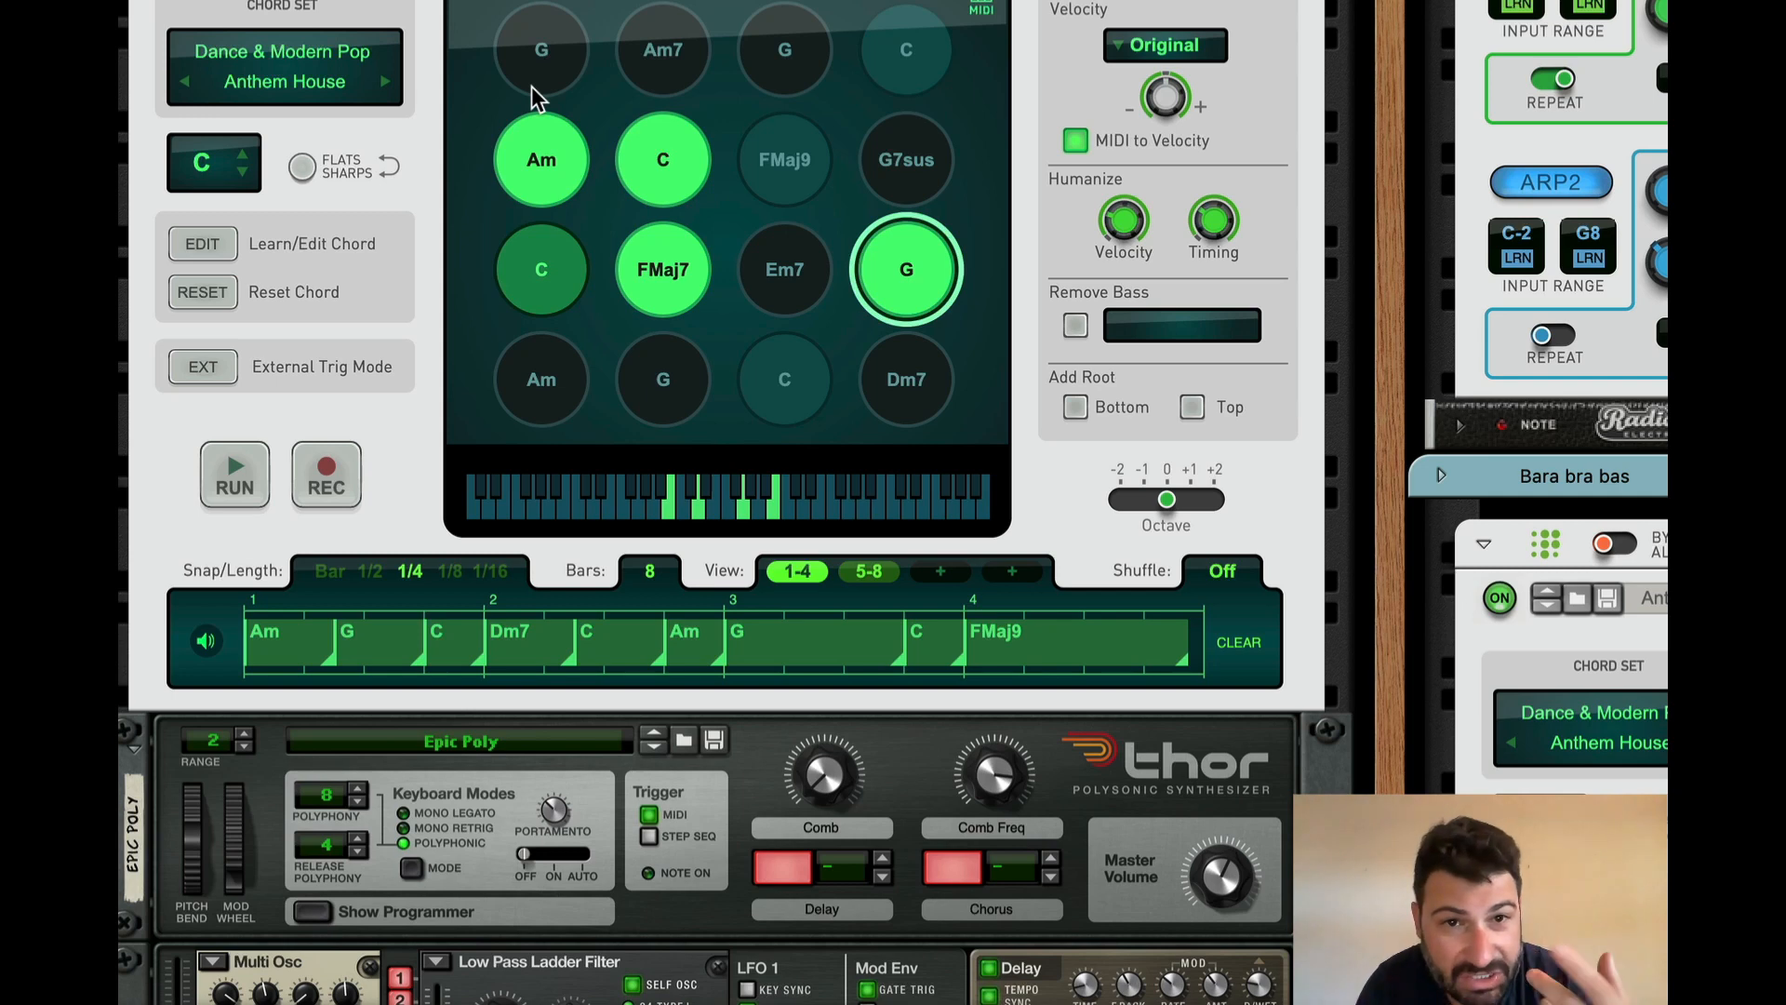
{"action": "mouse_move", "coordinate": [1069, 91]}
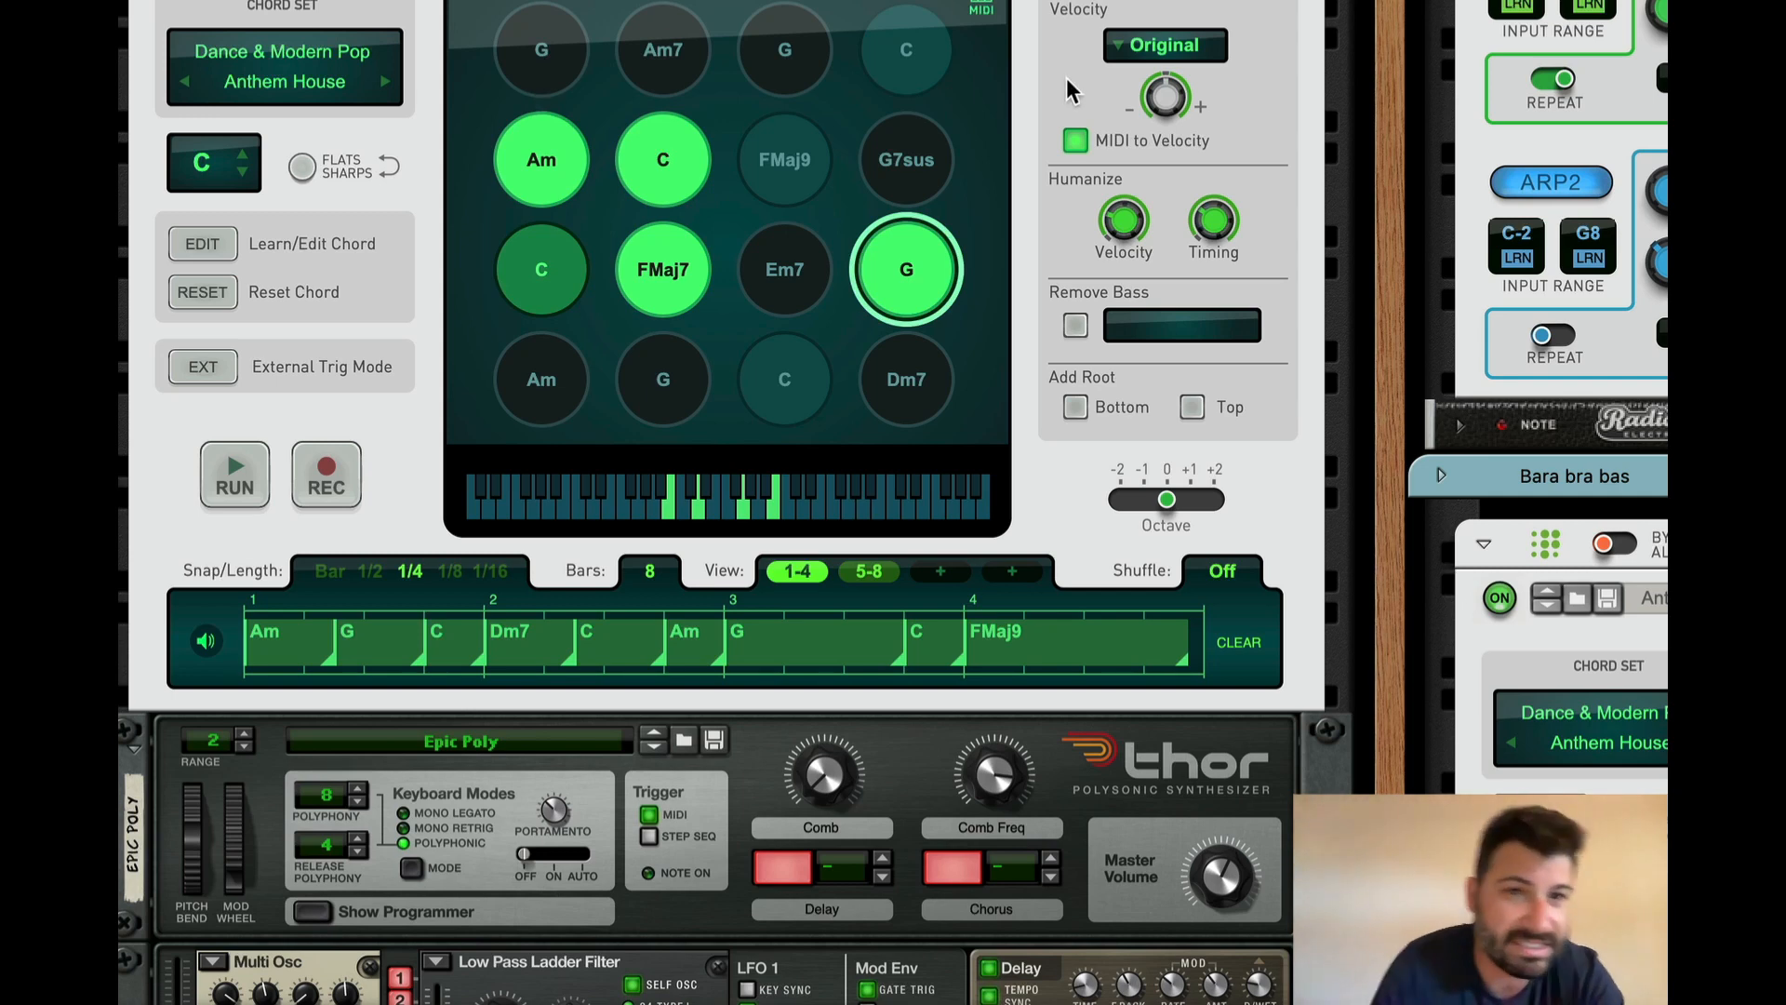
{"action": "mouse_move", "coordinate": [518, 166]}
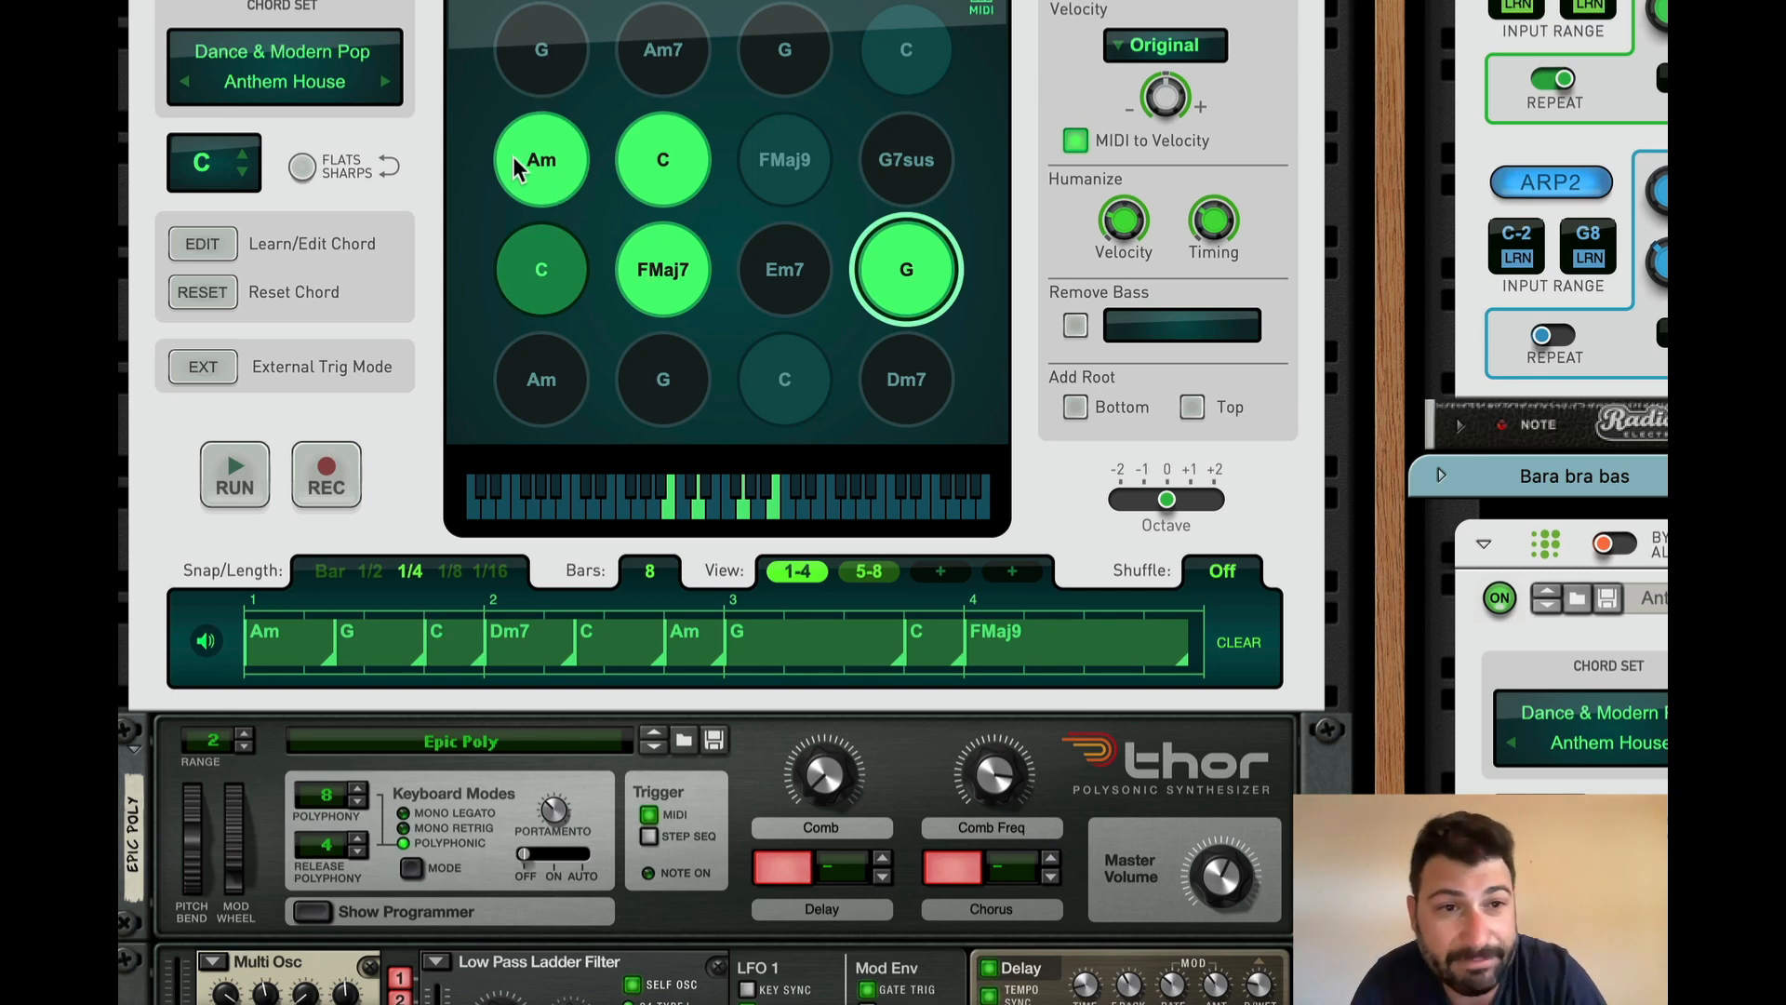
{"action": "left_click", "coordinate": [283, 59]}
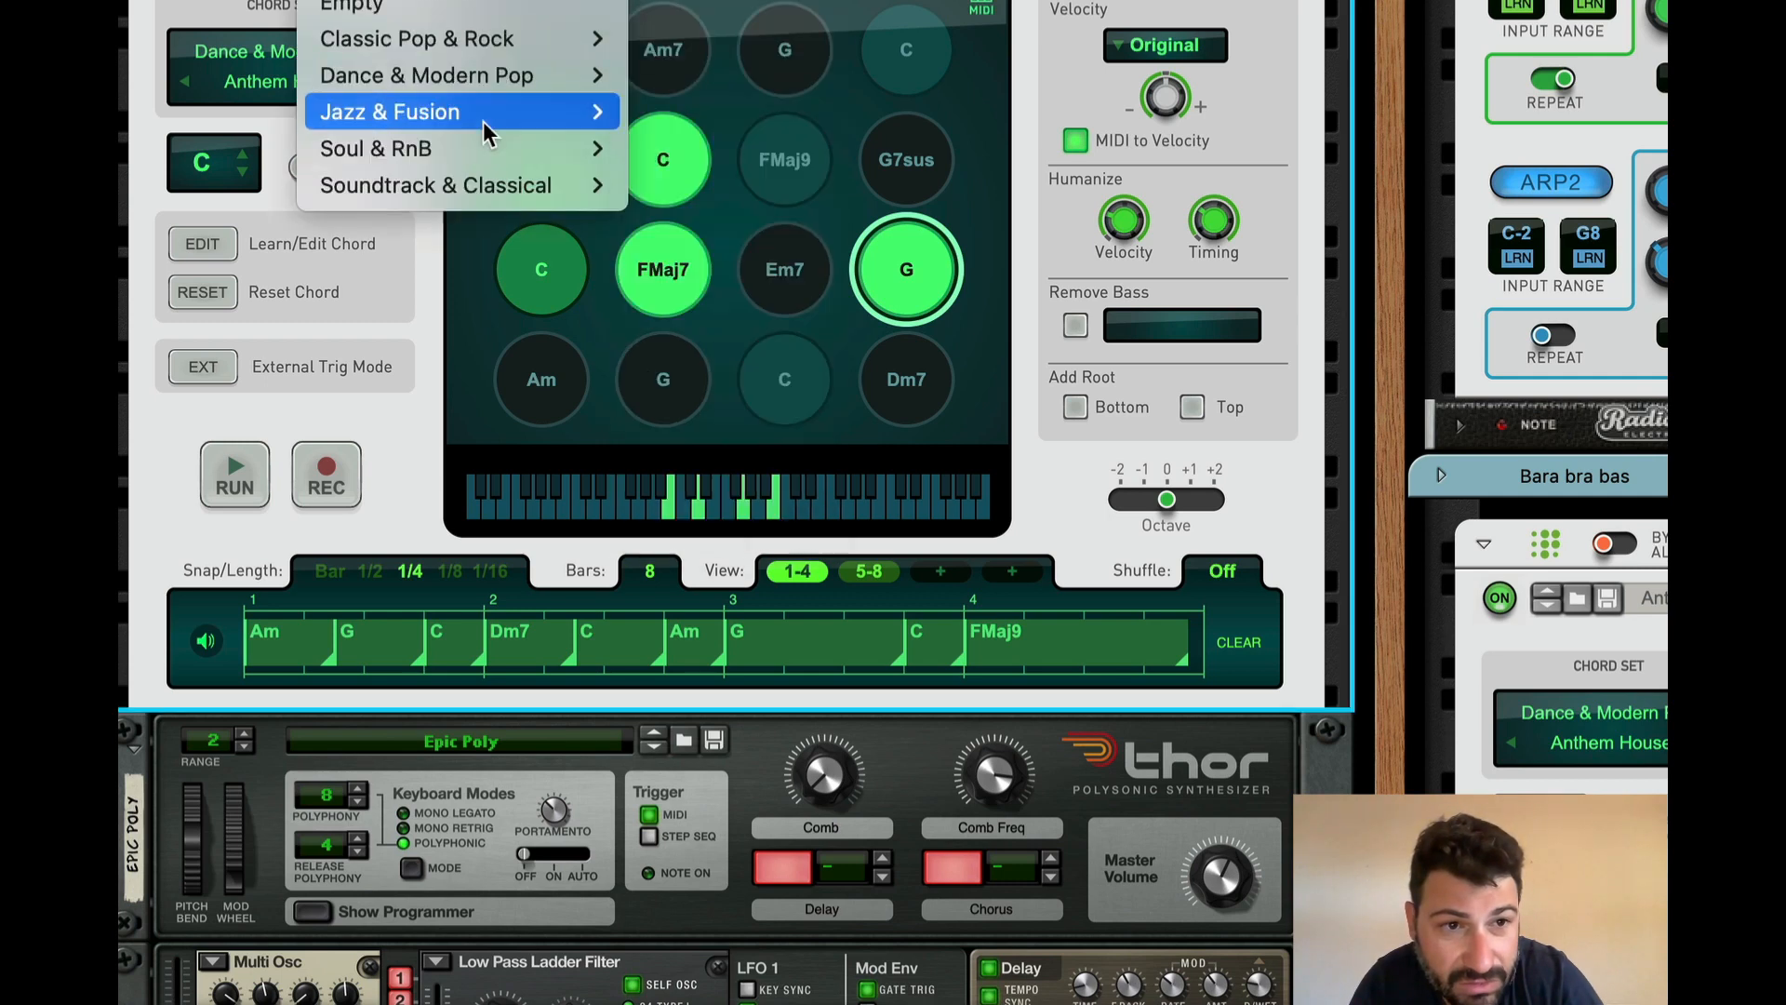
{"action": "left_click", "coordinate": [390, 111]}
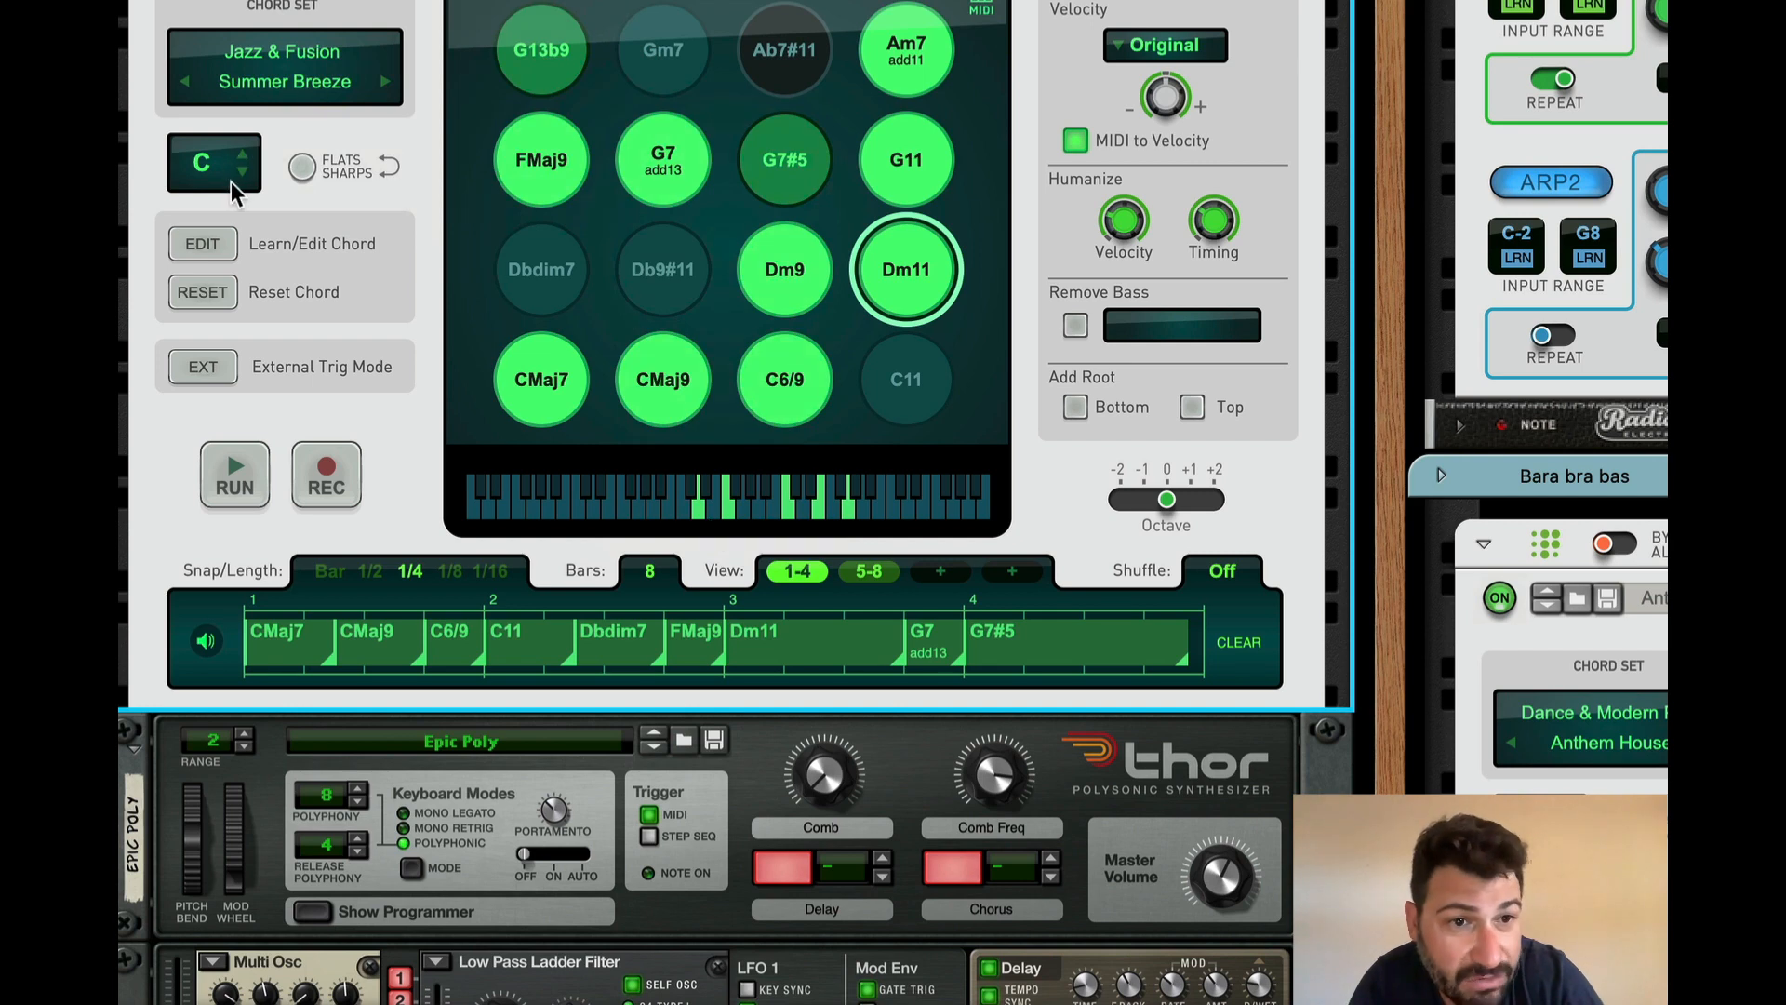
{"action": "mouse_move", "coordinate": [541, 380]}
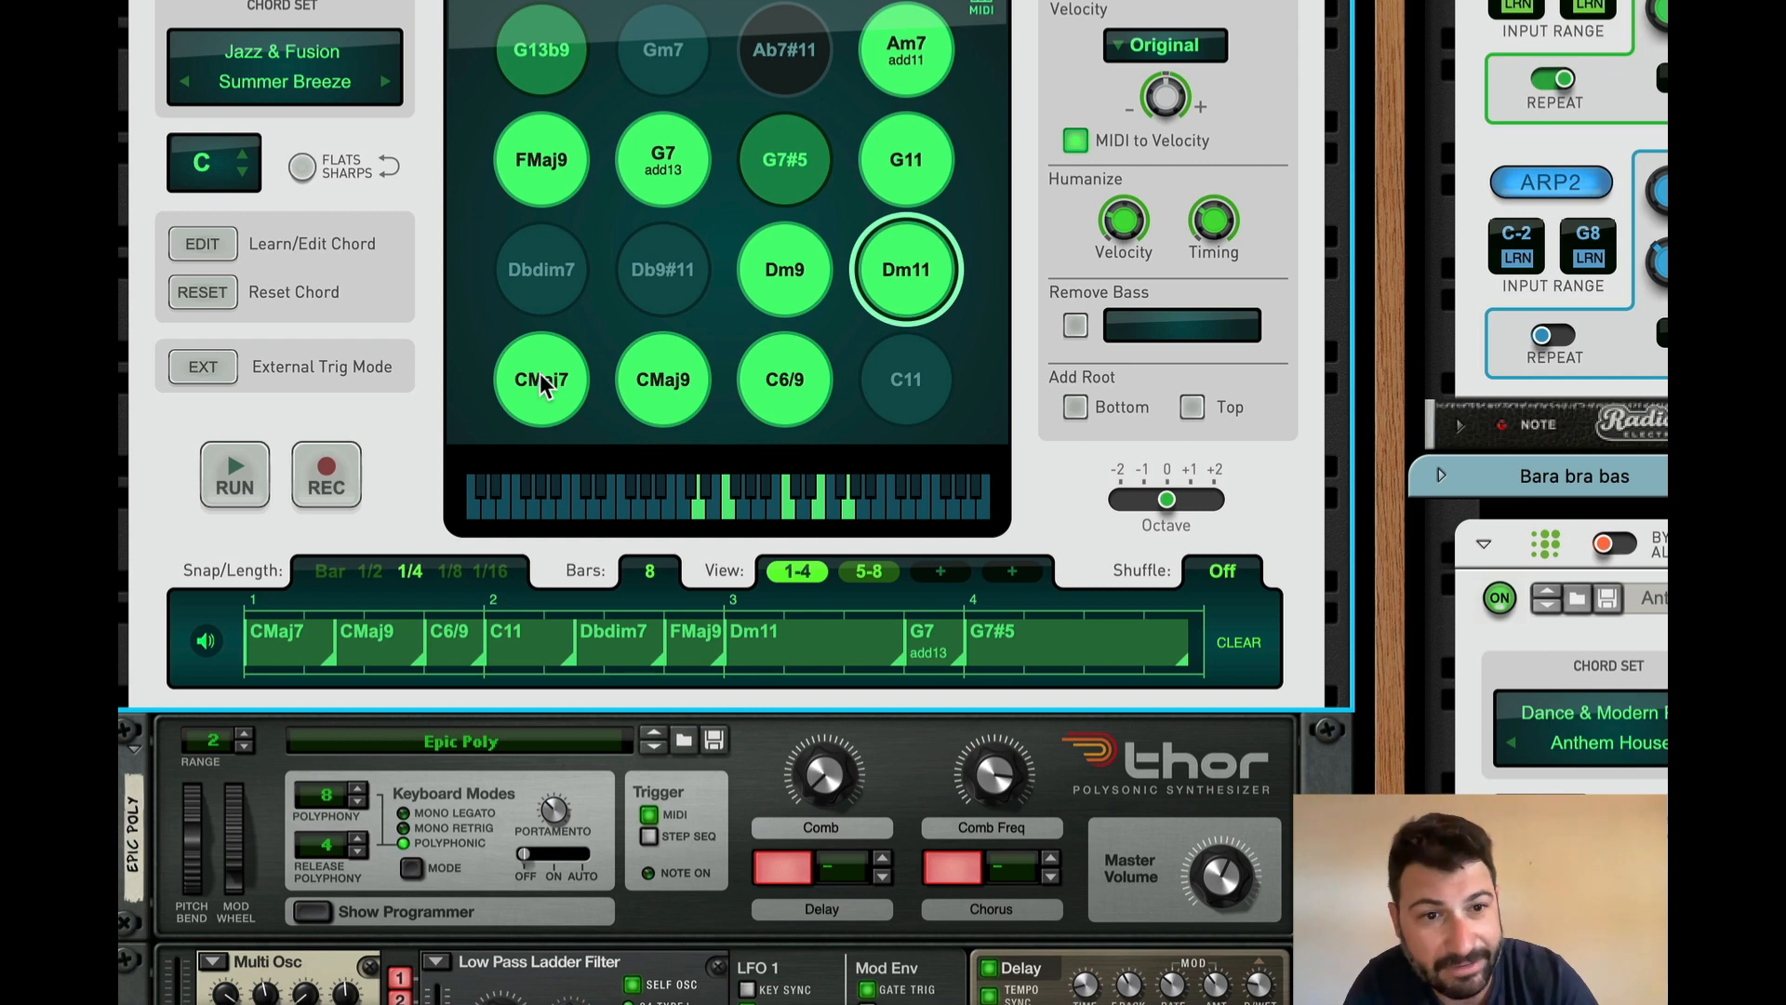
Step: Audition the CMaj7, C6/9 and G7 add13 chord pads
{"action": "left_click", "coordinate": [540, 379]}
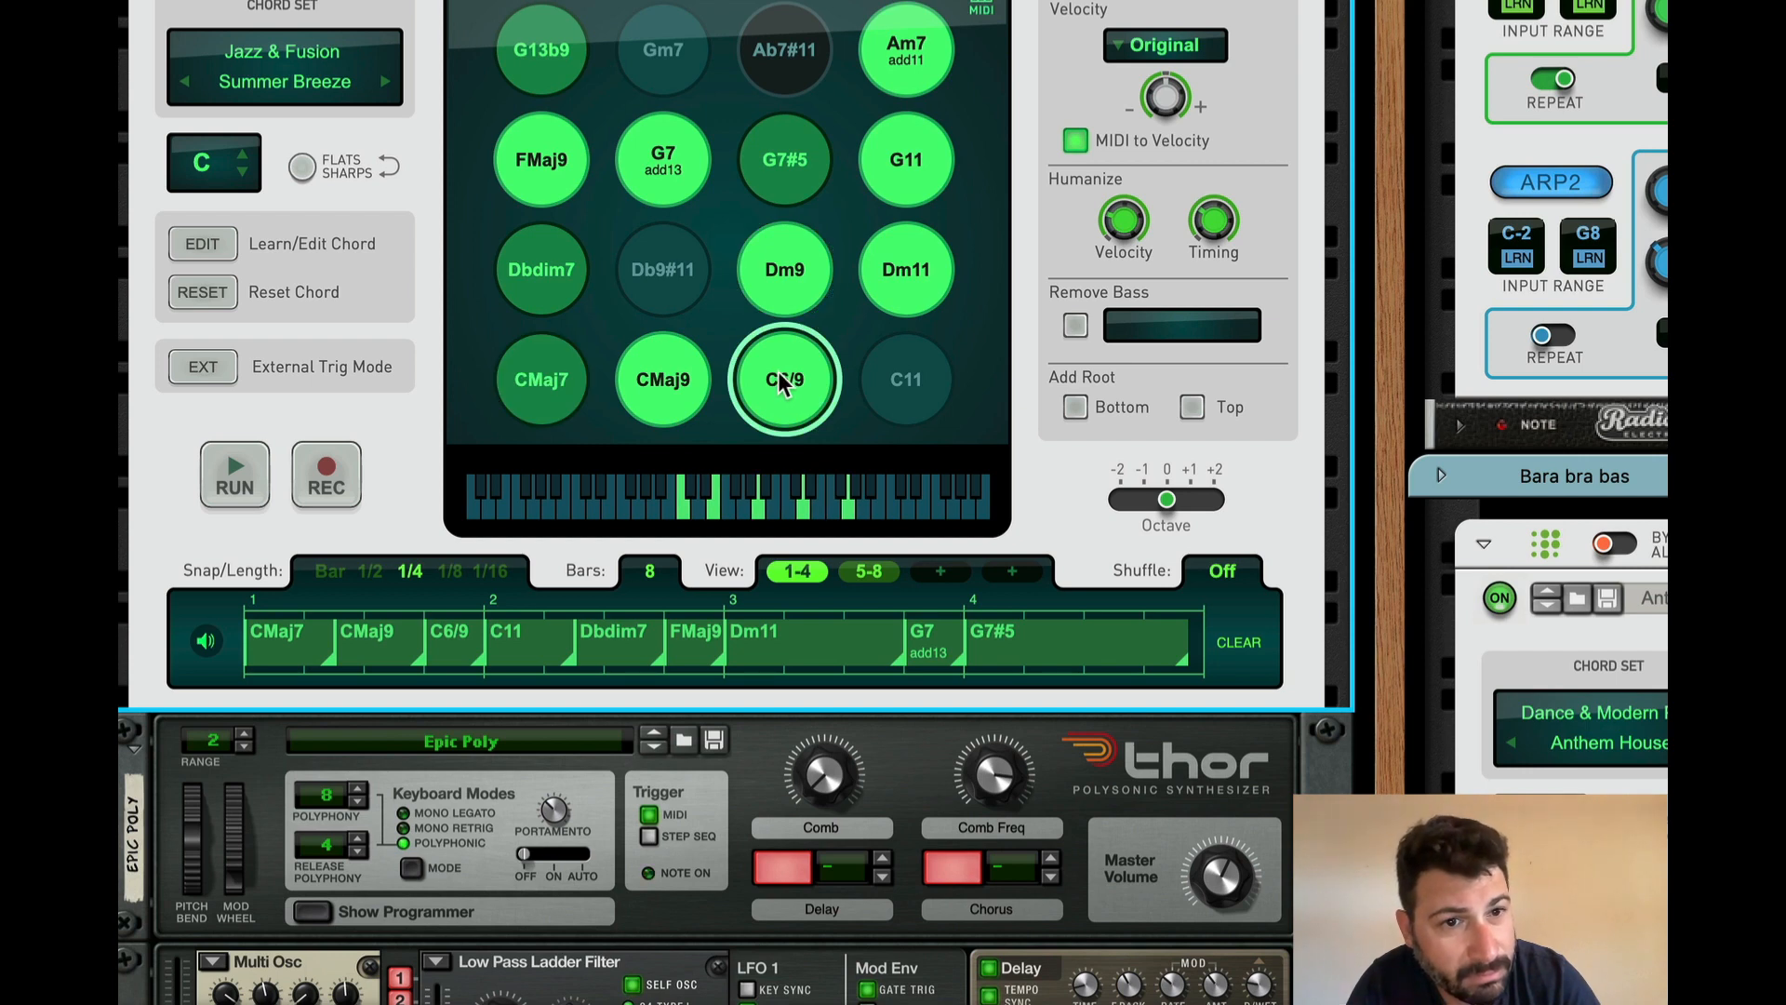
{"action": "left_click", "coordinate": [663, 159]}
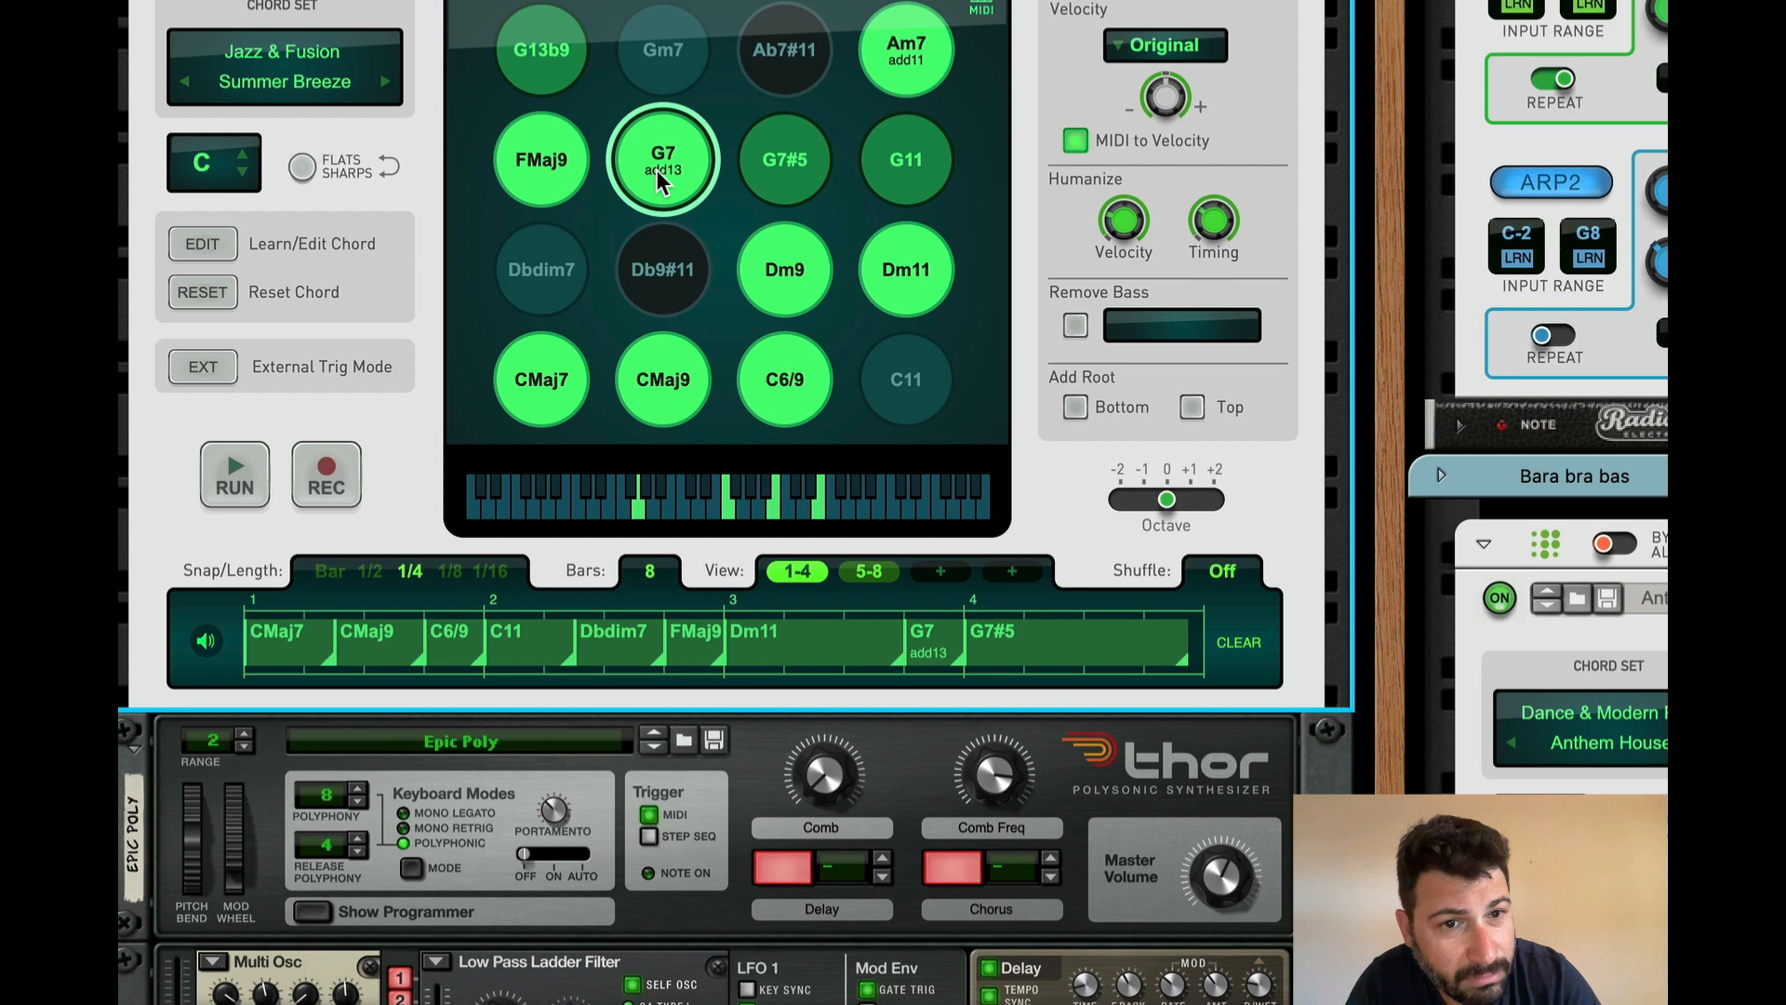
{"action": "left_click", "coordinate": [540, 158]}
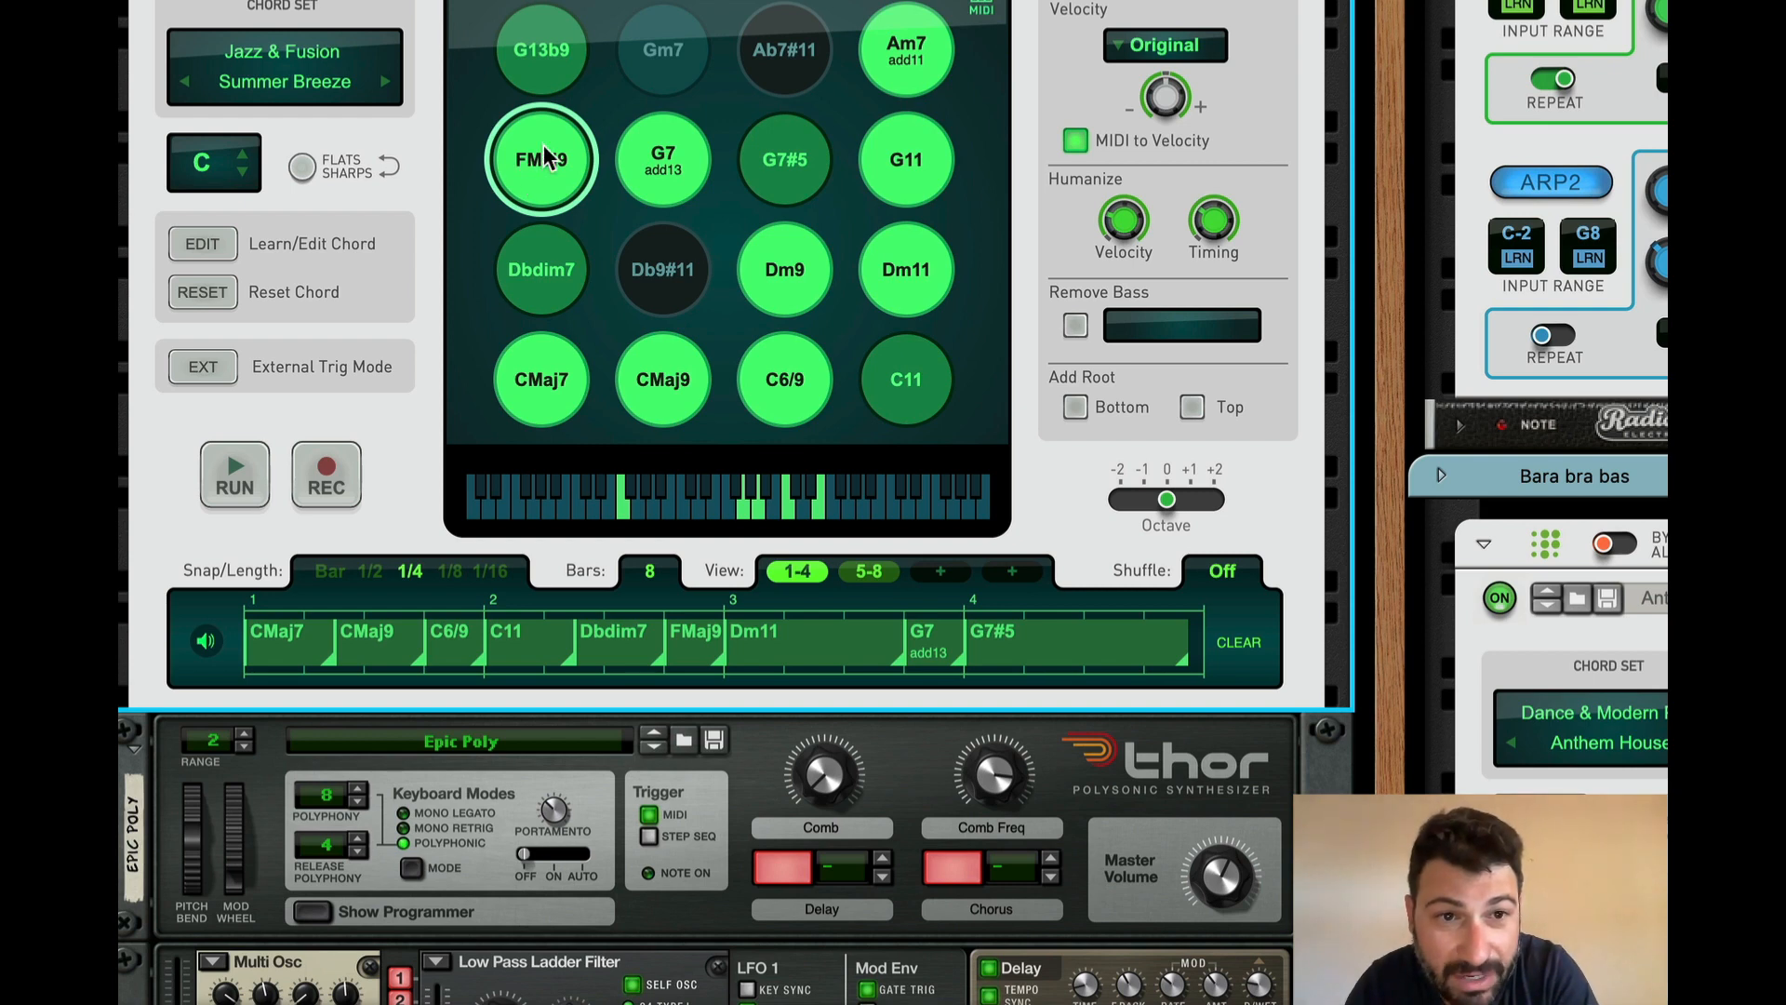
{"action": "mouse_move", "coordinate": [666, 131]}
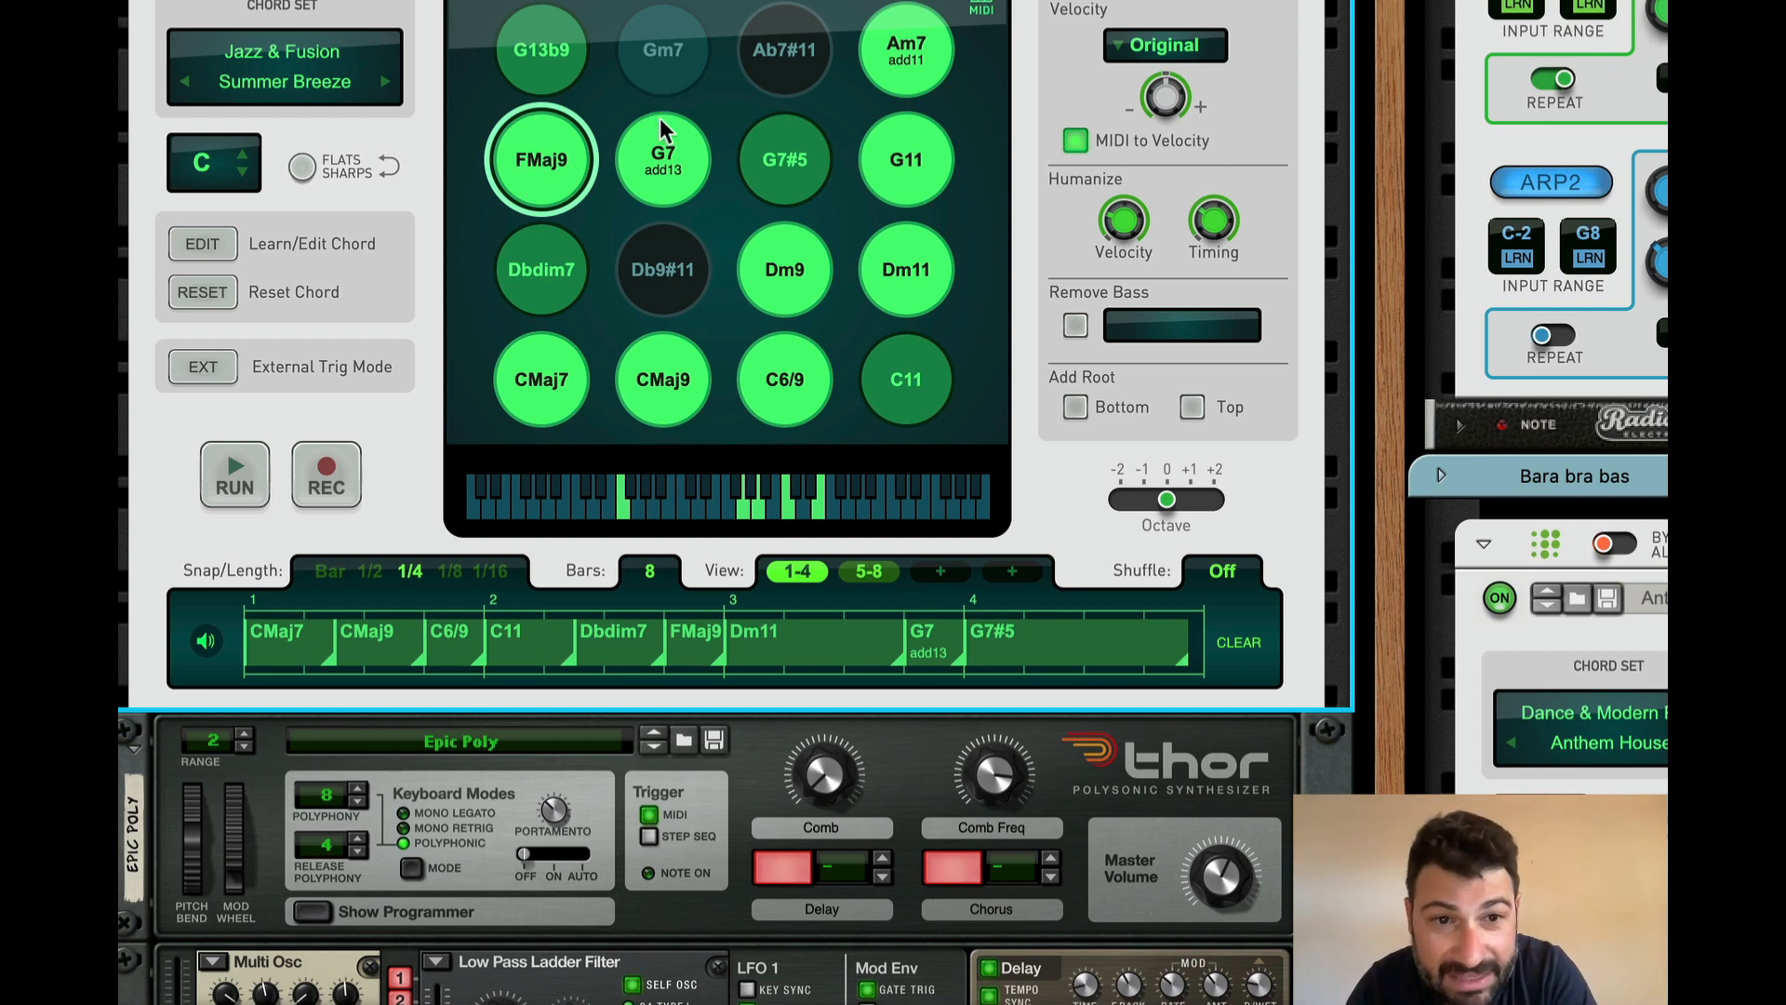
{"action": "left_click", "coordinate": [905, 158]}
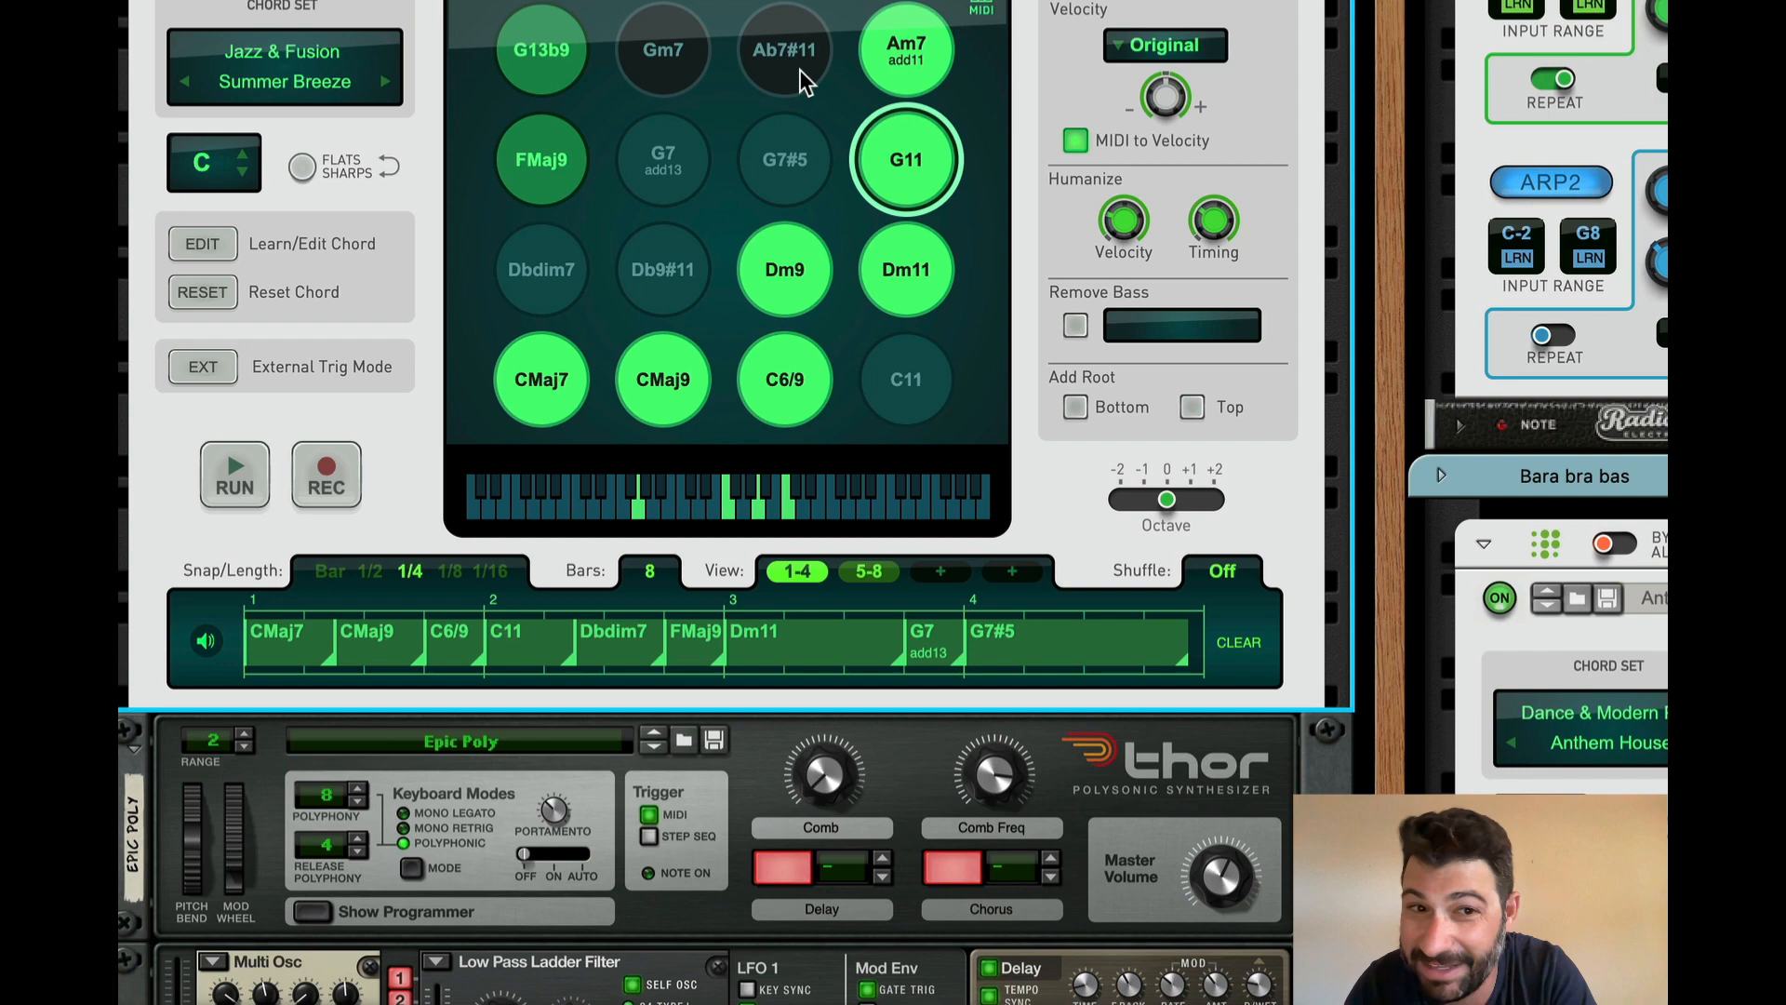
{"action": "left_click", "coordinate": [784, 49]}
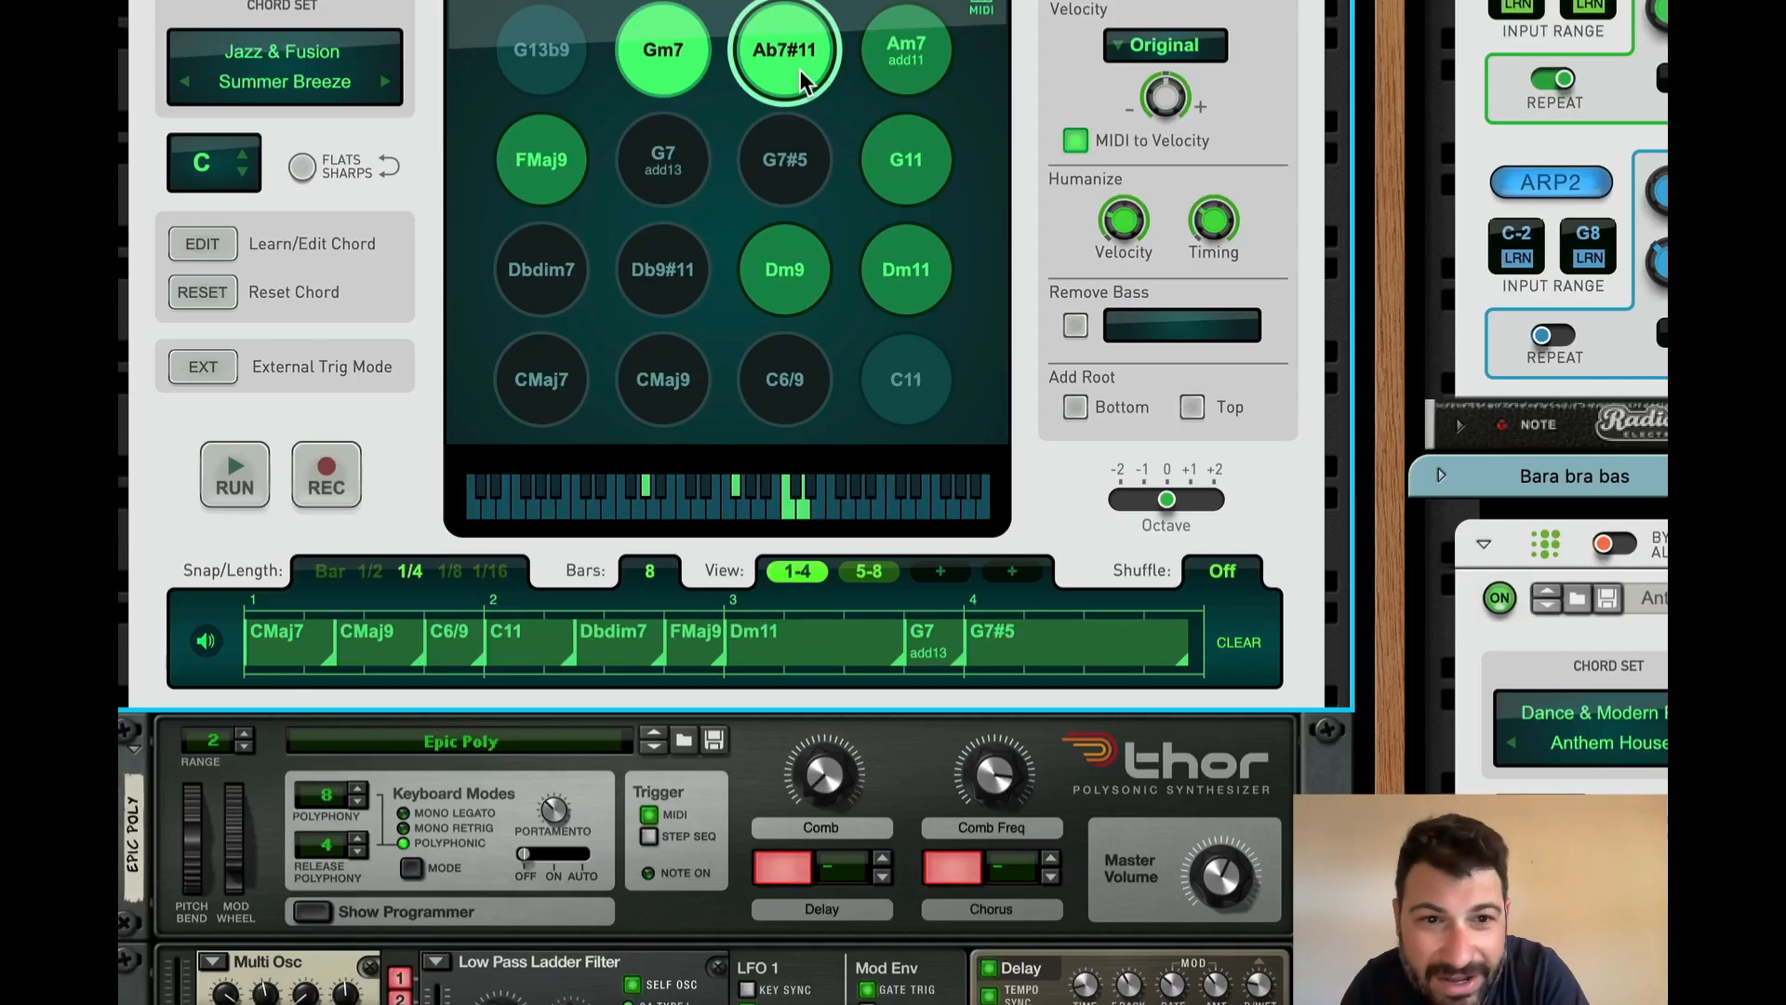
{"action": "mouse_move", "coordinate": [664, 49]}
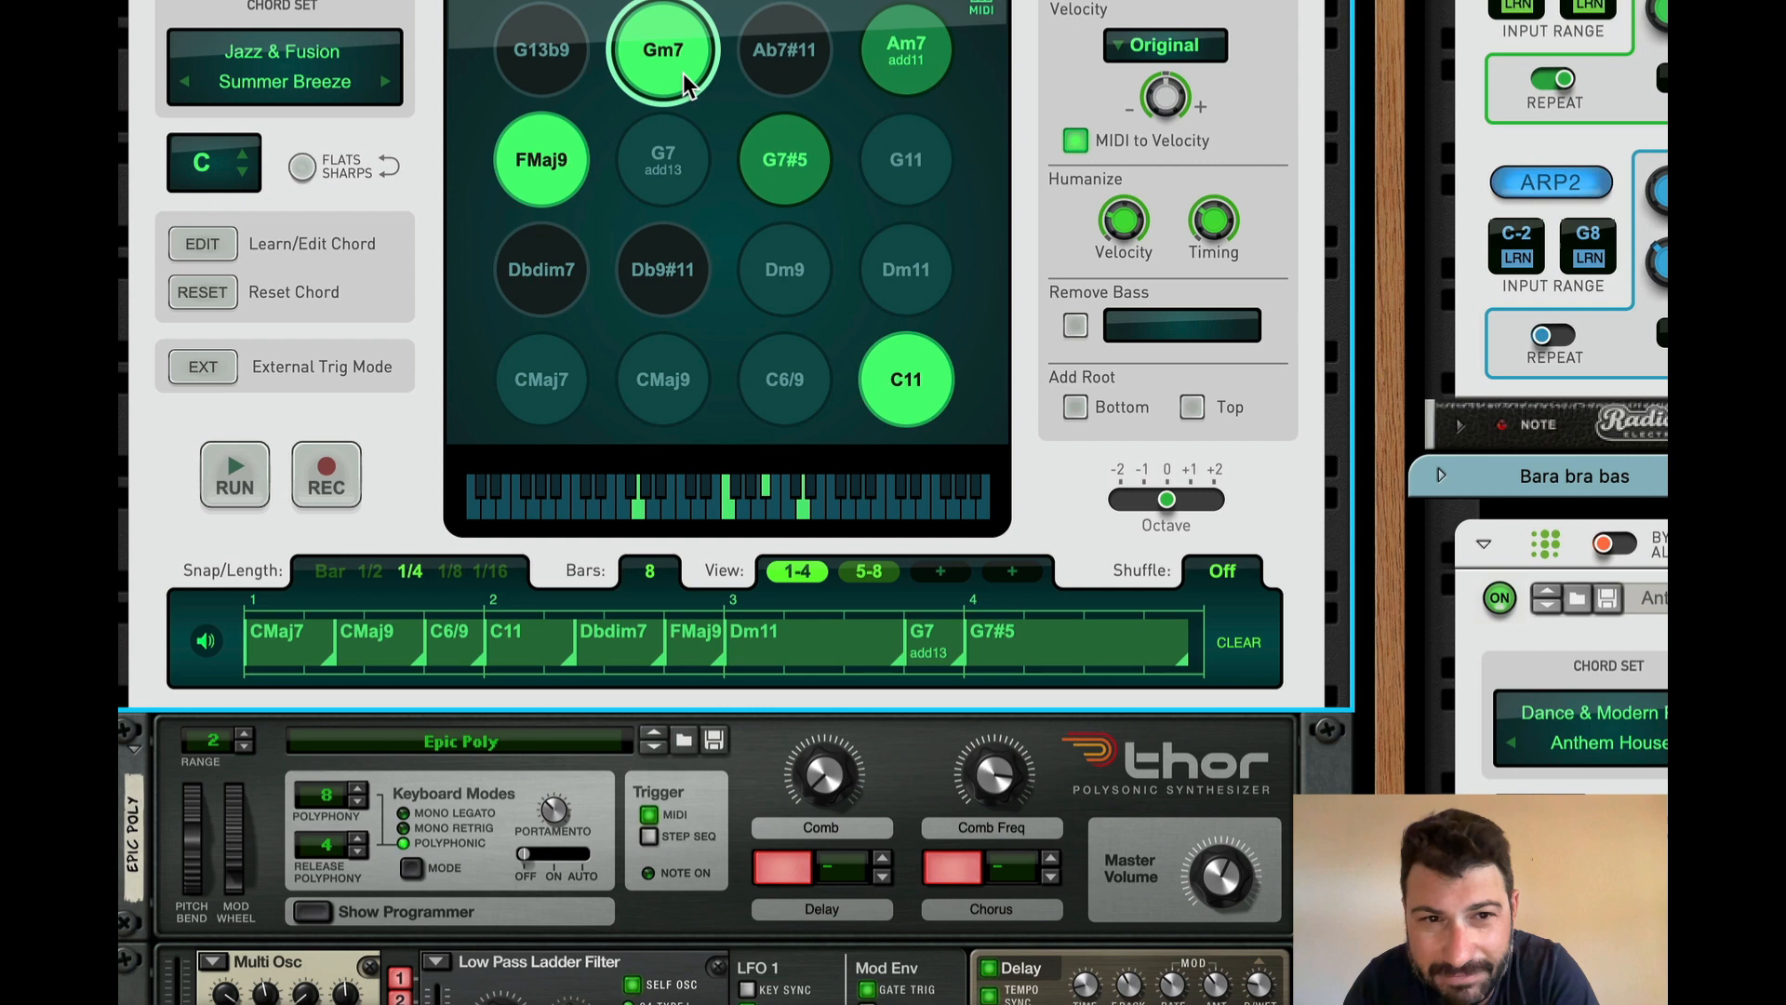
{"action": "left_click", "coordinate": [542, 158]}
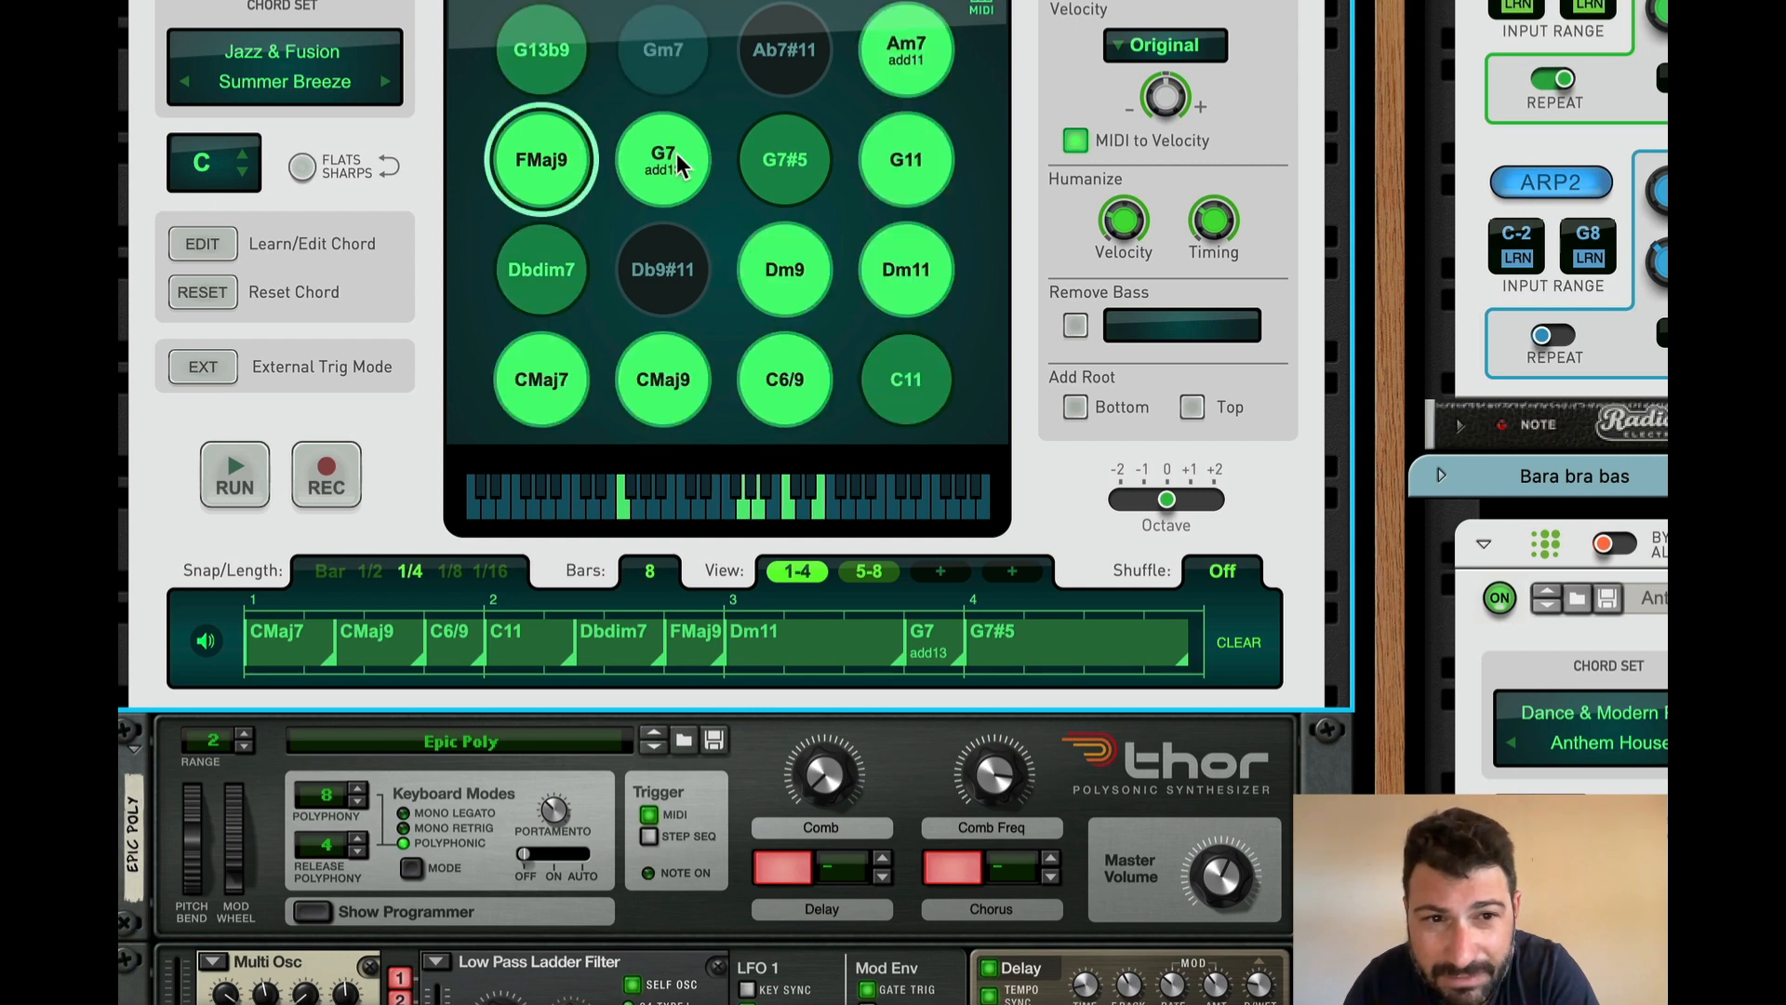
{"action": "left_click", "coordinate": [664, 159]}
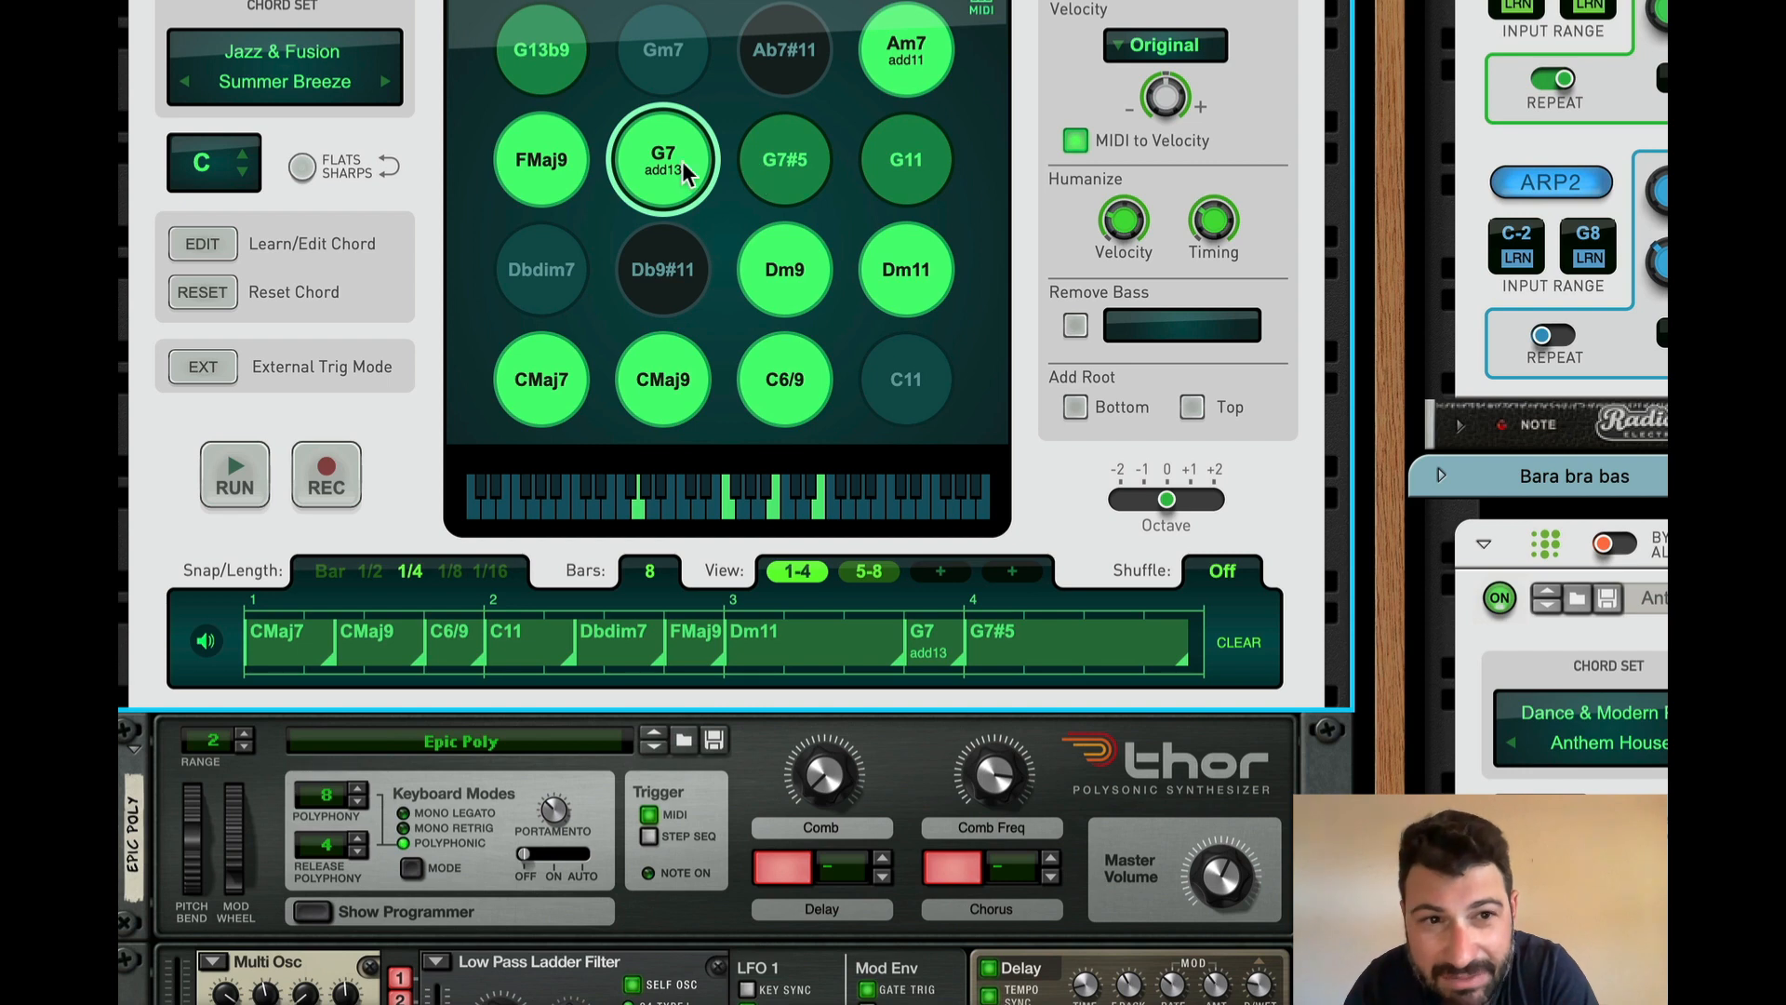
{"action": "mouse_move", "coordinate": [772, 168]}
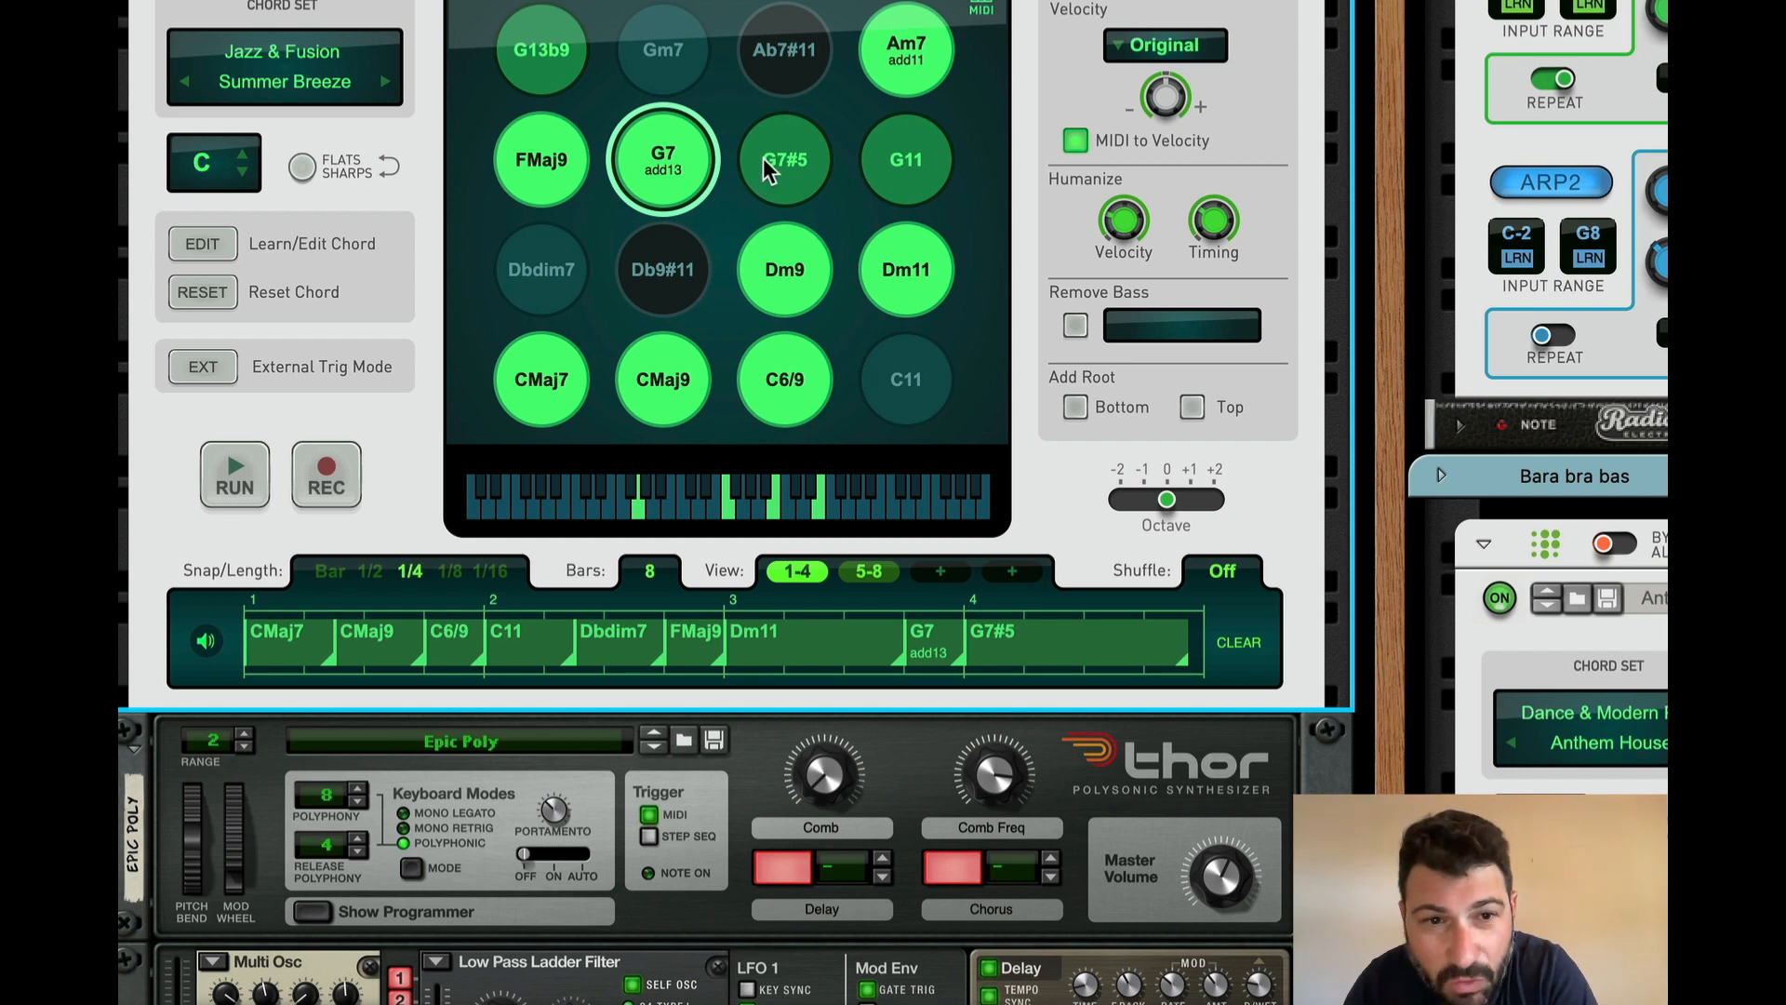
{"action": "left_click", "coordinate": [783, 159]}
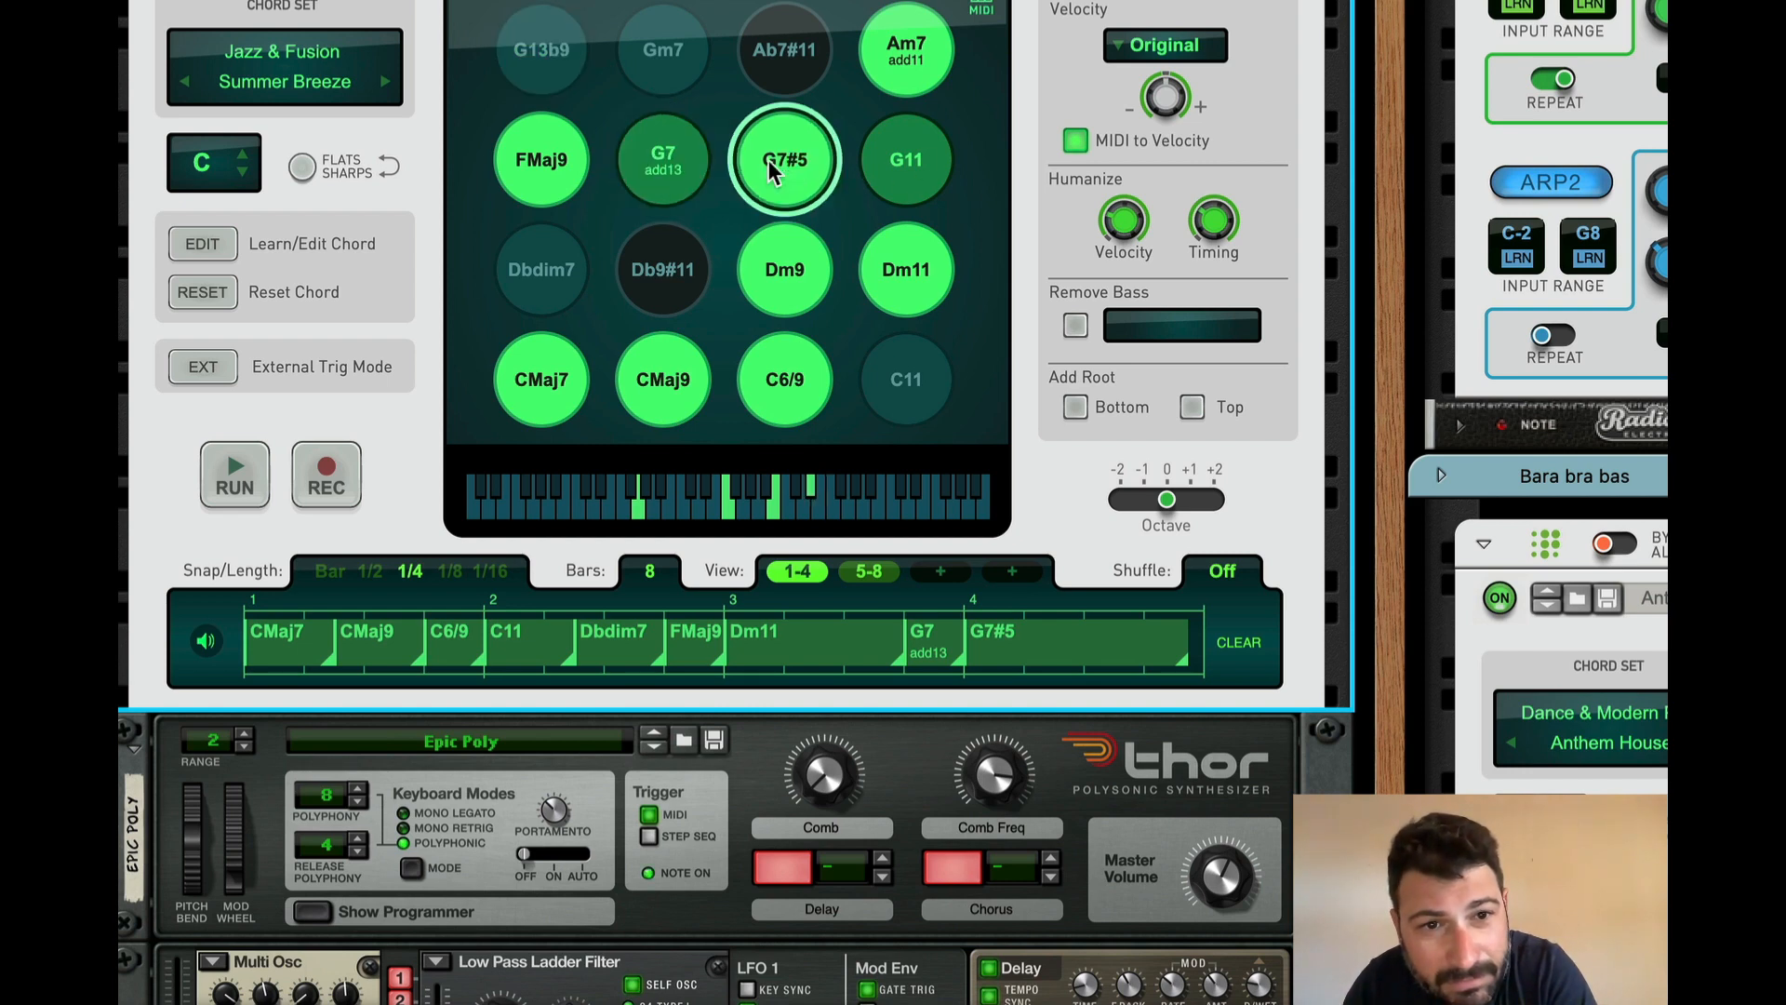
{"action": "left_click", "coordinate": [905, 159]}
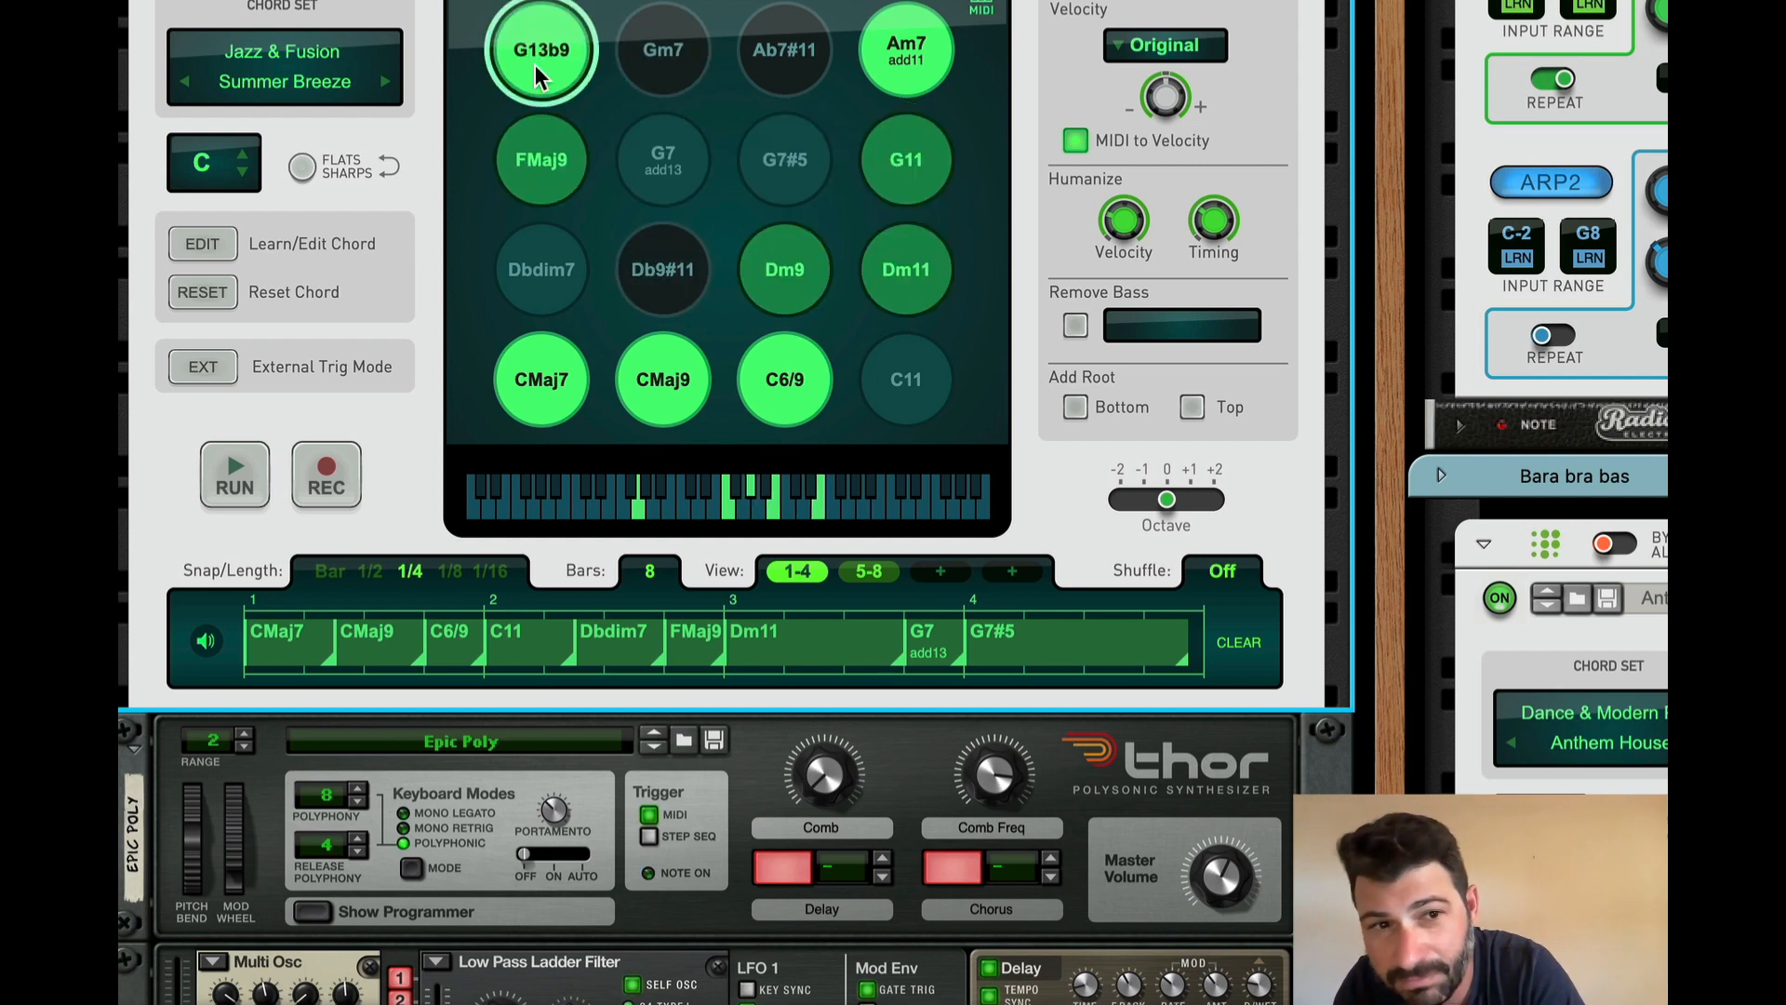
{"action": "mouse_move", "coordinate": [590, 223]}
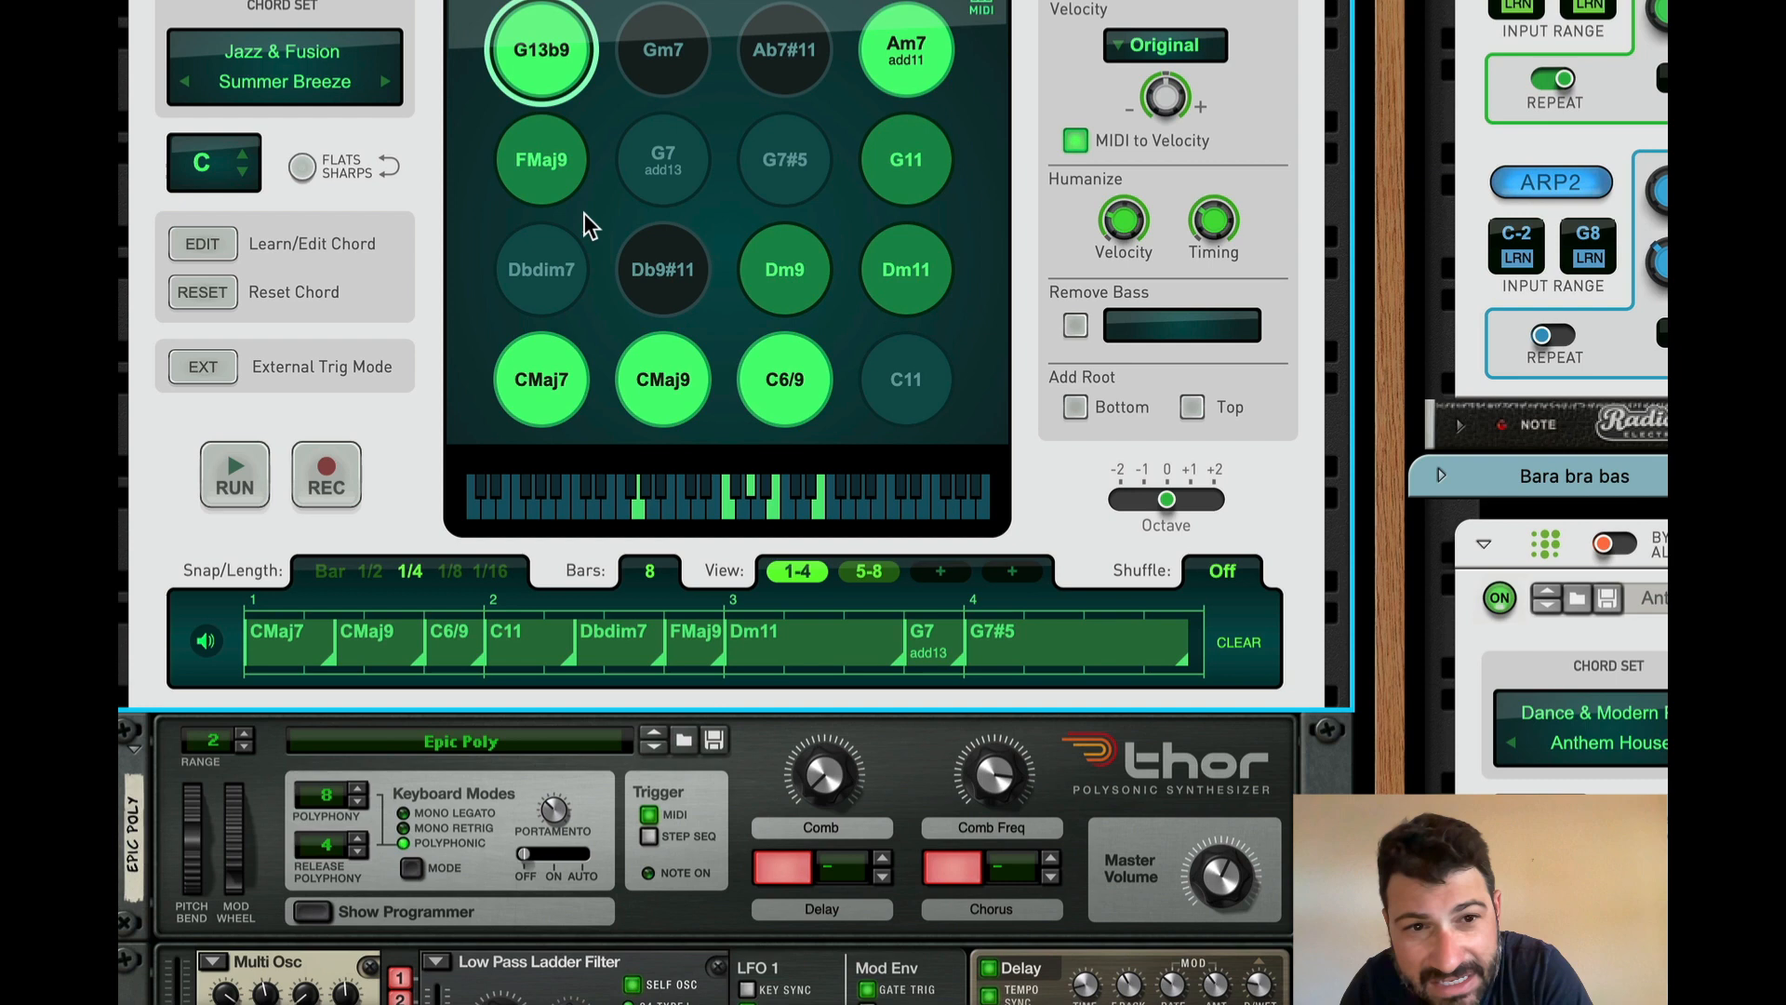
{"action": "mouse_move", "coordinate": [543, 288]}
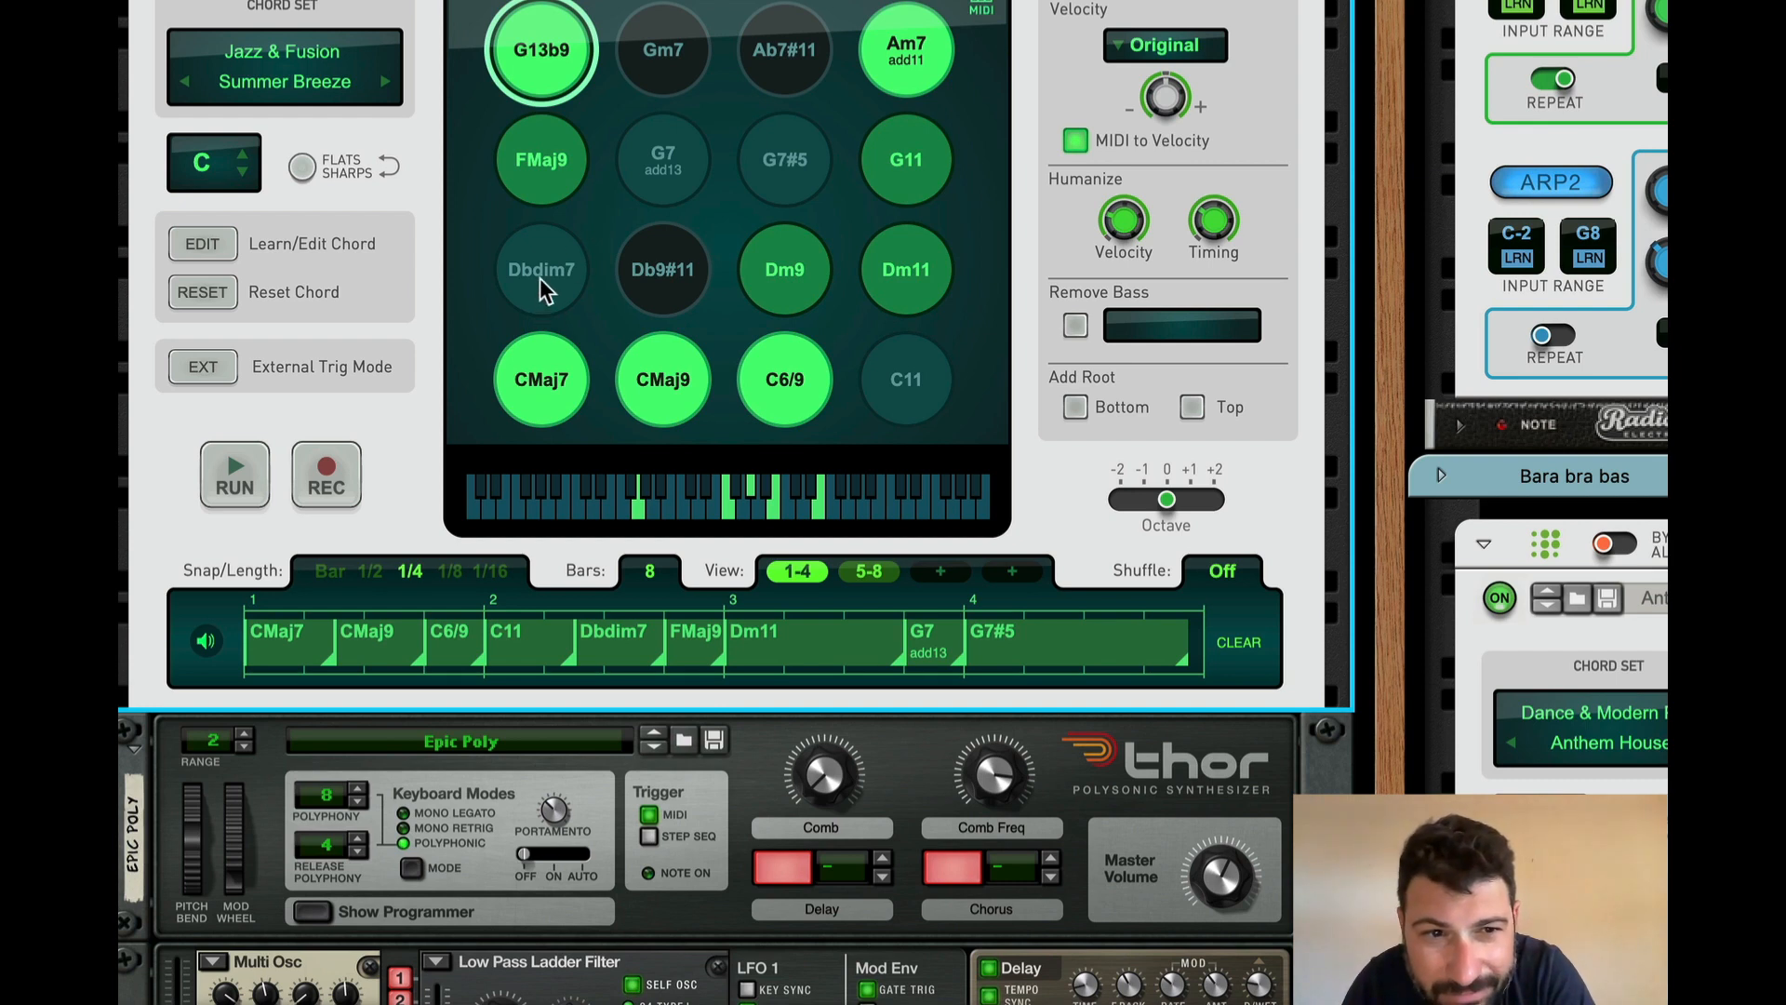
{"action": "left_click", "coordinate": [542, 270]}
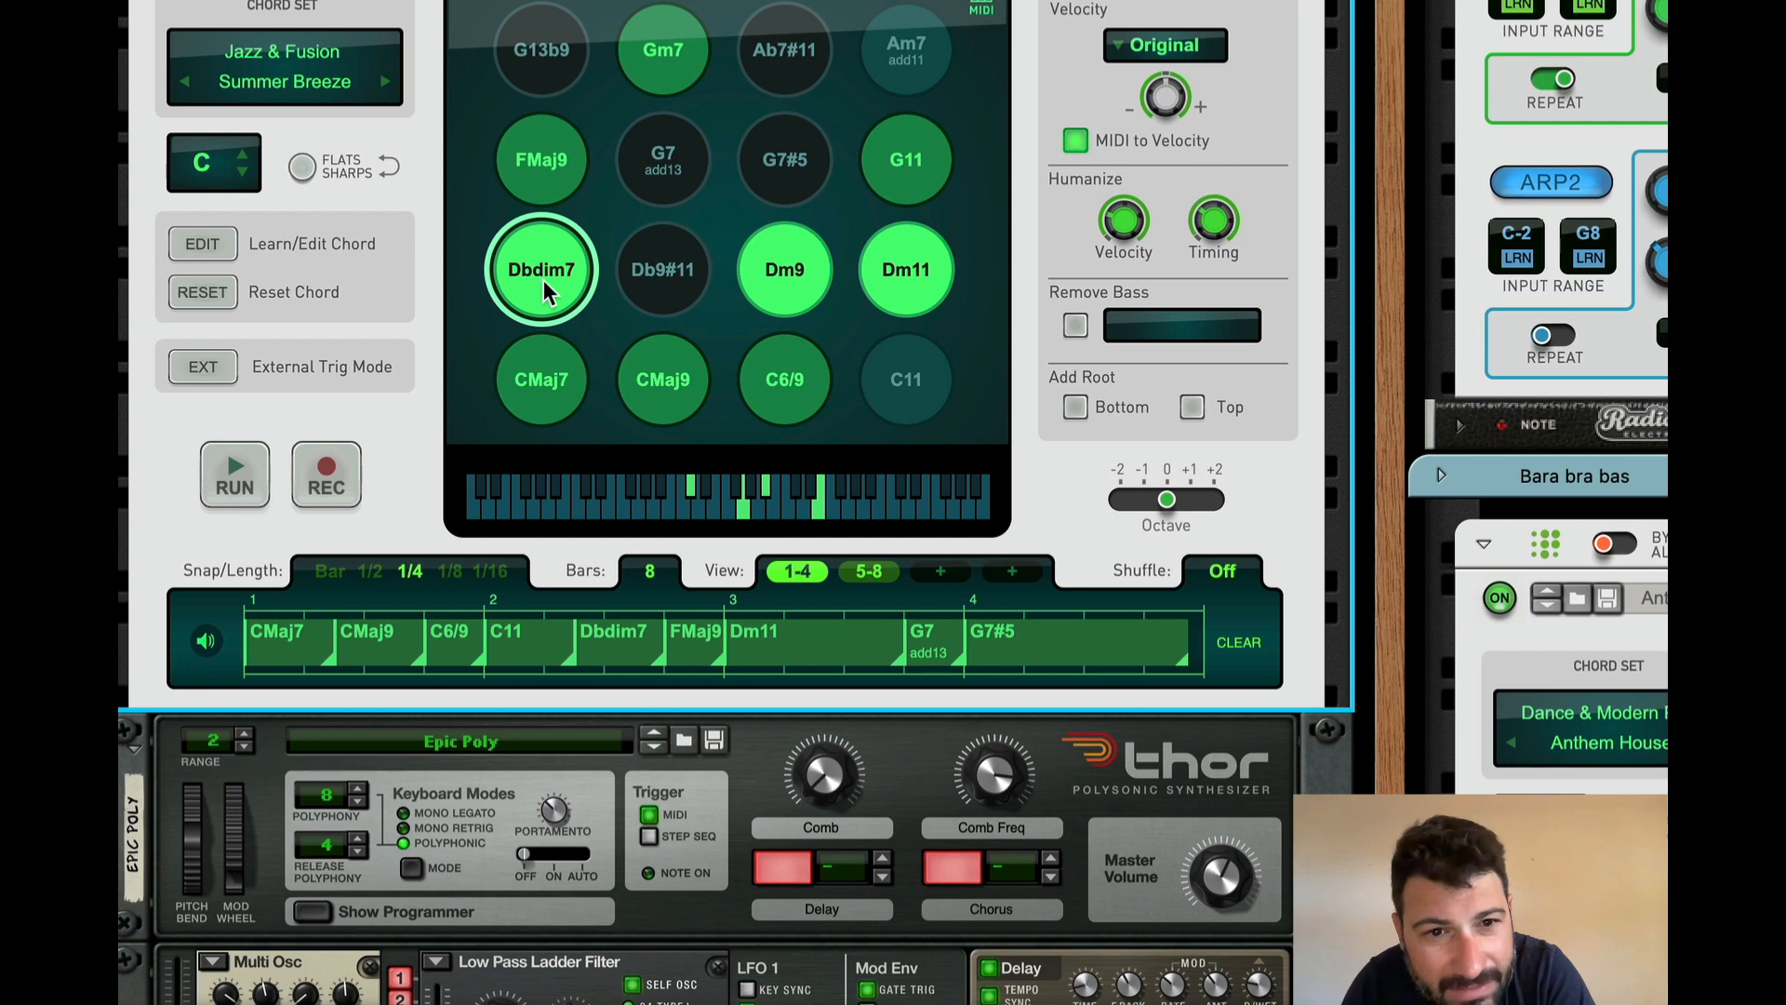
{"action": "left_click", "coordinate": [905, 379]}
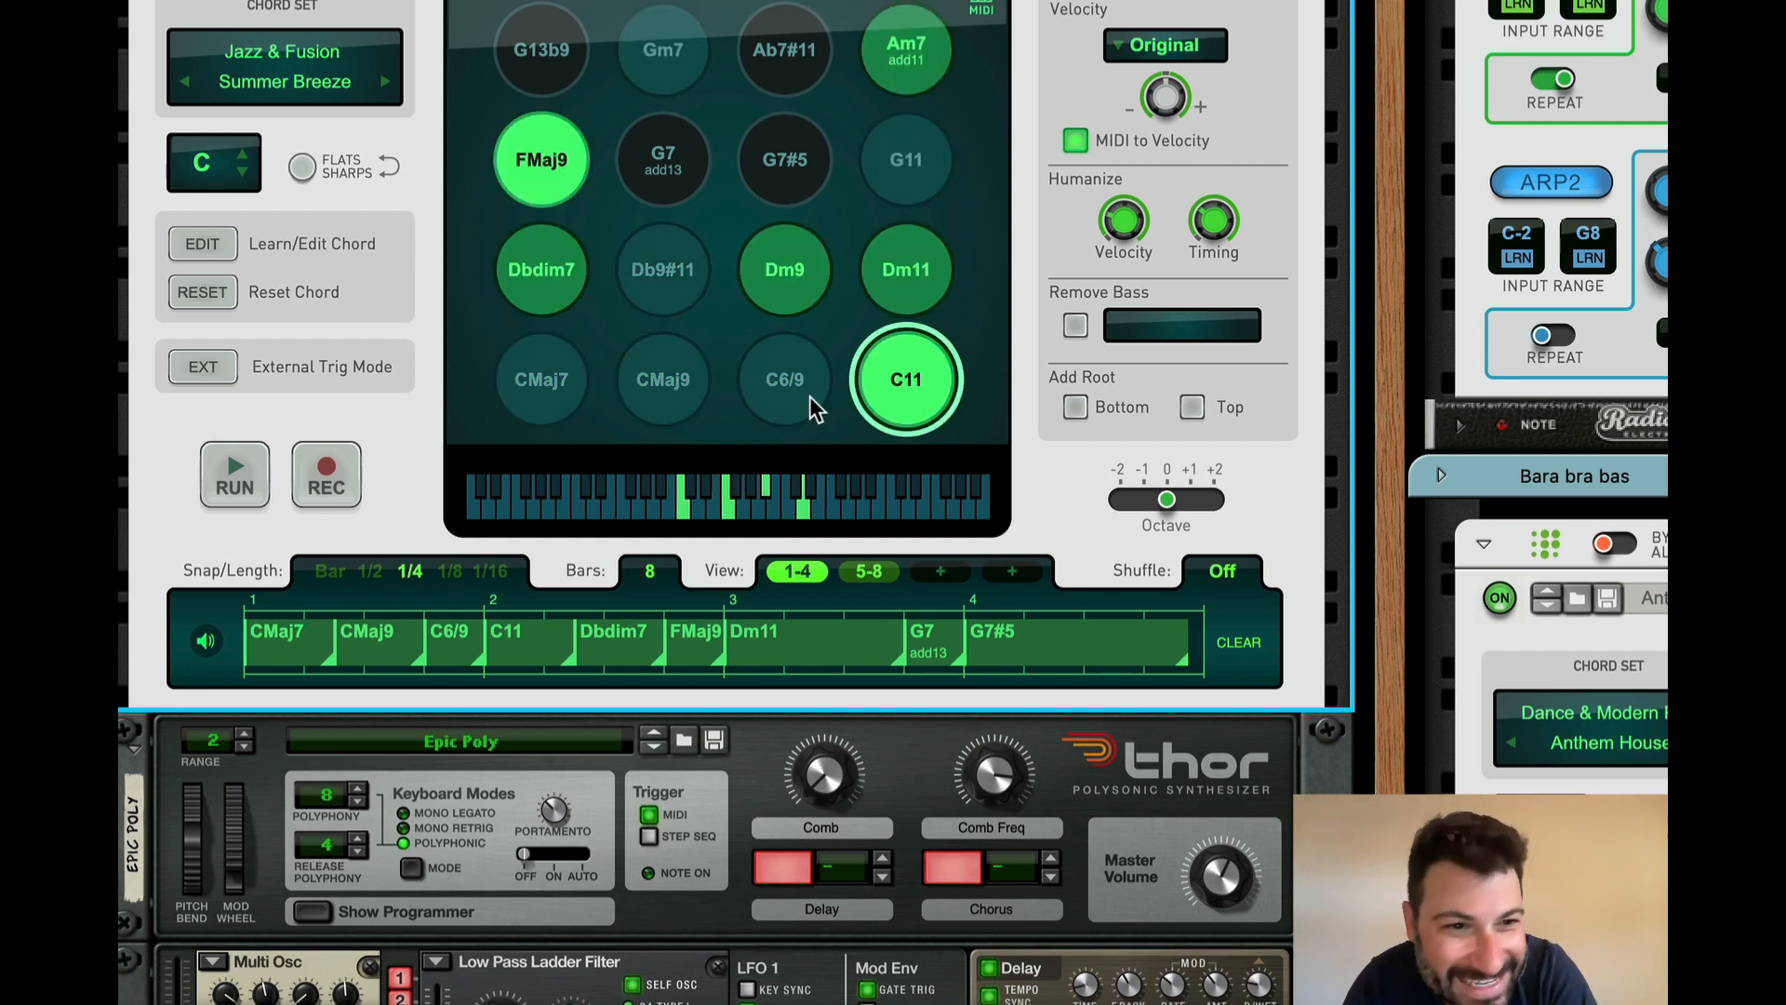
{"action": "left_click", "coordinate": [782, 380]}
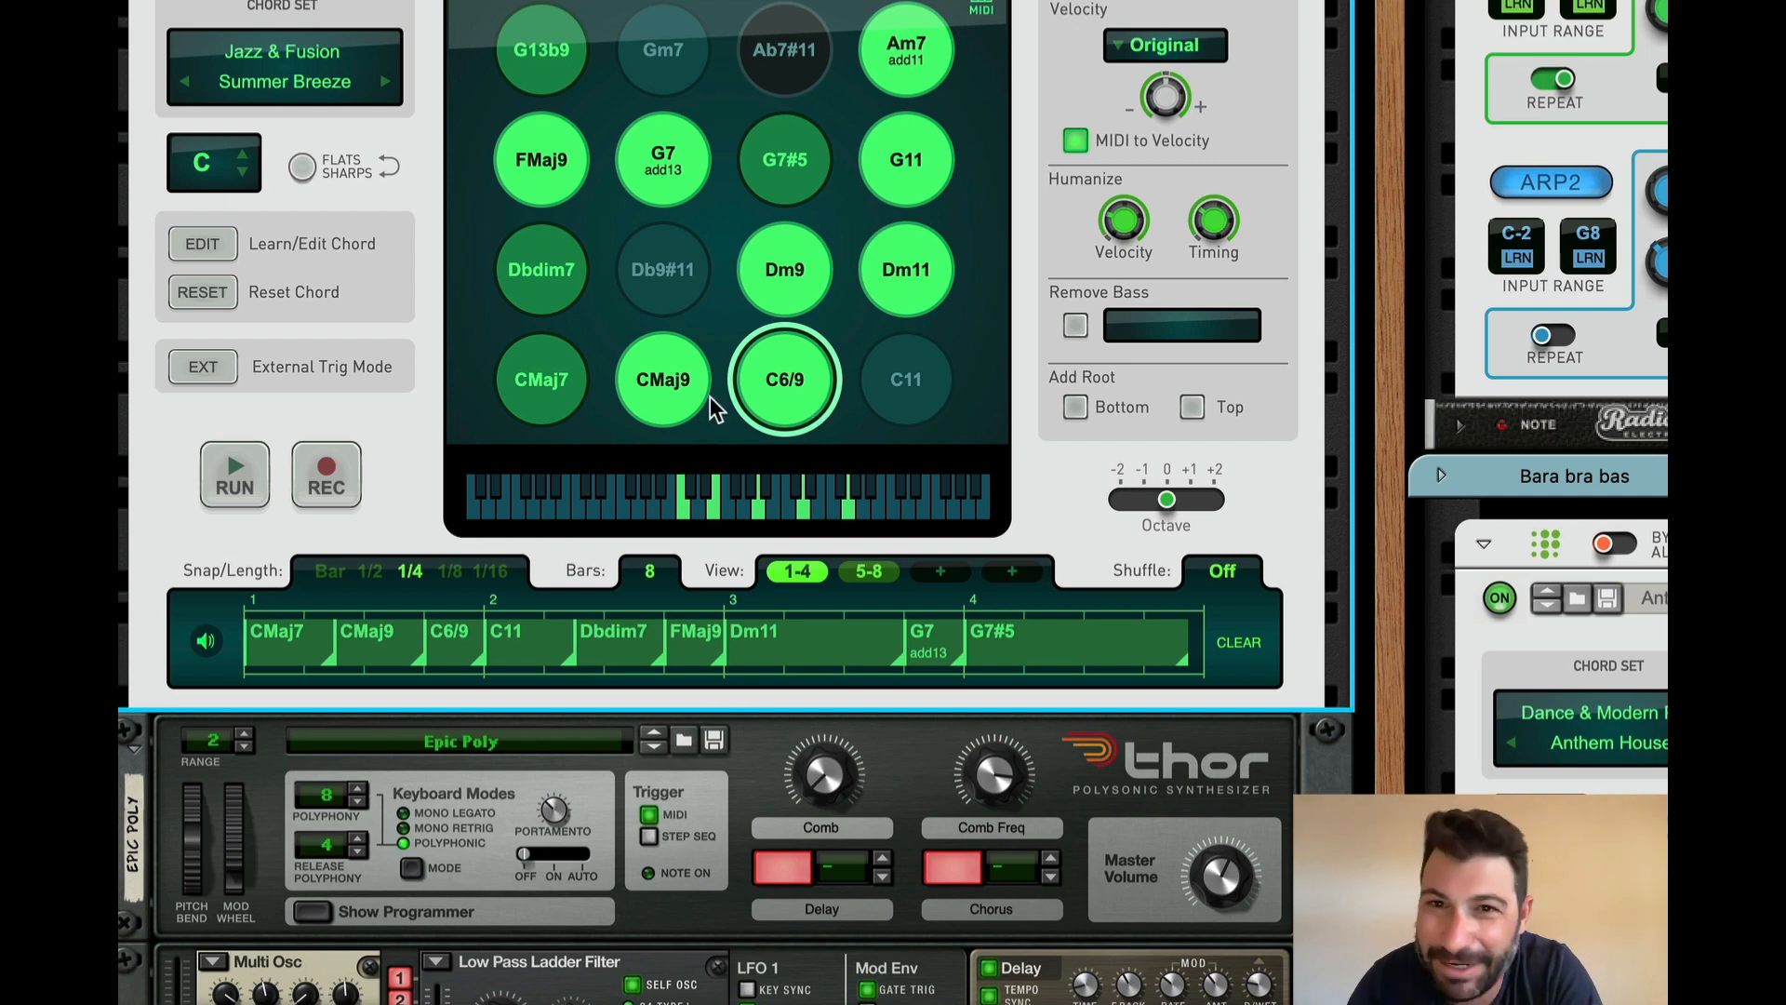
{"action": "mouse_move", "coordinate": [439, 385]}
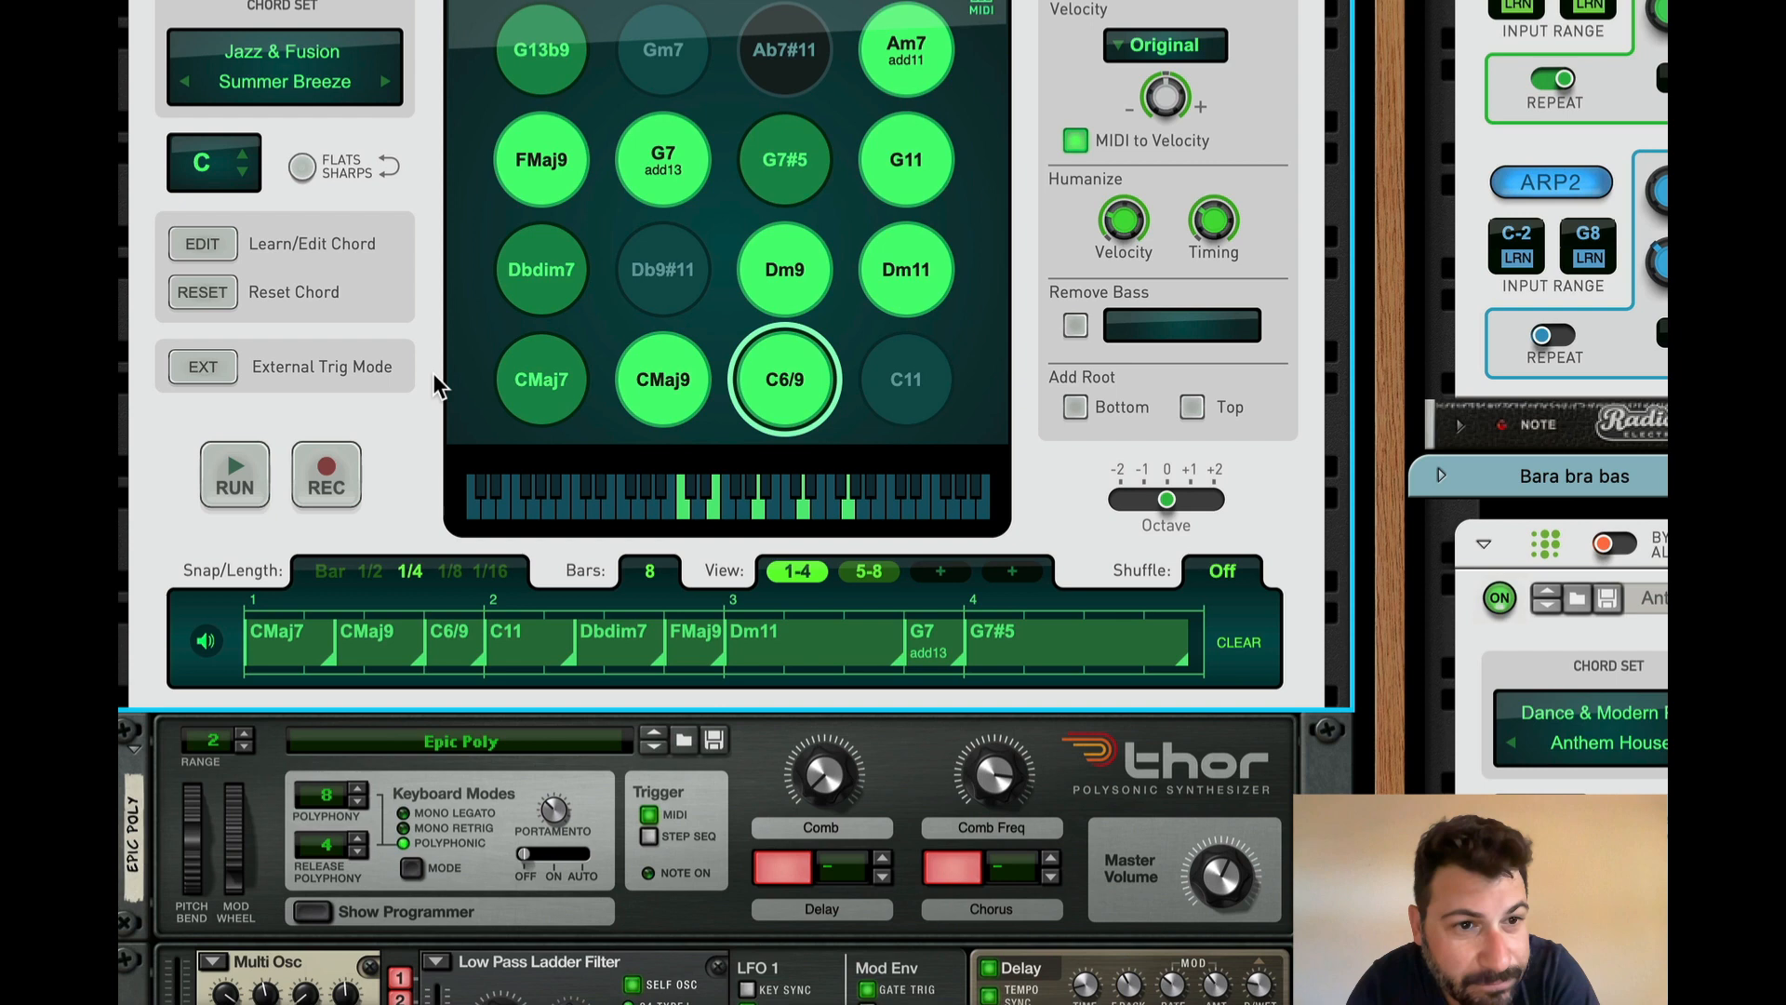
Step: Enter and then exit chord edit mode on the C6/9 pad
{"action": "left_click", "coordinate": [202, 242]}
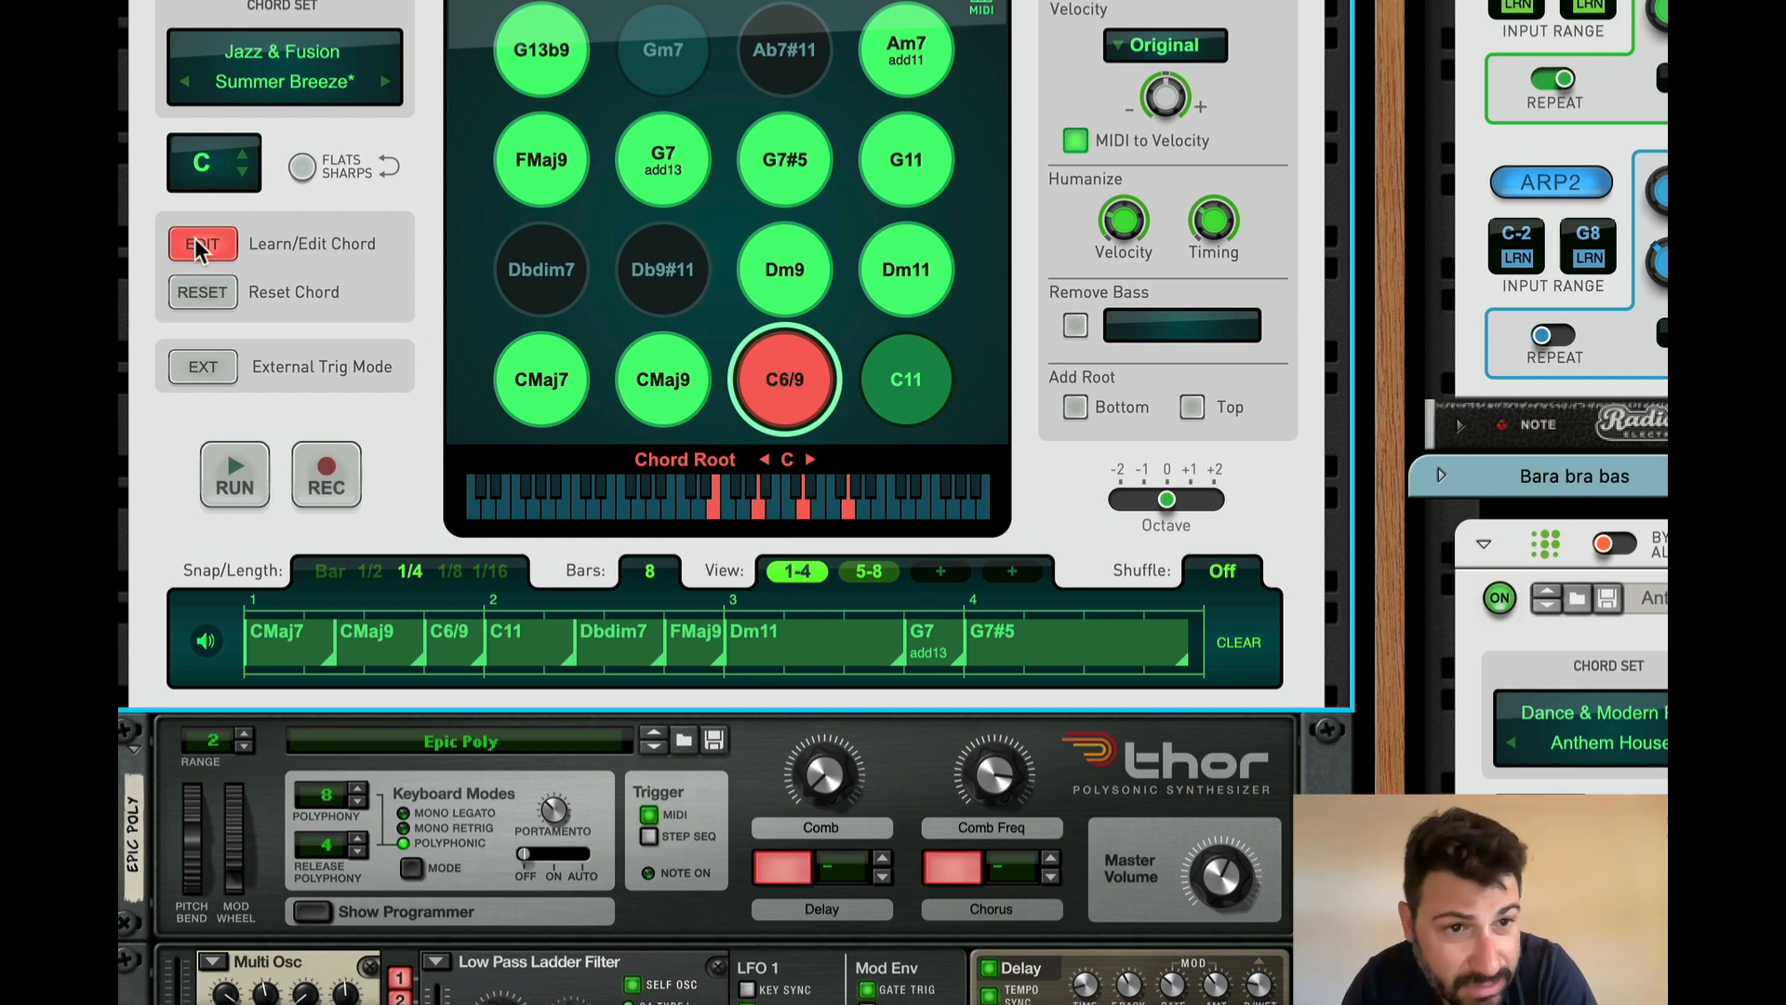
{"action": "left_click", "coordinate": [202, 244]}
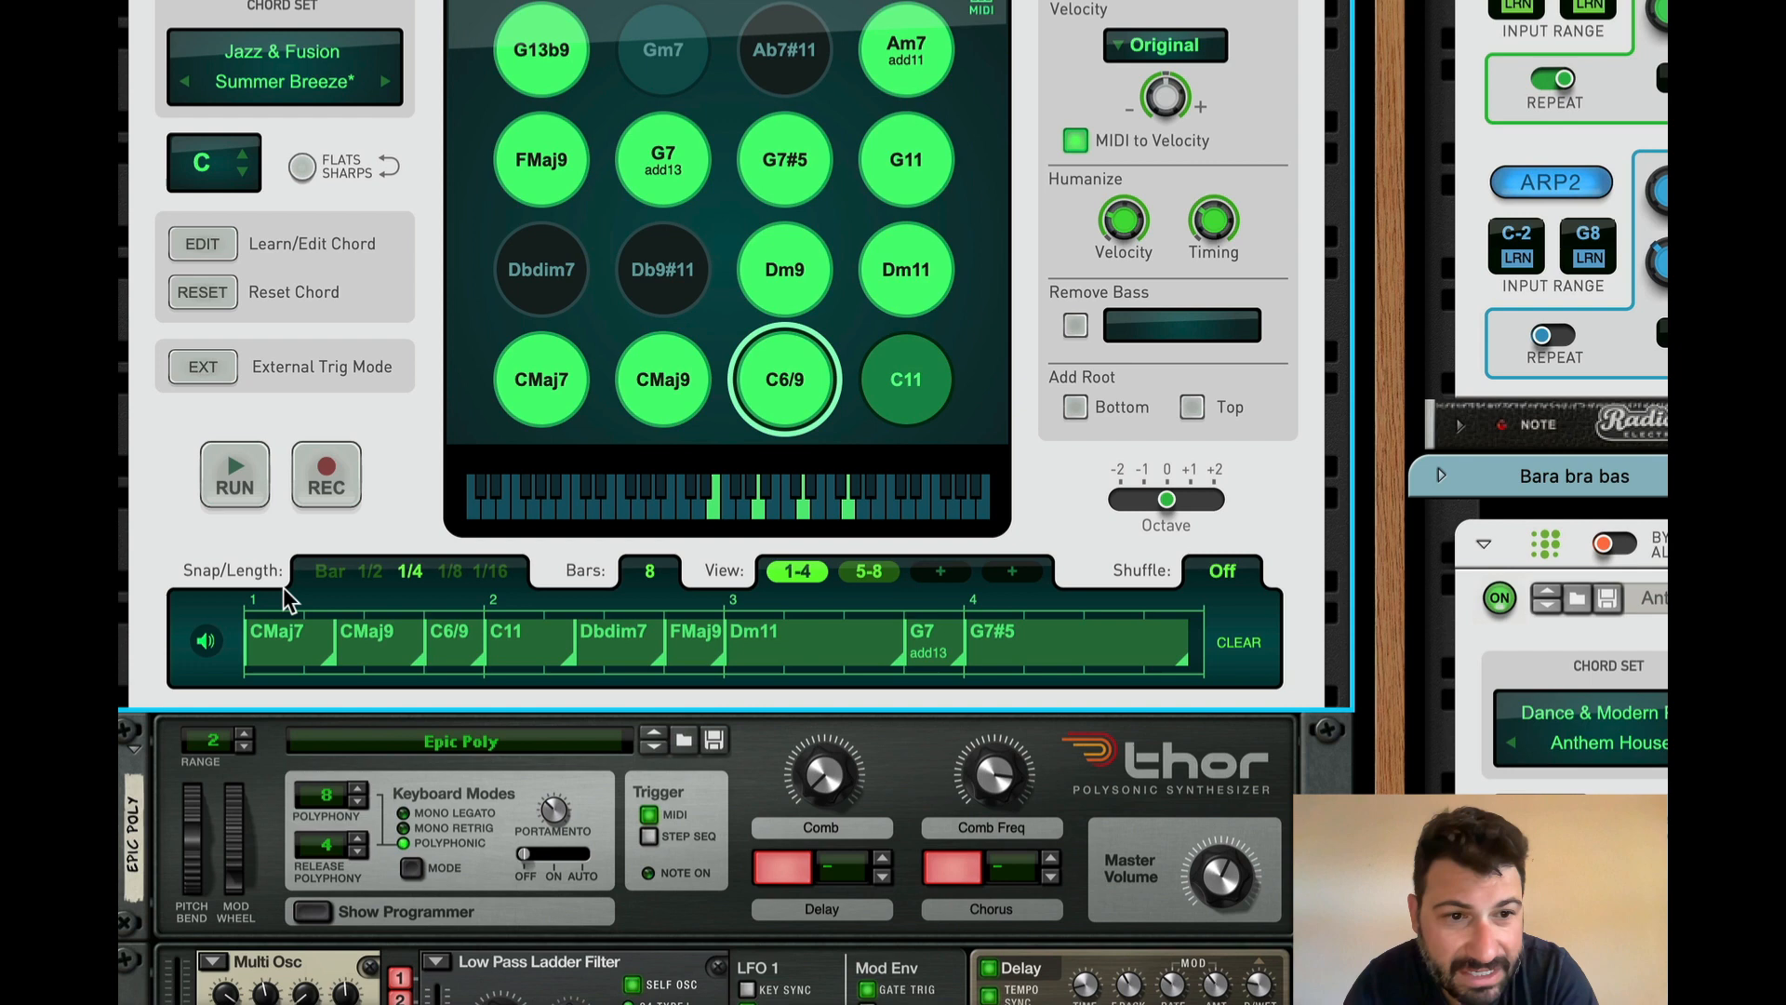
{"action": "mouse_move", "coordinate": [1111, 666]}
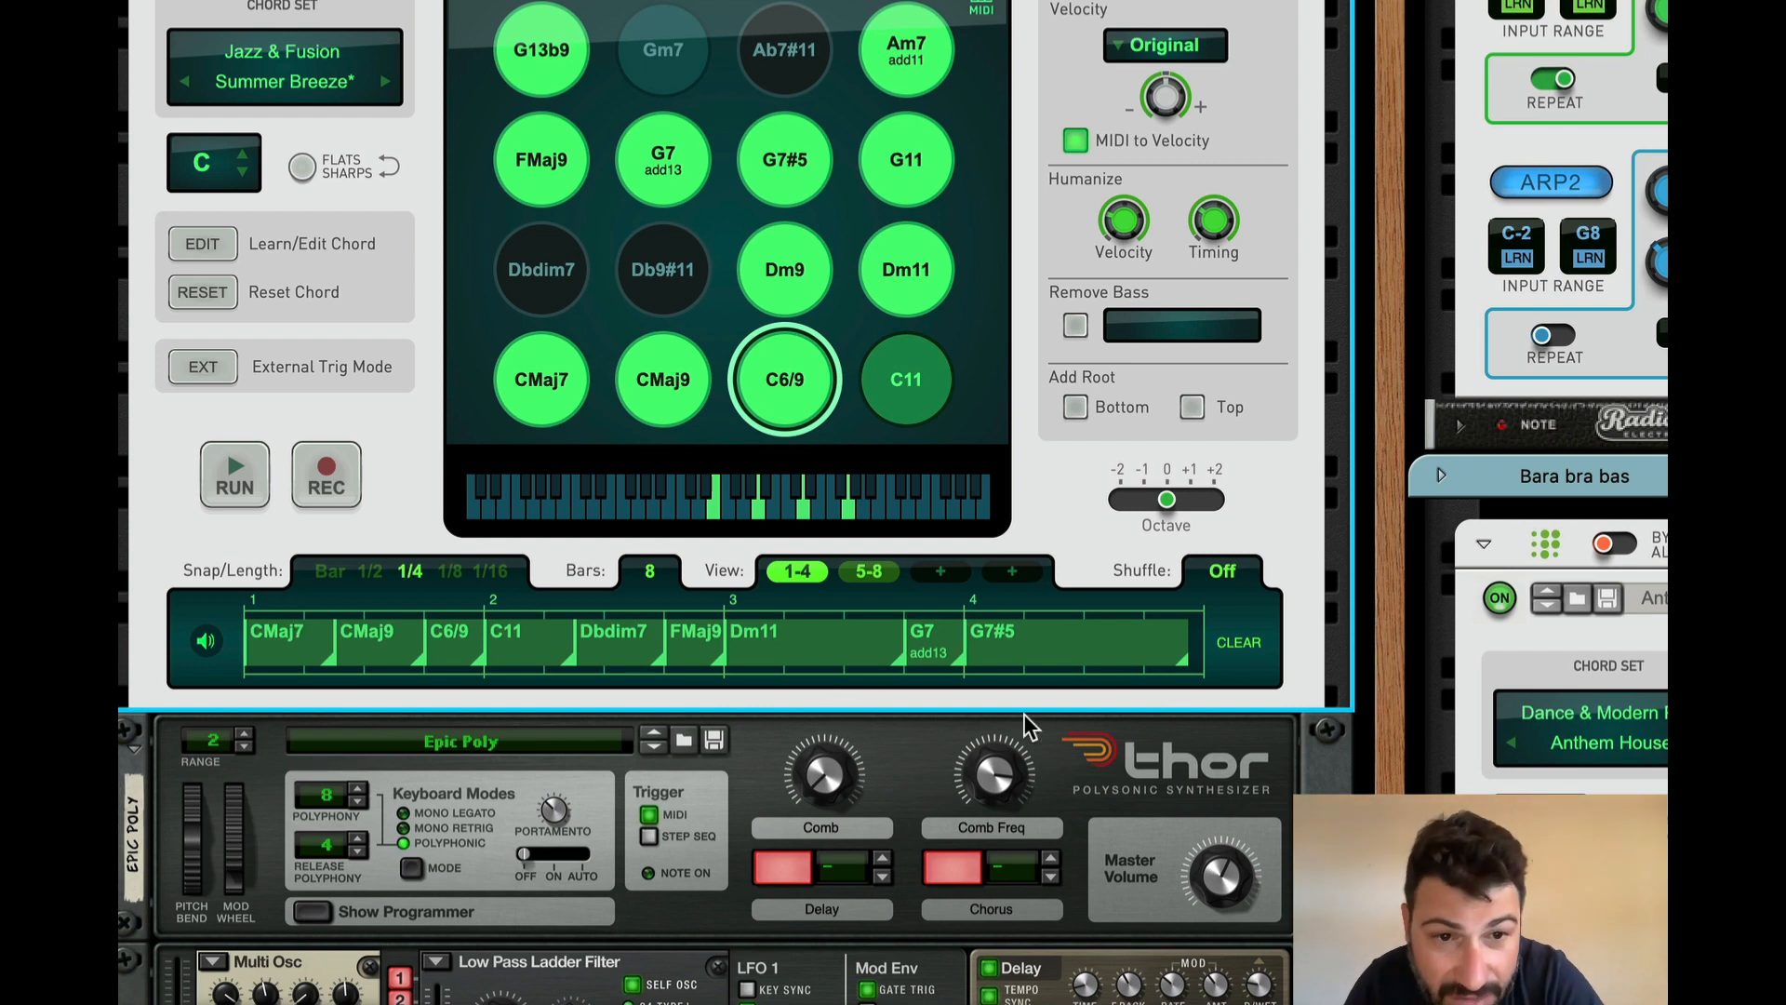
Step: Play and stop the progression, then record a Dm9 chord into bar 2
{"action": "left_click", "coordinate": [234, 475]}
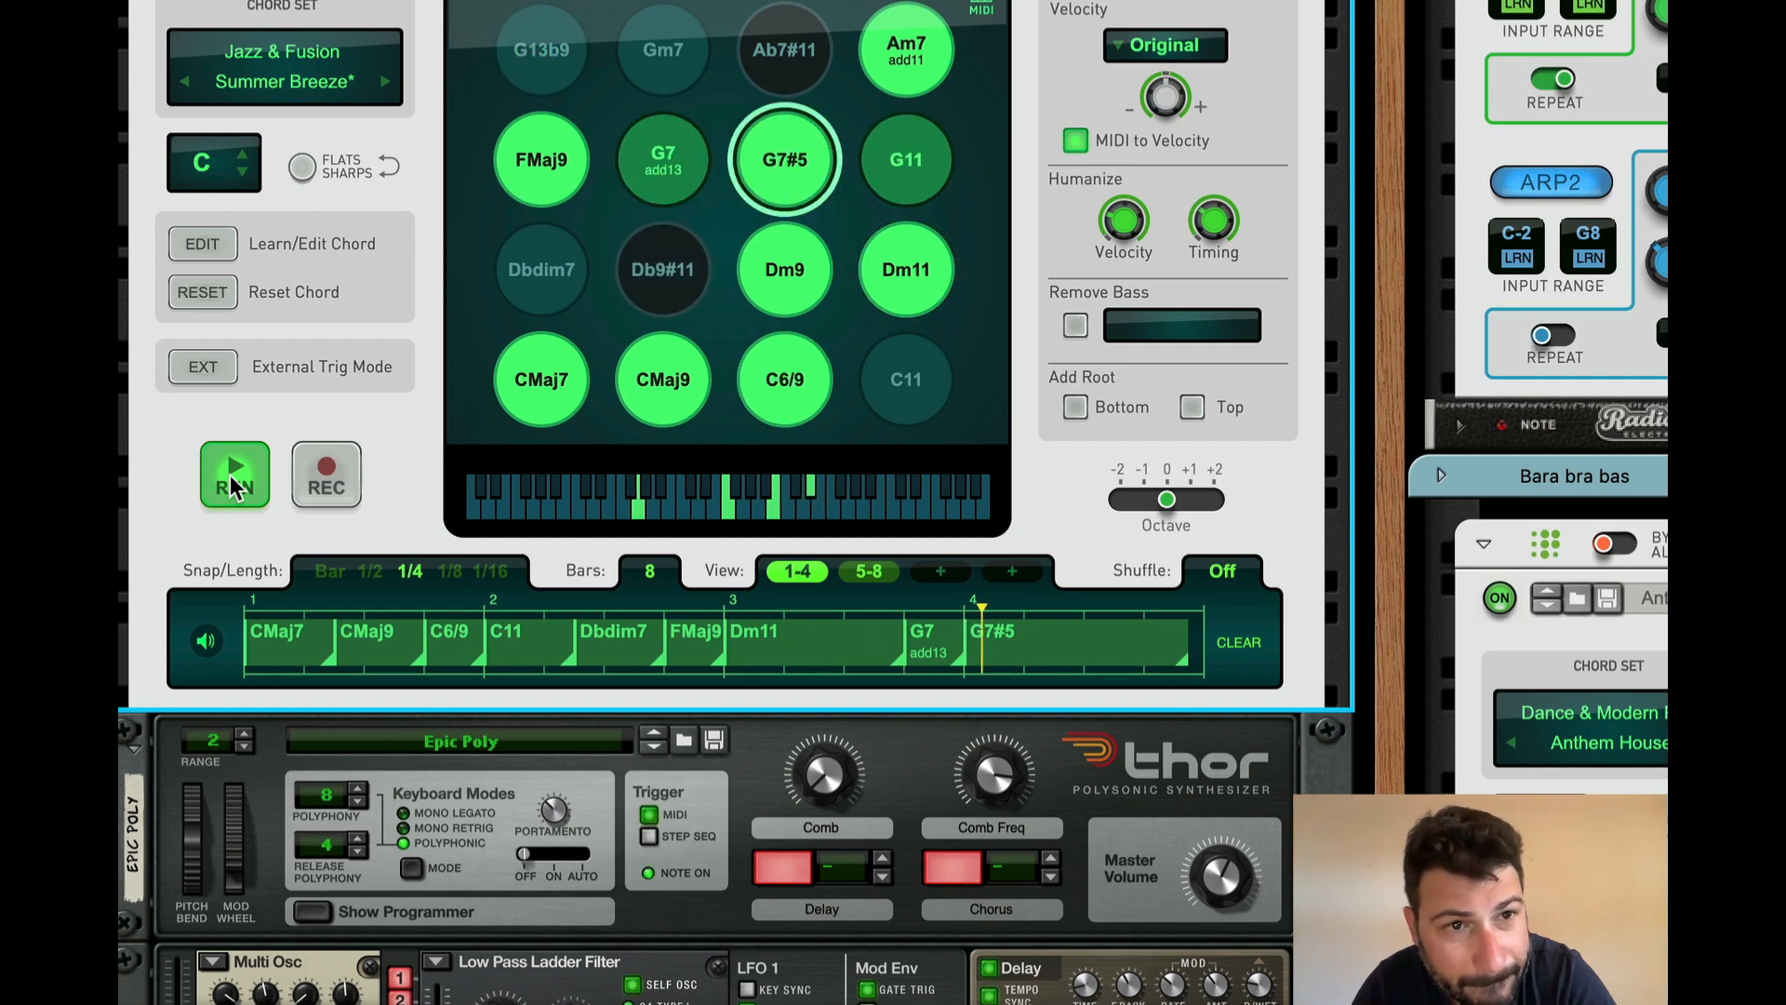
{"action": "left_click", "coordinate": [234, 475]}
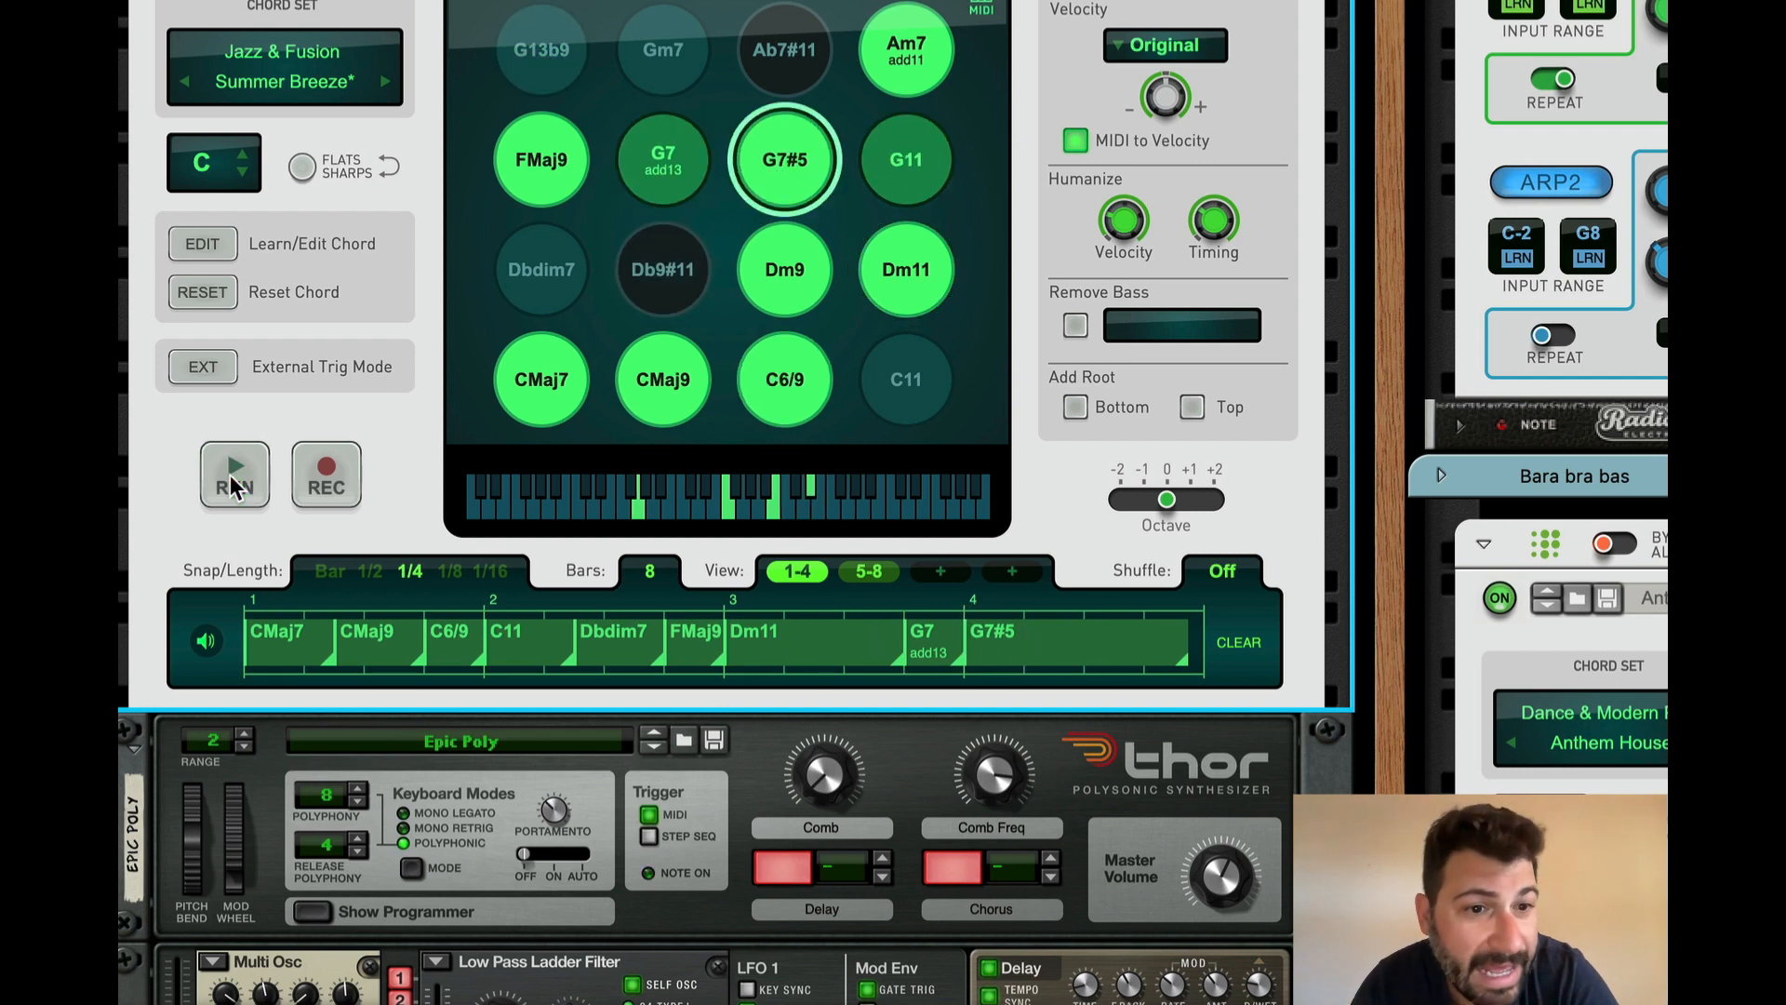
{"action": "left_click", "coordinate": [325, 472]}
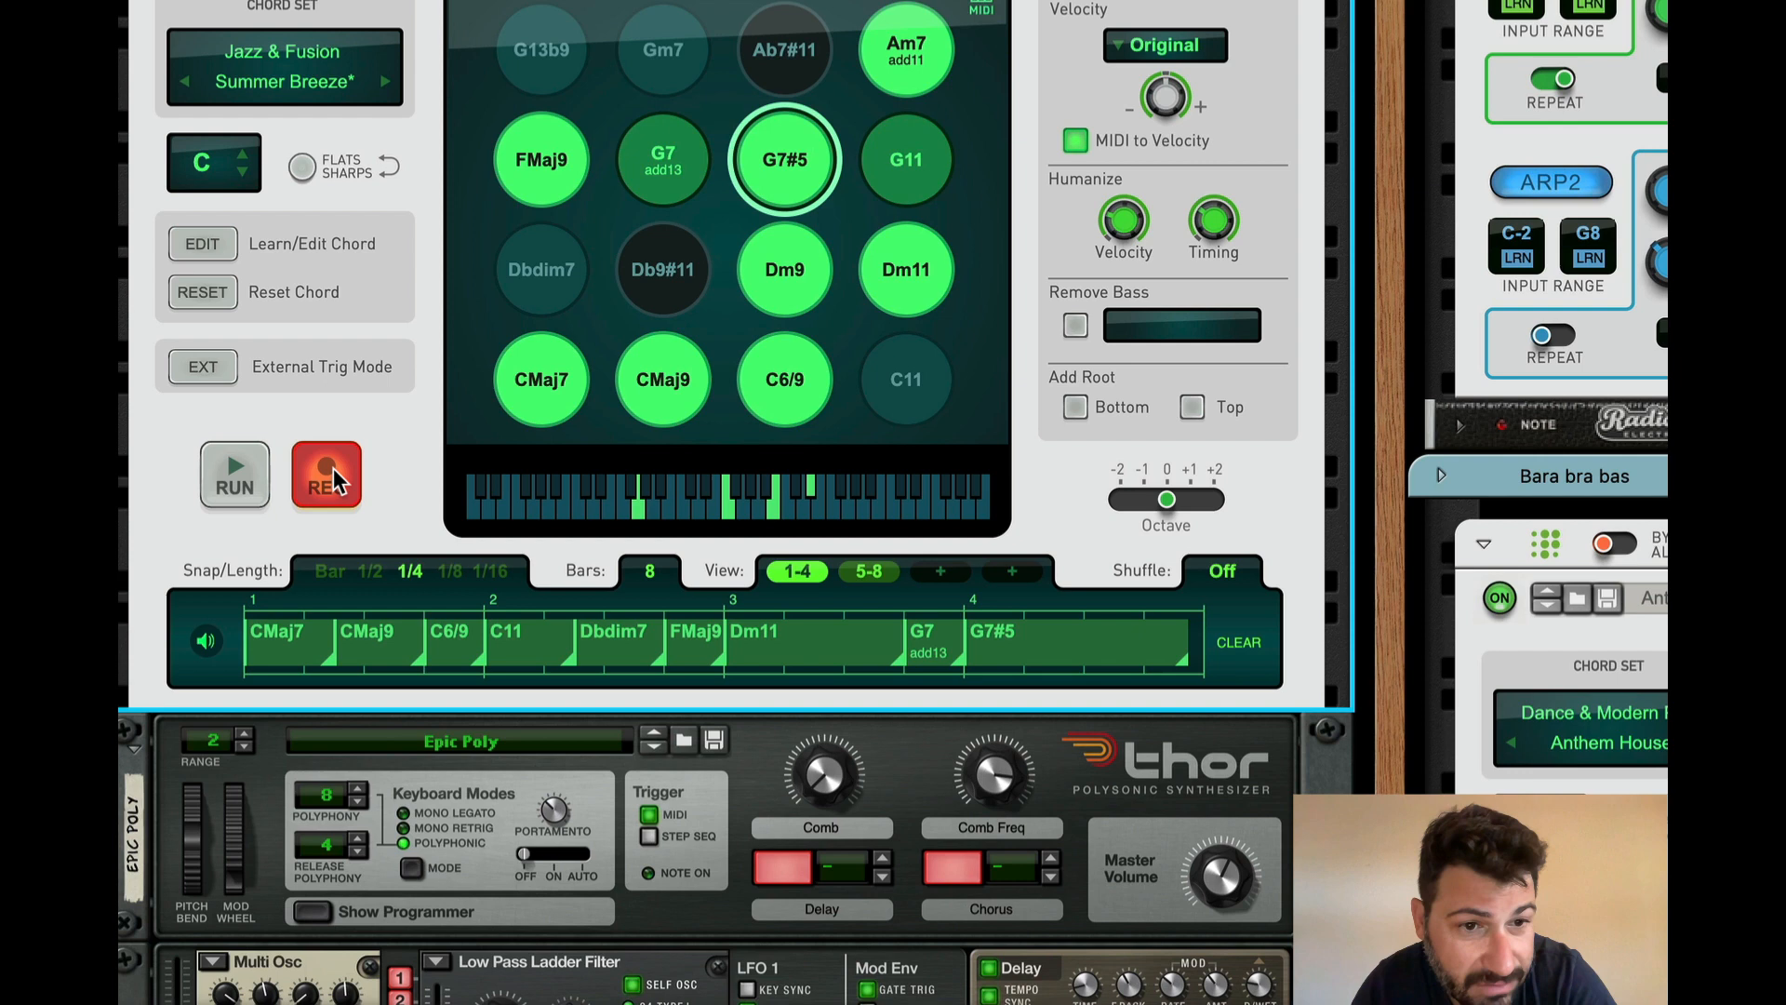
{"action": "left_click", "coordinate": [783, 269]}
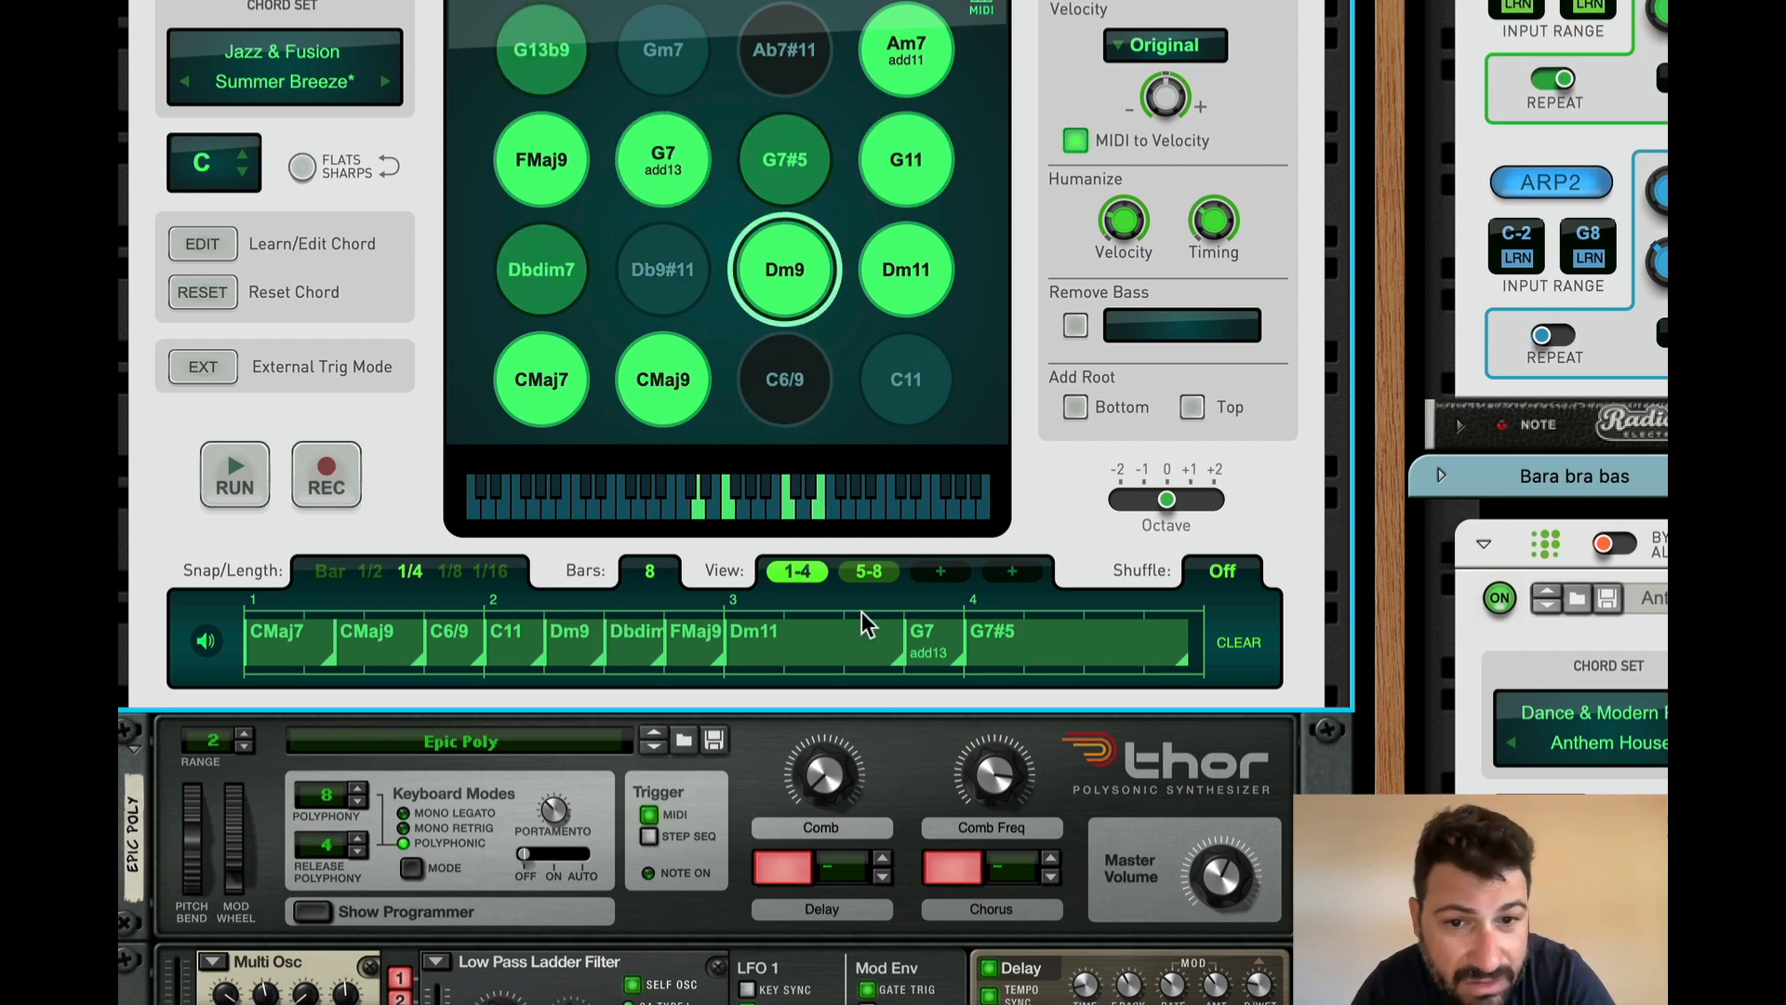
Step: Clear the sequence and lay in CMaj7, G7 add13, Dm11, FMaj9, one per bar
{"action": "left_click", "coordinate": [1238, 641]}
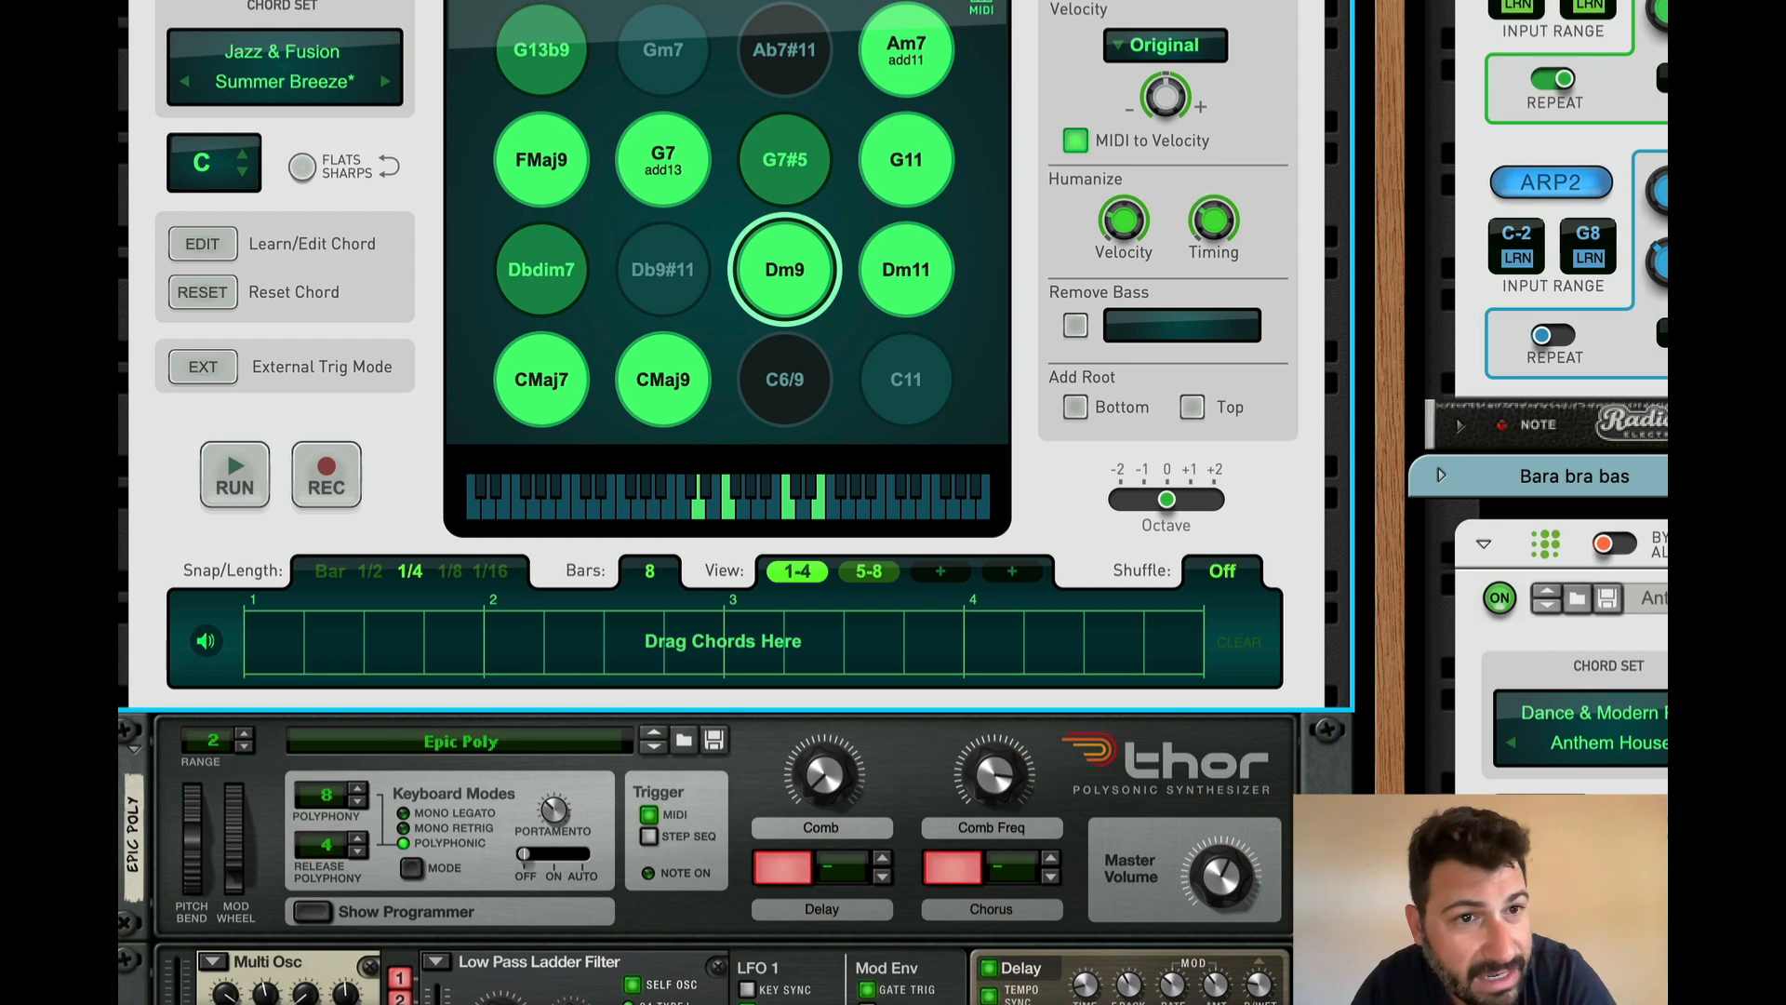
{"action": "mouse_move", "coordinate": [360, 687]}
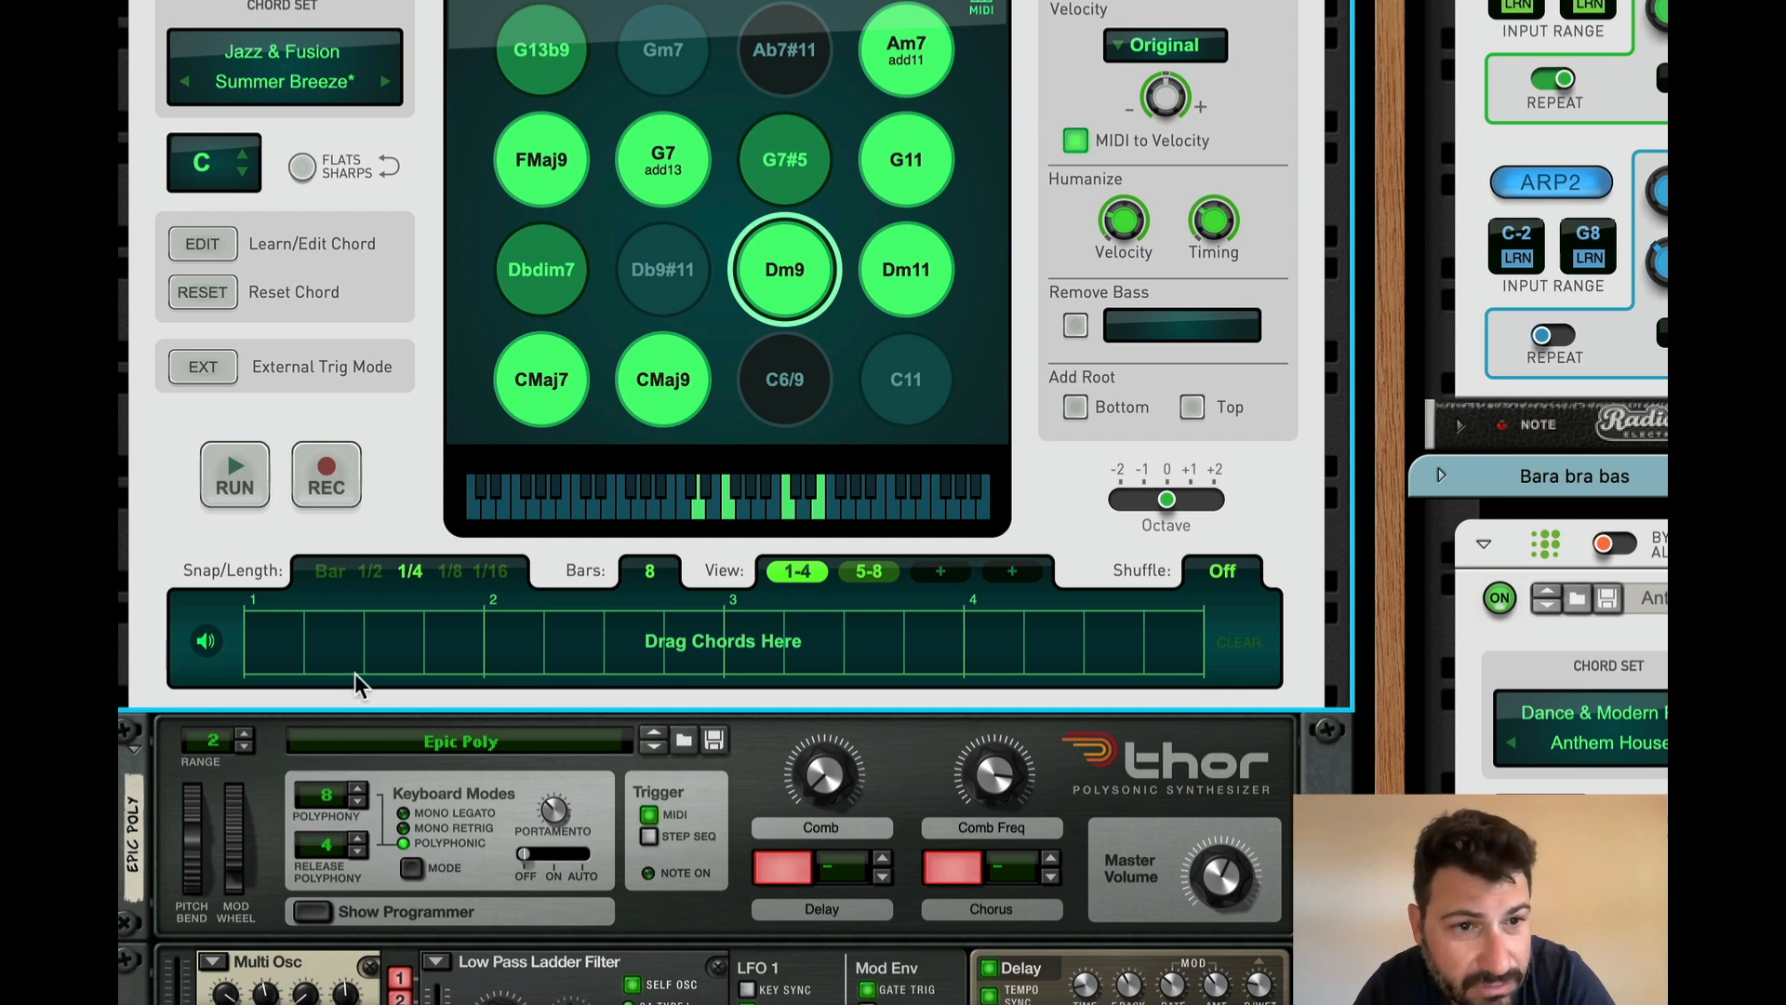
{"action": "mouse_move", "coordinate": [511, 620]}
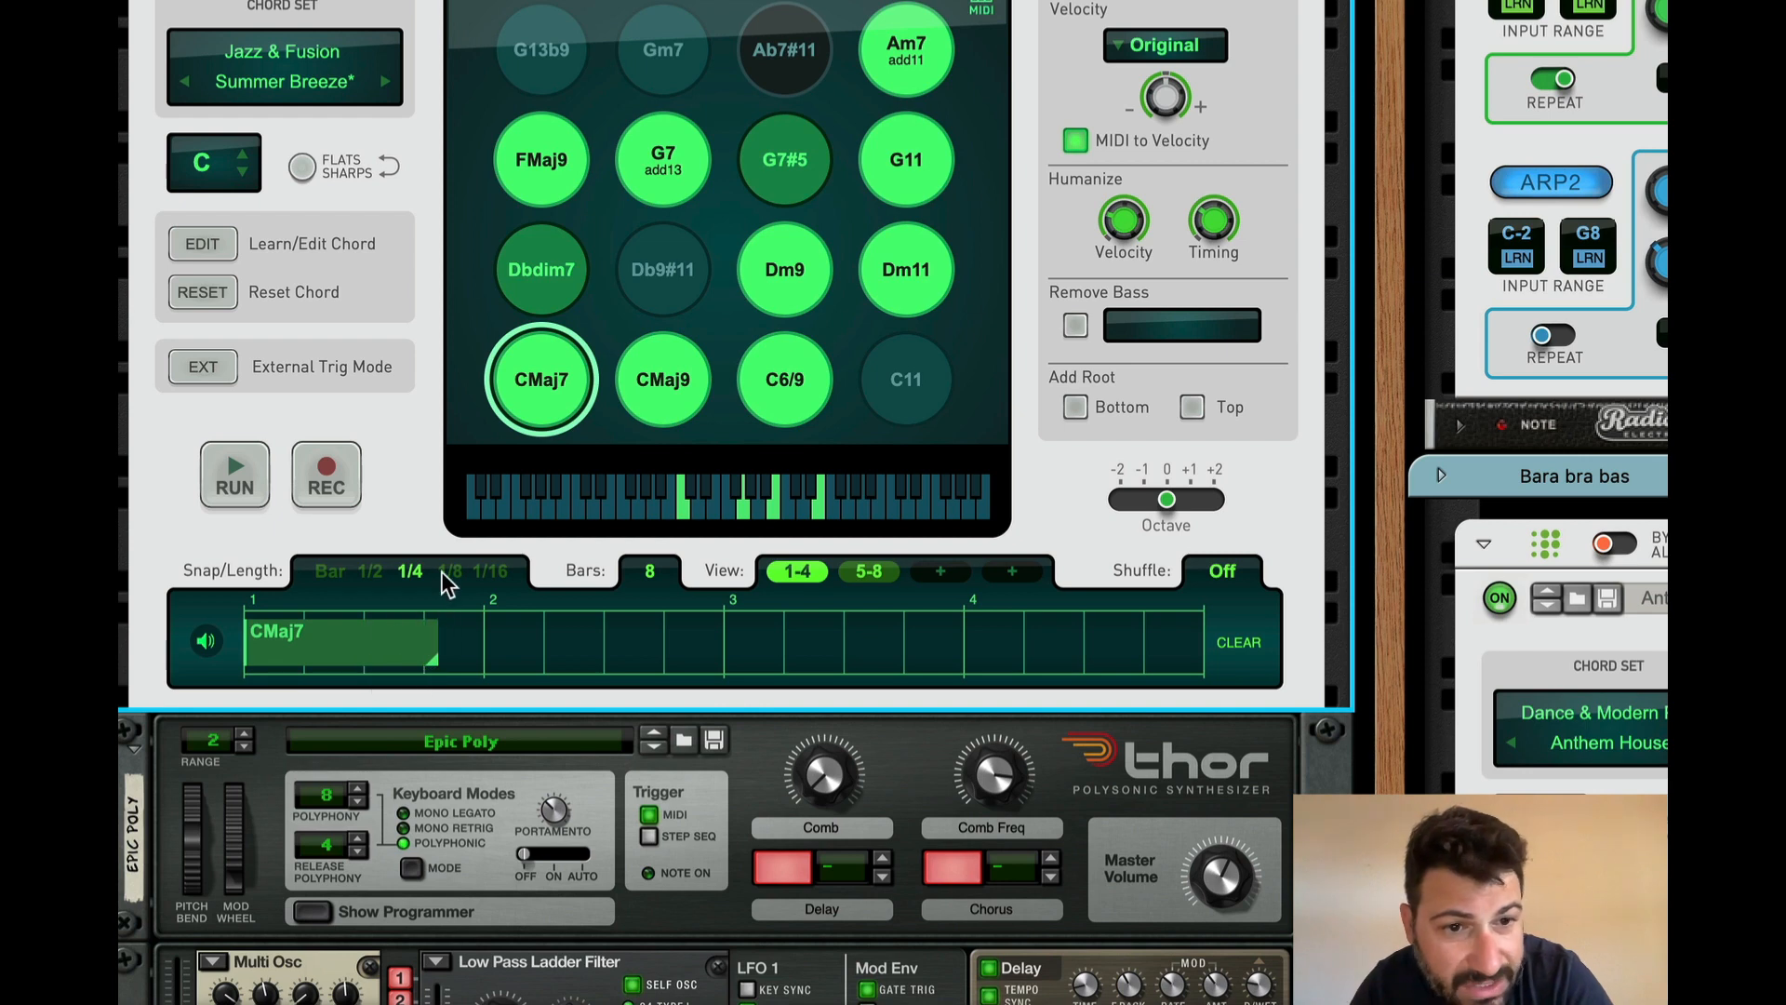
{"action": "left_click", "coordinate": [491, 571]}
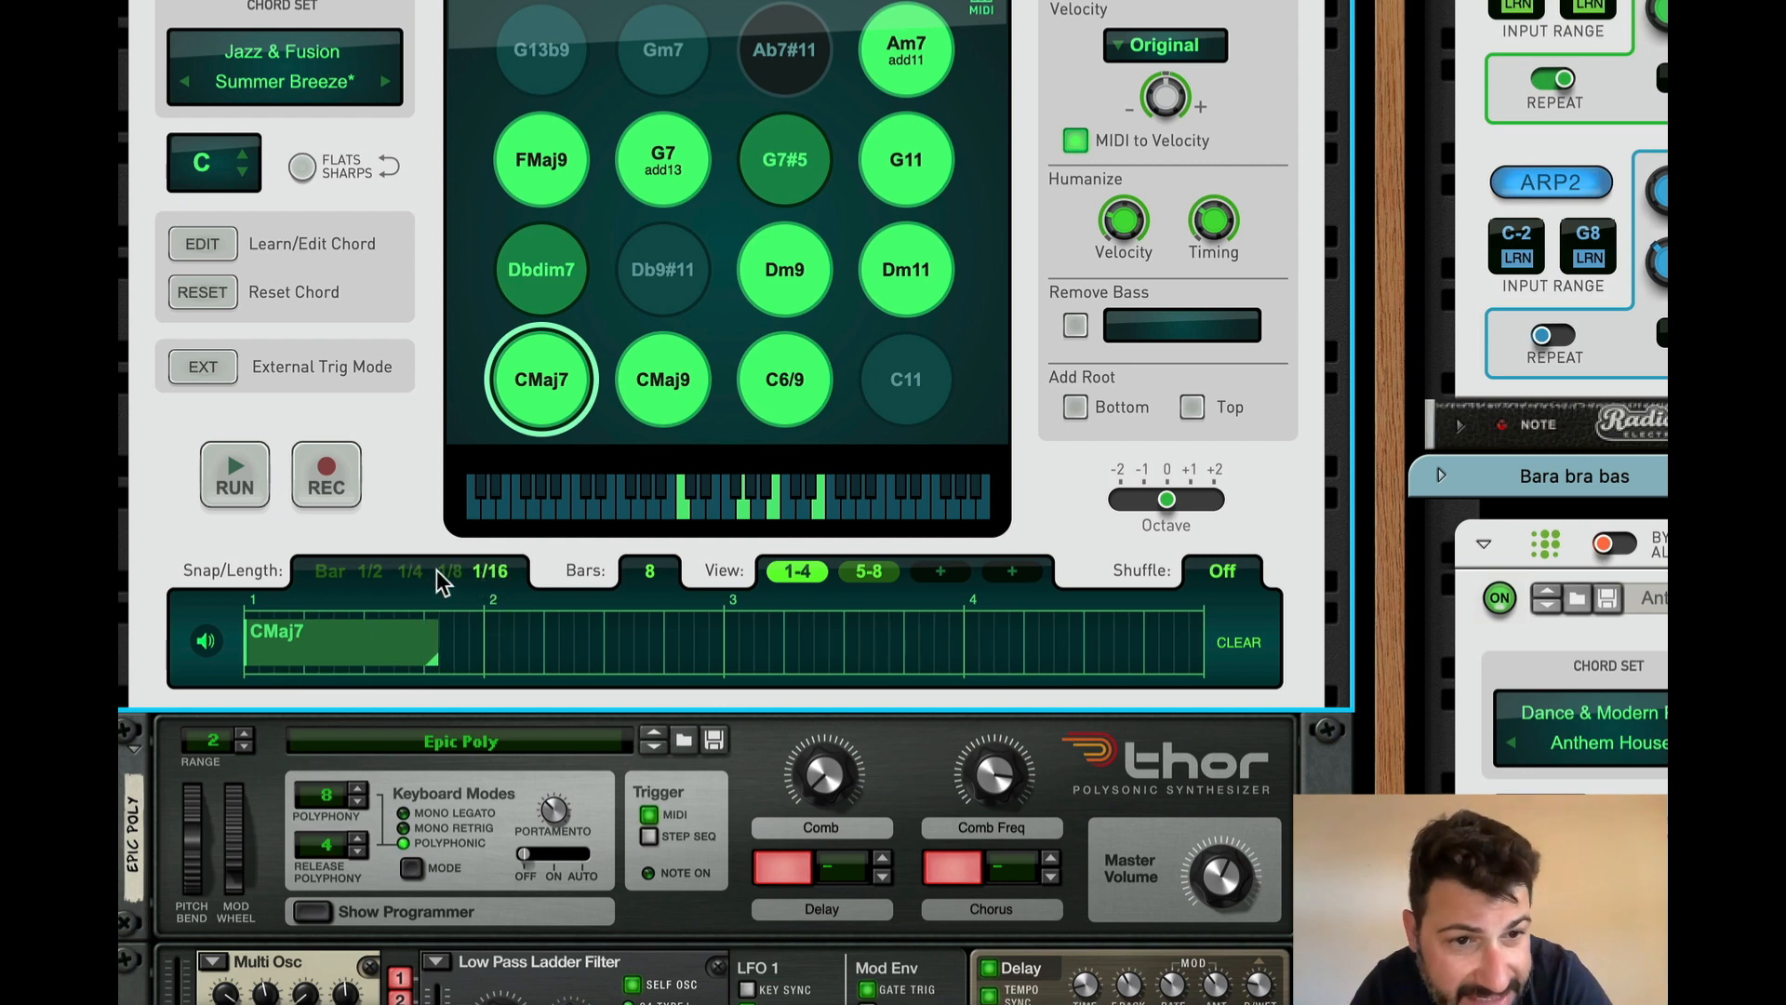
{"action": "left_click", "coordinate": [409, 571]}
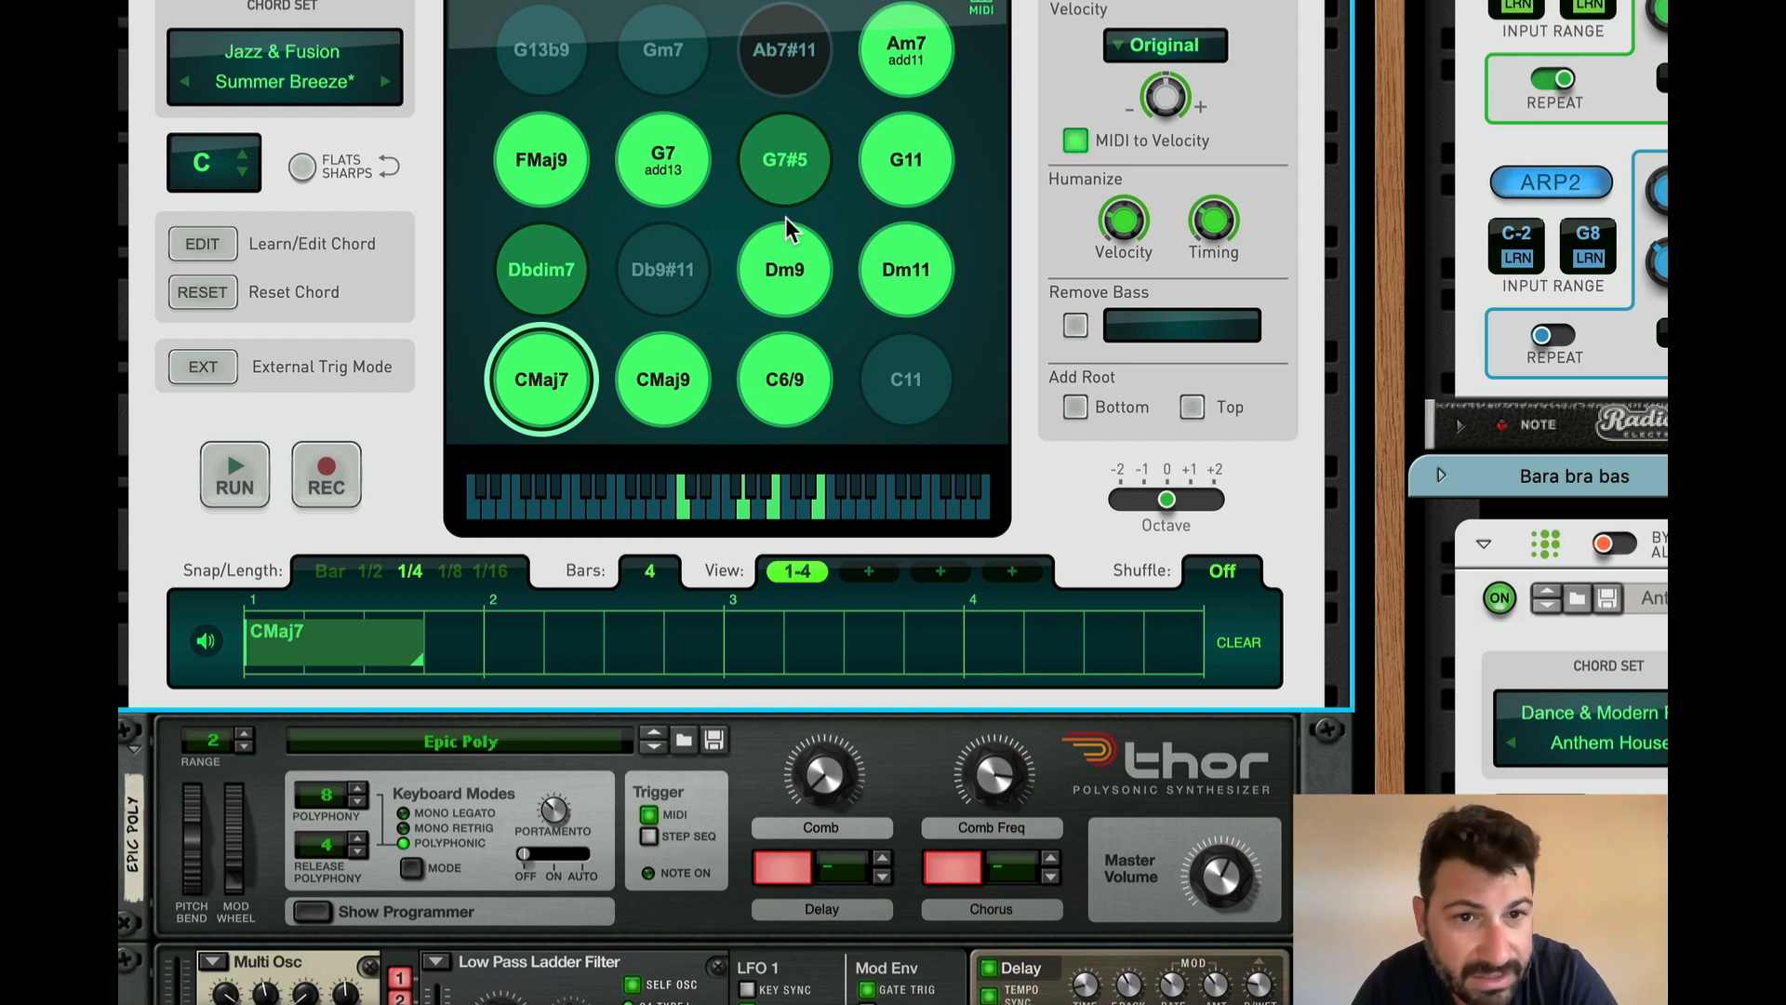
{"action": "left_click", "coordinate": [663, 158]}
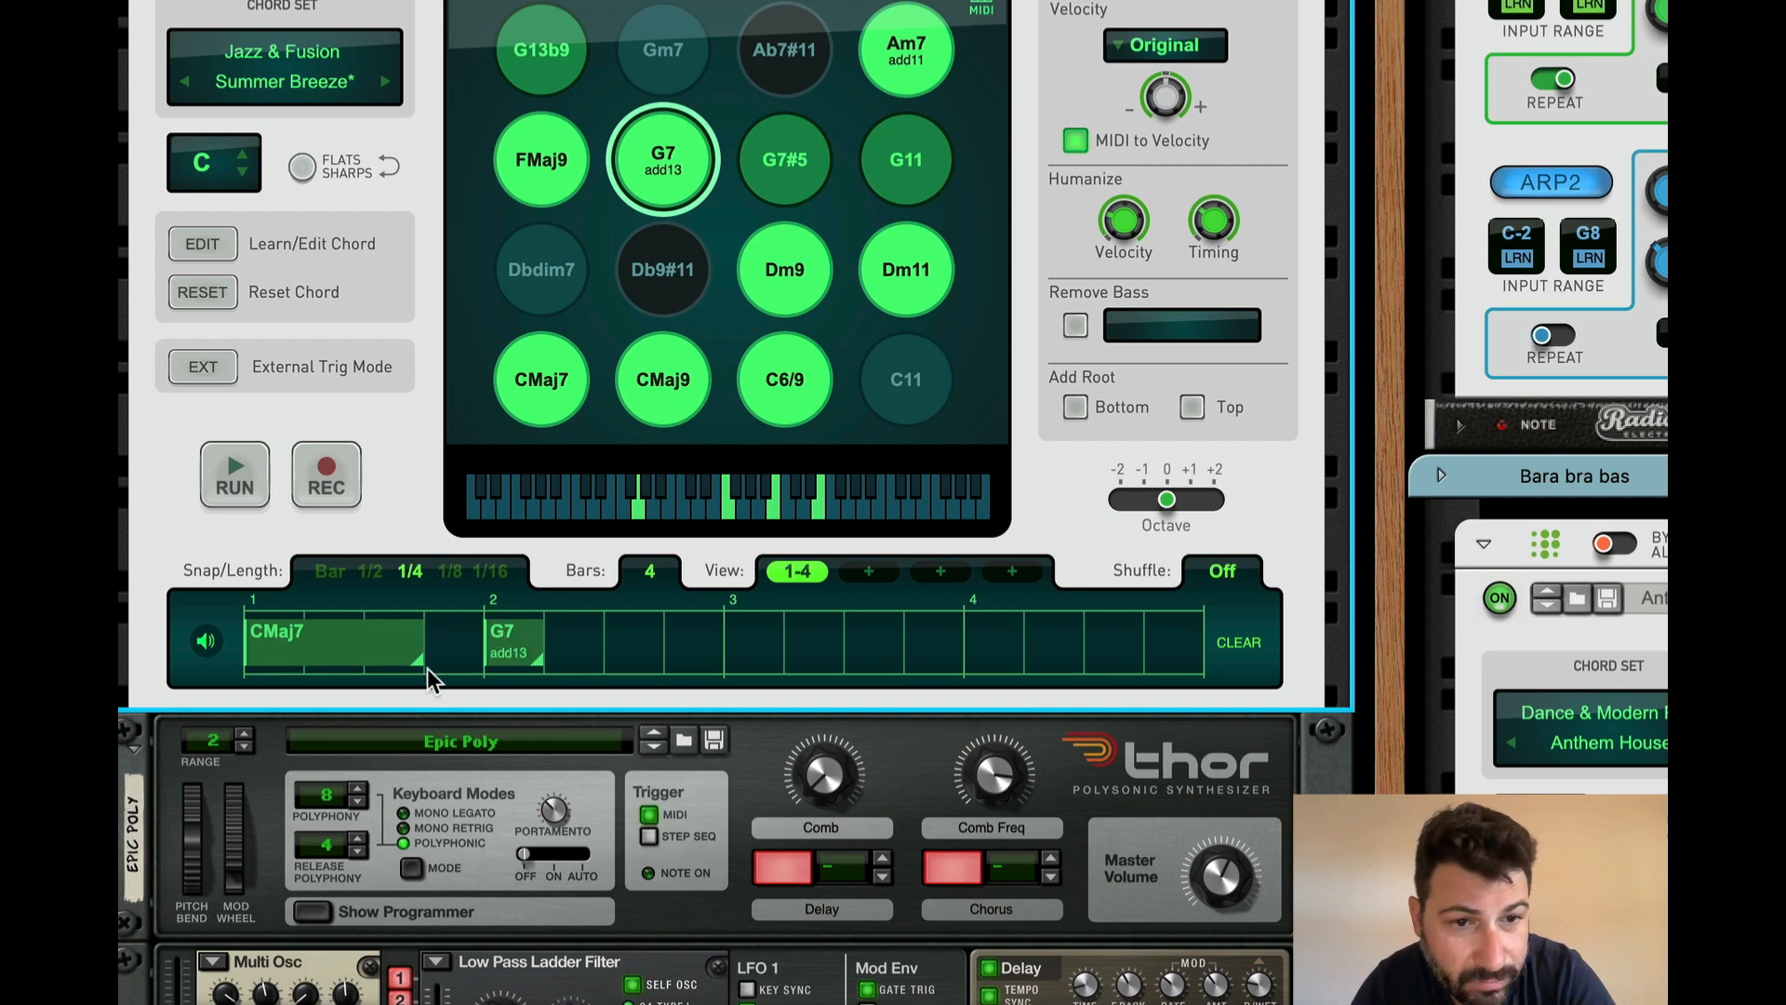
{"action": "left_click", "coordinate": [541, 380]}
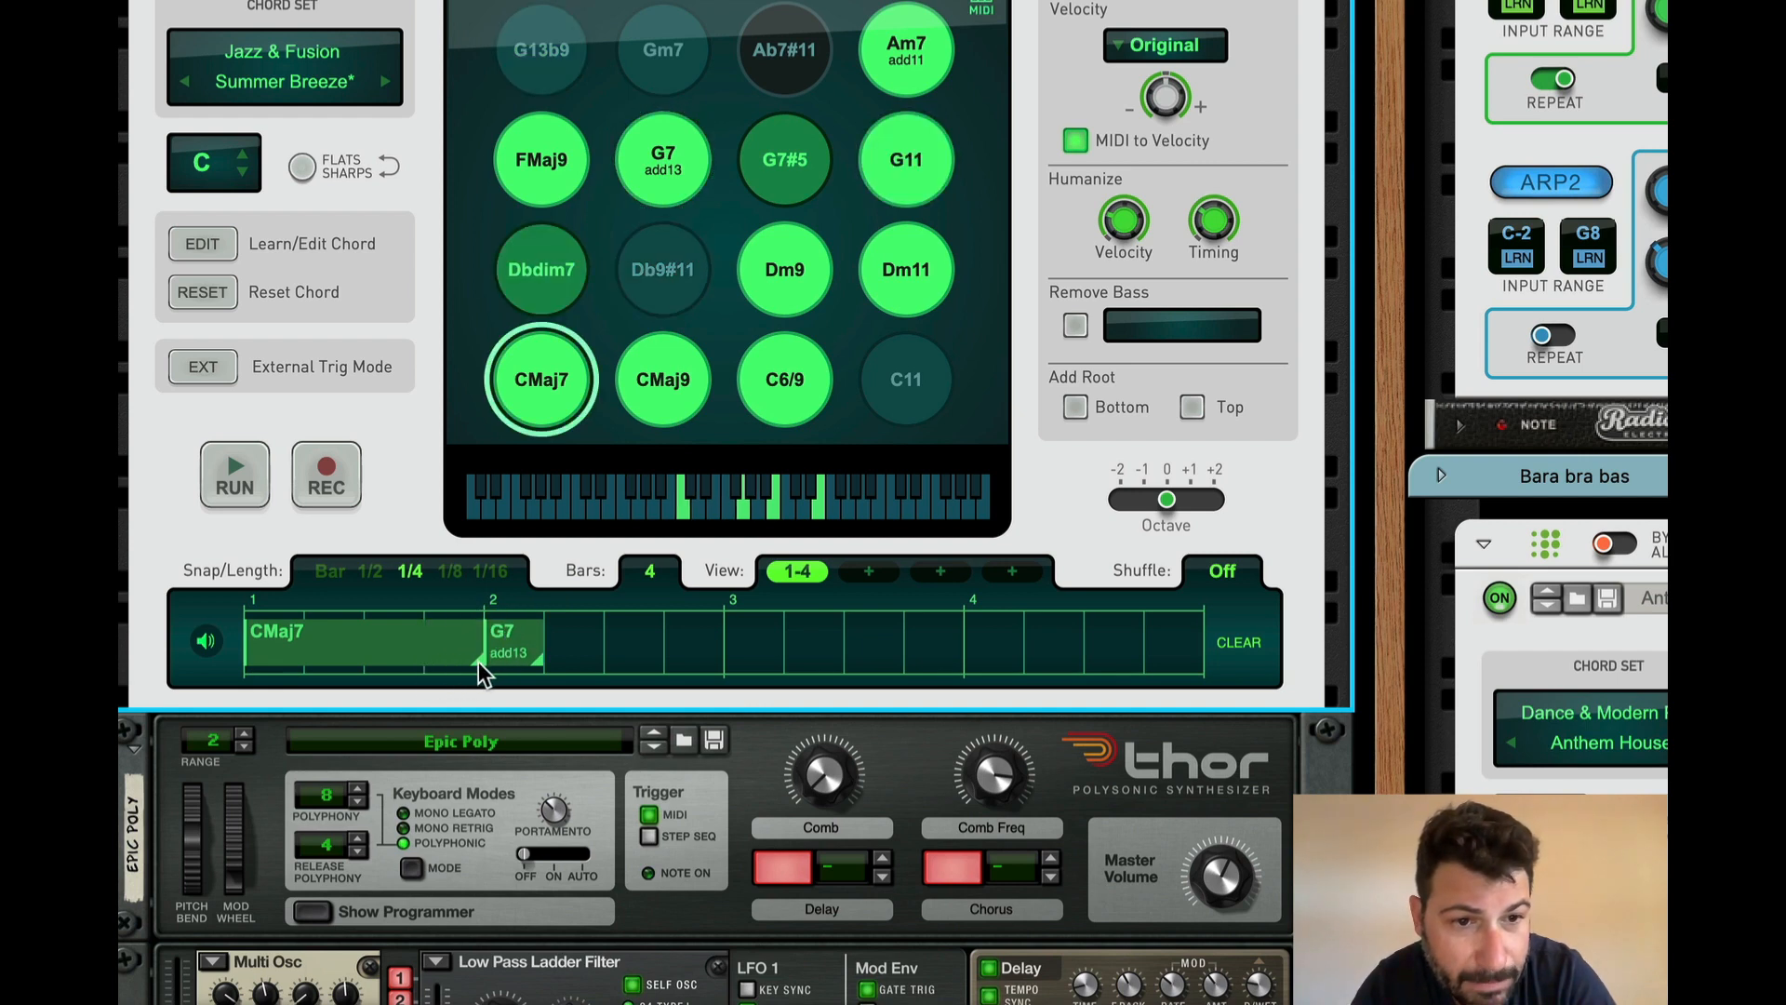
{"action": "left_click", "coordinate": [663, 158]}
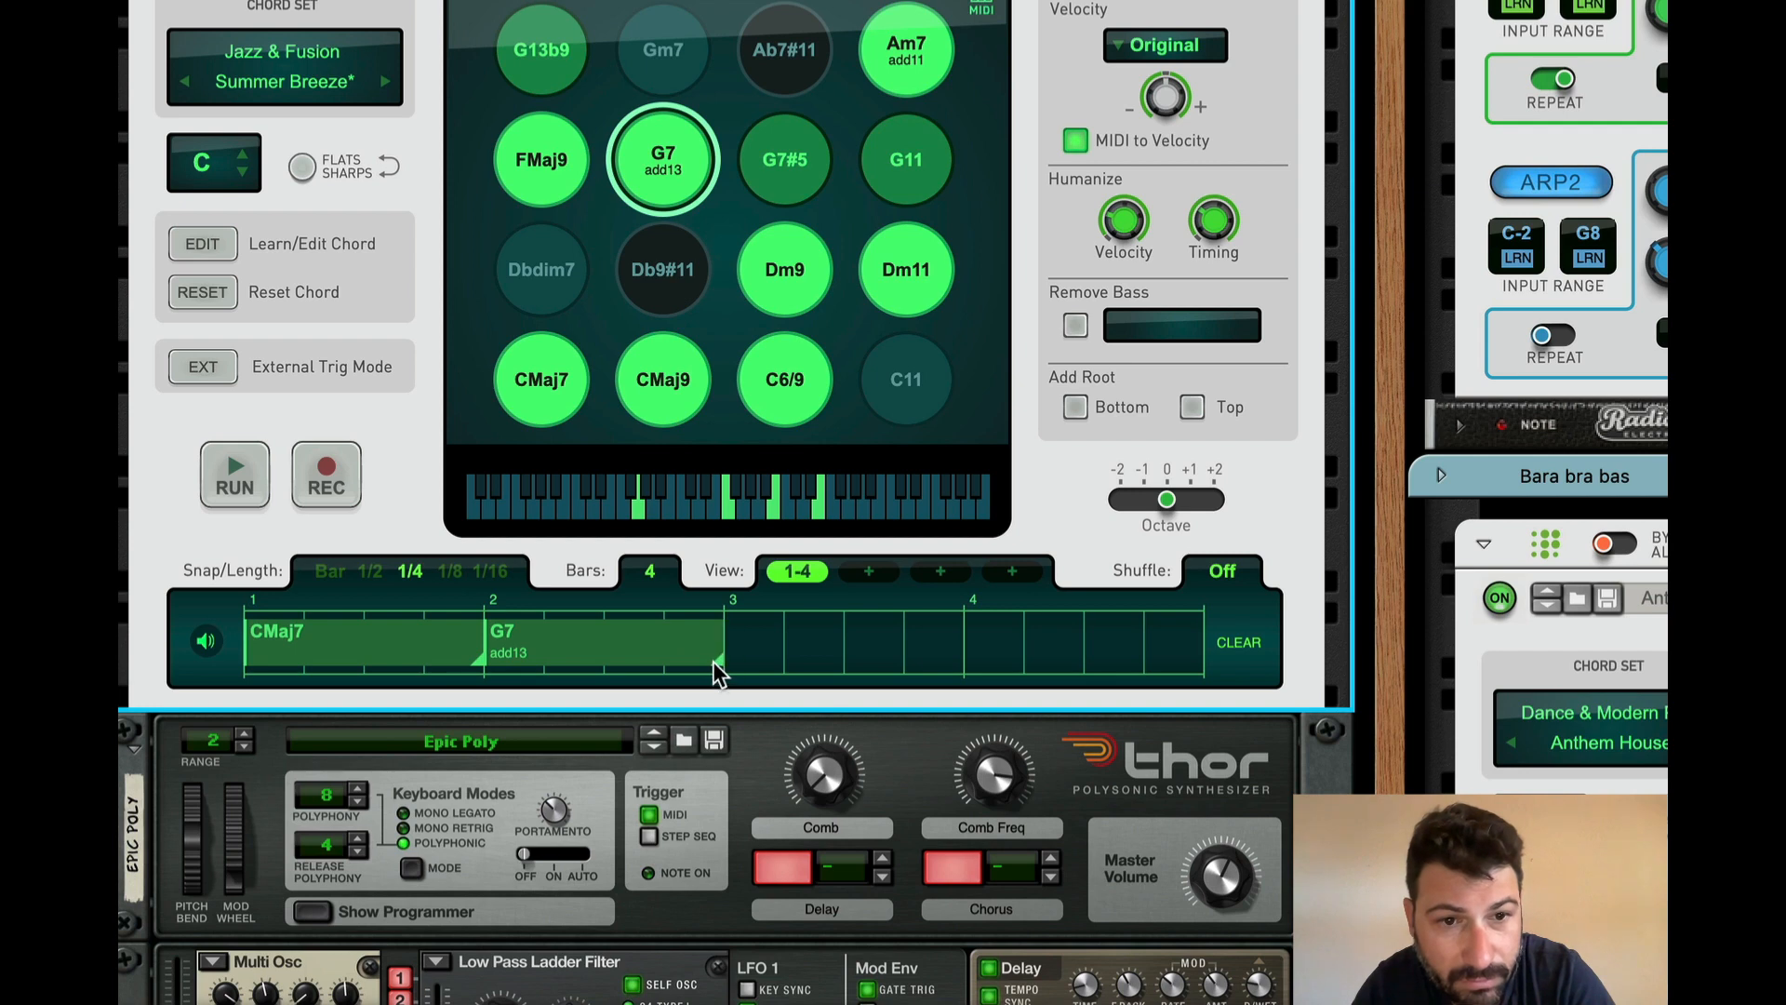
{"action": "left_click", "coordinate": [905, 269]}
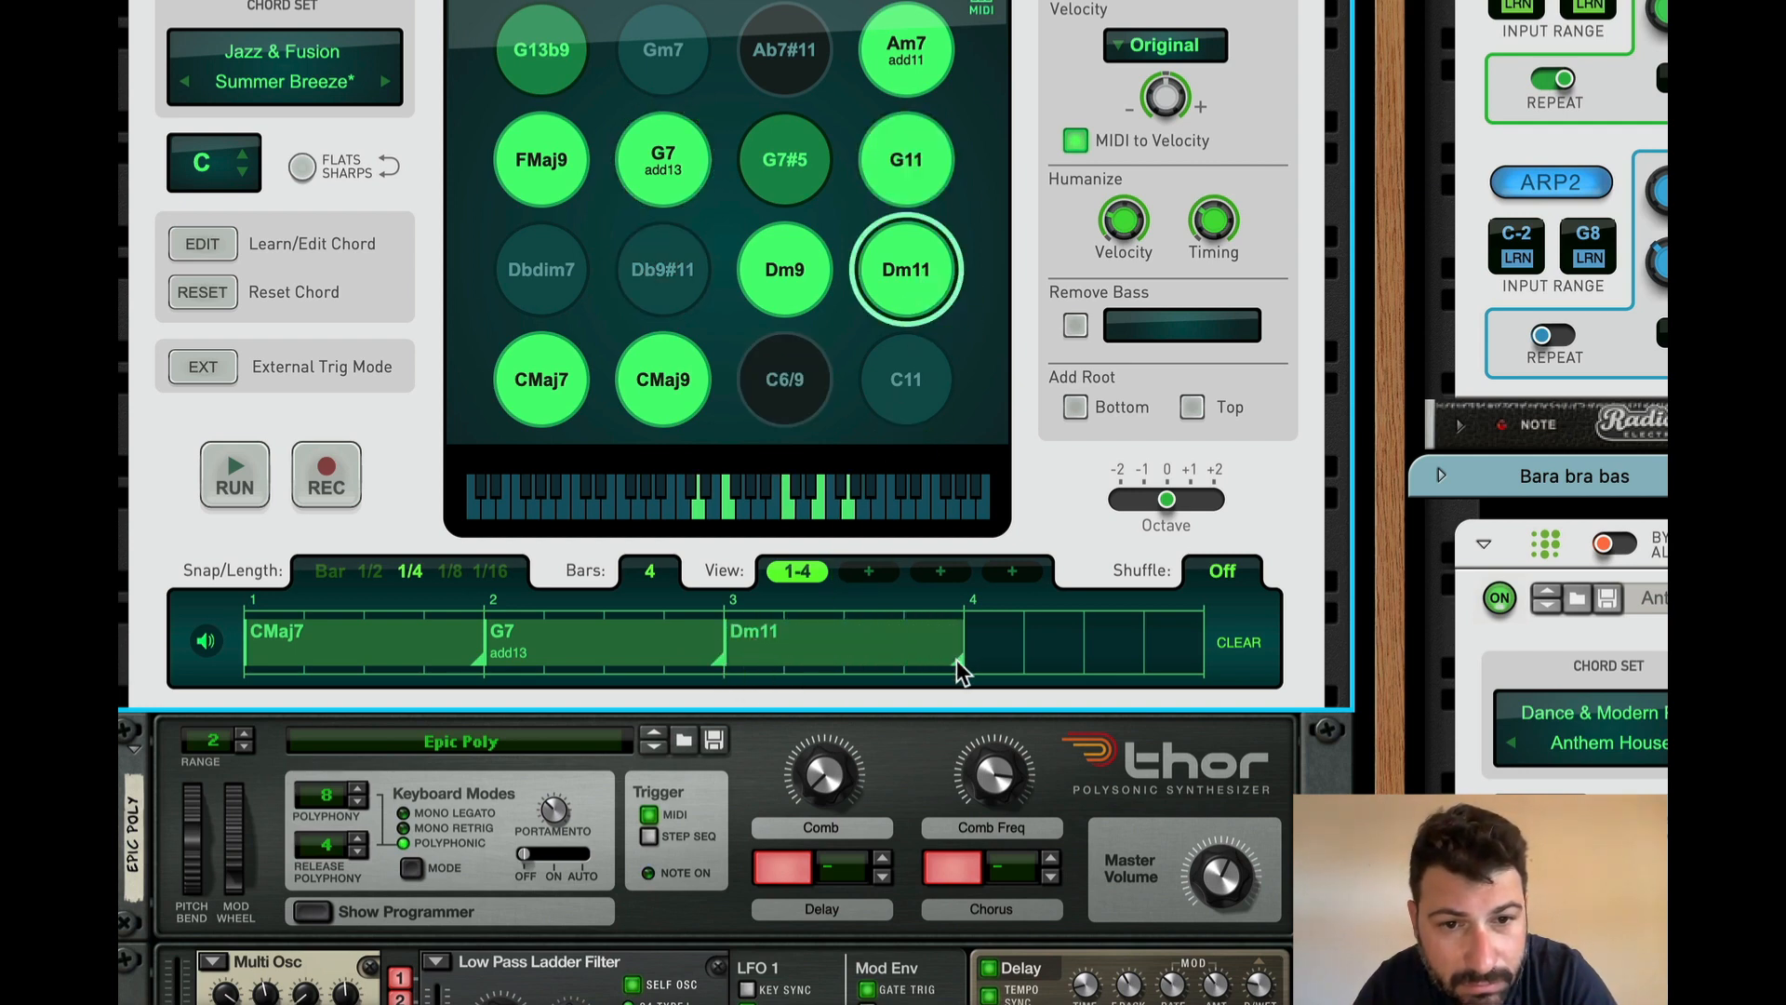
{"action": "left_click", "coordinate": [784, 269]}
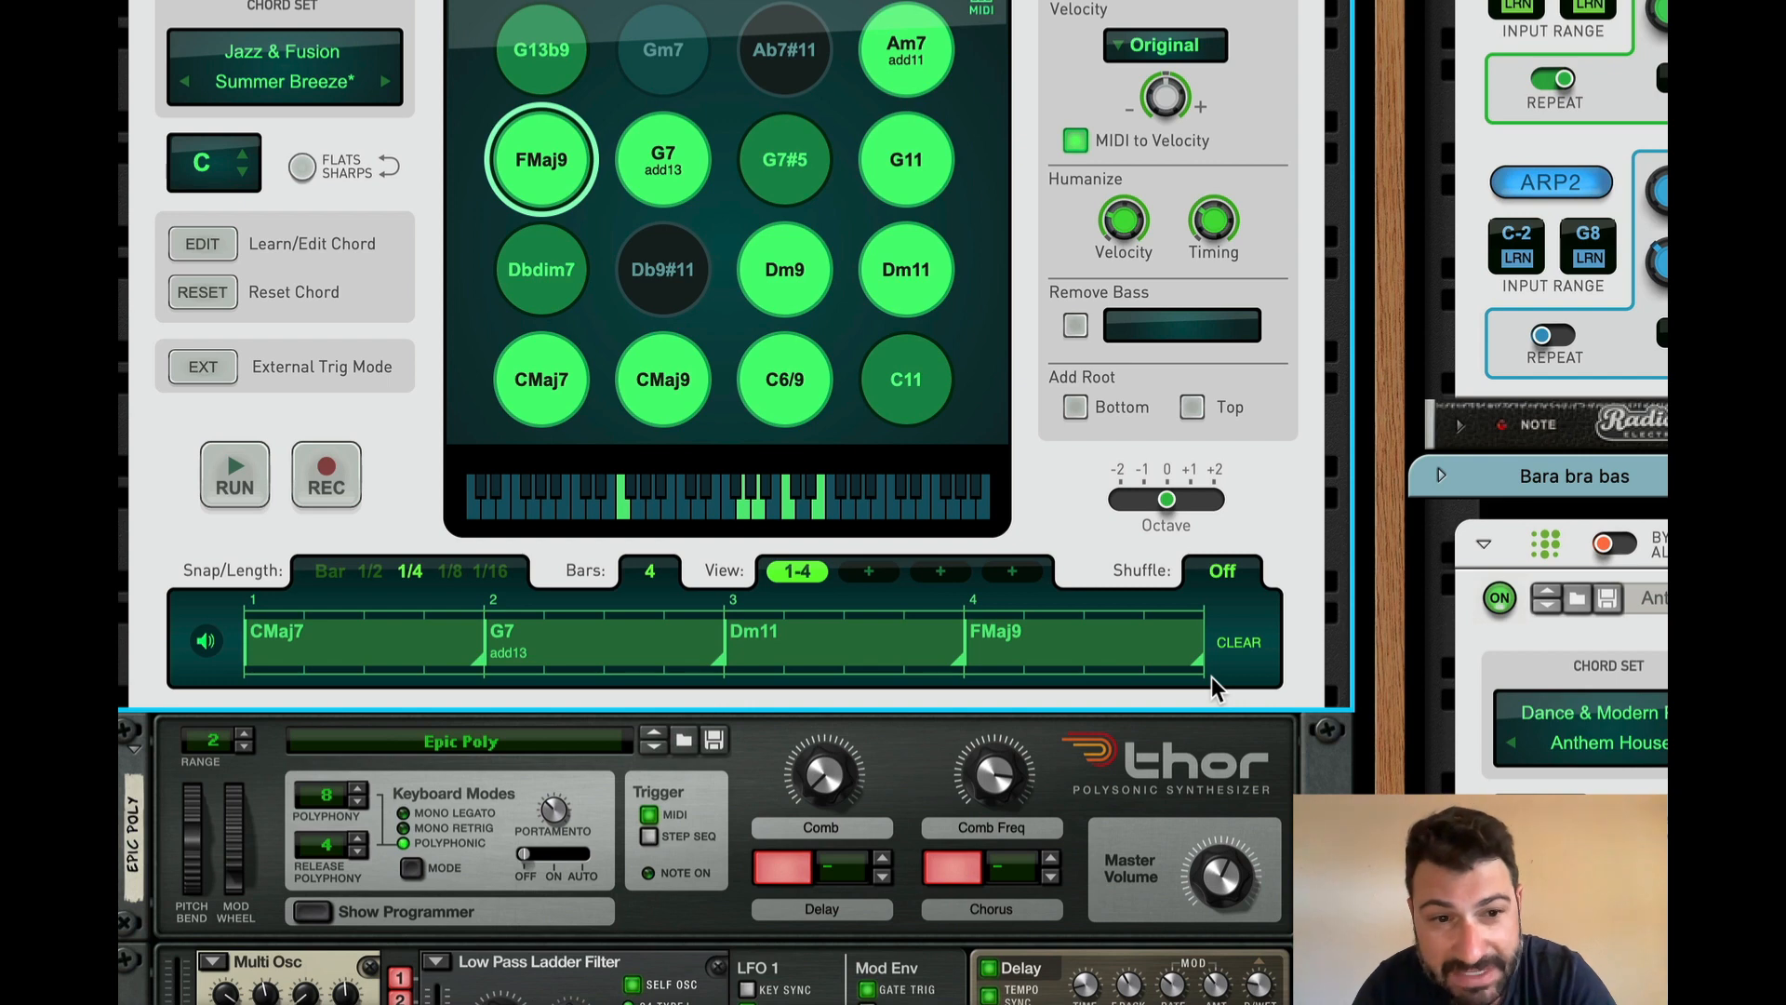
{"action": "mouse_move", "coordinate": [1225, 587]}
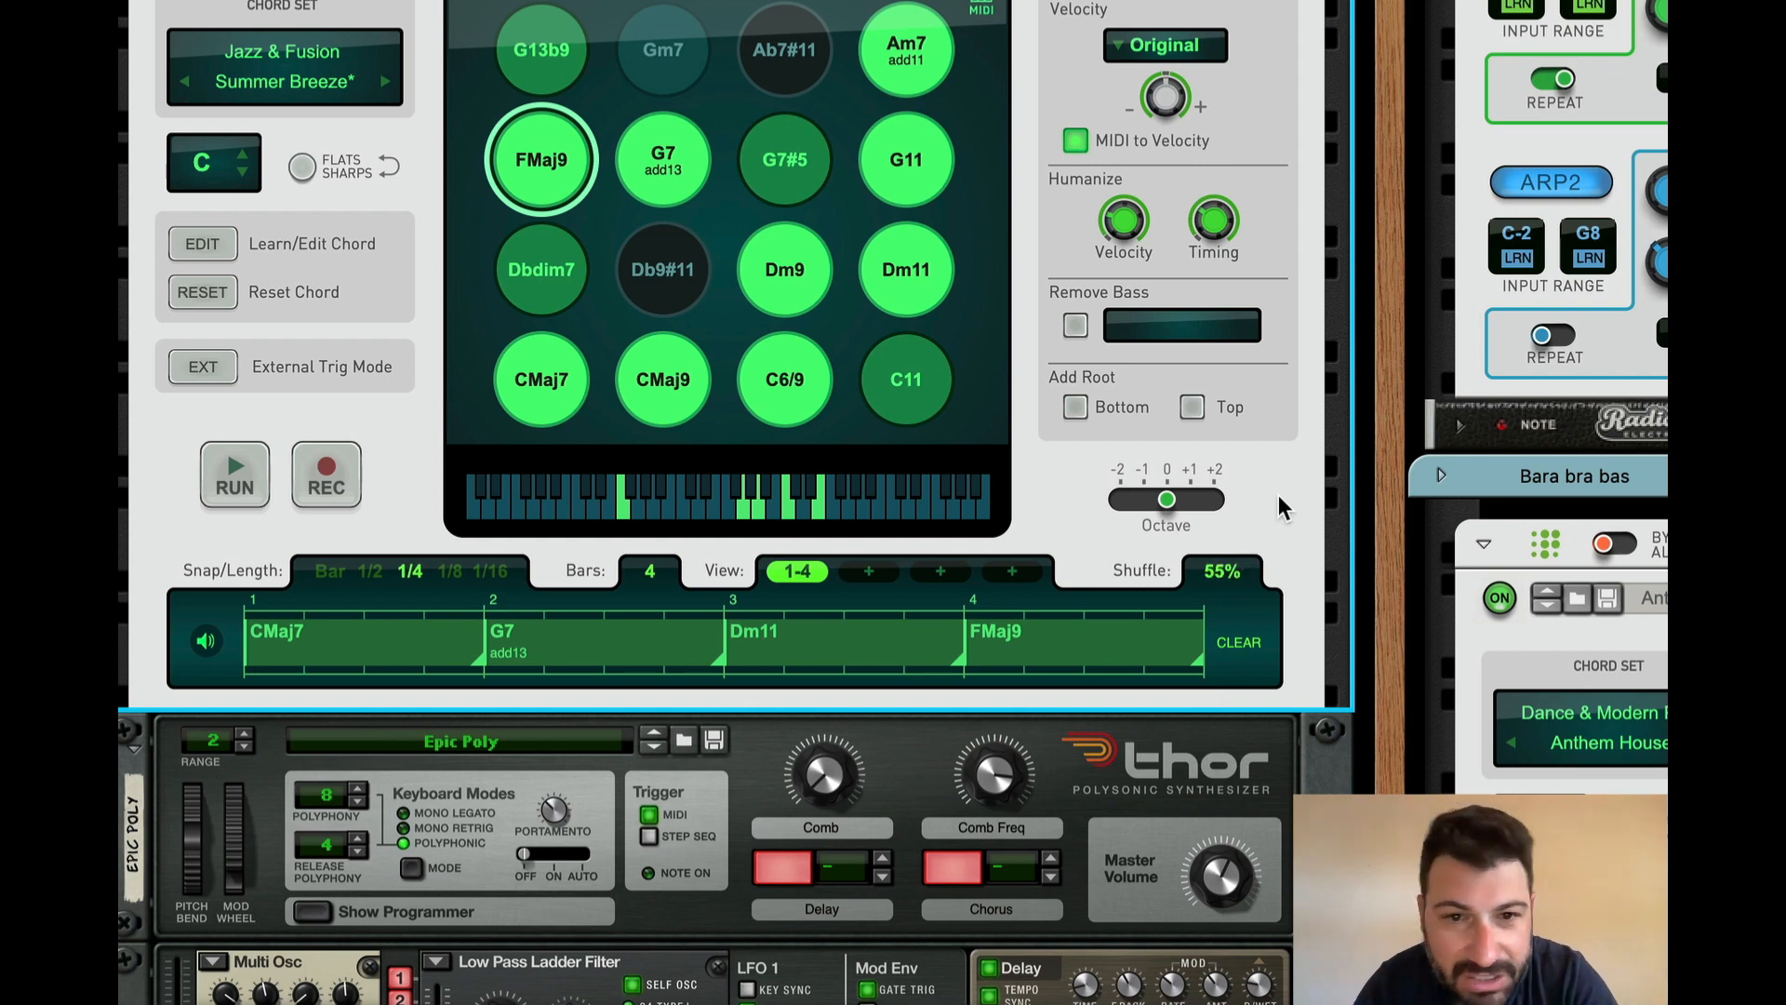
Step: Turn on 55% shuffle, then play and stop the four-bar progression
{"action": "left_click", "coordinate": [233, 475]}
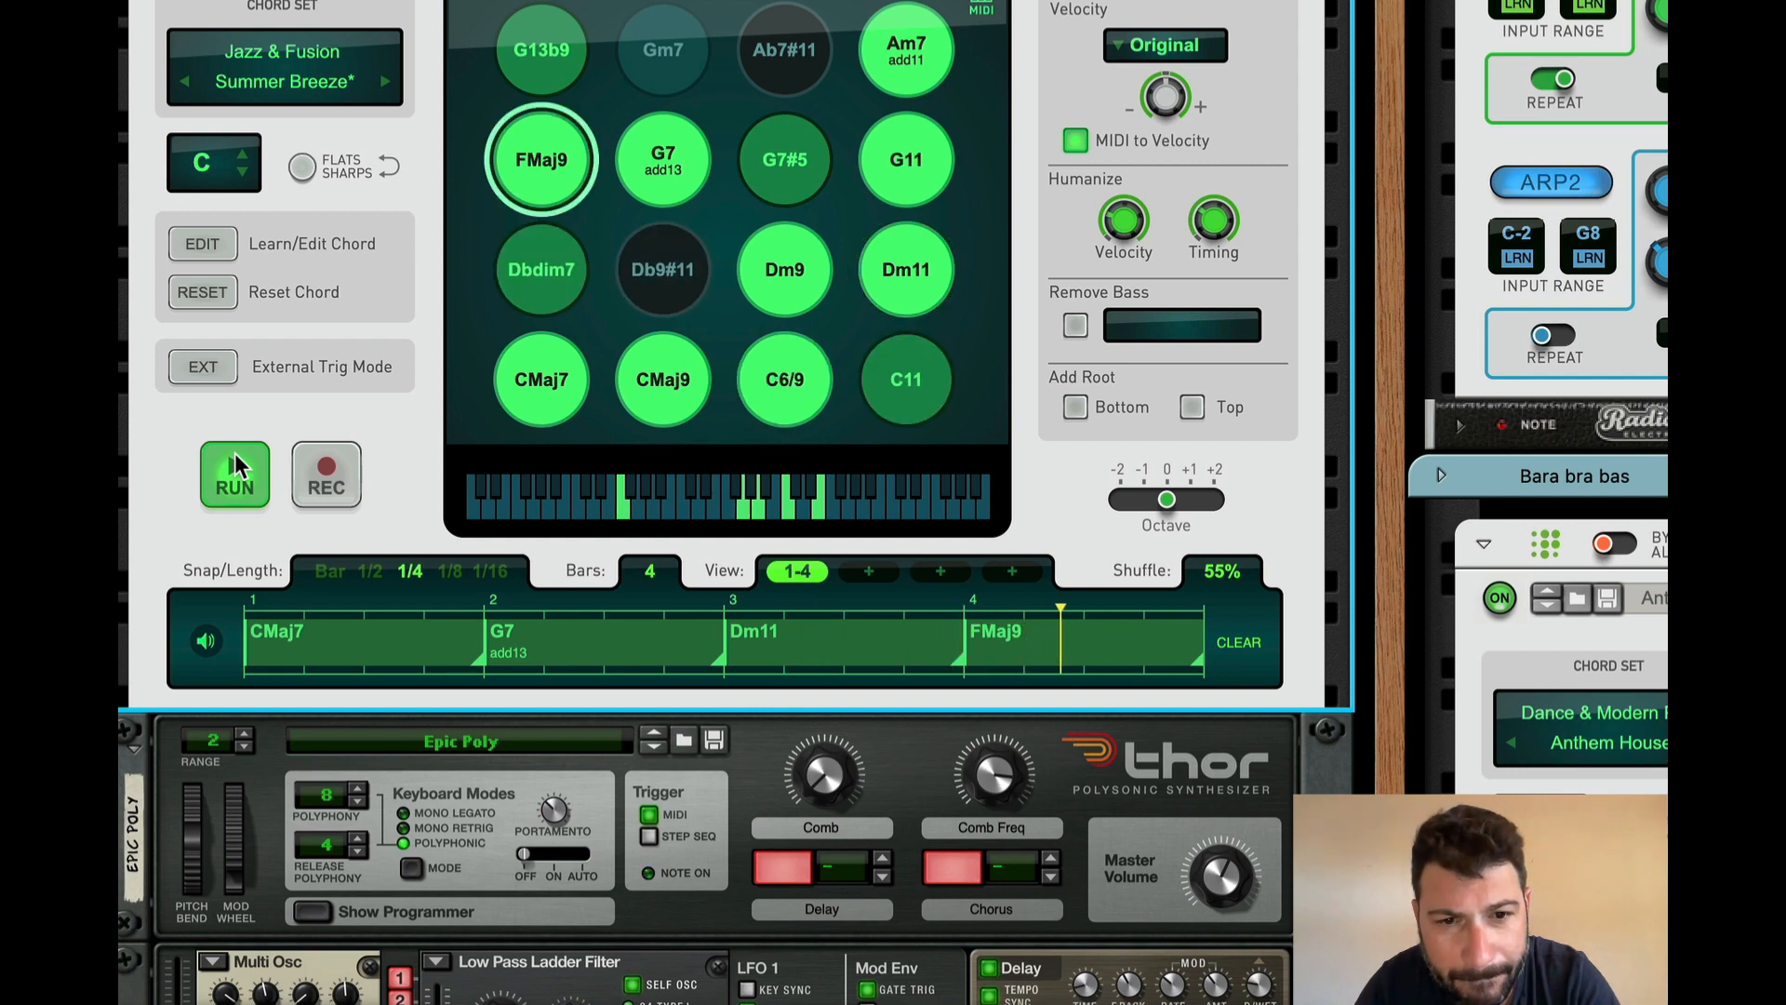
{"action": "left_click", "coordinate": [234, 476]}
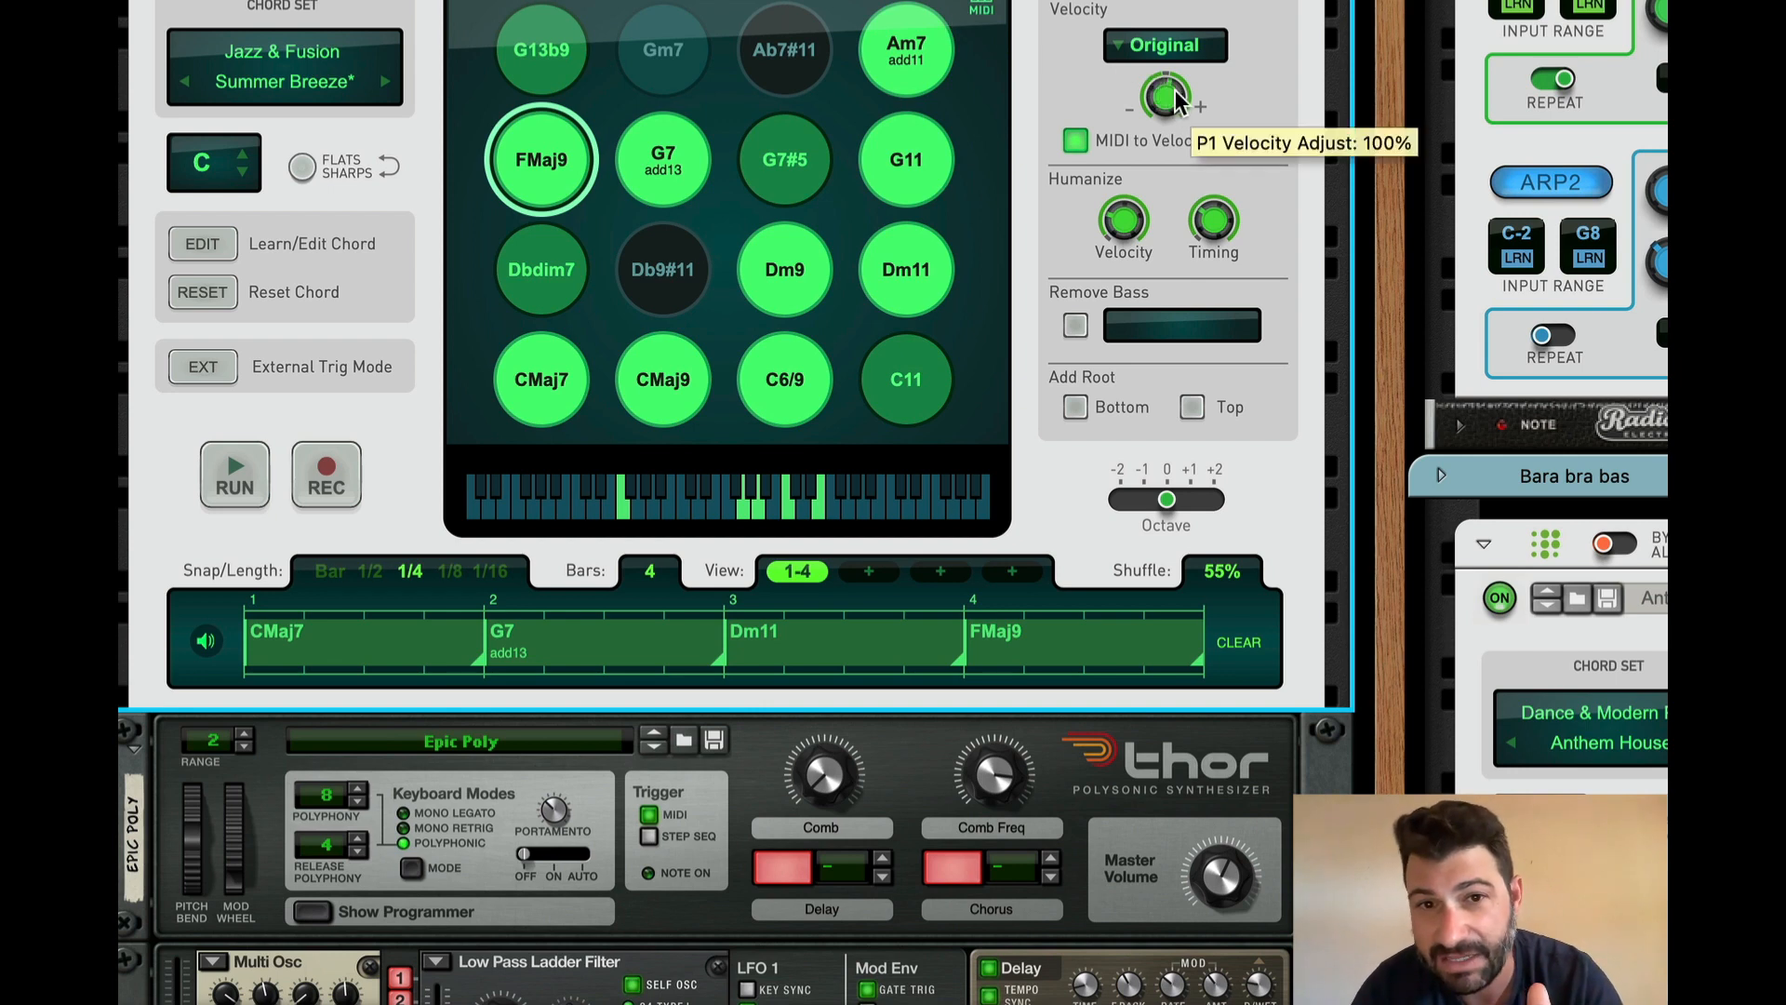
Step: Raise velocity above 100%, enable bass note removal, and switch Add Root to Top
{"action": "left_click_drag", "start_coordinate": [1164, 97], "coordinate": [1197, 80]}
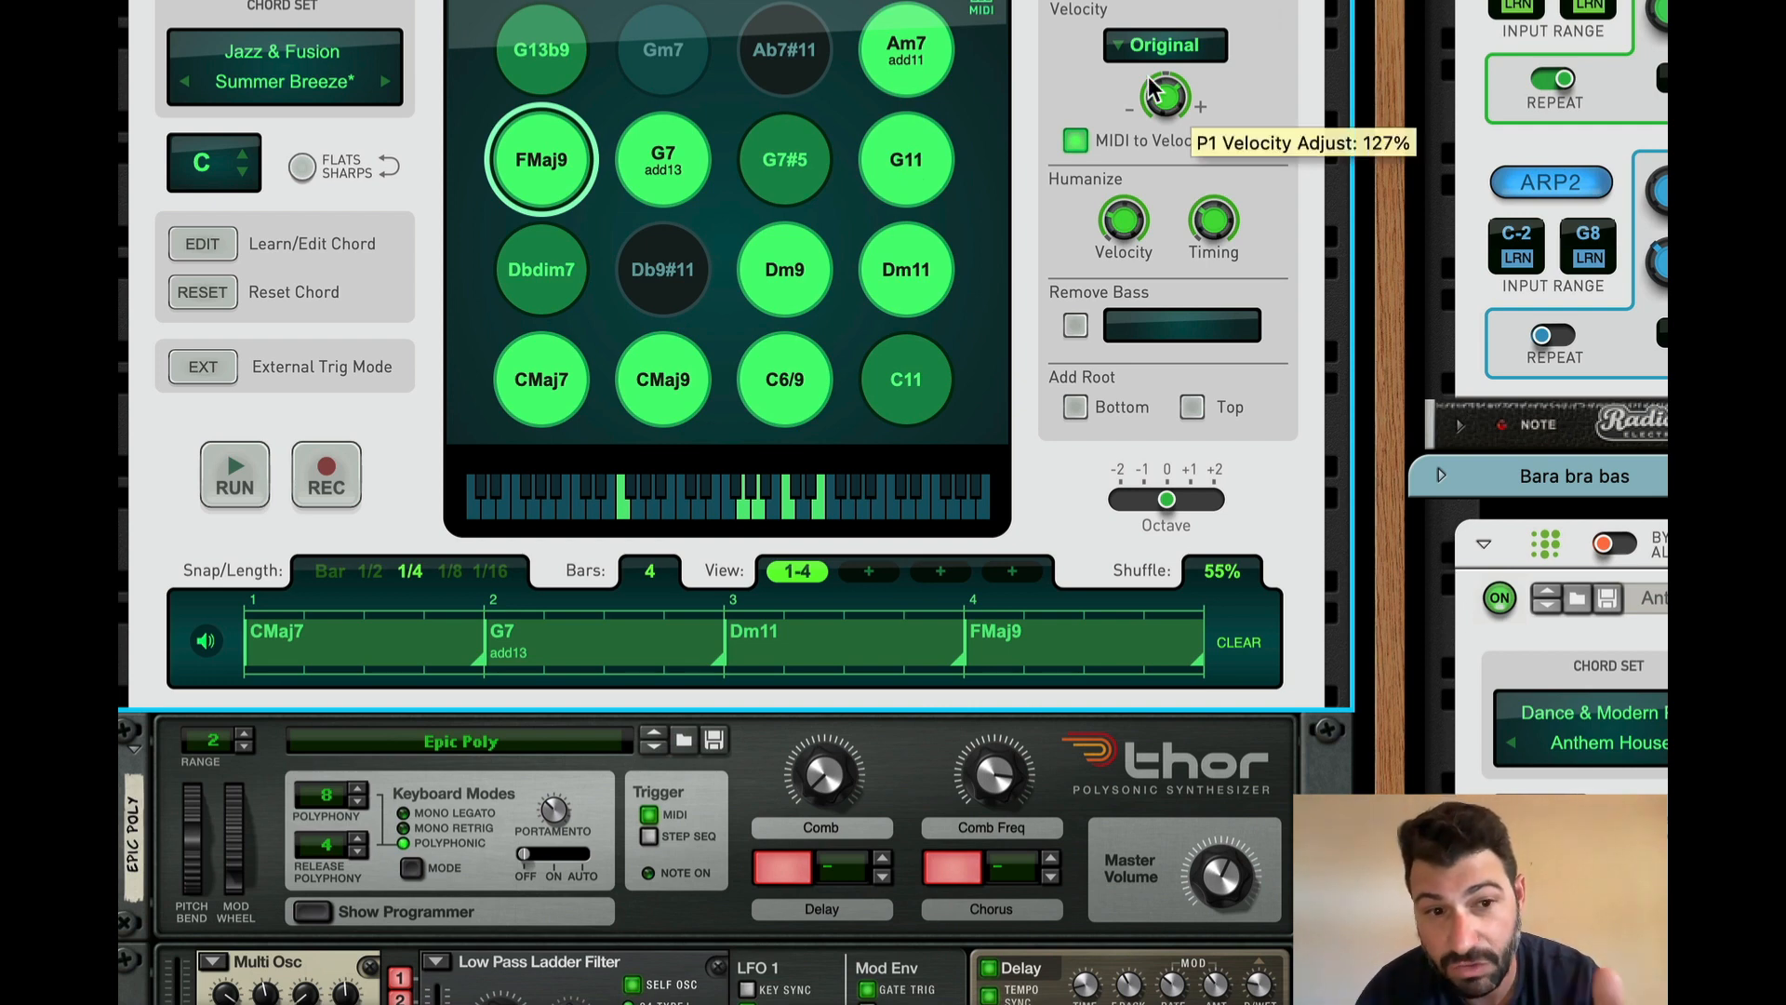
{"action": "mouse_move", "coordinate": [1117, 52]}
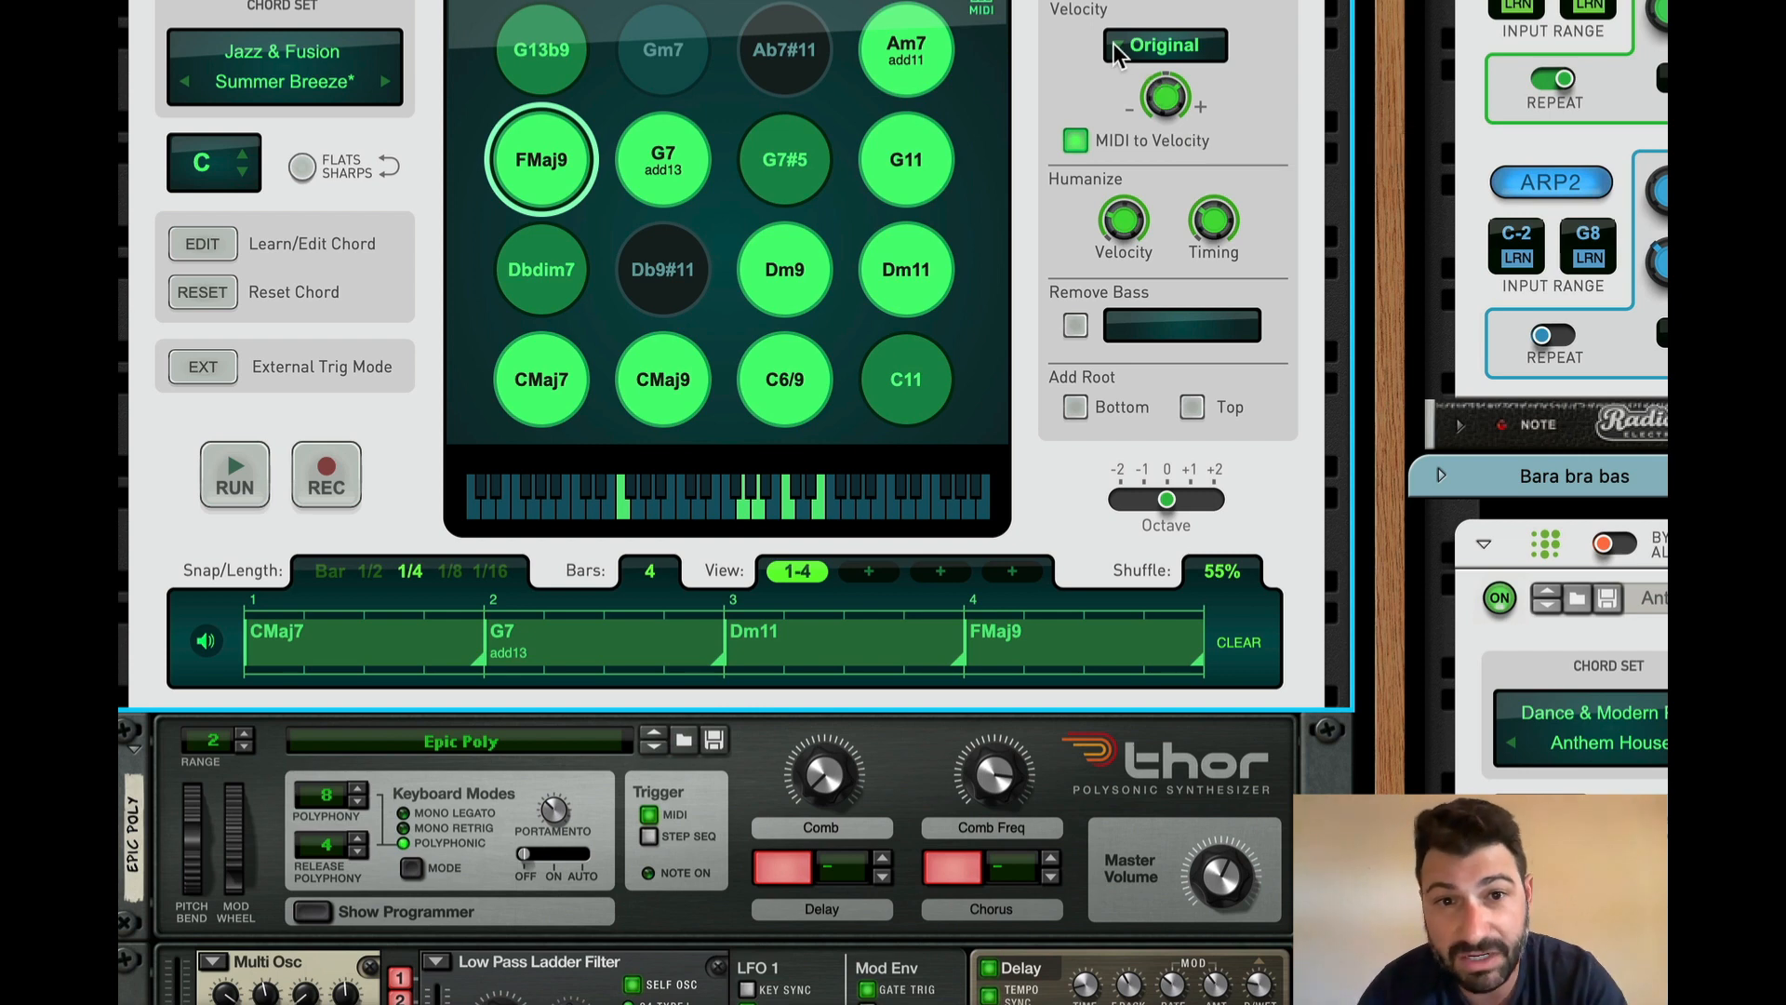
{"action": "mouse_move", "coordinate": [1057, 72]}
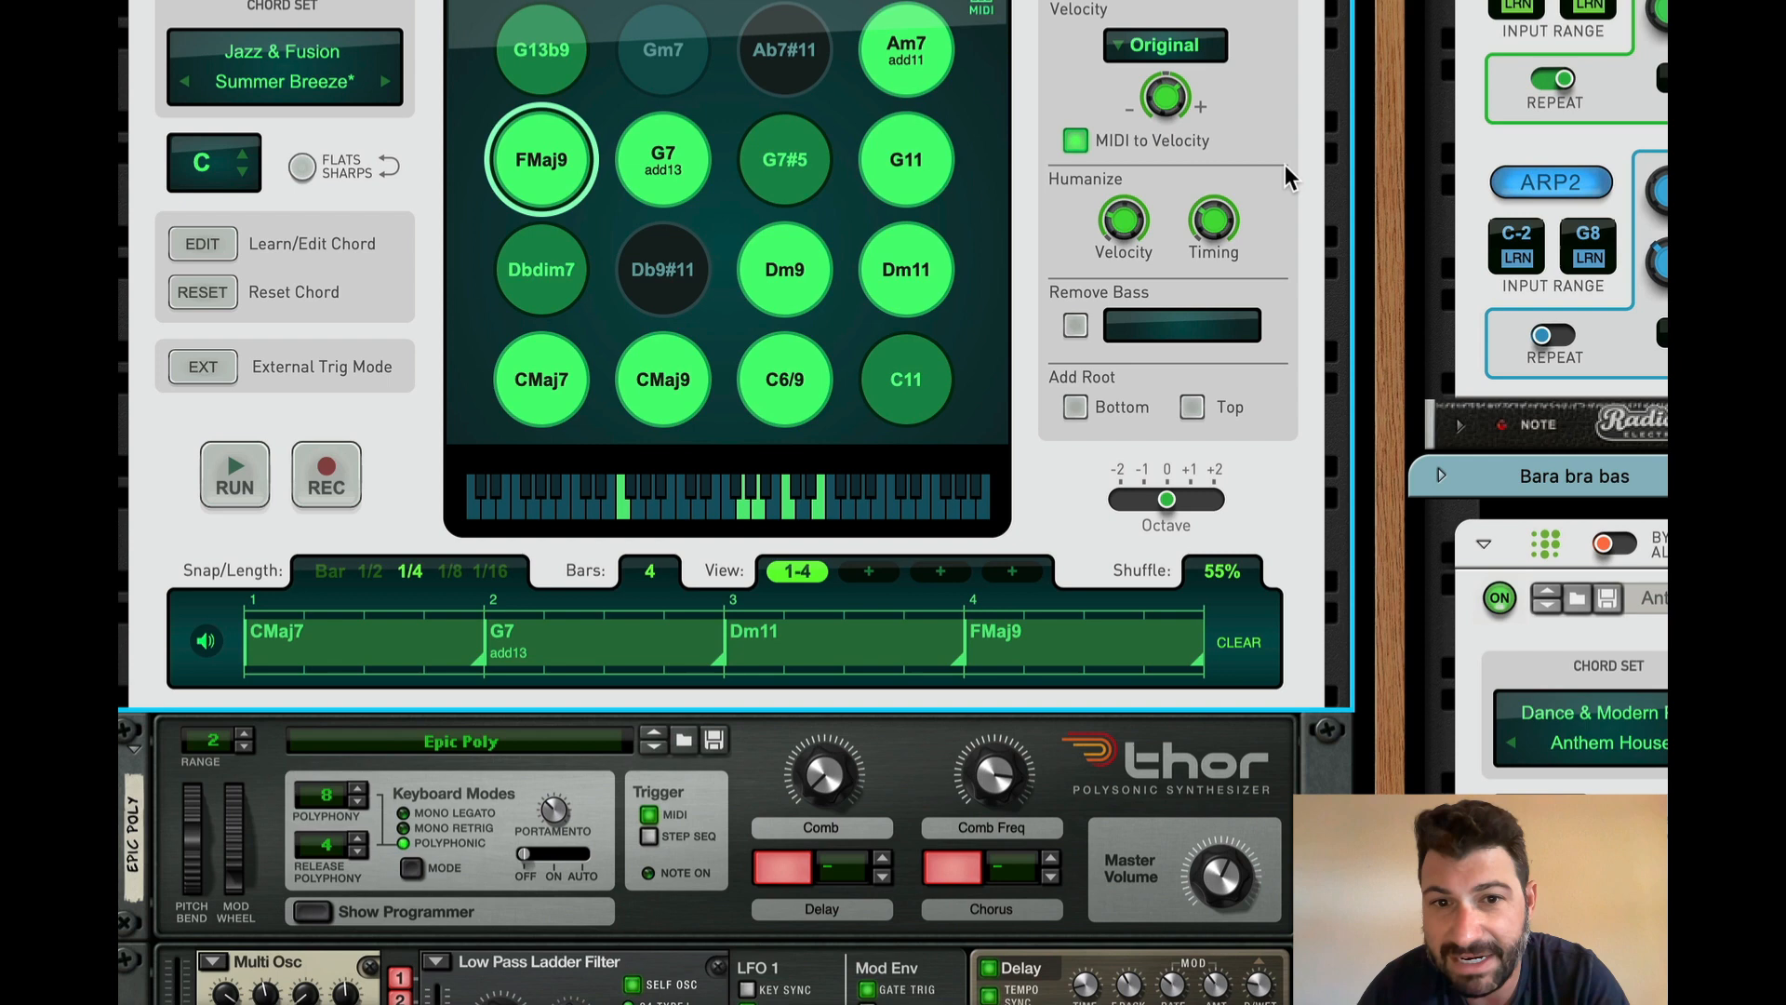
{"action": "mouse_move", "coordinate": [1082, 296]}
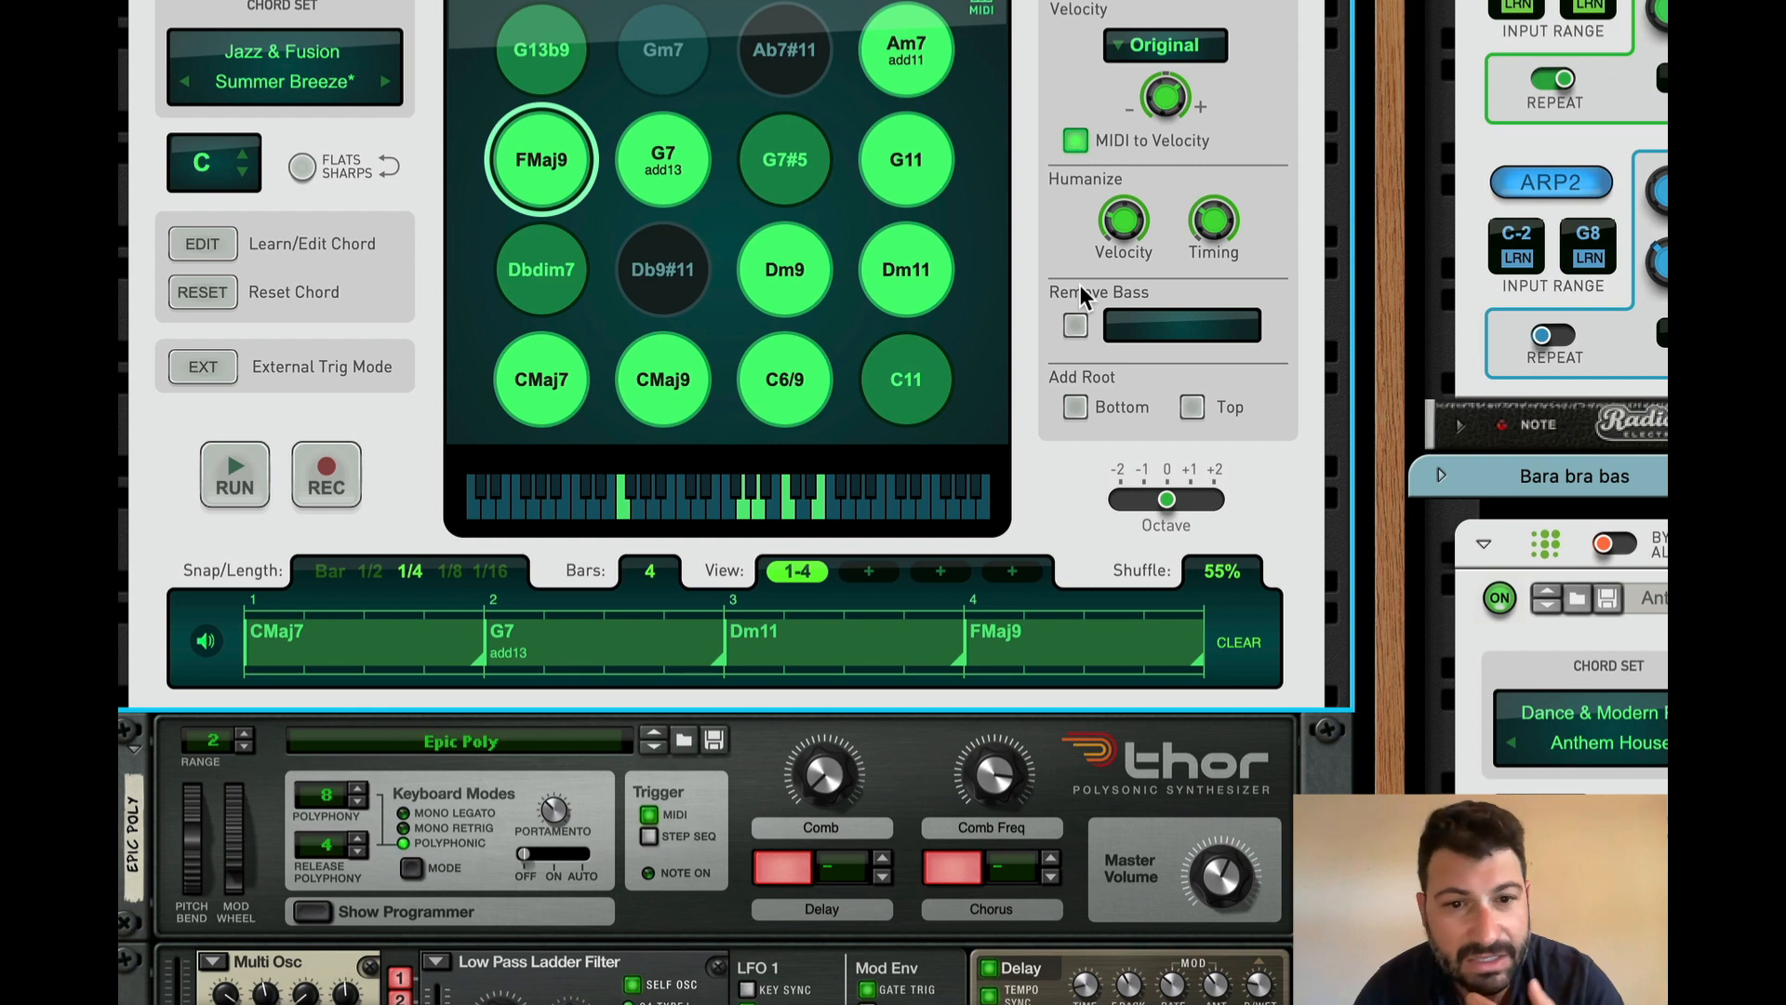
{"action": "left_click", "coordinate": [1181, 325]}
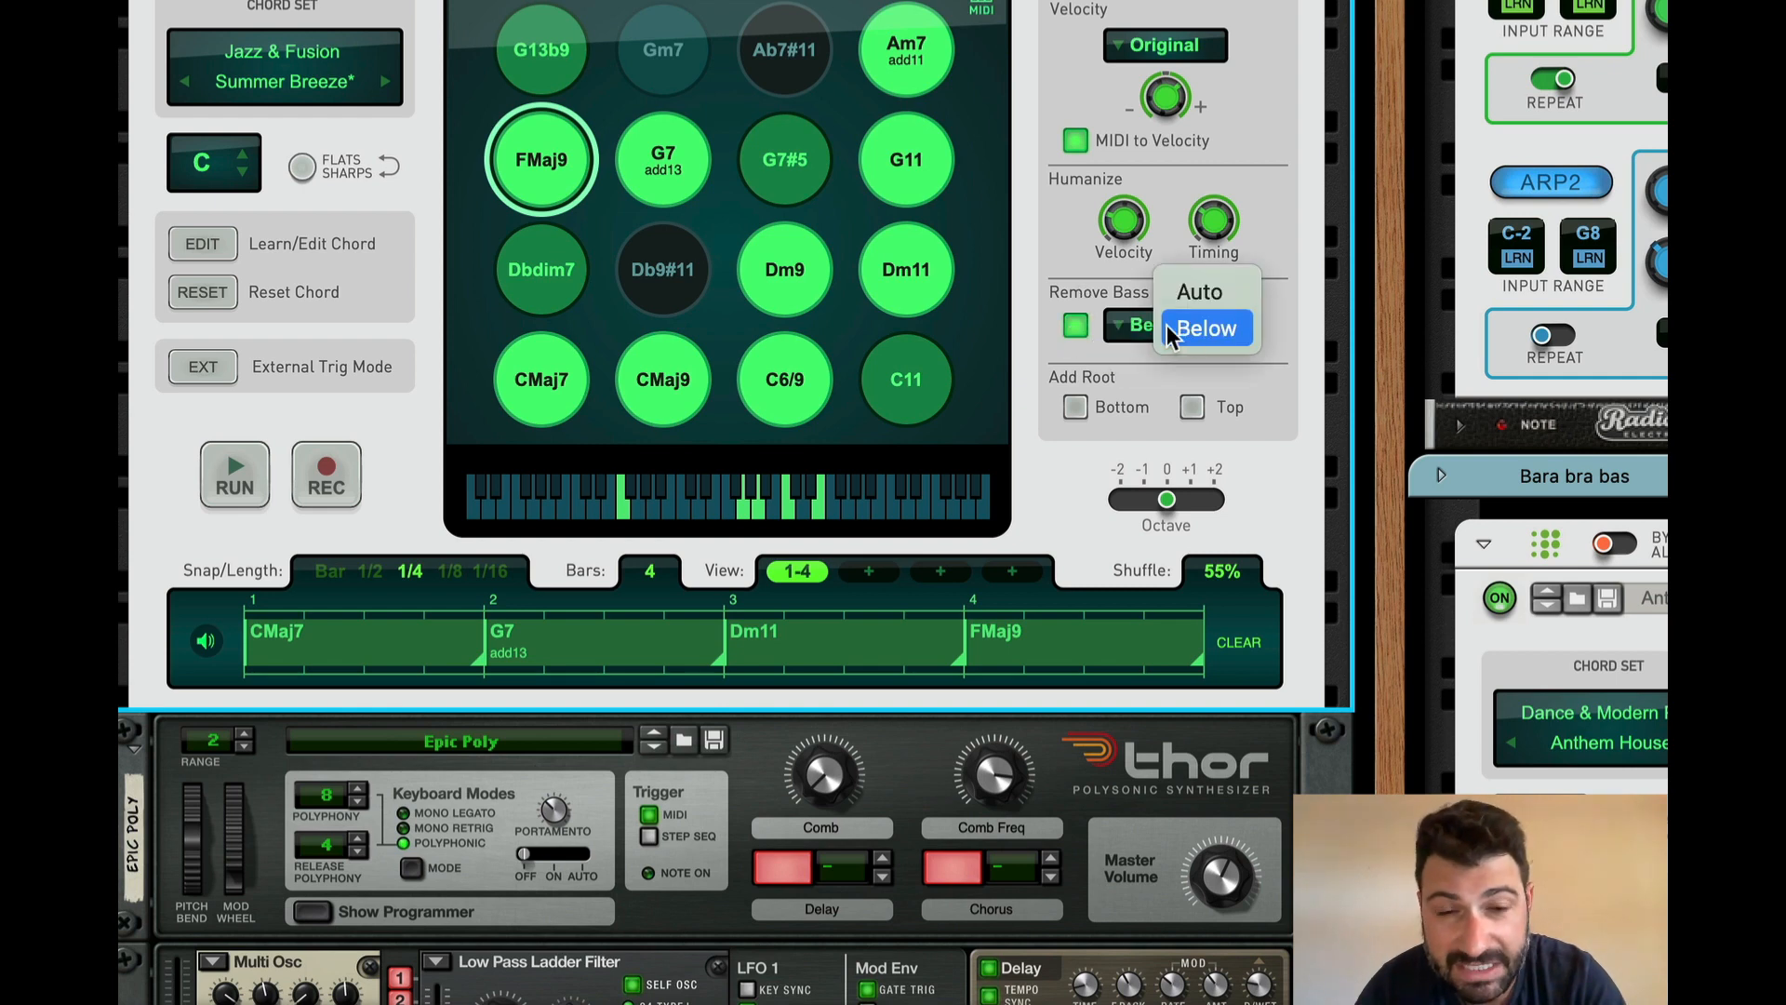
{"action": "left_click", "coordinate": [1205, 328]}
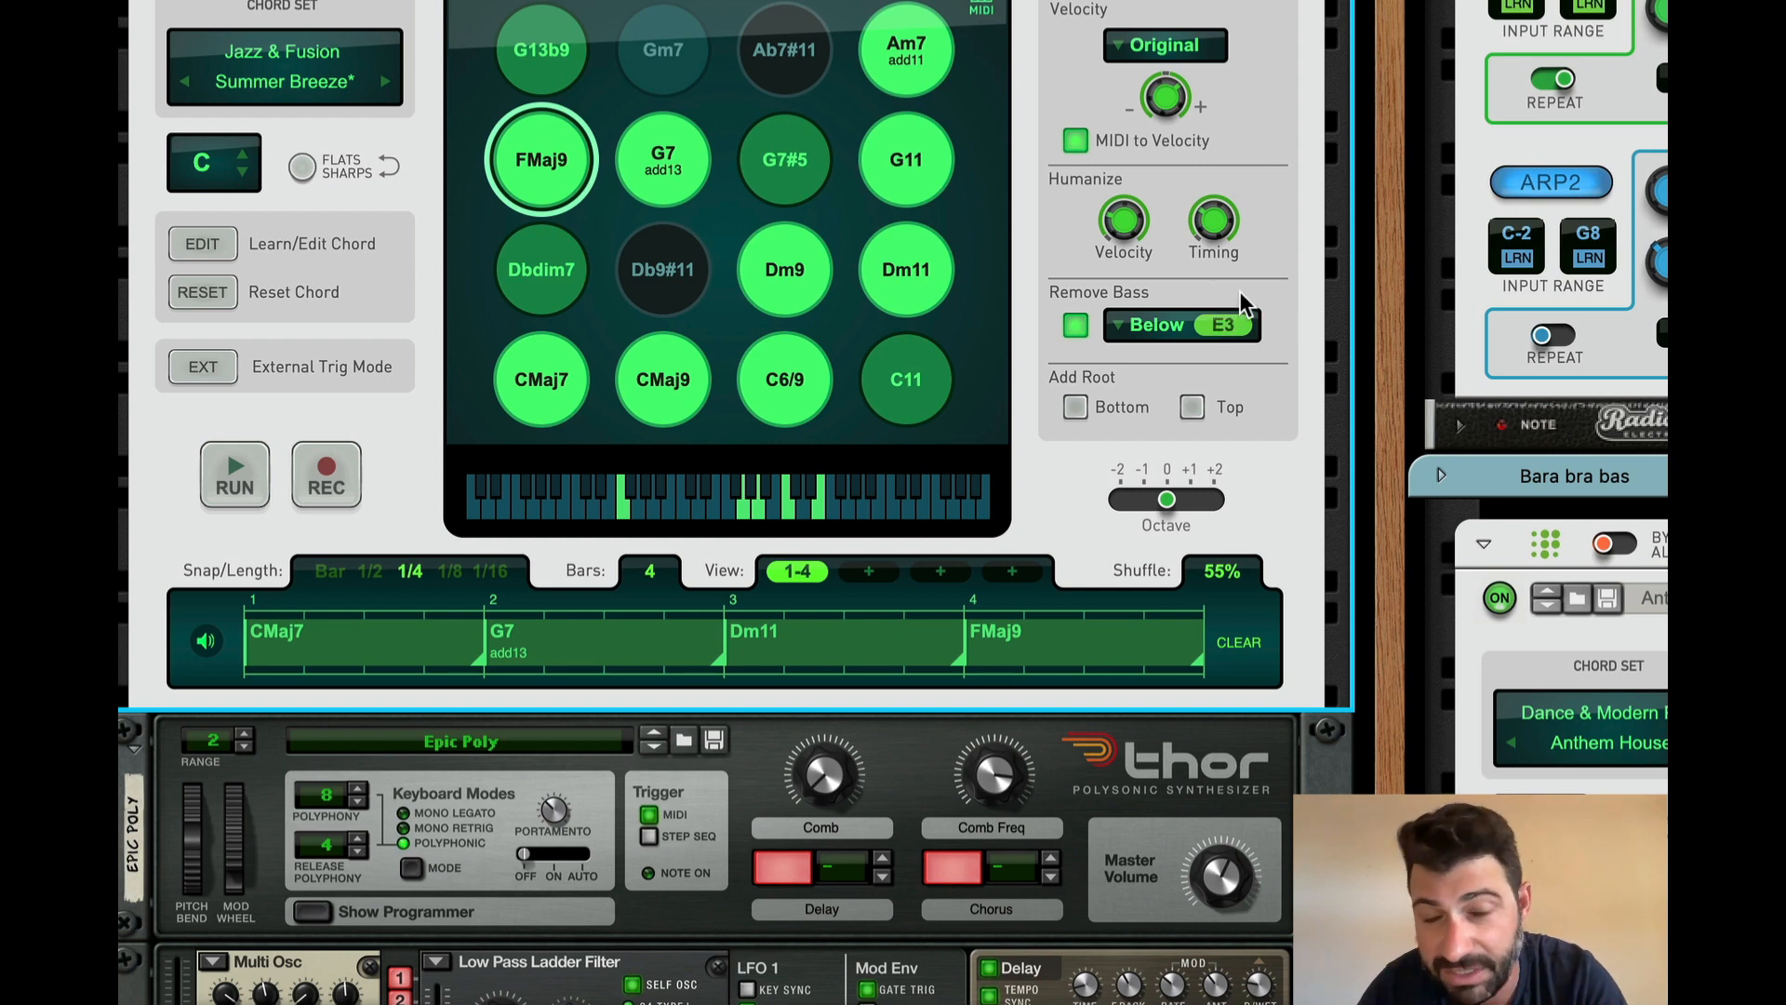
{"action": "mouse_move", "coordinate": [165, 484]}
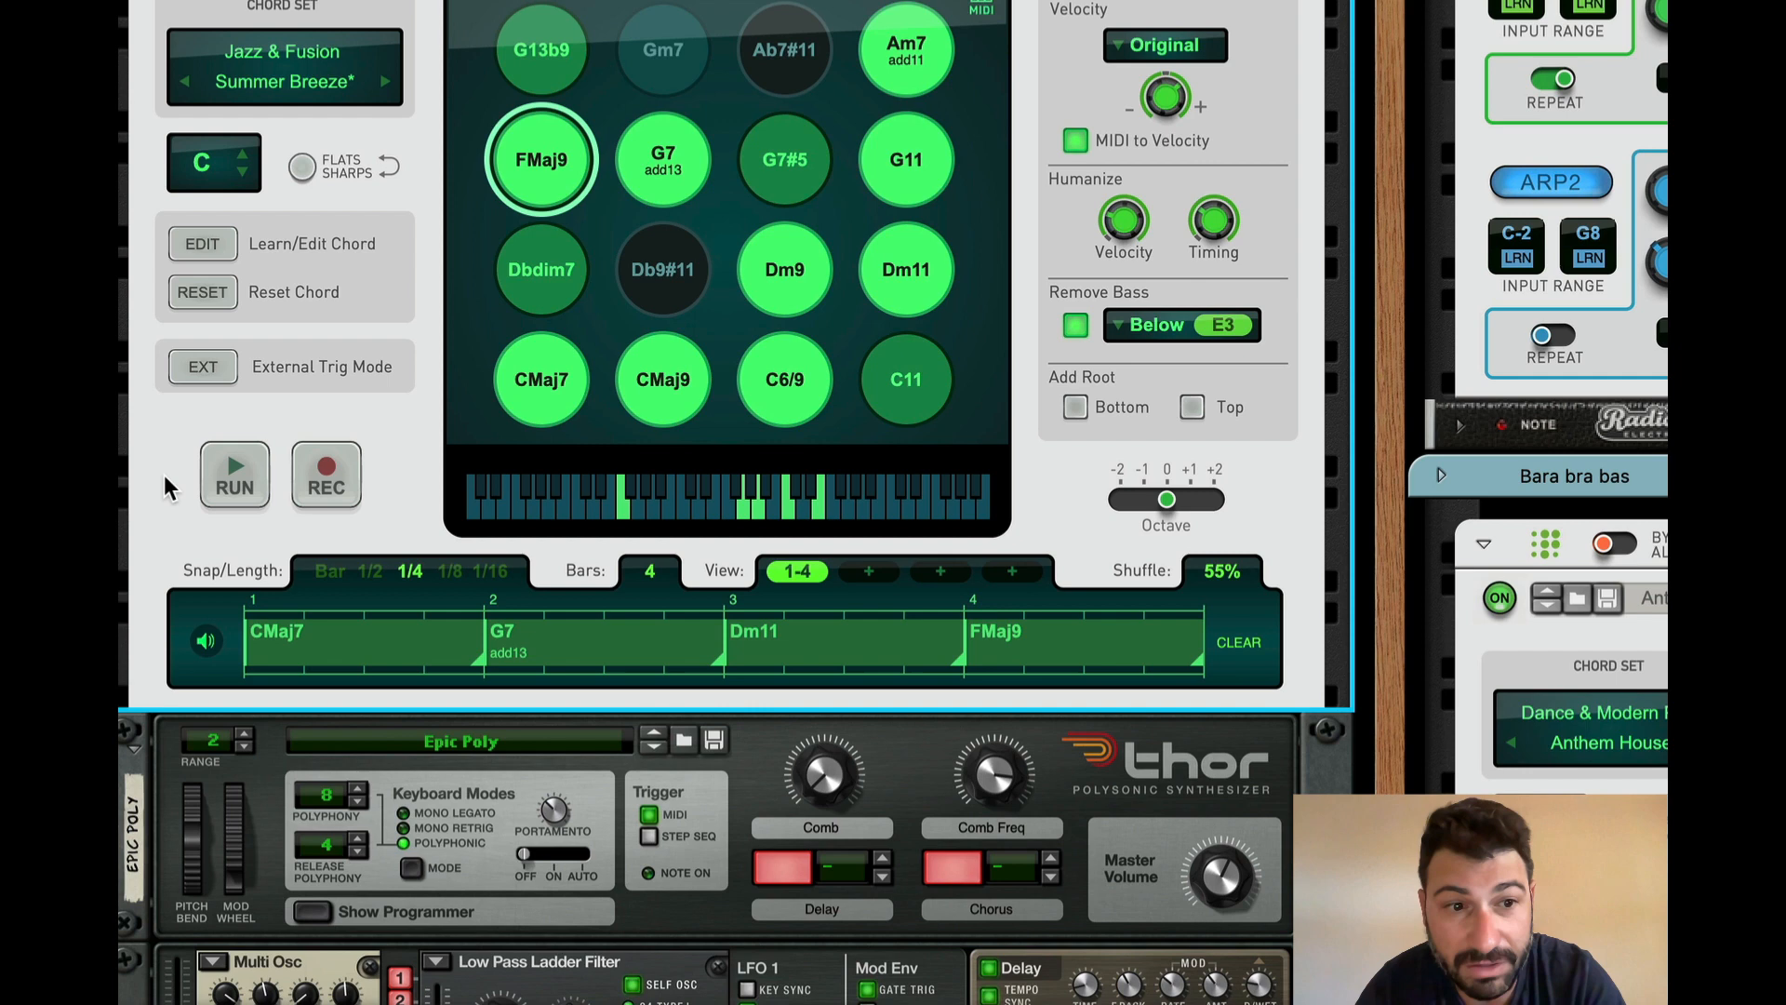
{"action": "left_click", "coordinate": [233, 477]}
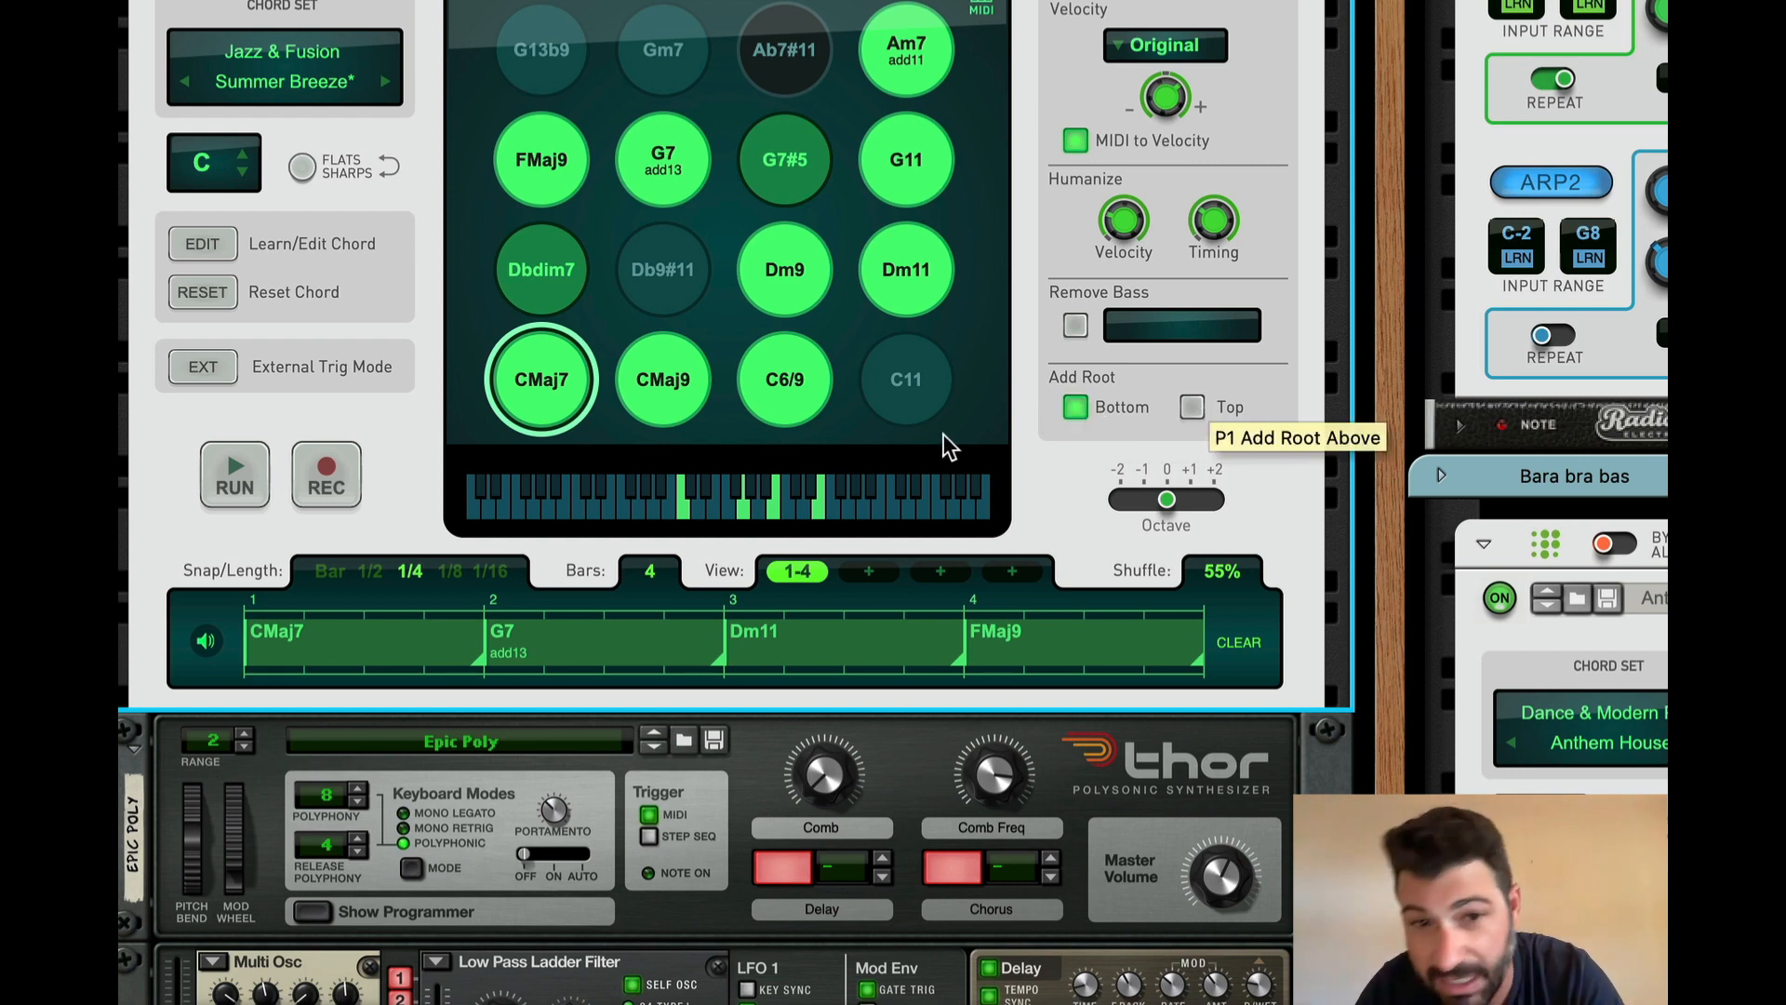
{"action": "left_click", "coordinate": [233, 475]}
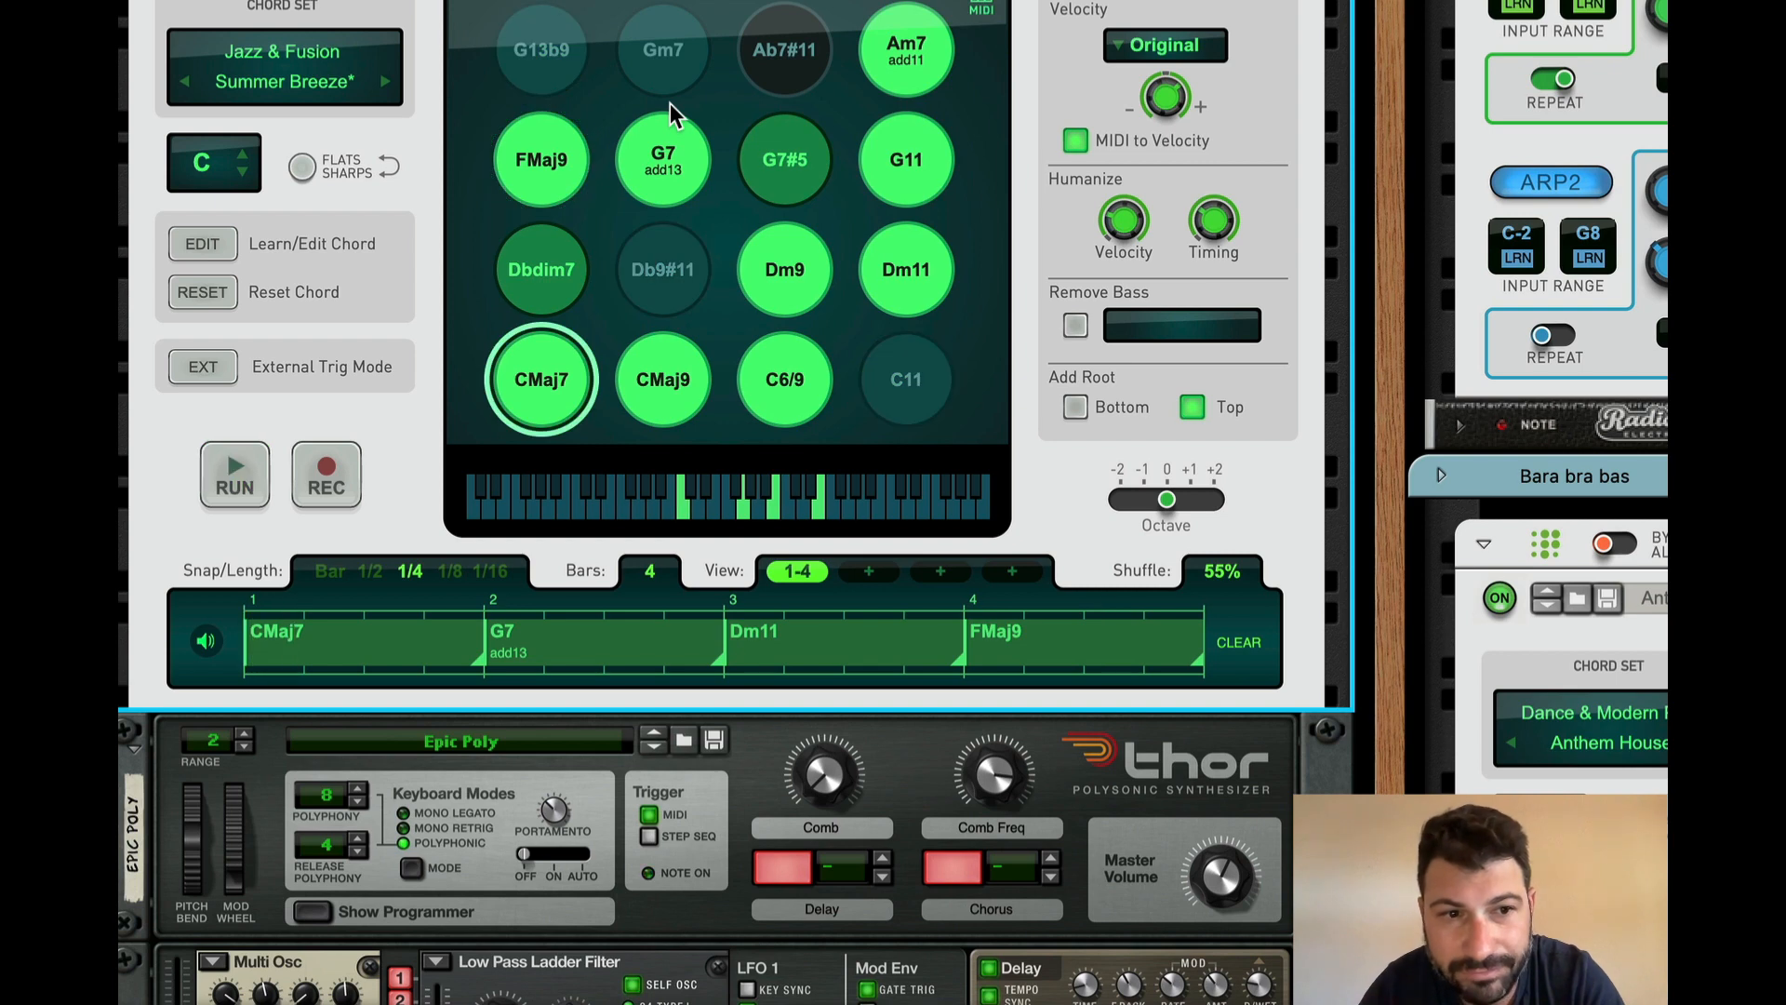
{"action": "mouse_move", "coordinate": [569, 599]}
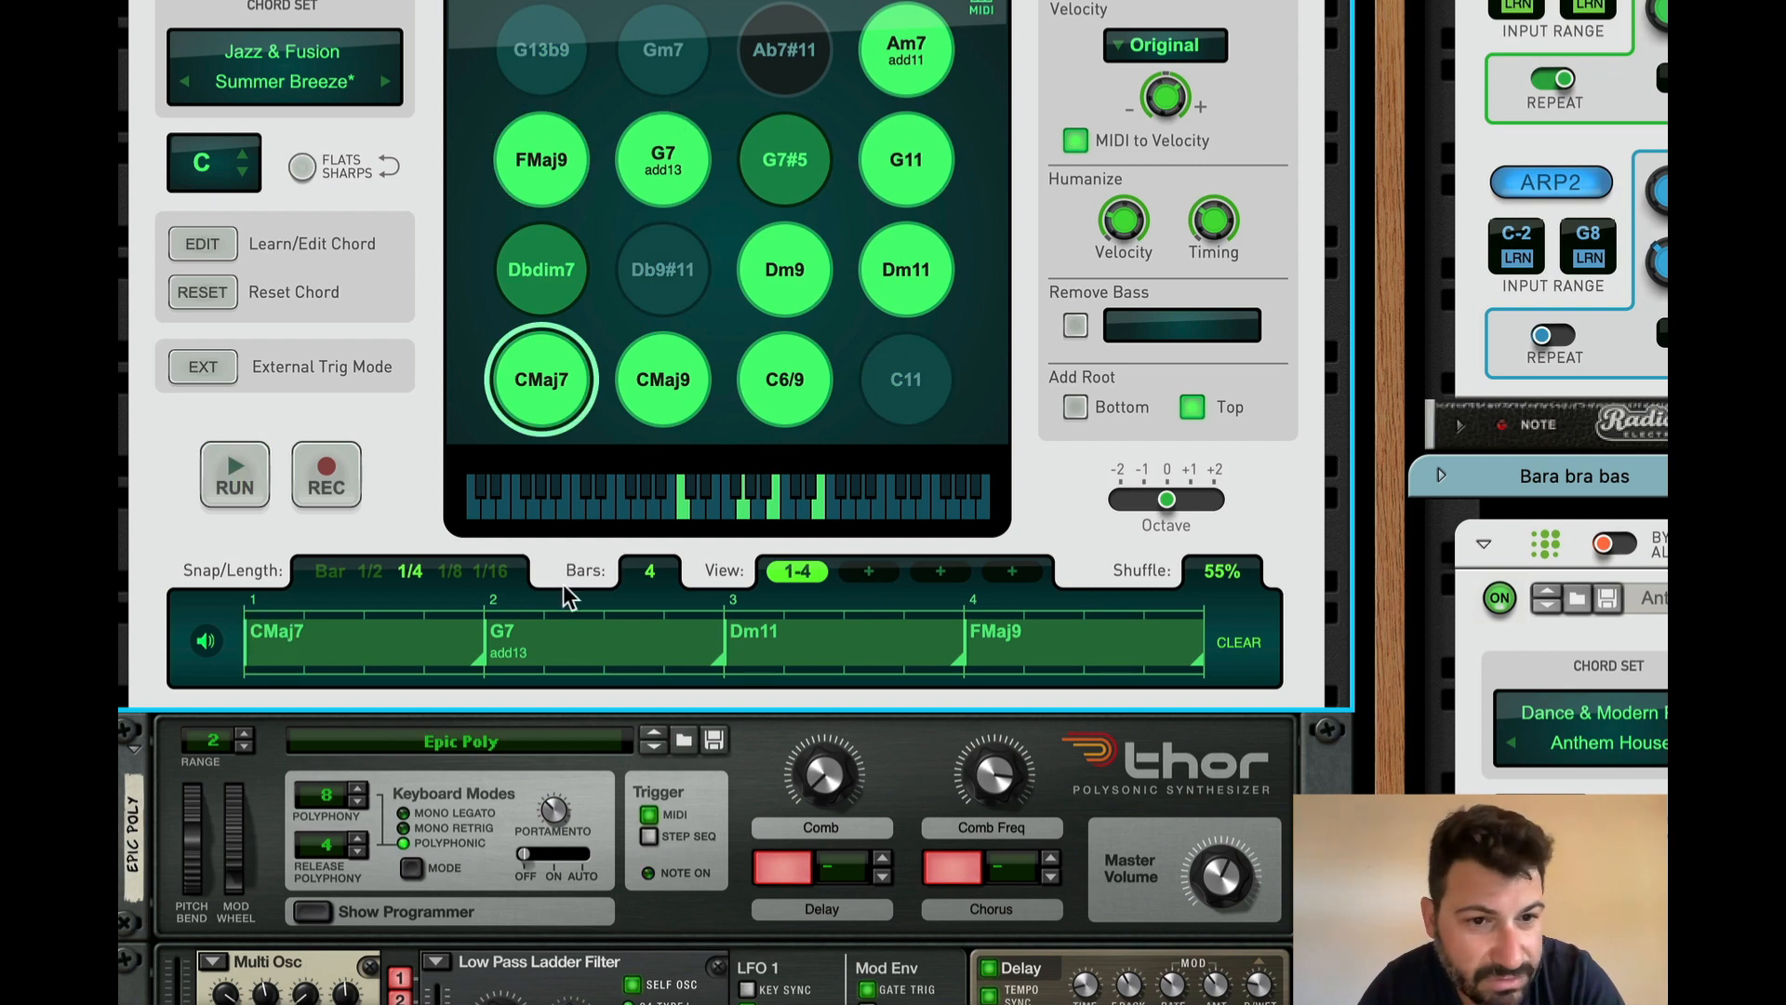
{"action": "mouse_move", "coordinate": [786, 587]}
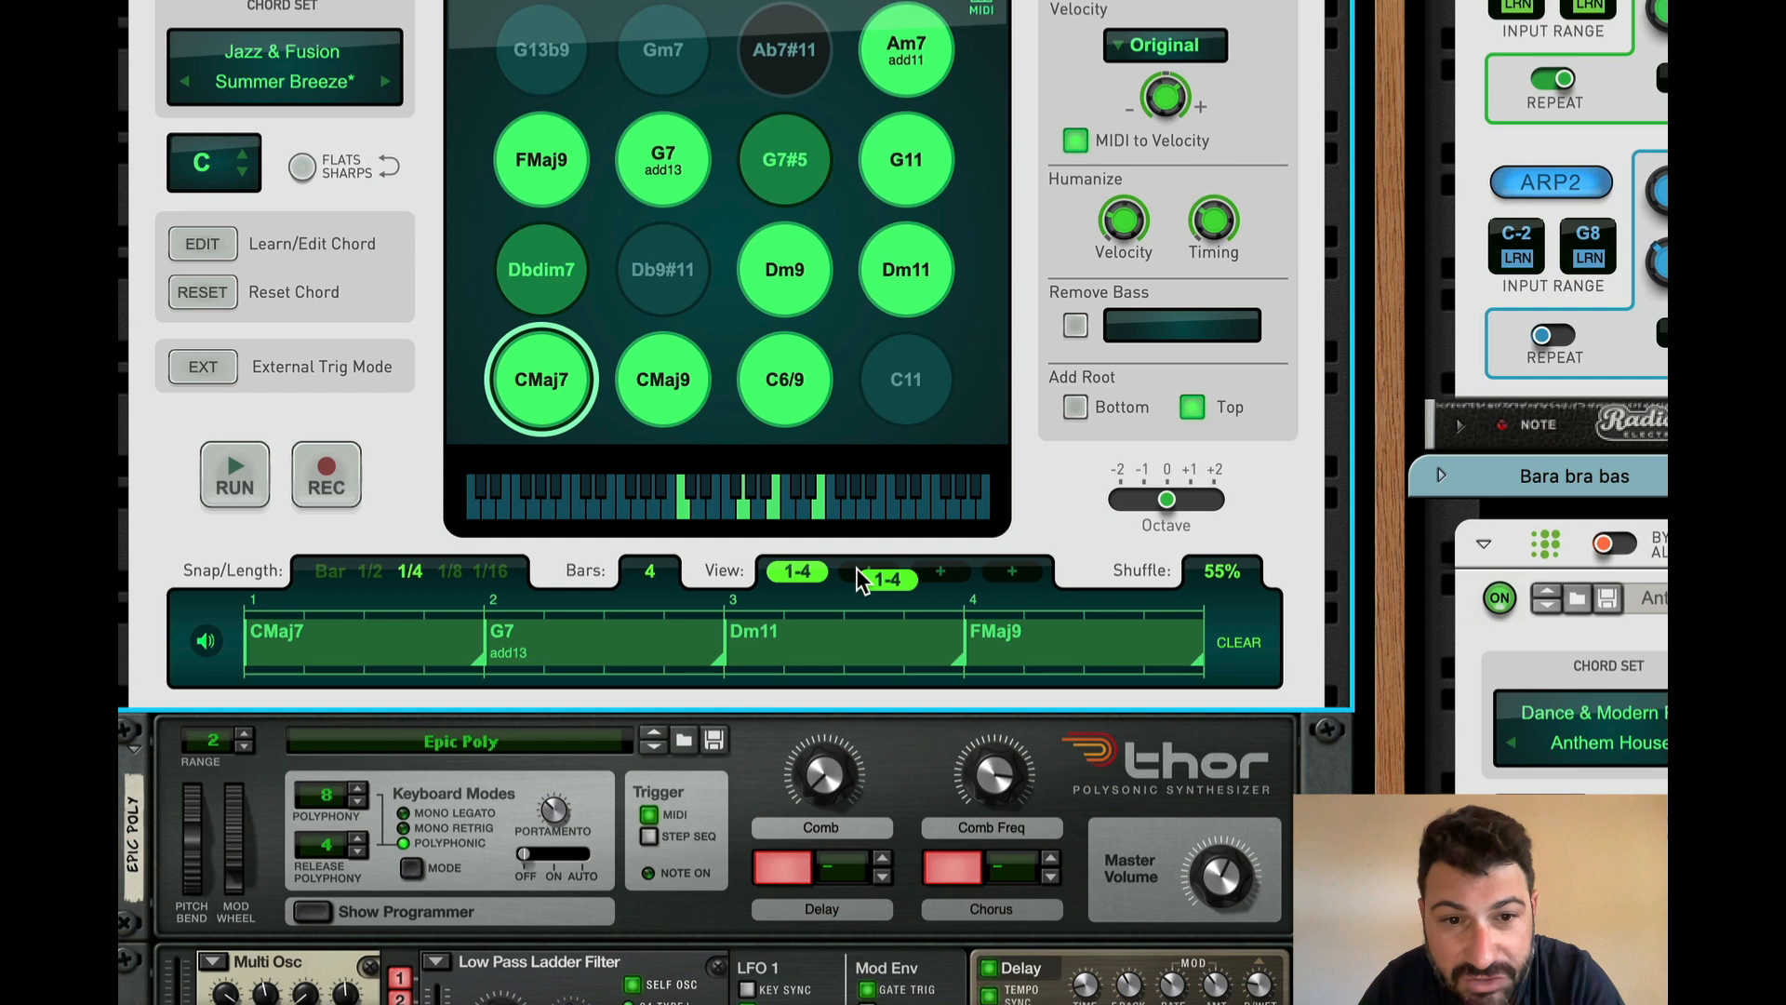
Step: Copy the bars 1–4 page into a second page and view bars 5–8
{"action": "left_click", "coordinate": [881, 570]}
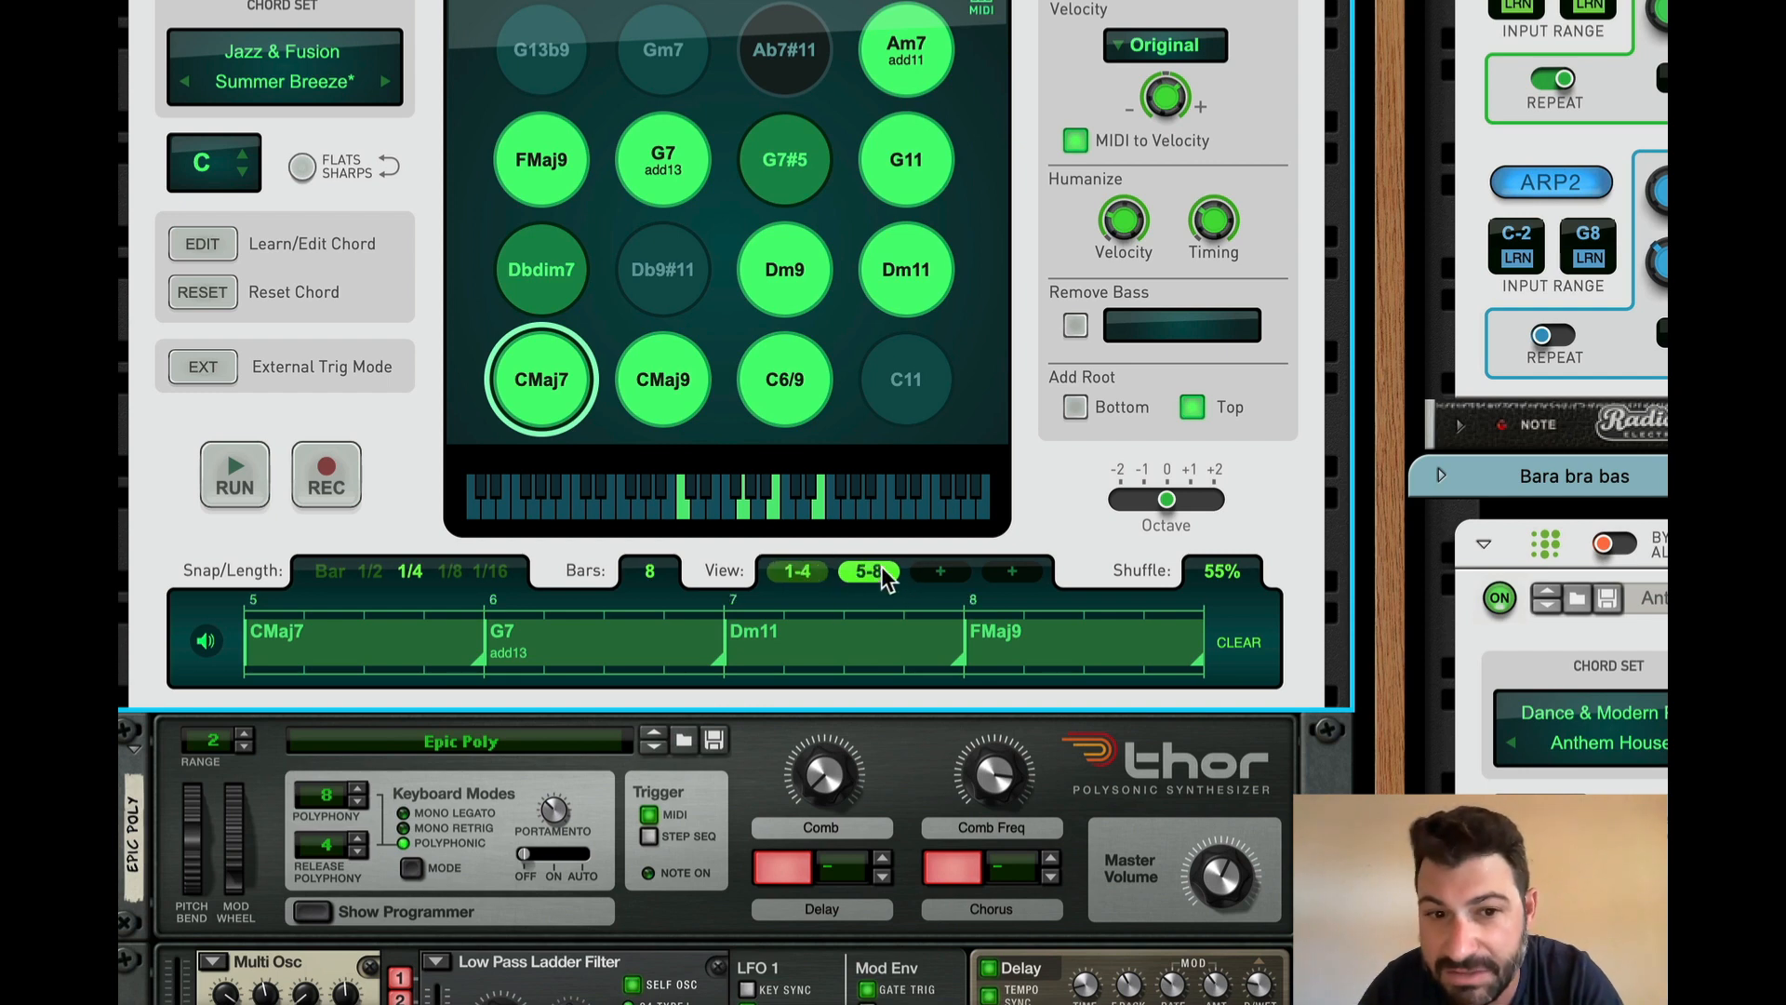
{"action": "left_click", "coordinate": [868, 570]}
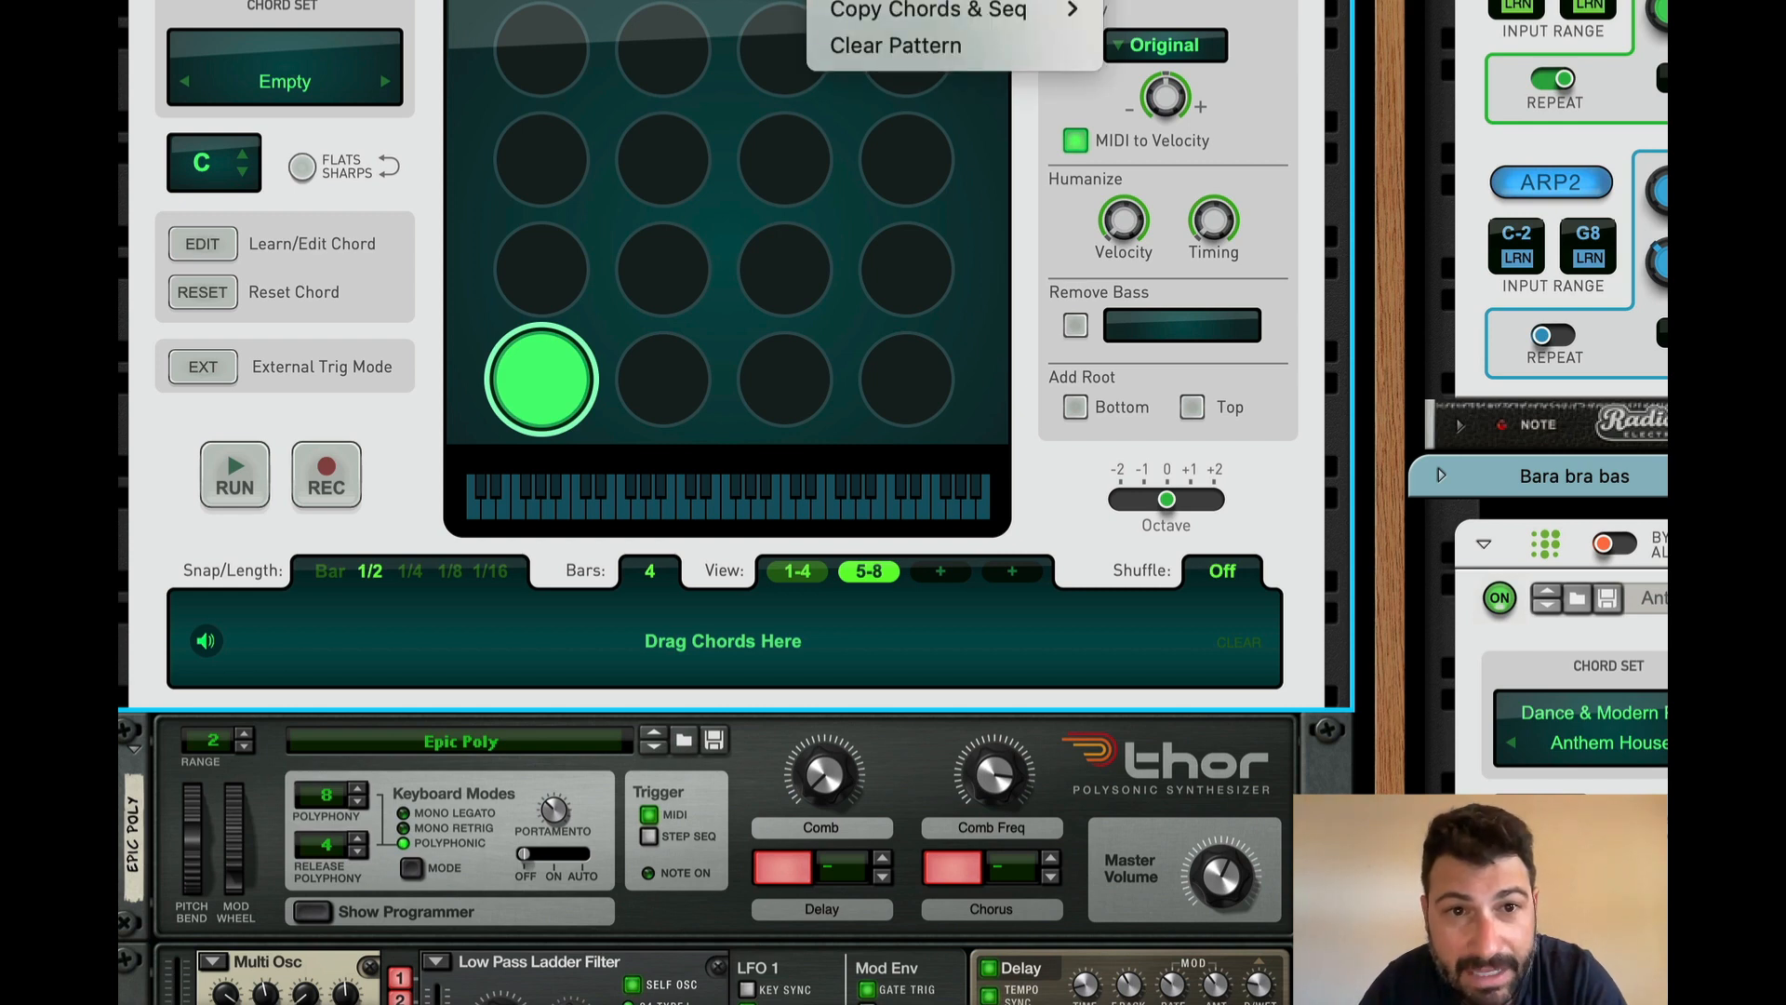
{"action": "mouse_move", "coordinate": [989, 134]}
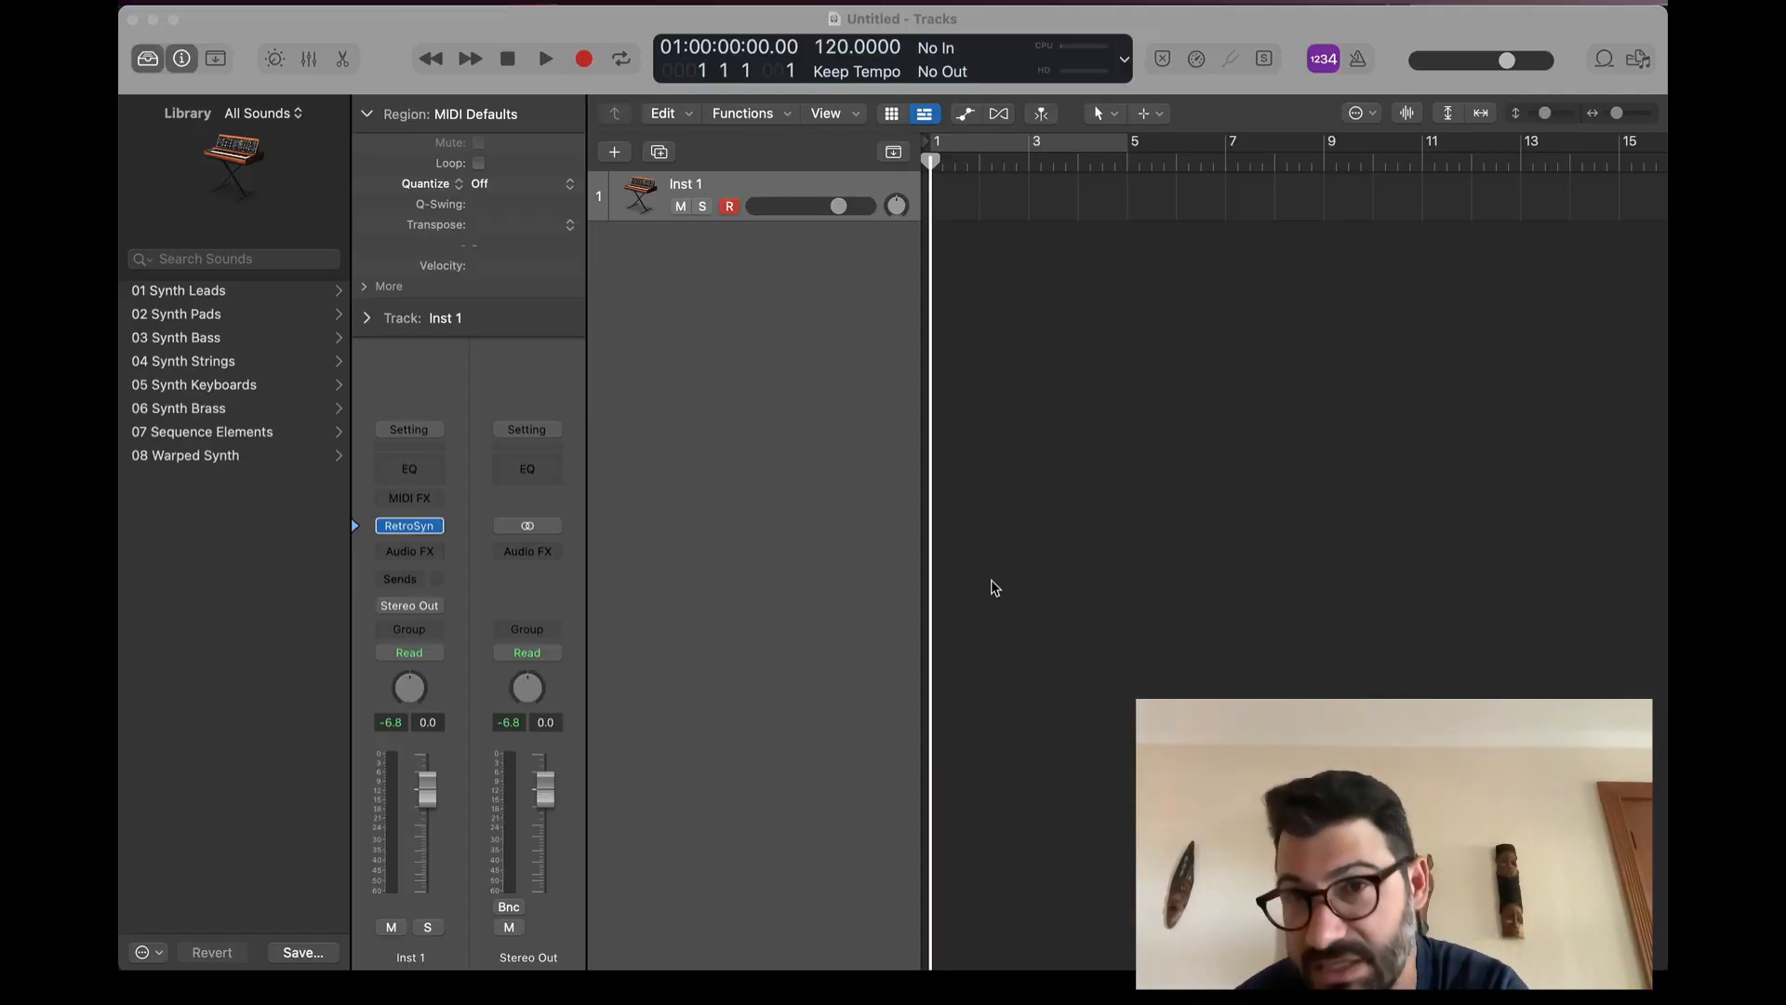
{"action": "mouse_move", "coordinate": [893, 569]}
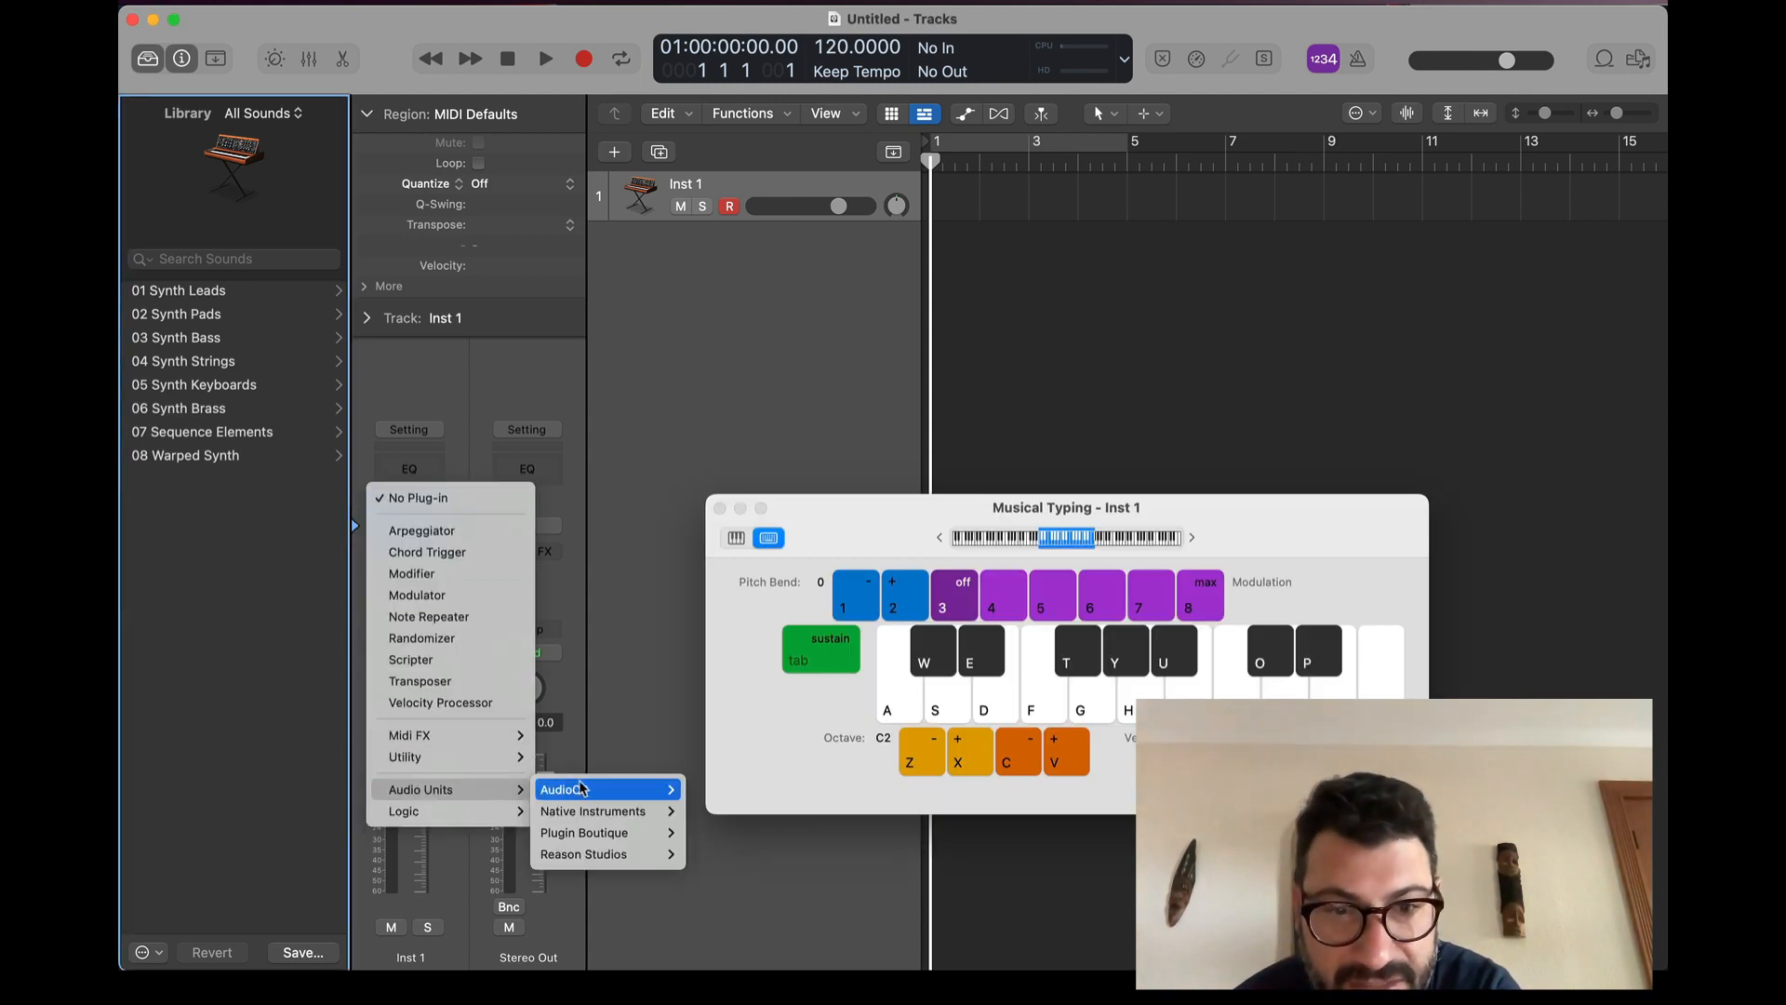
{"action": "mouse_move", "coordinate": [582, 853]}
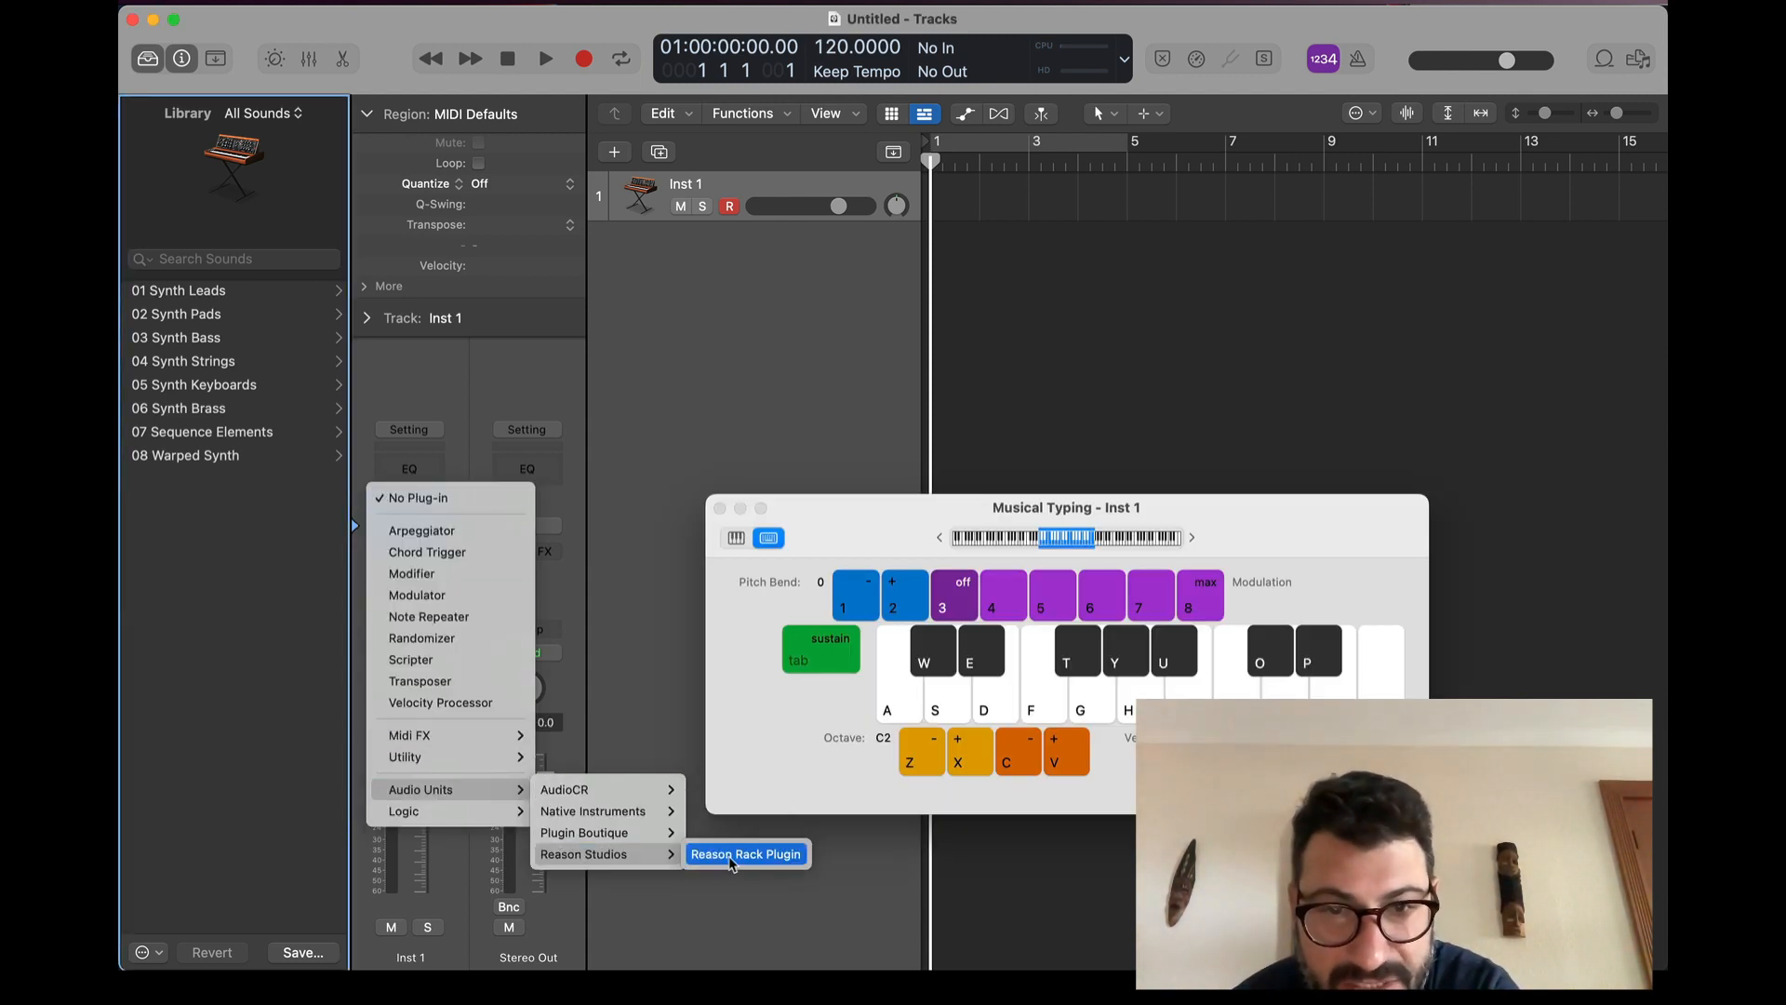
Step: Insert Reason Rack Plugin into Inst 1's MIDI FX slot, ahead of RetroSyn
{"action": "left_click", "coordinate": [745, 853]}
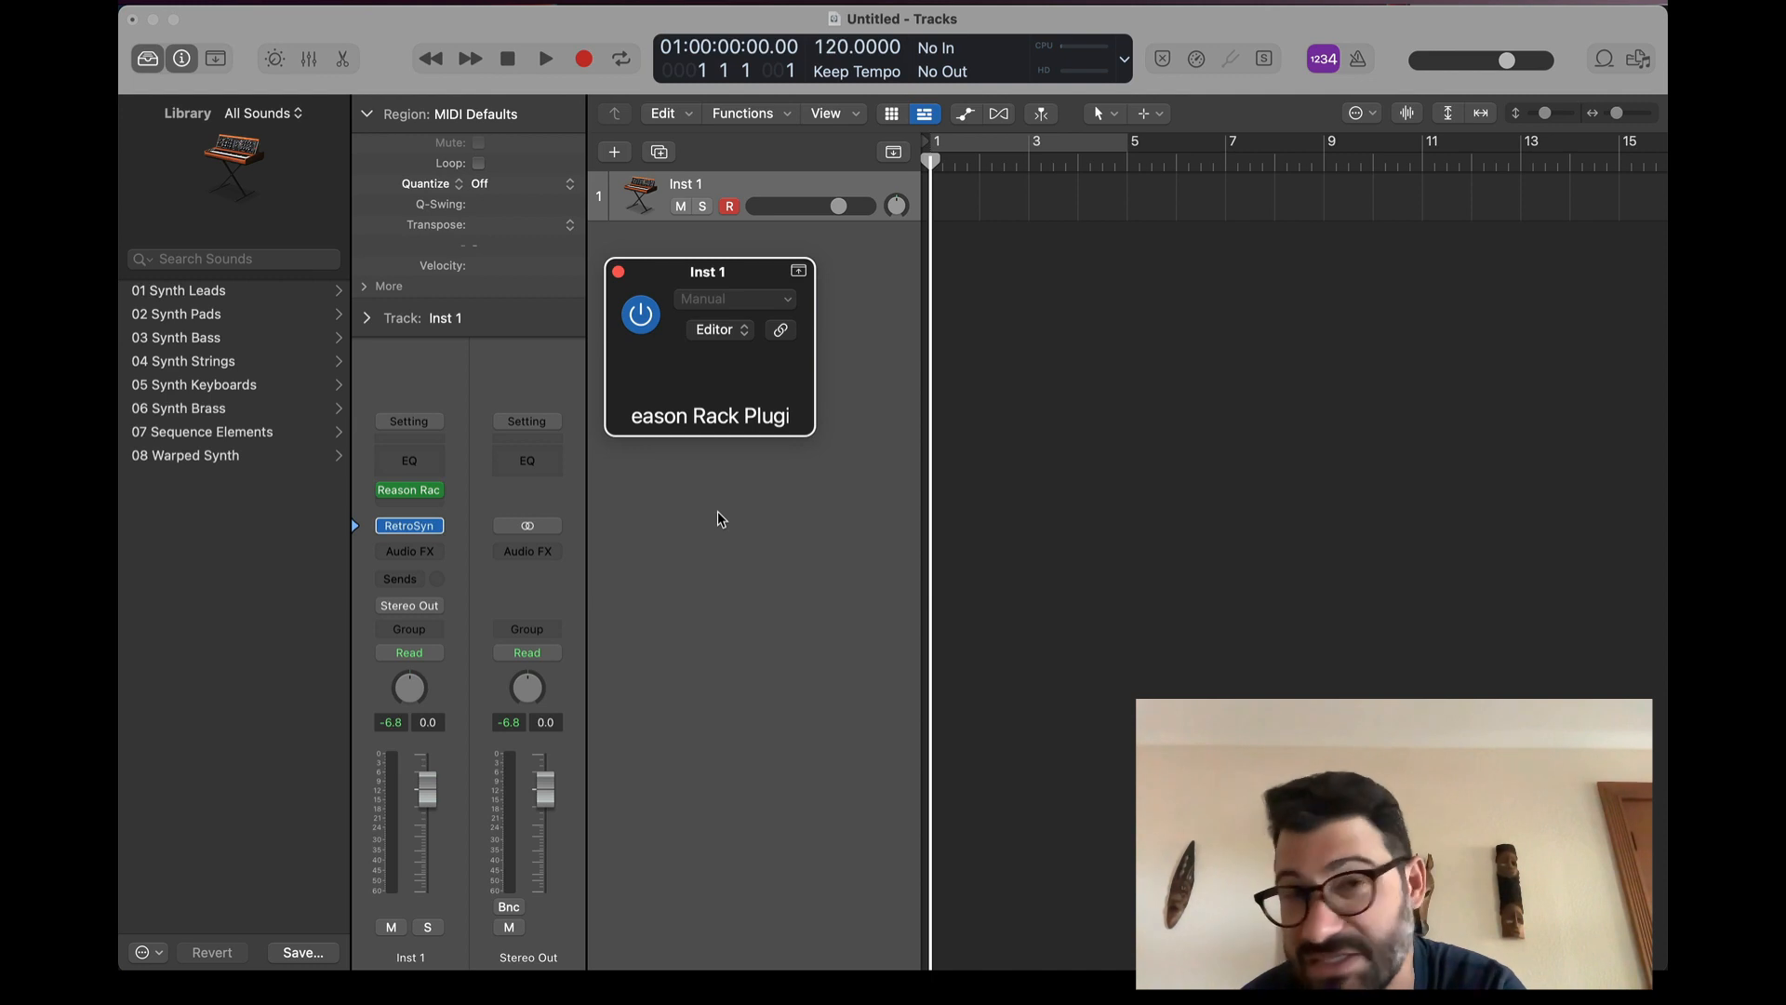
Step: Open the Reason Rack Plugin editor and add a Chord Sequencer device
{"action": "left_click", "coordinate": [798, 270]}
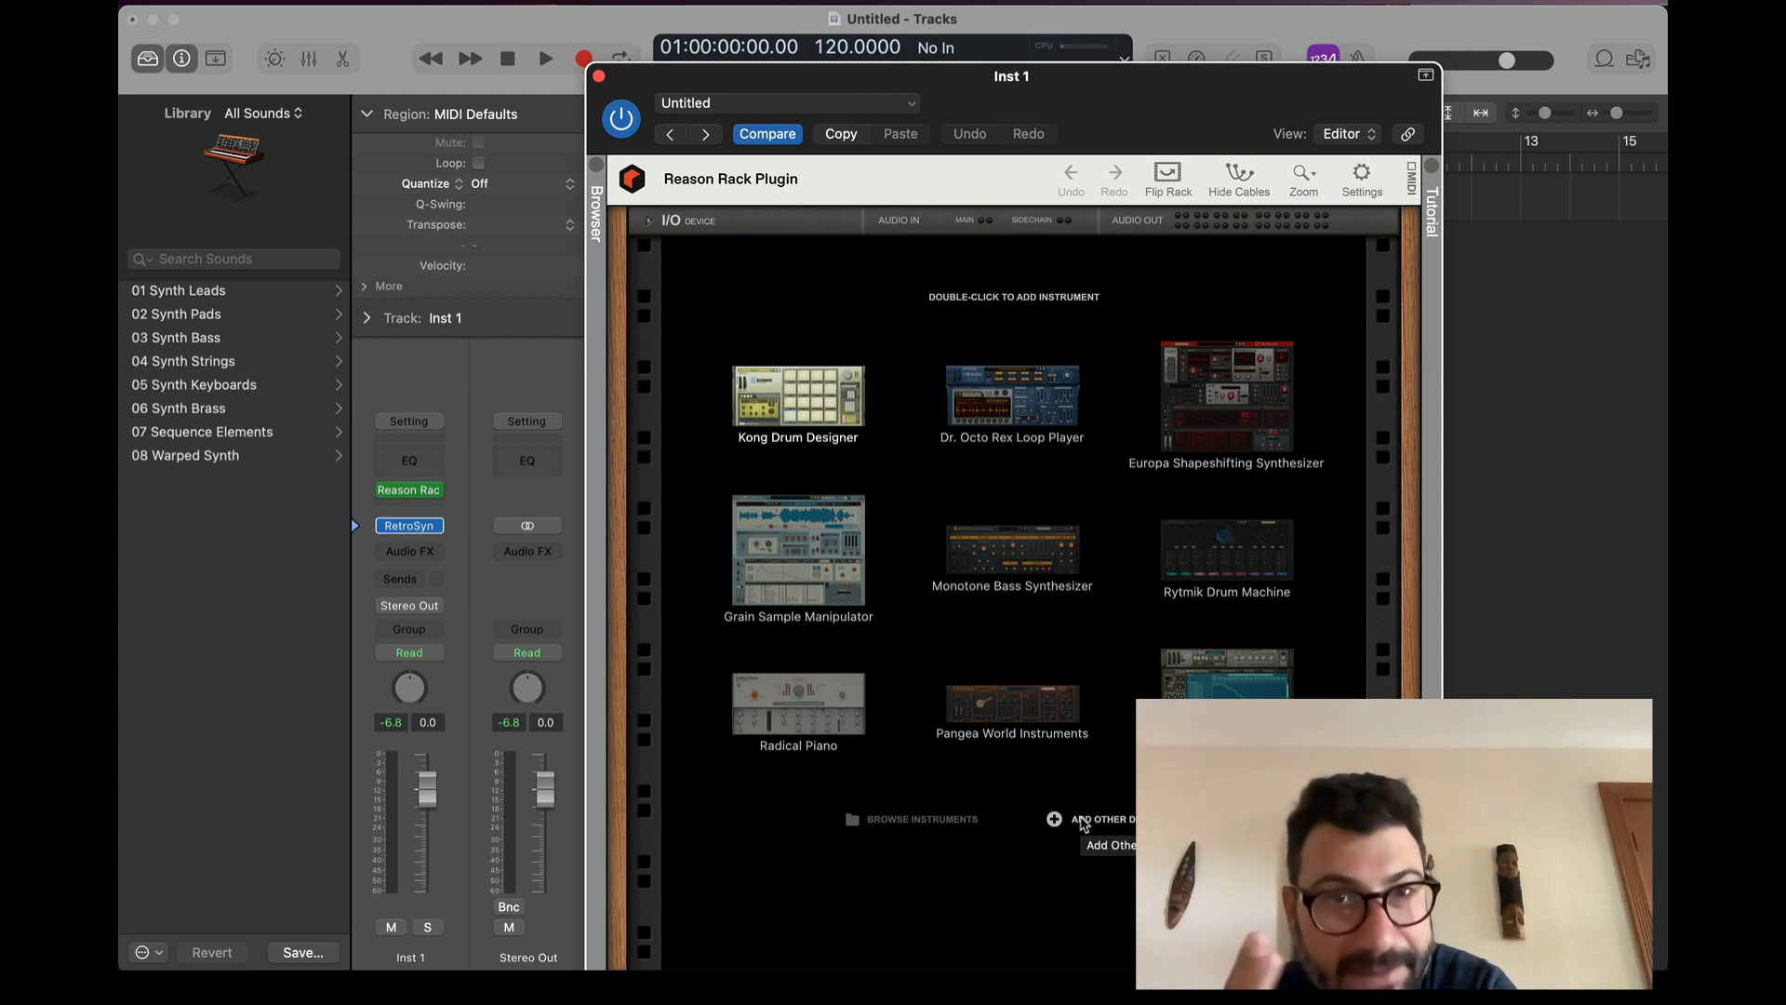
{"action": "left_click", "coordinate": [1100, 818]}
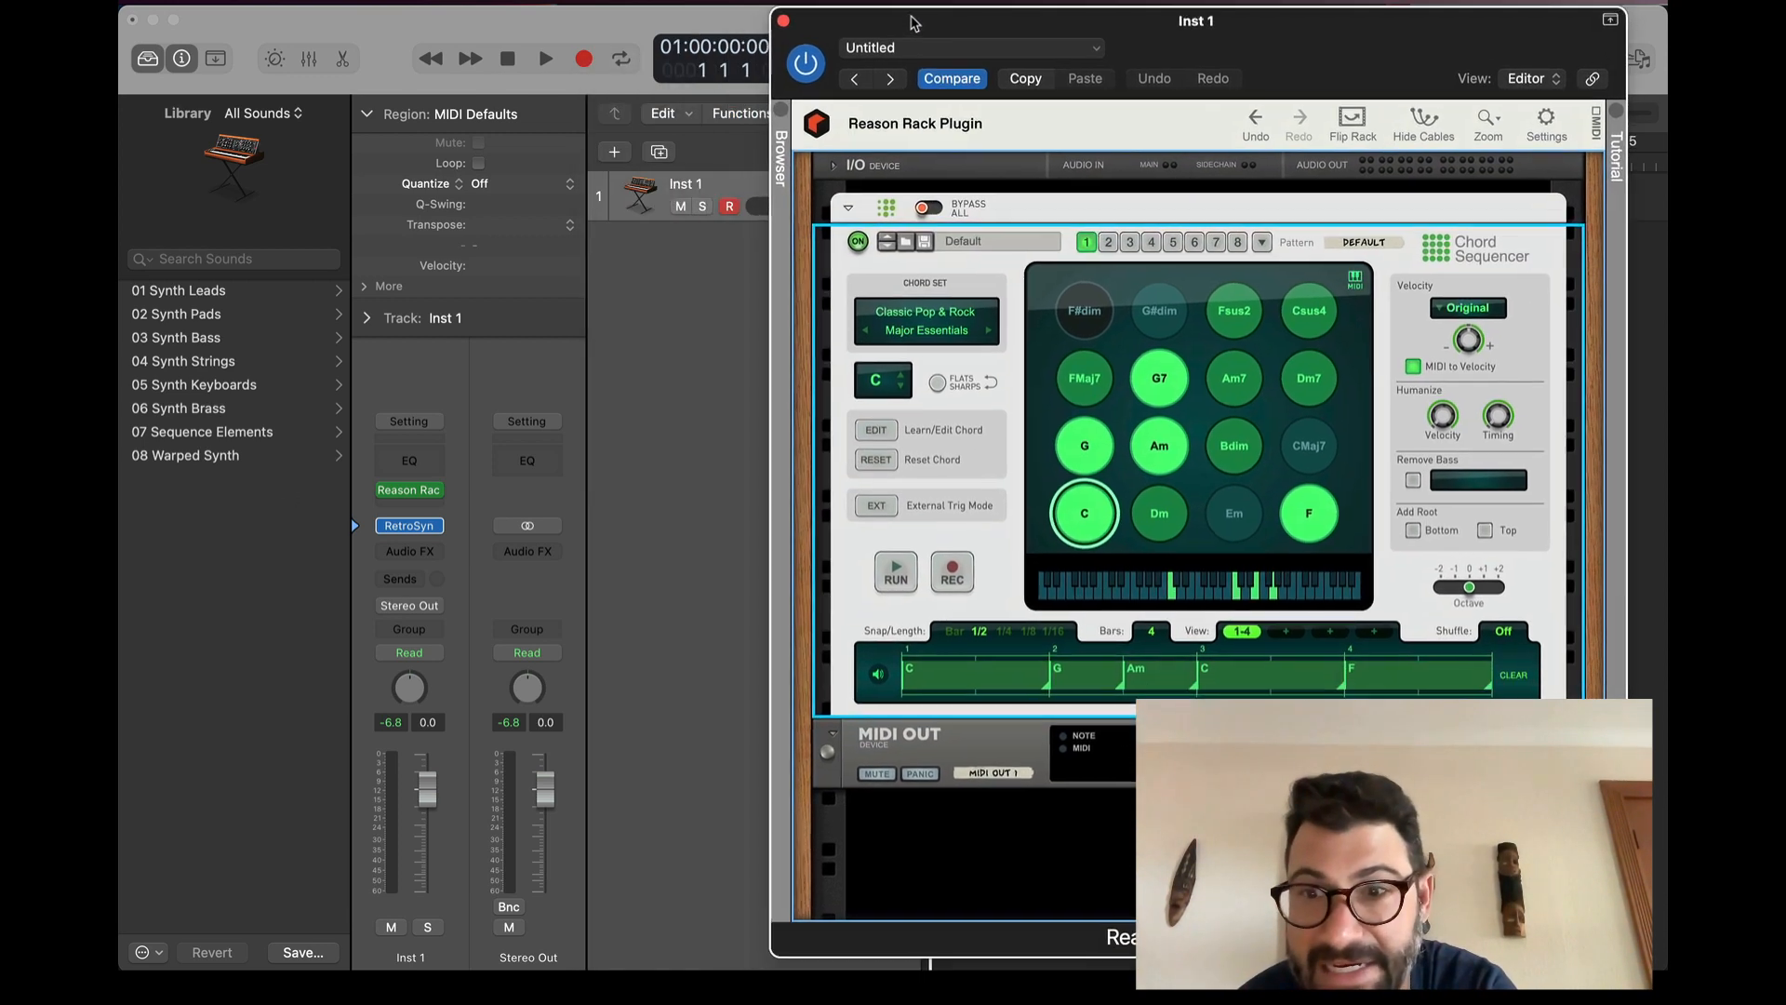
Step: Open Retro Synth, play the chords, tweak the filter, and close the synth window
{"action": "left_click", "coordinate": [408, 525]}
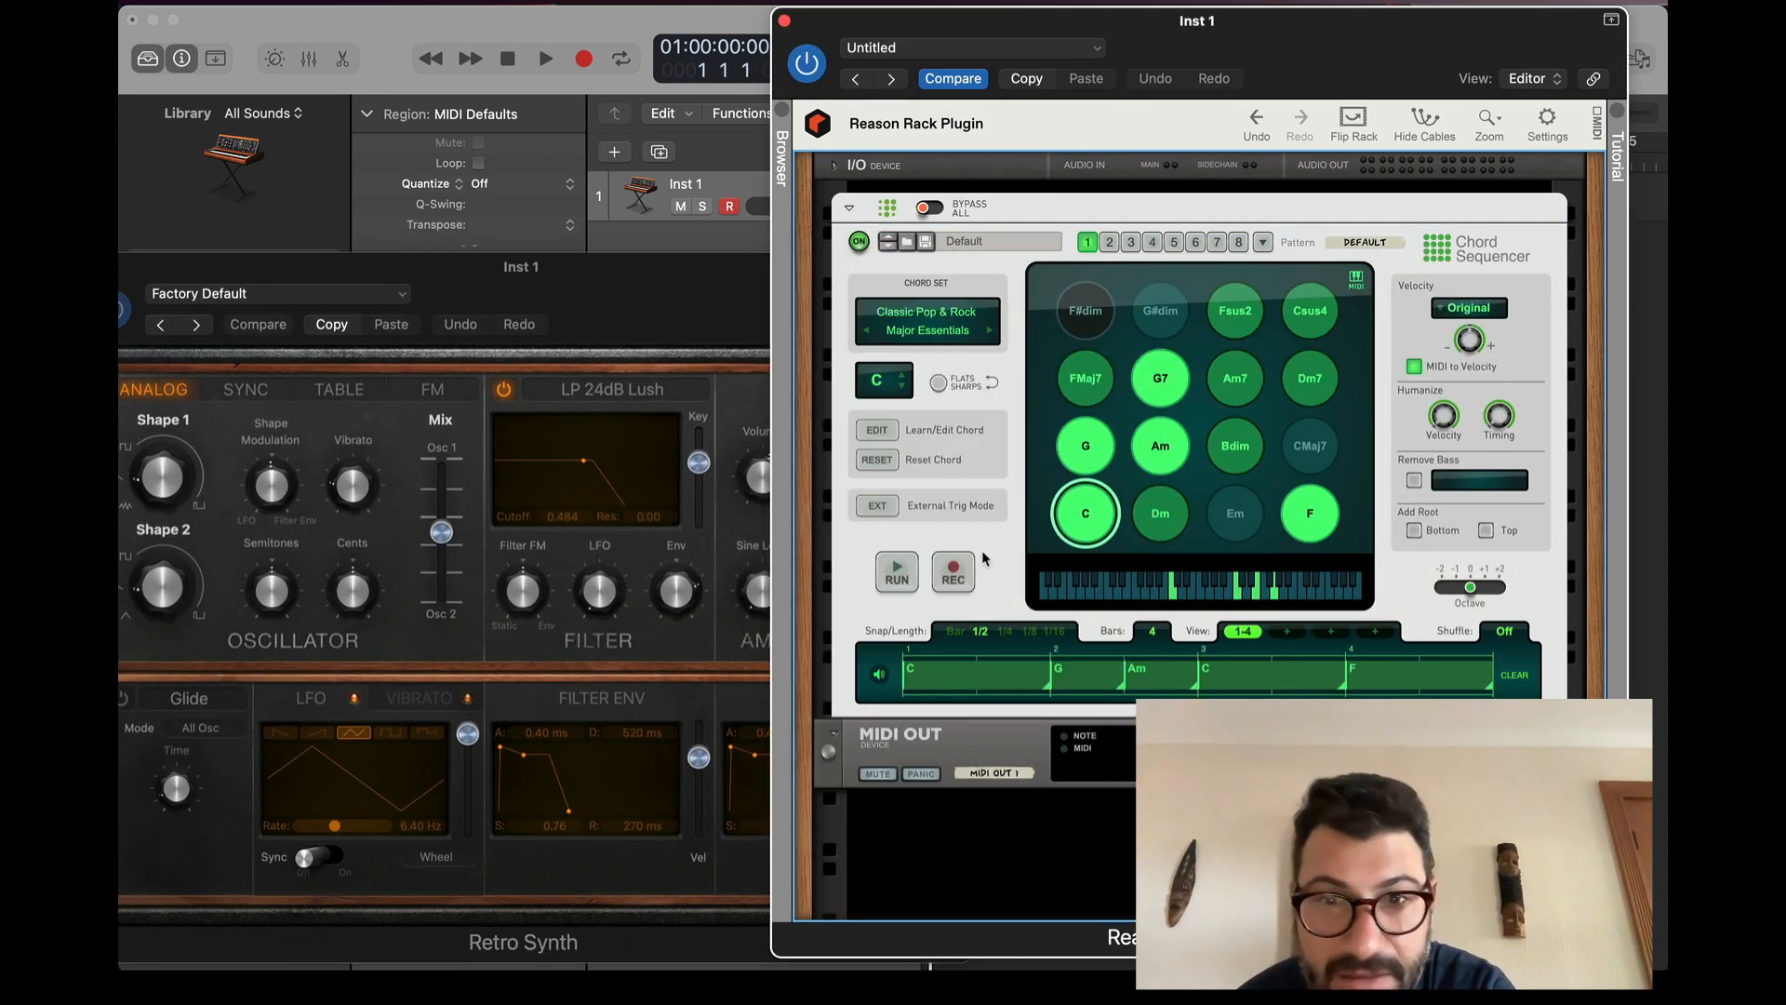
{"action": "left_click", "coordinate": [895, 572]}
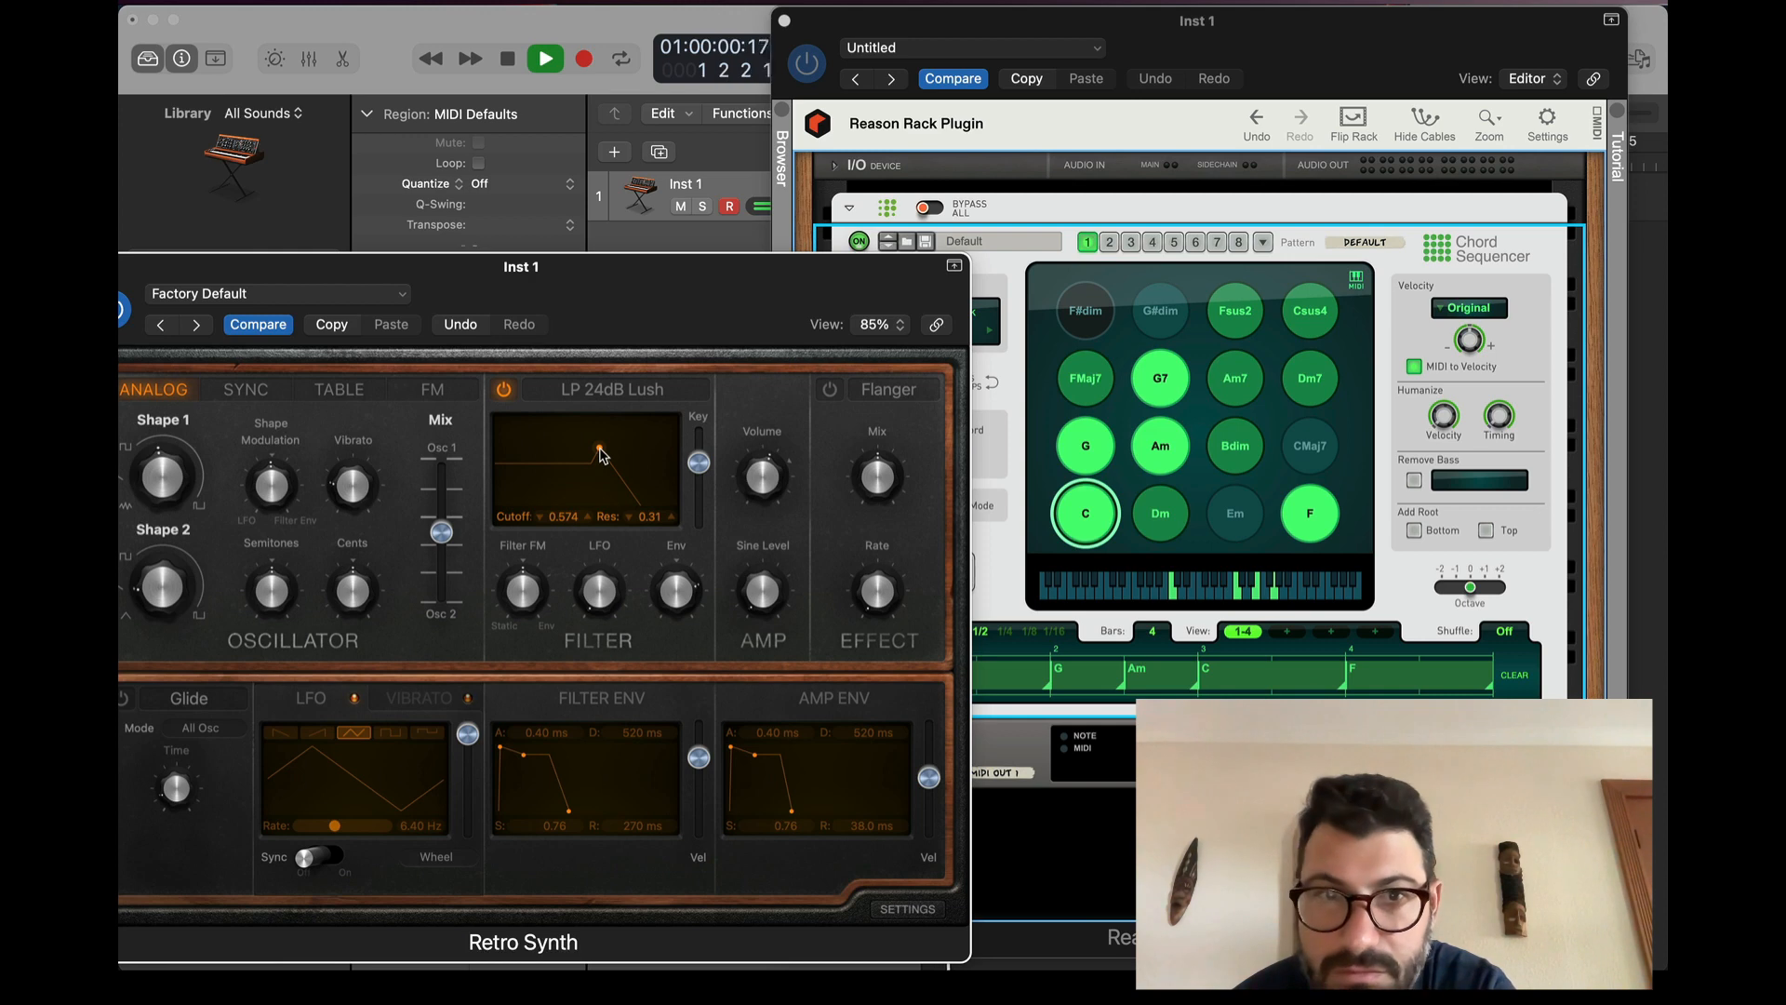
{"action": "left_click", "coordinate": [545, 58]}
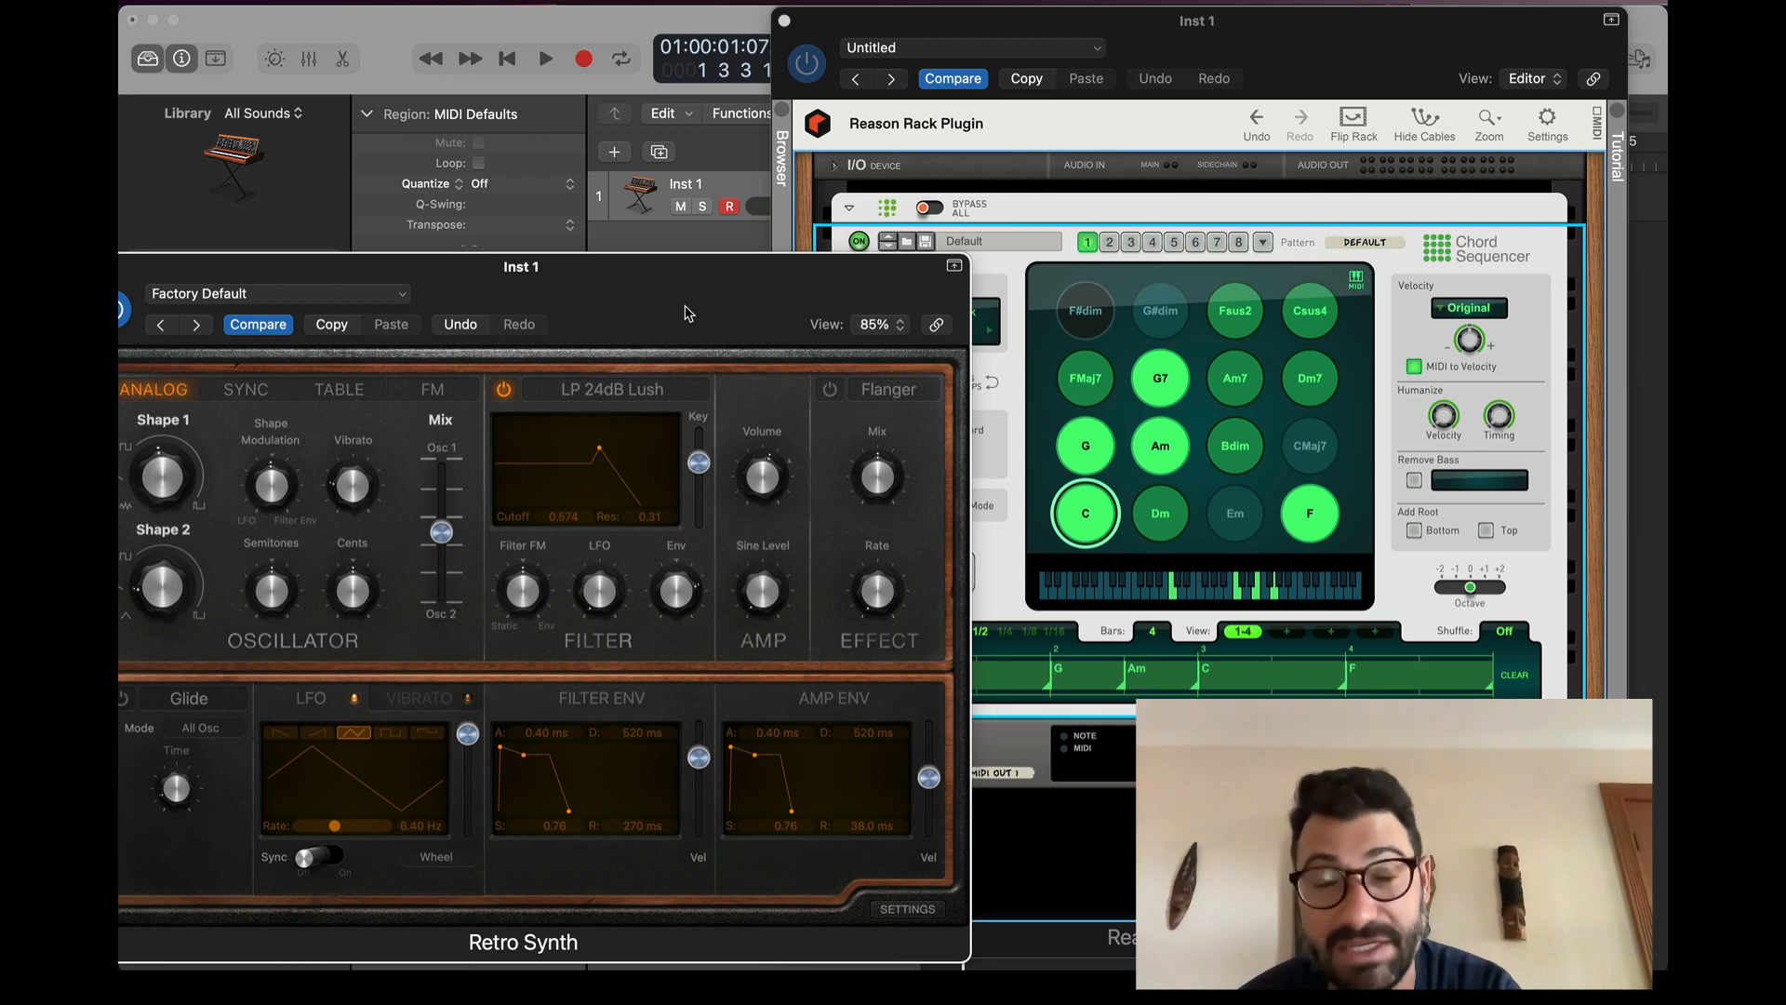
{"action": "mouse_move", "coordinate": [751, 156]}
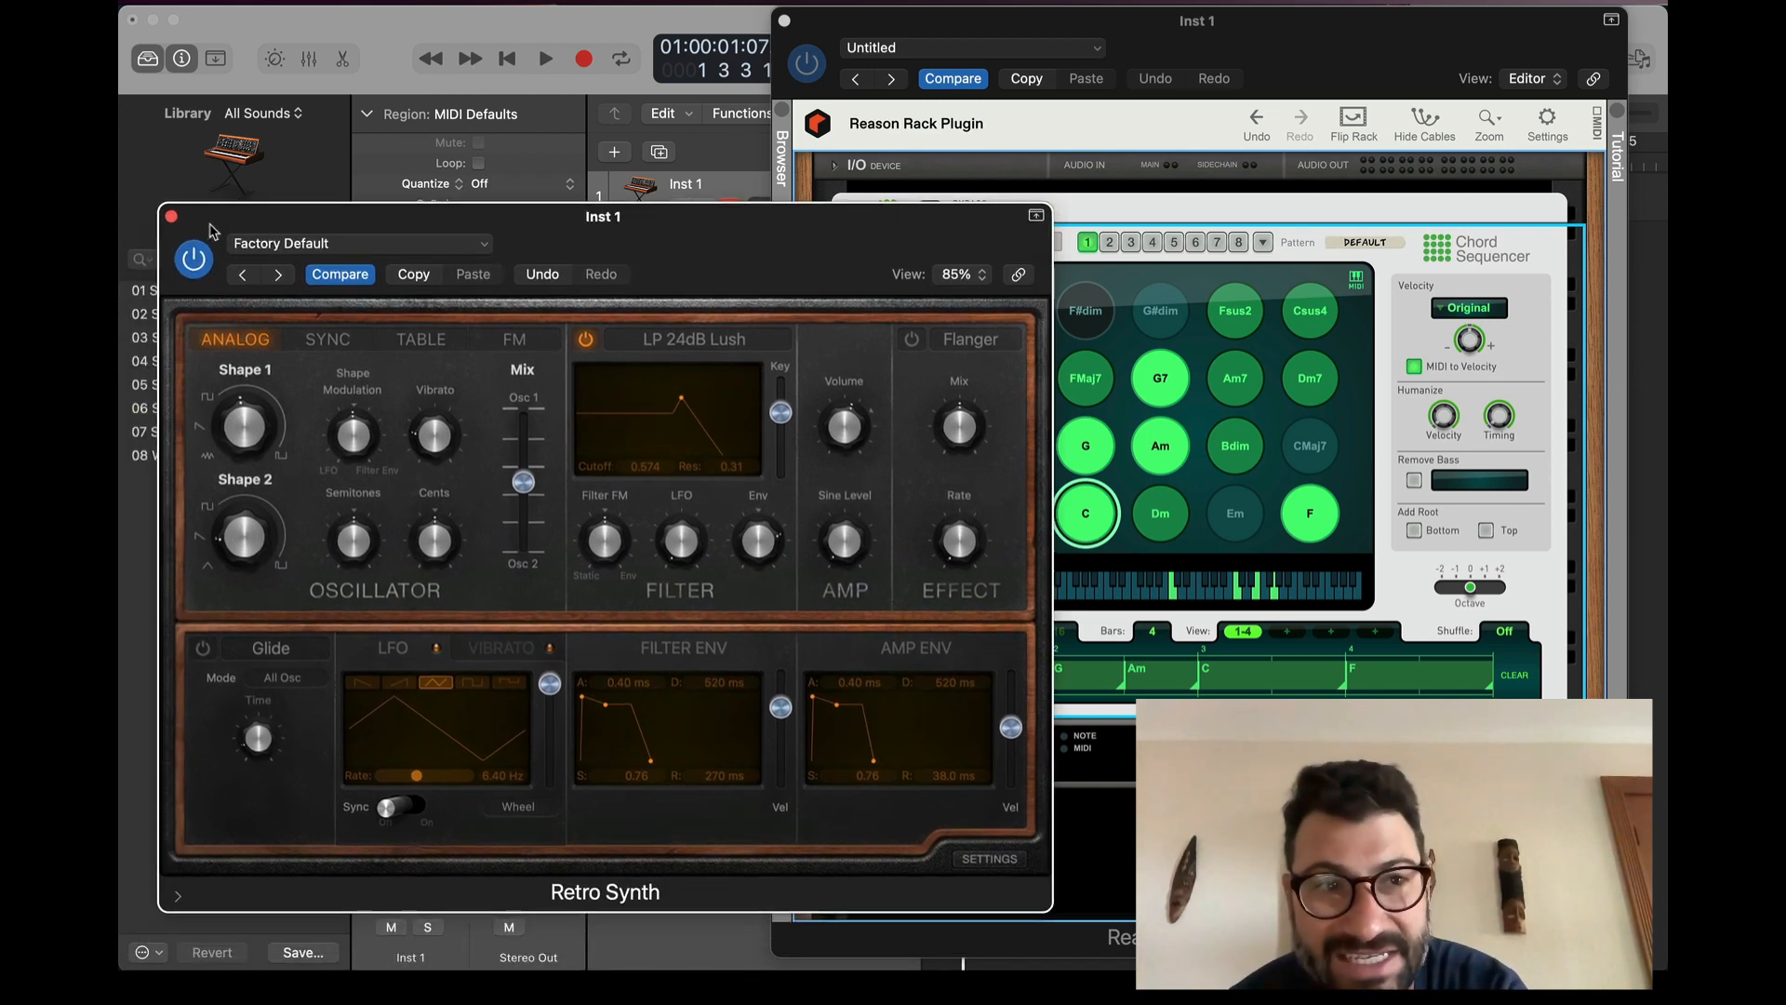
{"action": "left_click", "coordinate": [172, 216]}
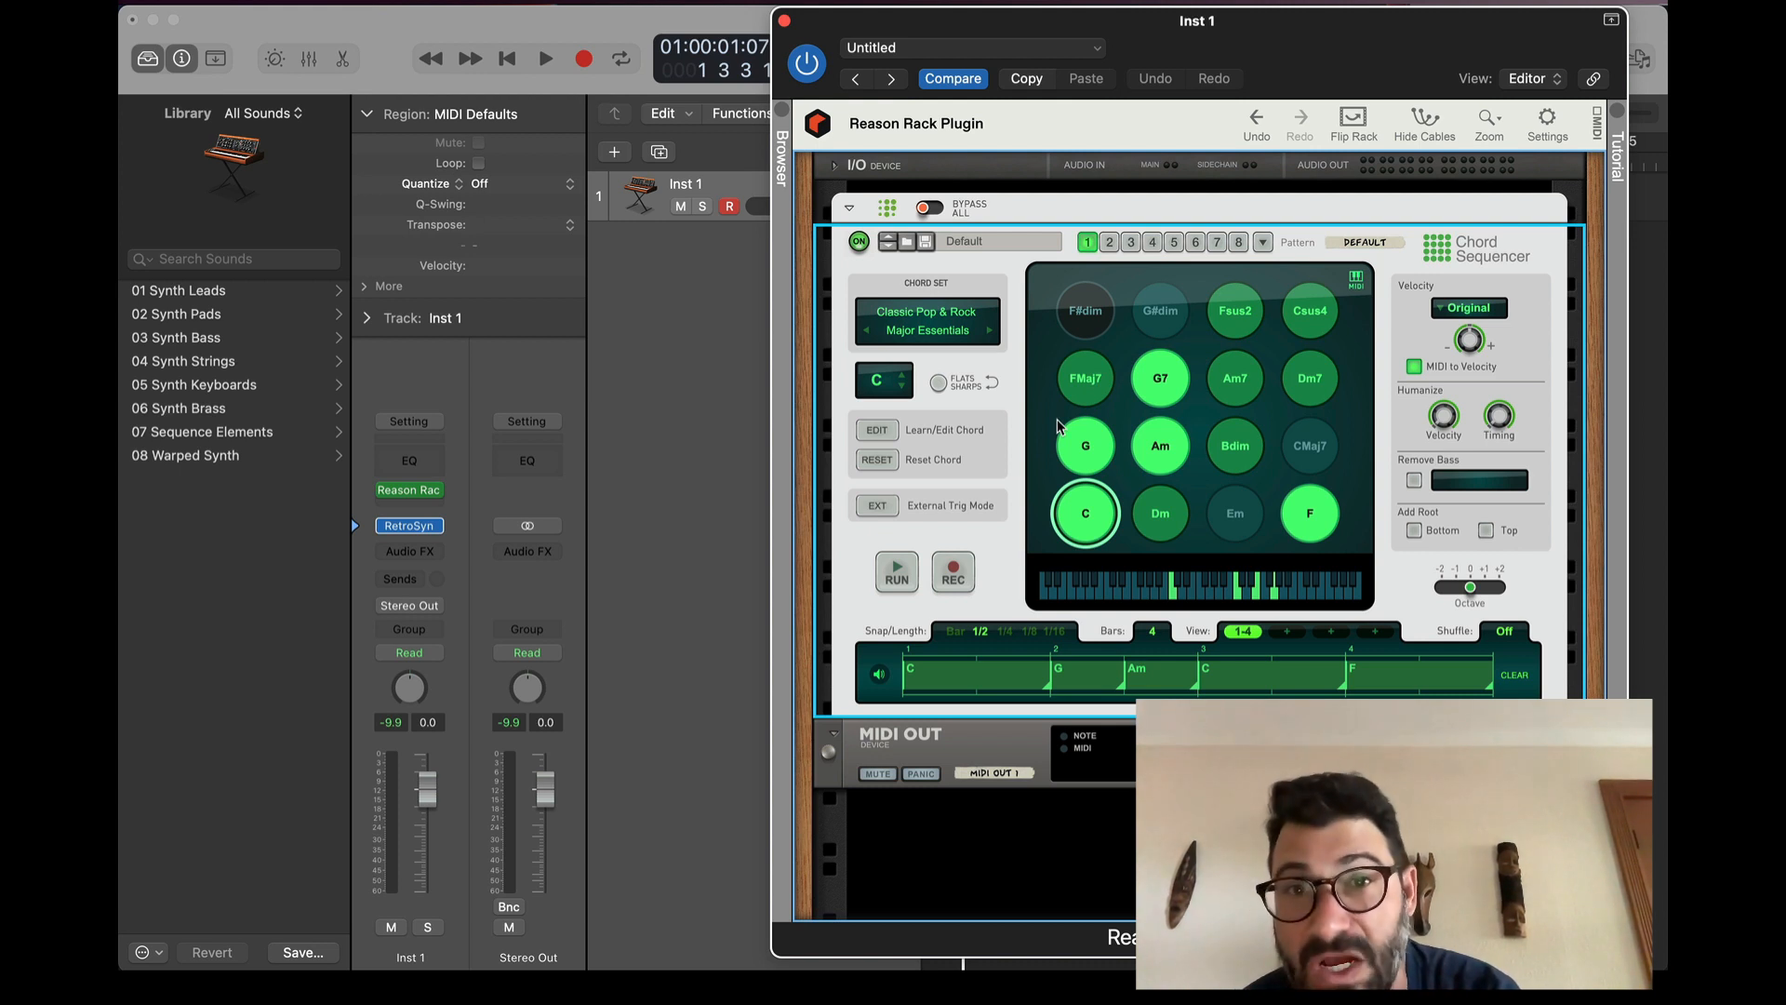
{"action": "mouse_move", "coordinate": [1048, 347]}
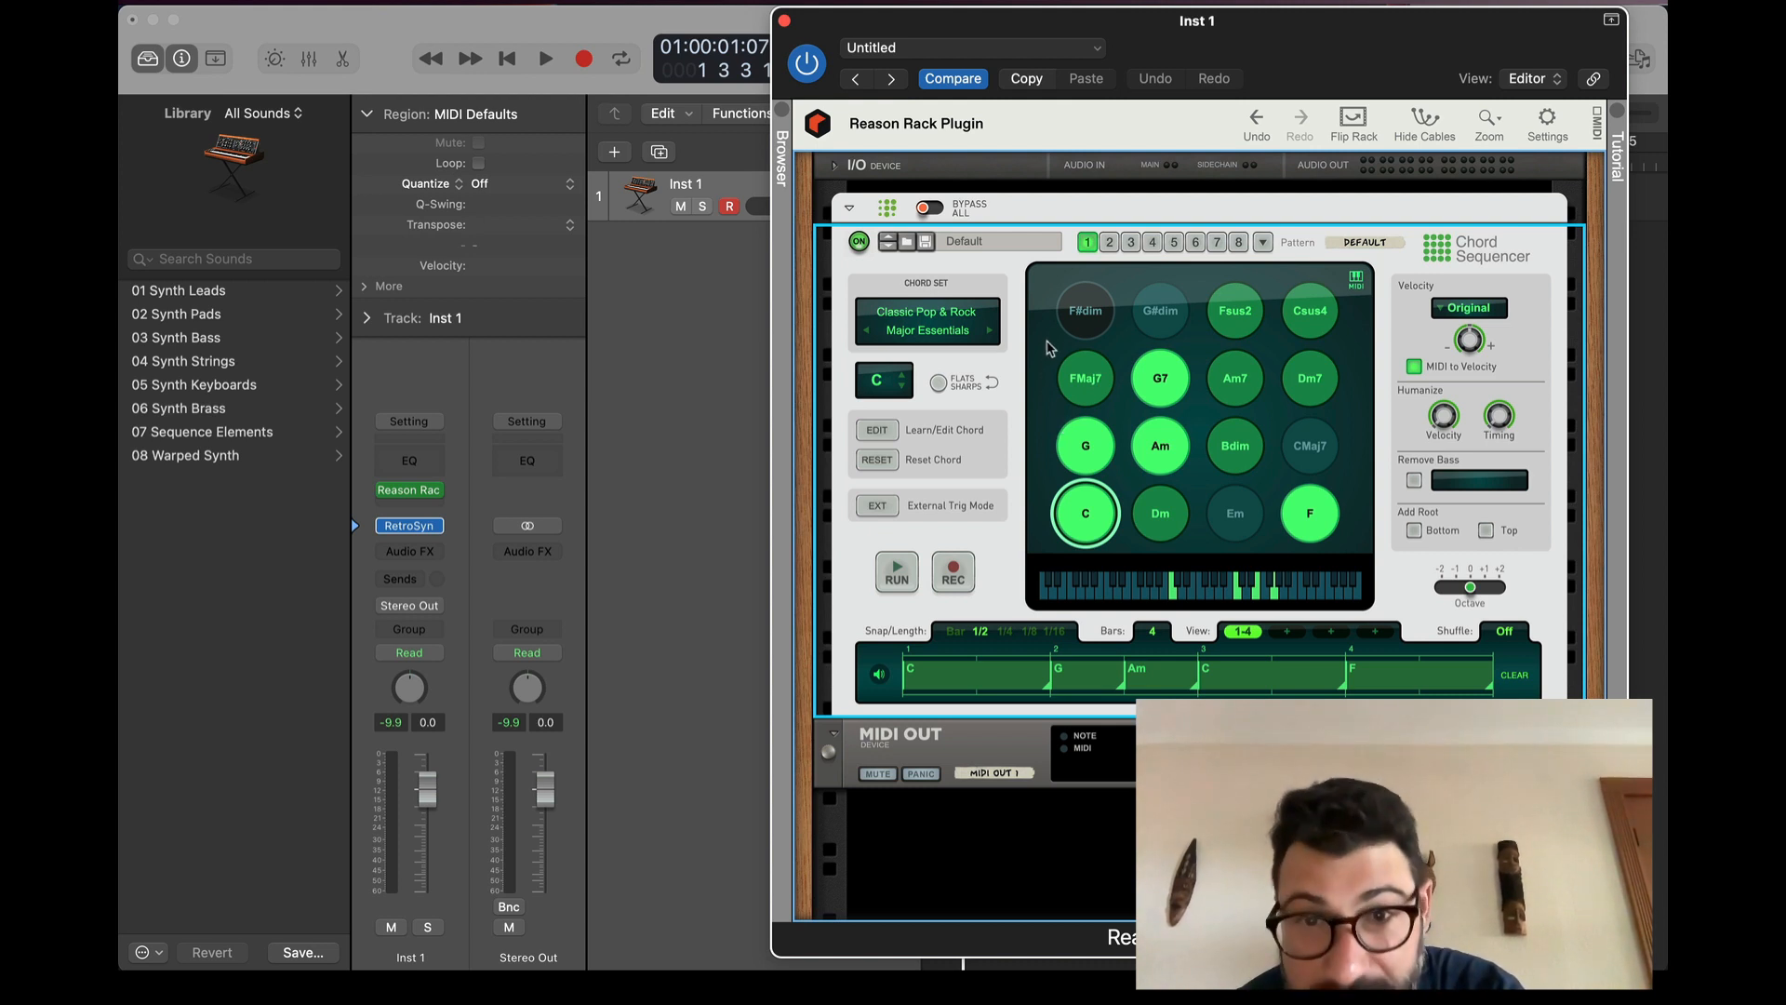
{"action": "mouse_move", "coordinate": [1050, 341]}
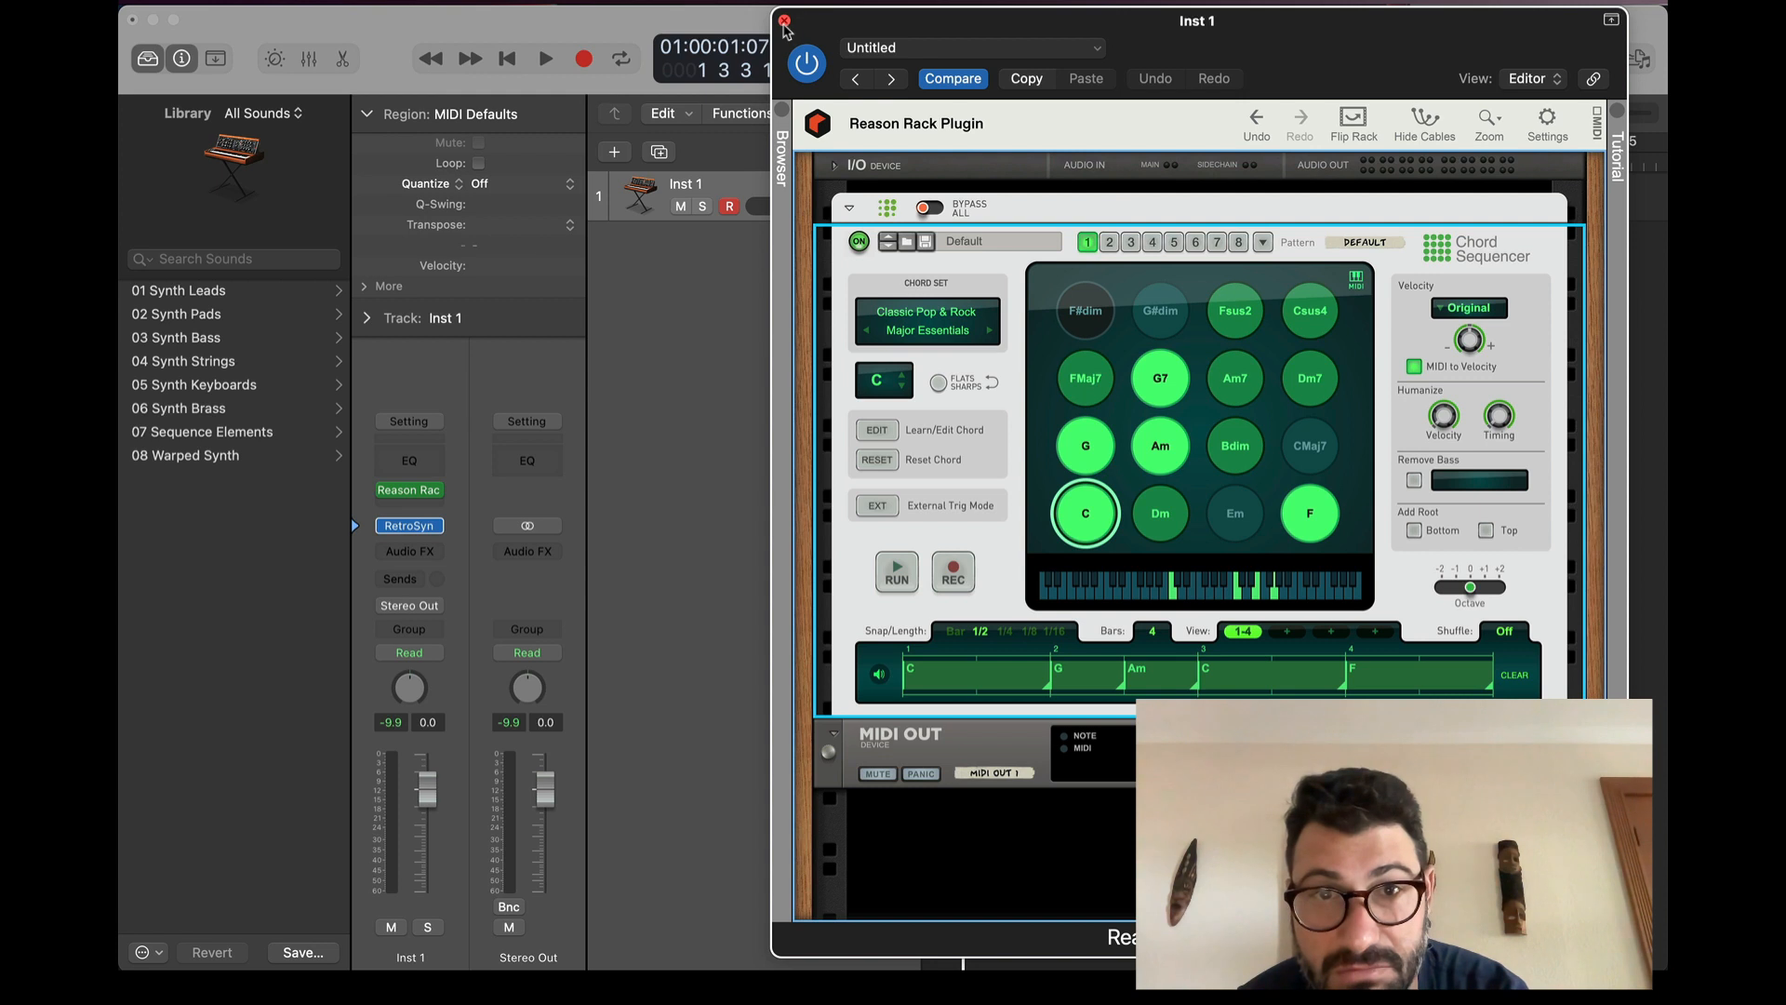
Step: Close the Reason Rack window and insert Midi FX Freeze in the next MIDI FX slot
{"action": "left_click", "coordinate": [784, 20]}
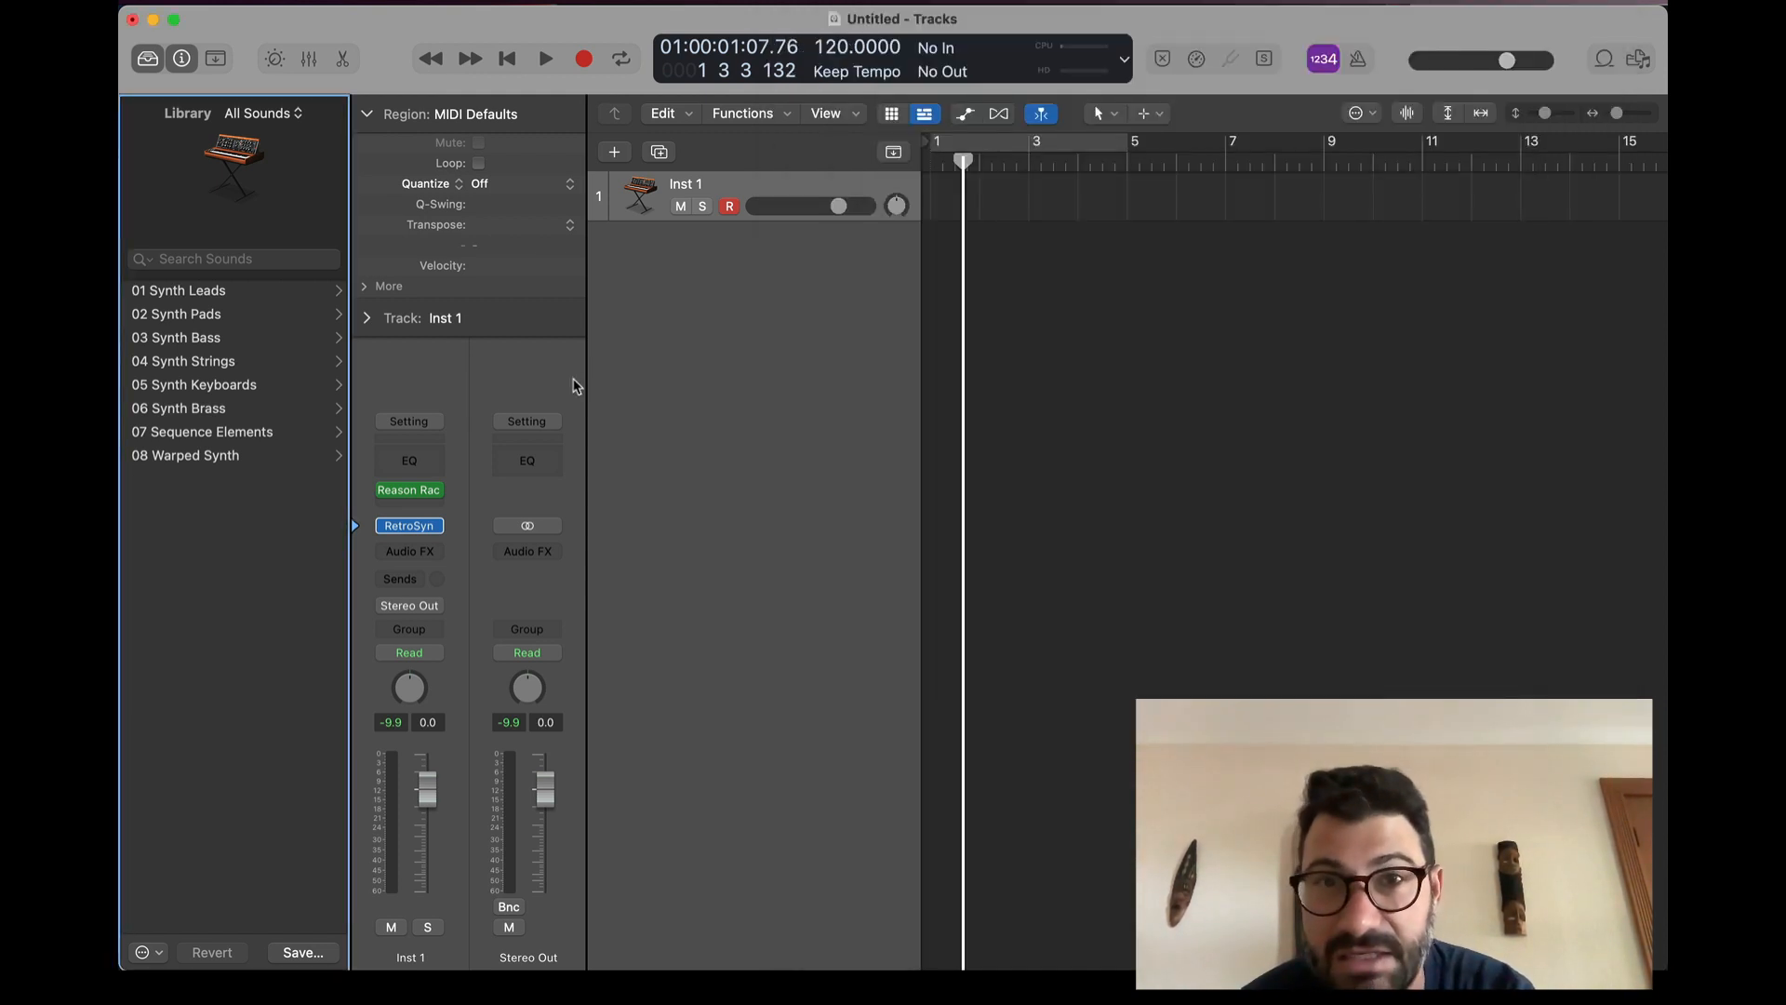
{"action": "left_click", "coordinate": [407, 490]}
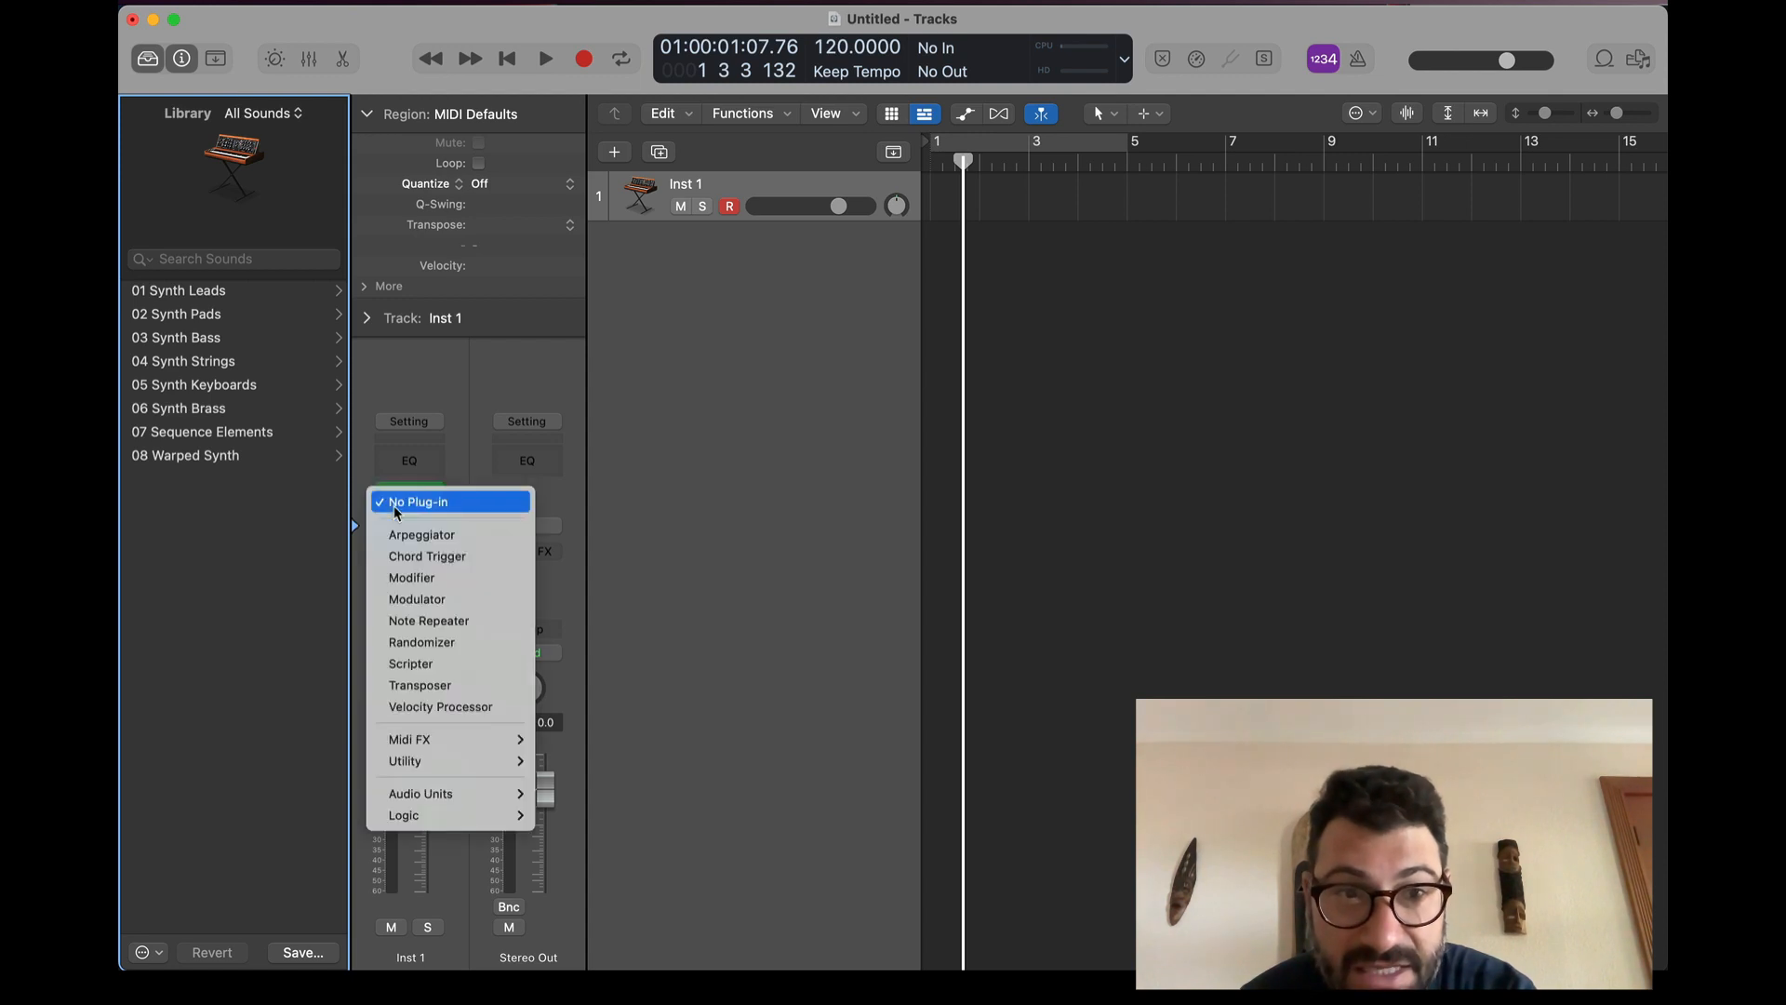
{"action": "mouse_move", "coordinate": [408, 738]}
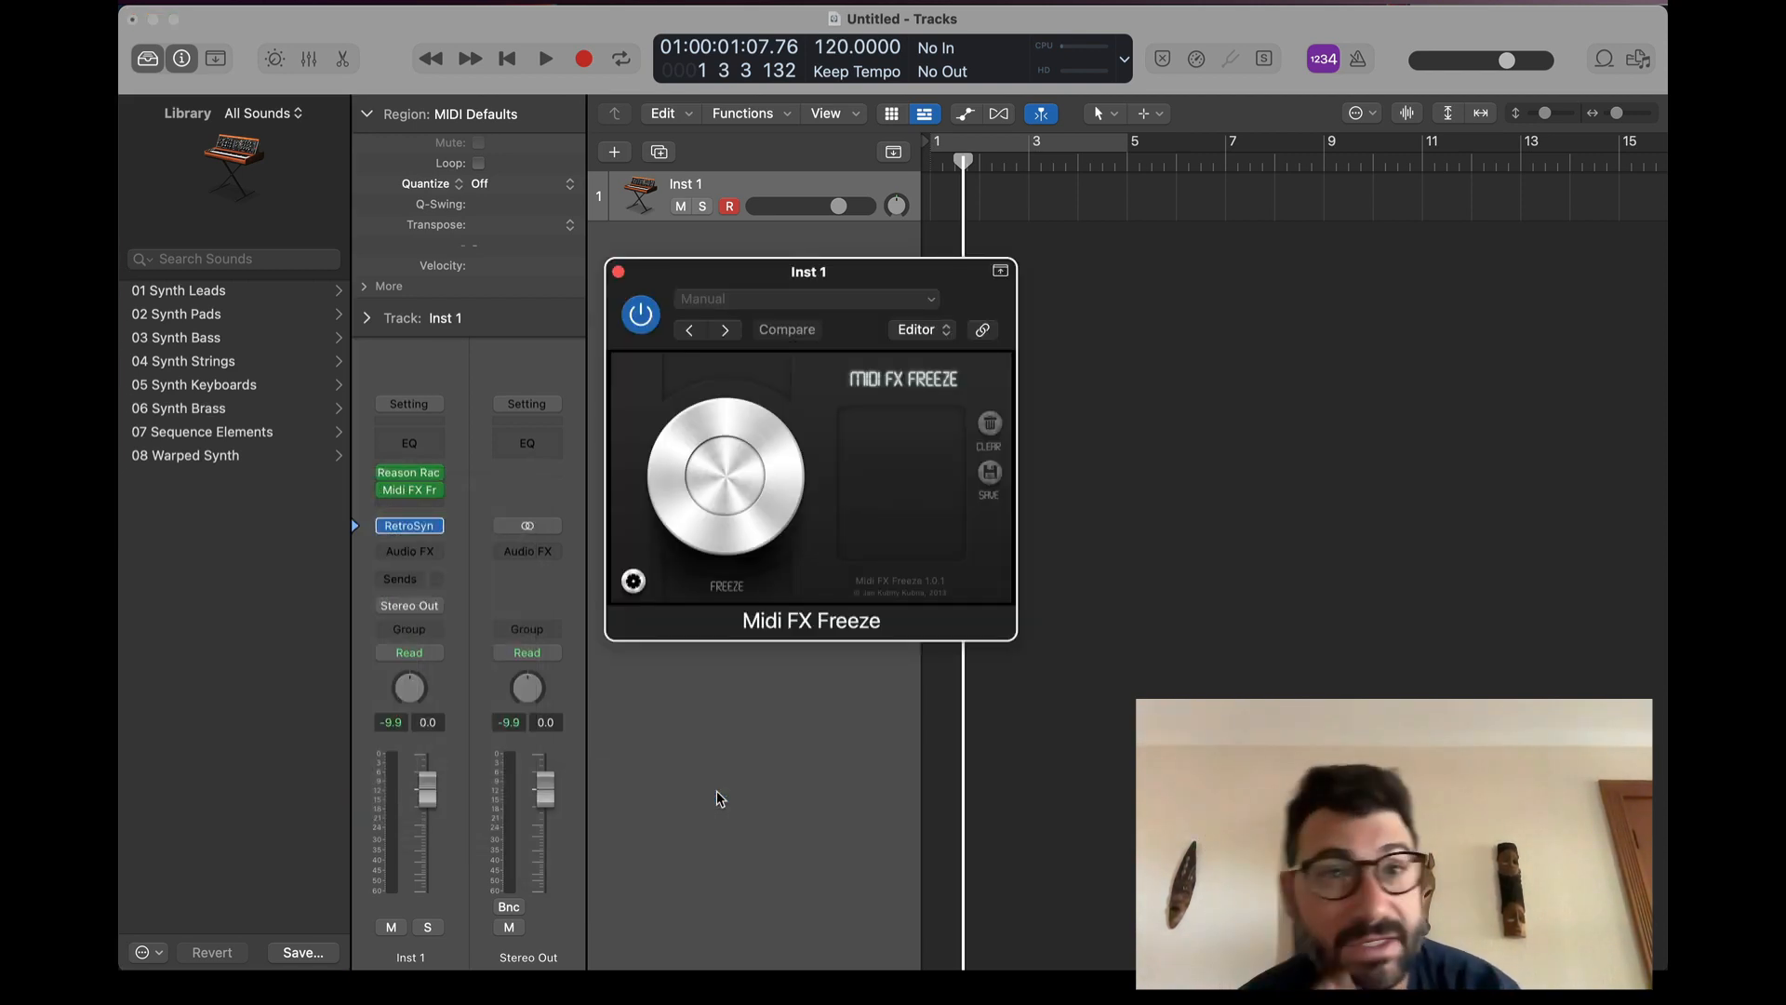
{"action": "left_click", "coordinate": [508, 57]}
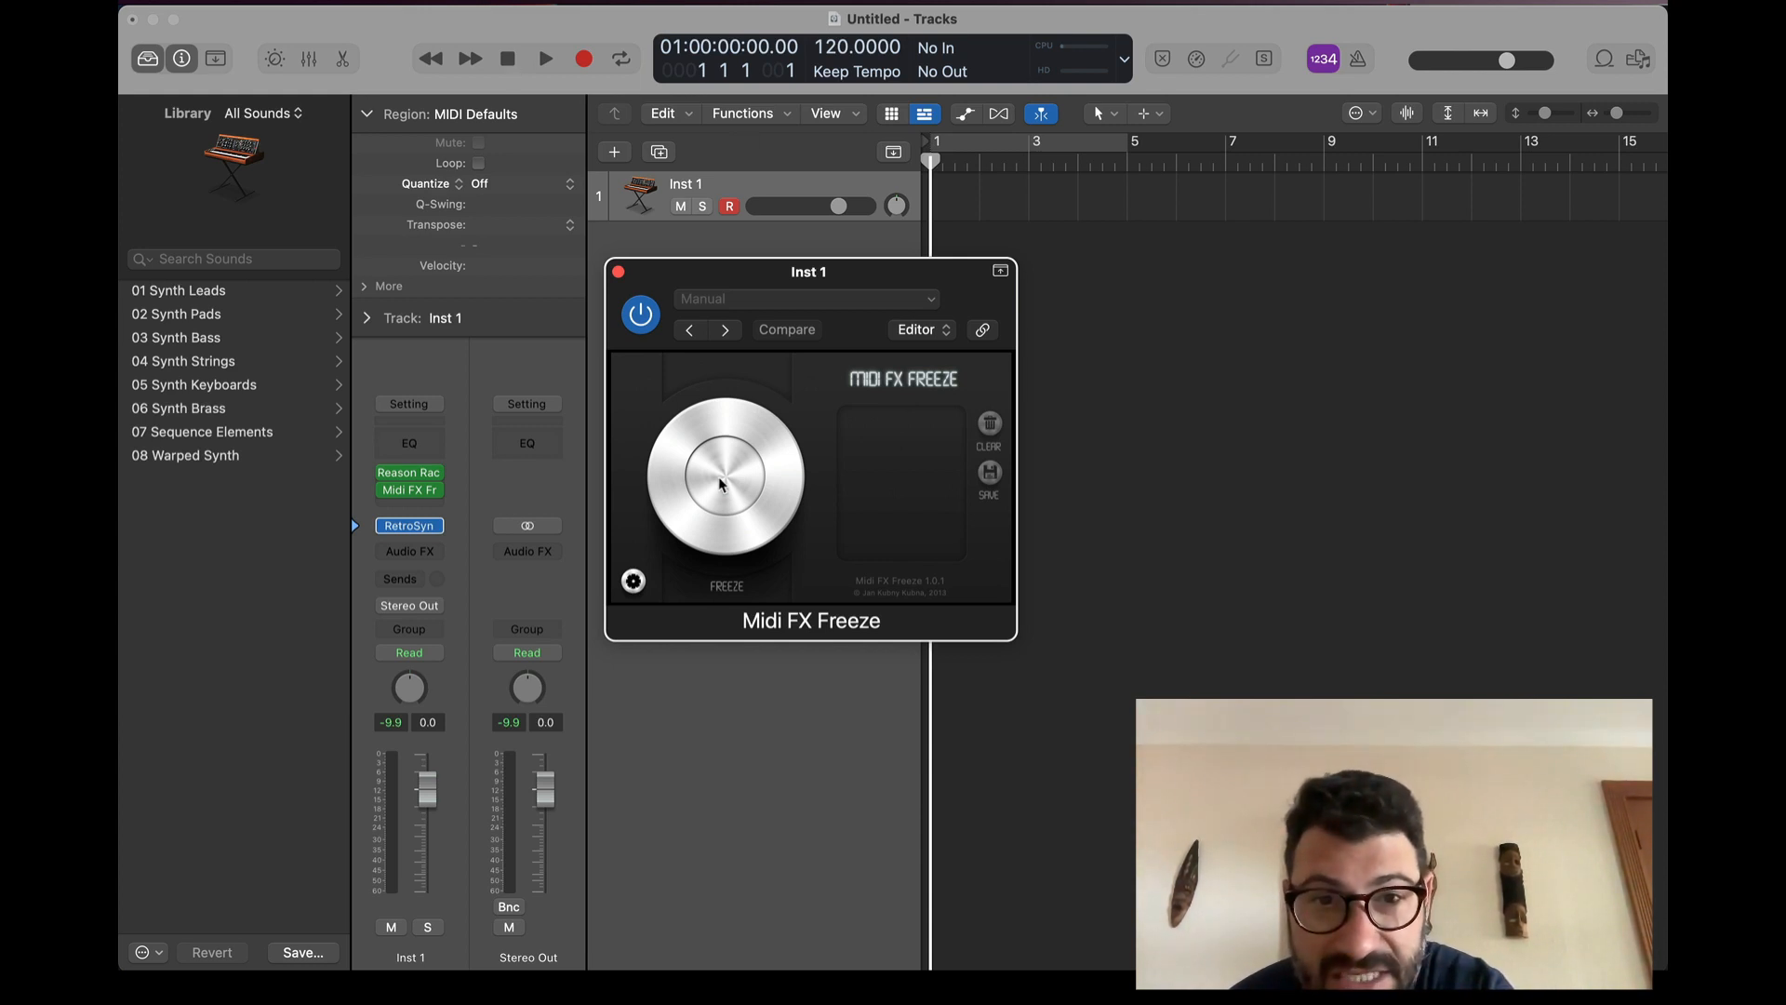
Step: Capture the chord progression with Midi FX Freeze and pick up the frozen MIDI clip
{"action": "left_click", "coordinate": [721, 477]}
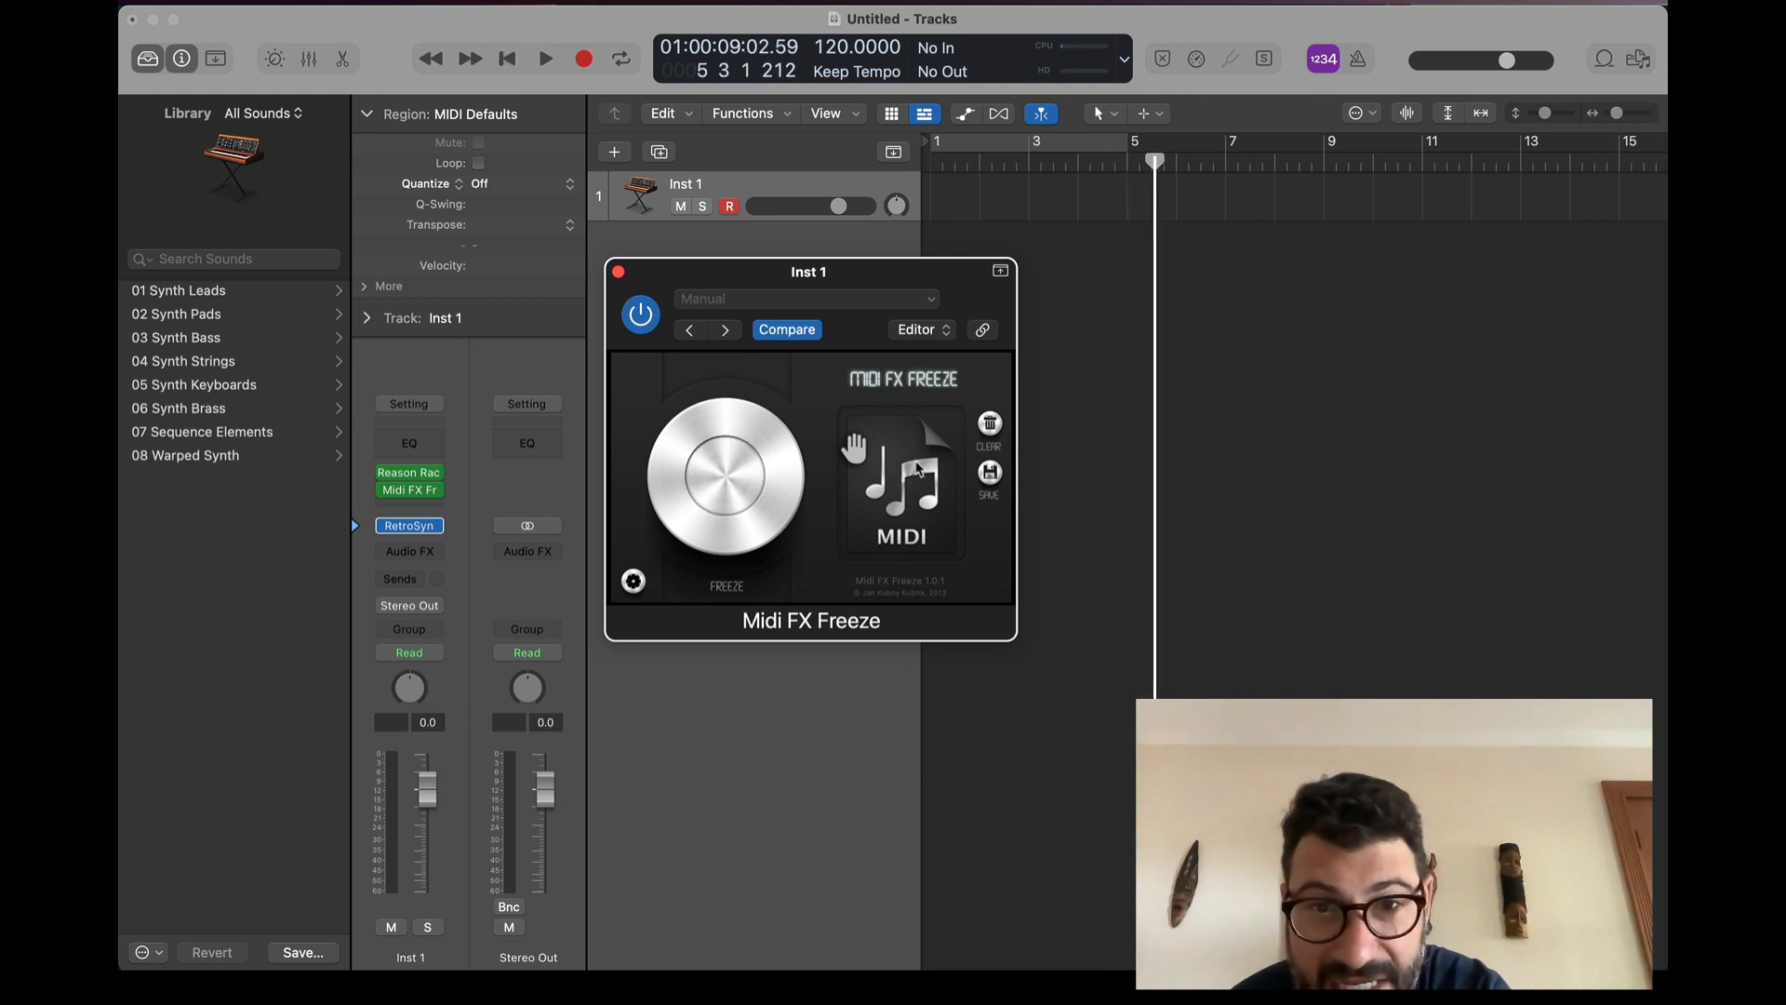
{"action": "mouse_move", "coordinate": [900, 471]}
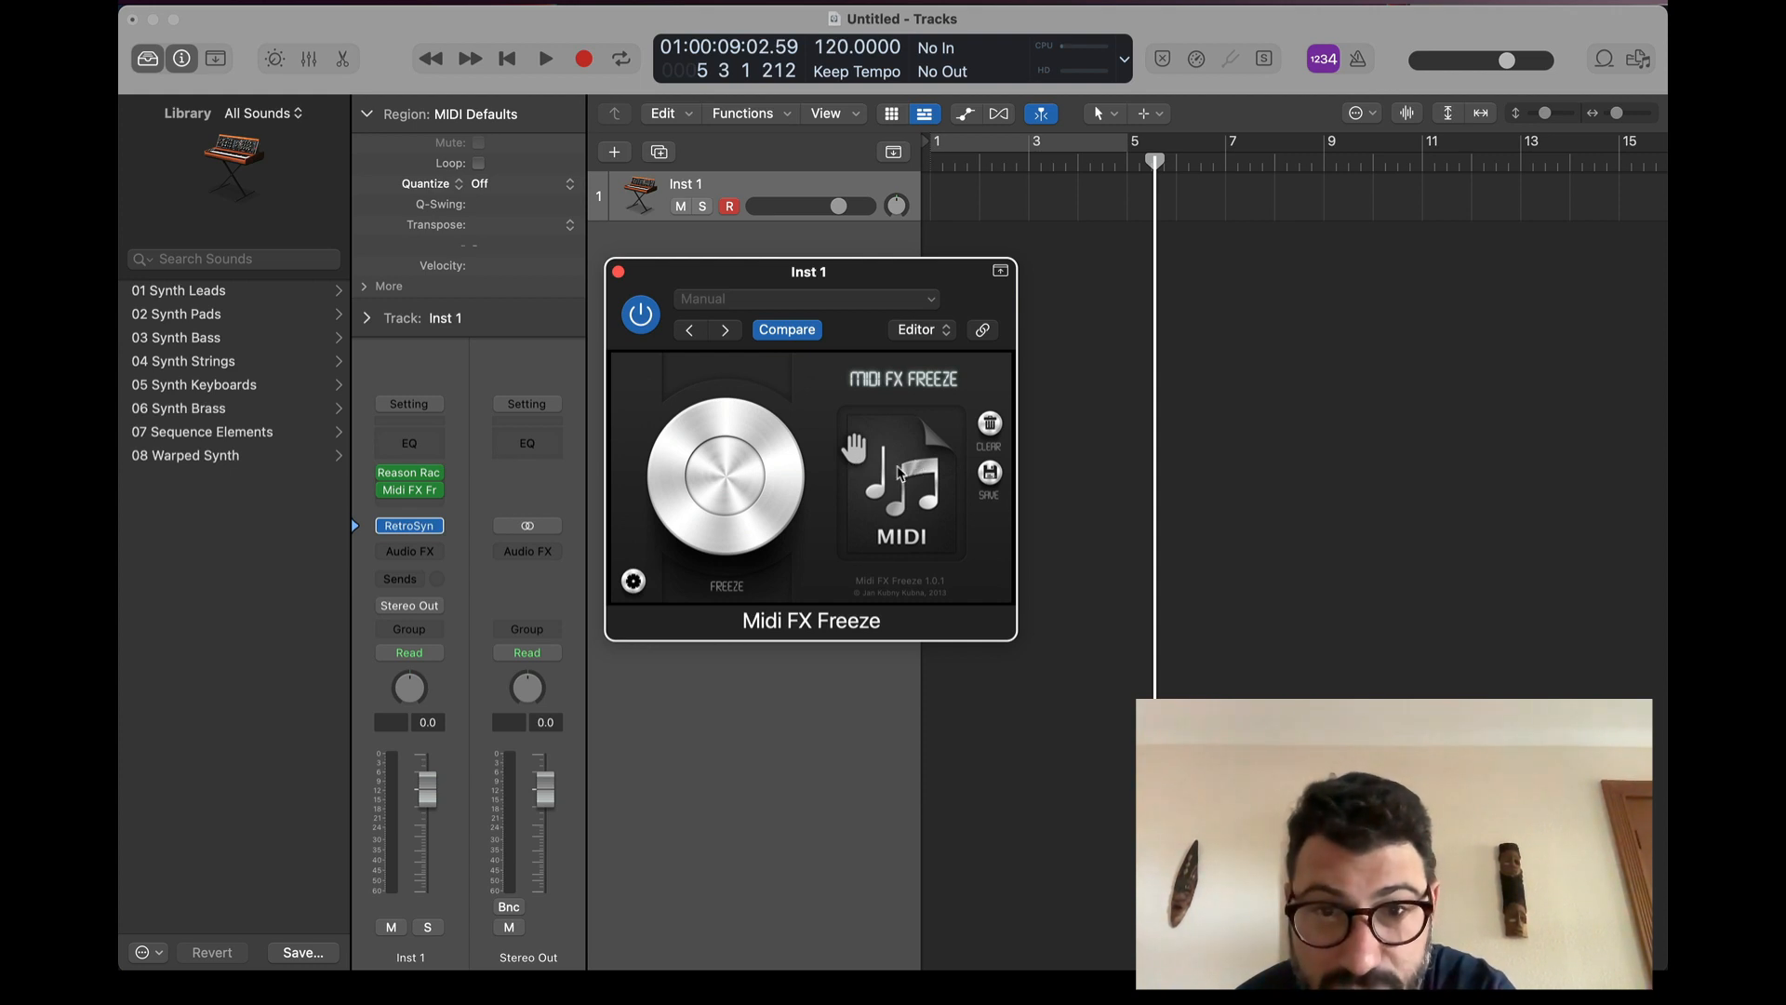
{"action": "left_click", "coordinate": [722, 478]}
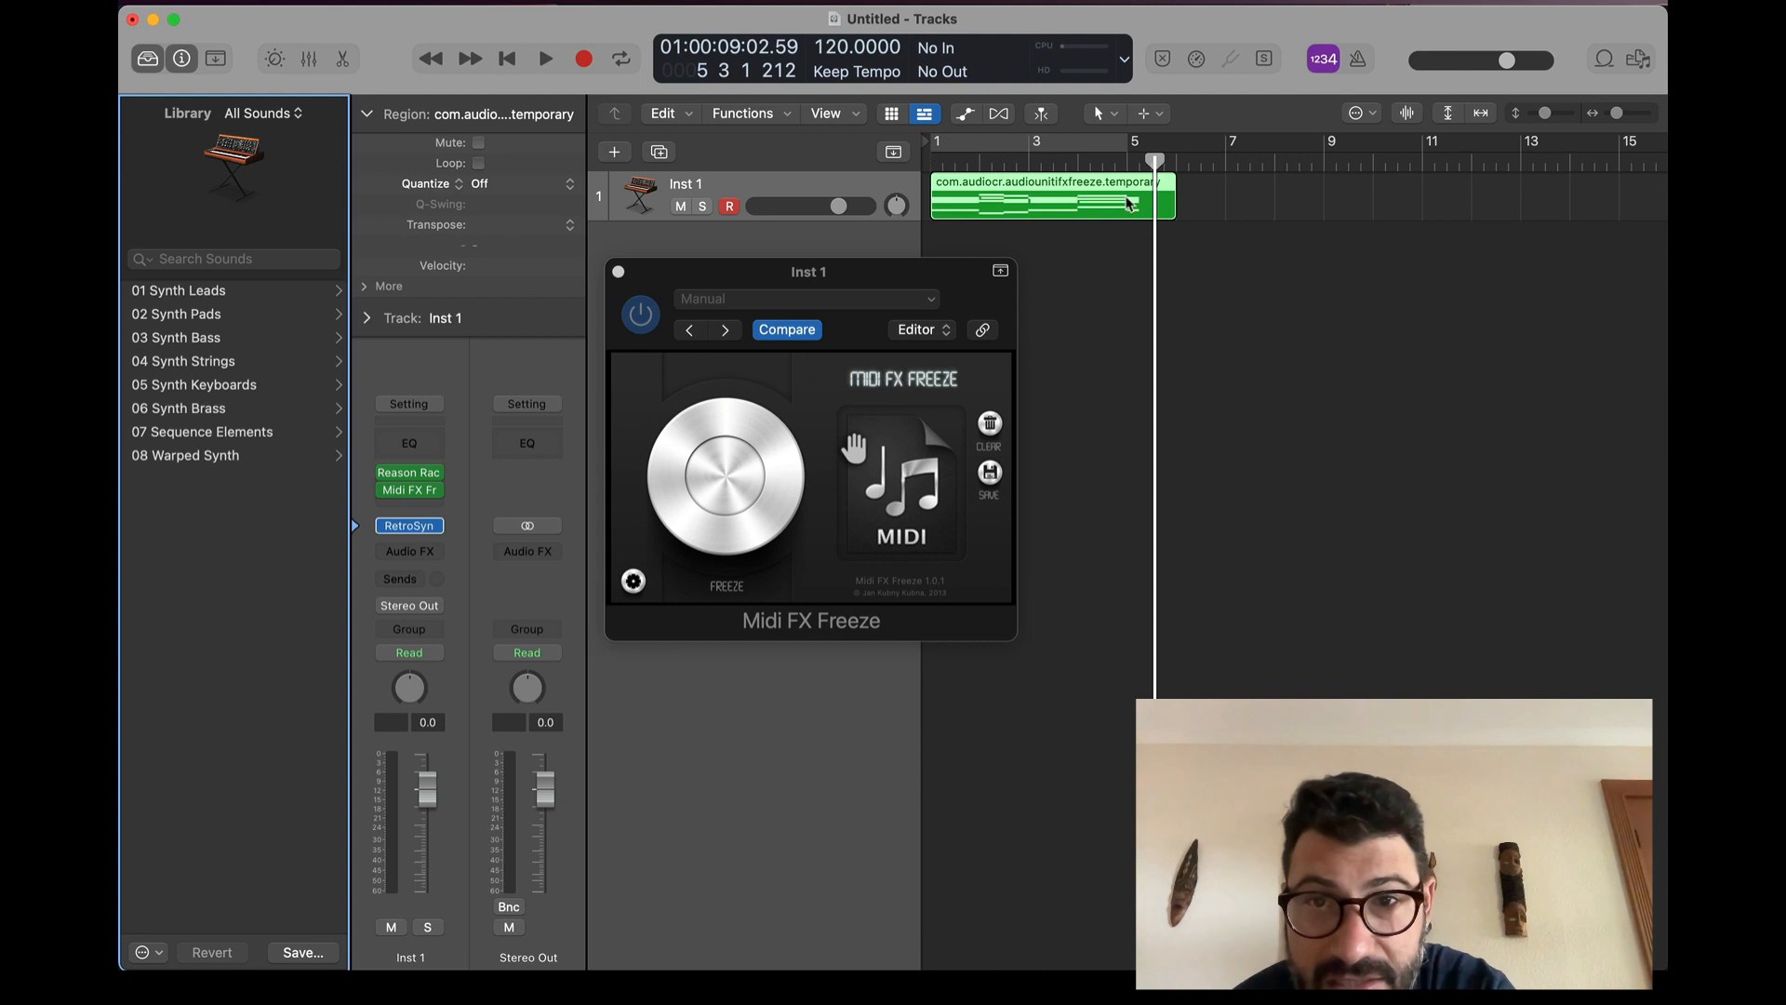
Step: Drop the frozen MIDI onto Inst 1 at bar 1, bypass both MIDI effects and play it
{"action": "left_click_drag", "start_coordinate": [1171, 203], "coordinate": [1128, 212]}
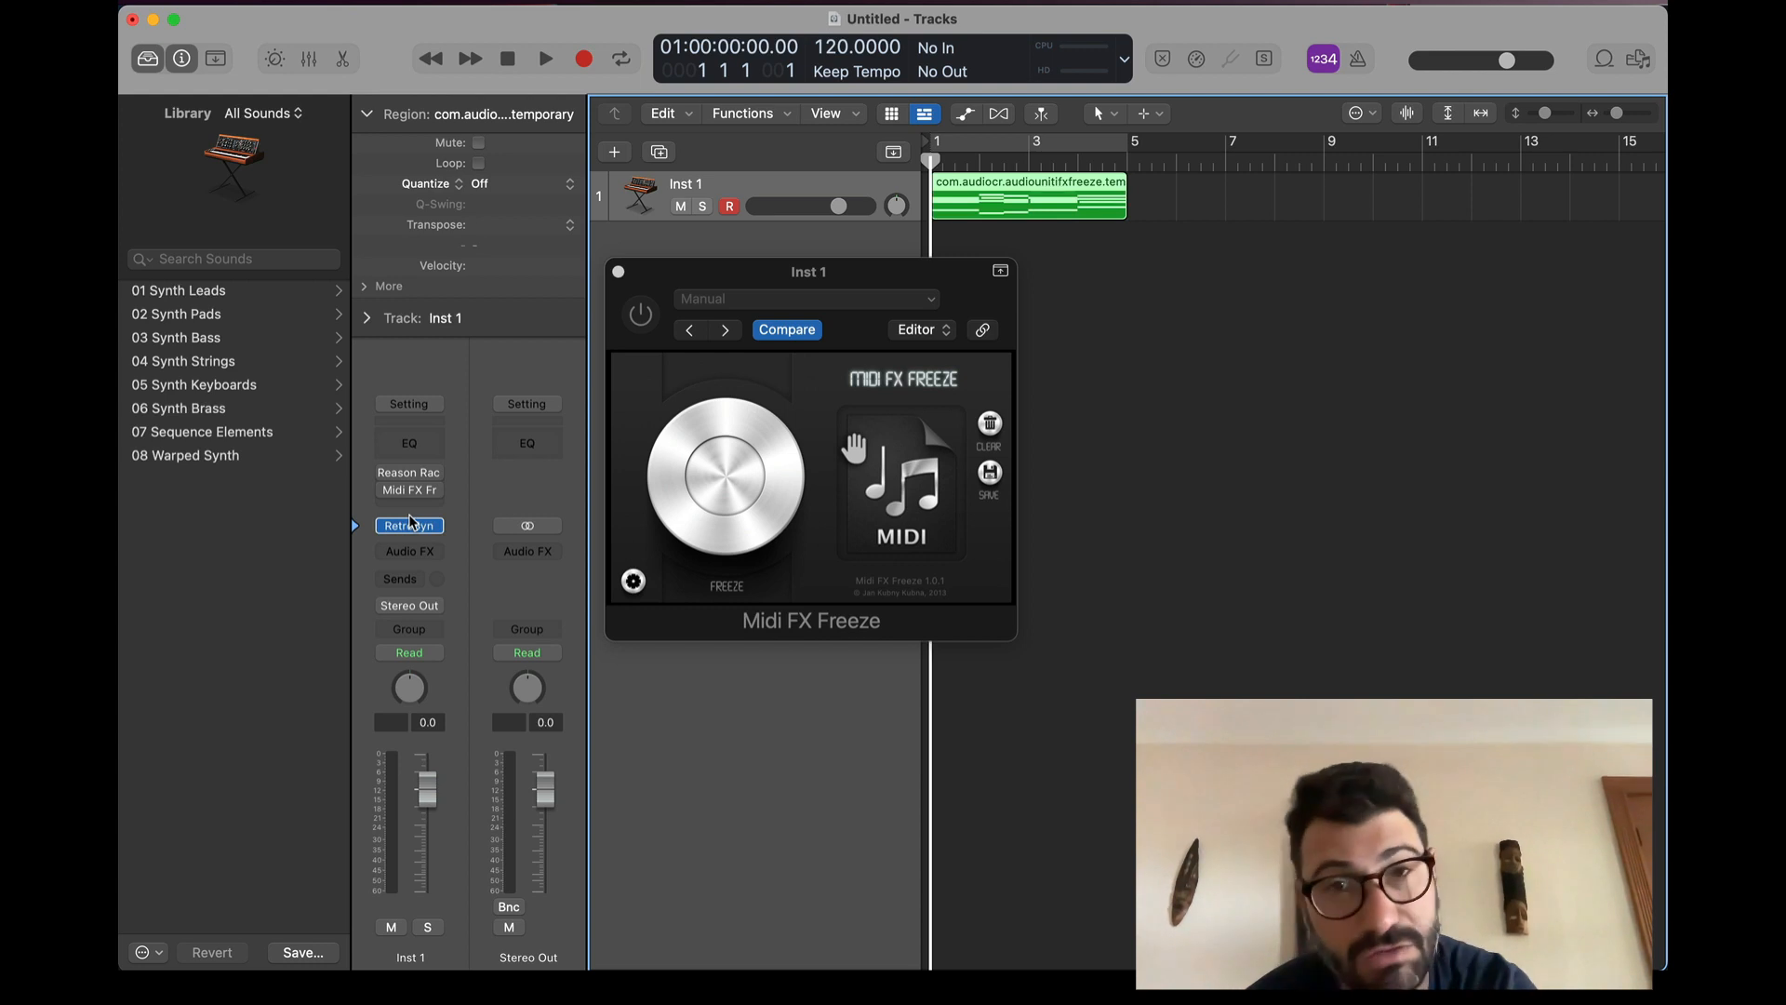
{"action": "left_click", "coordinate": [544, 58]}
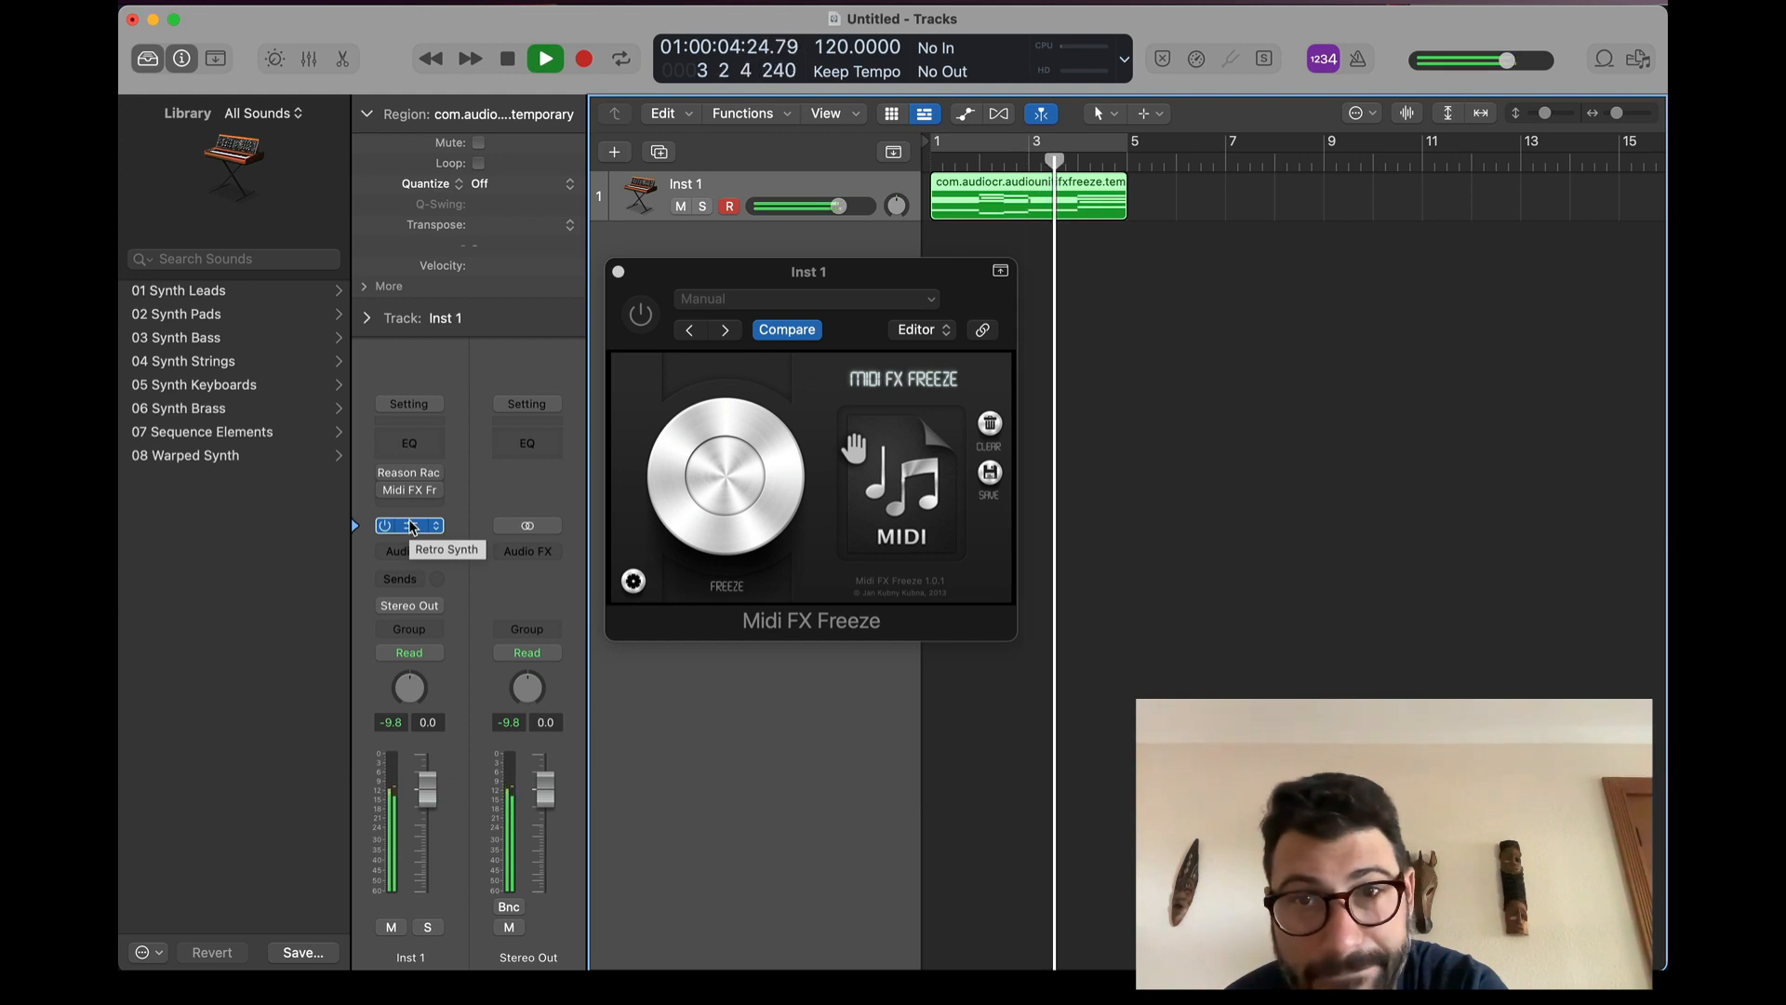
{"action": "left_click", "coordinate": [544, 57]}
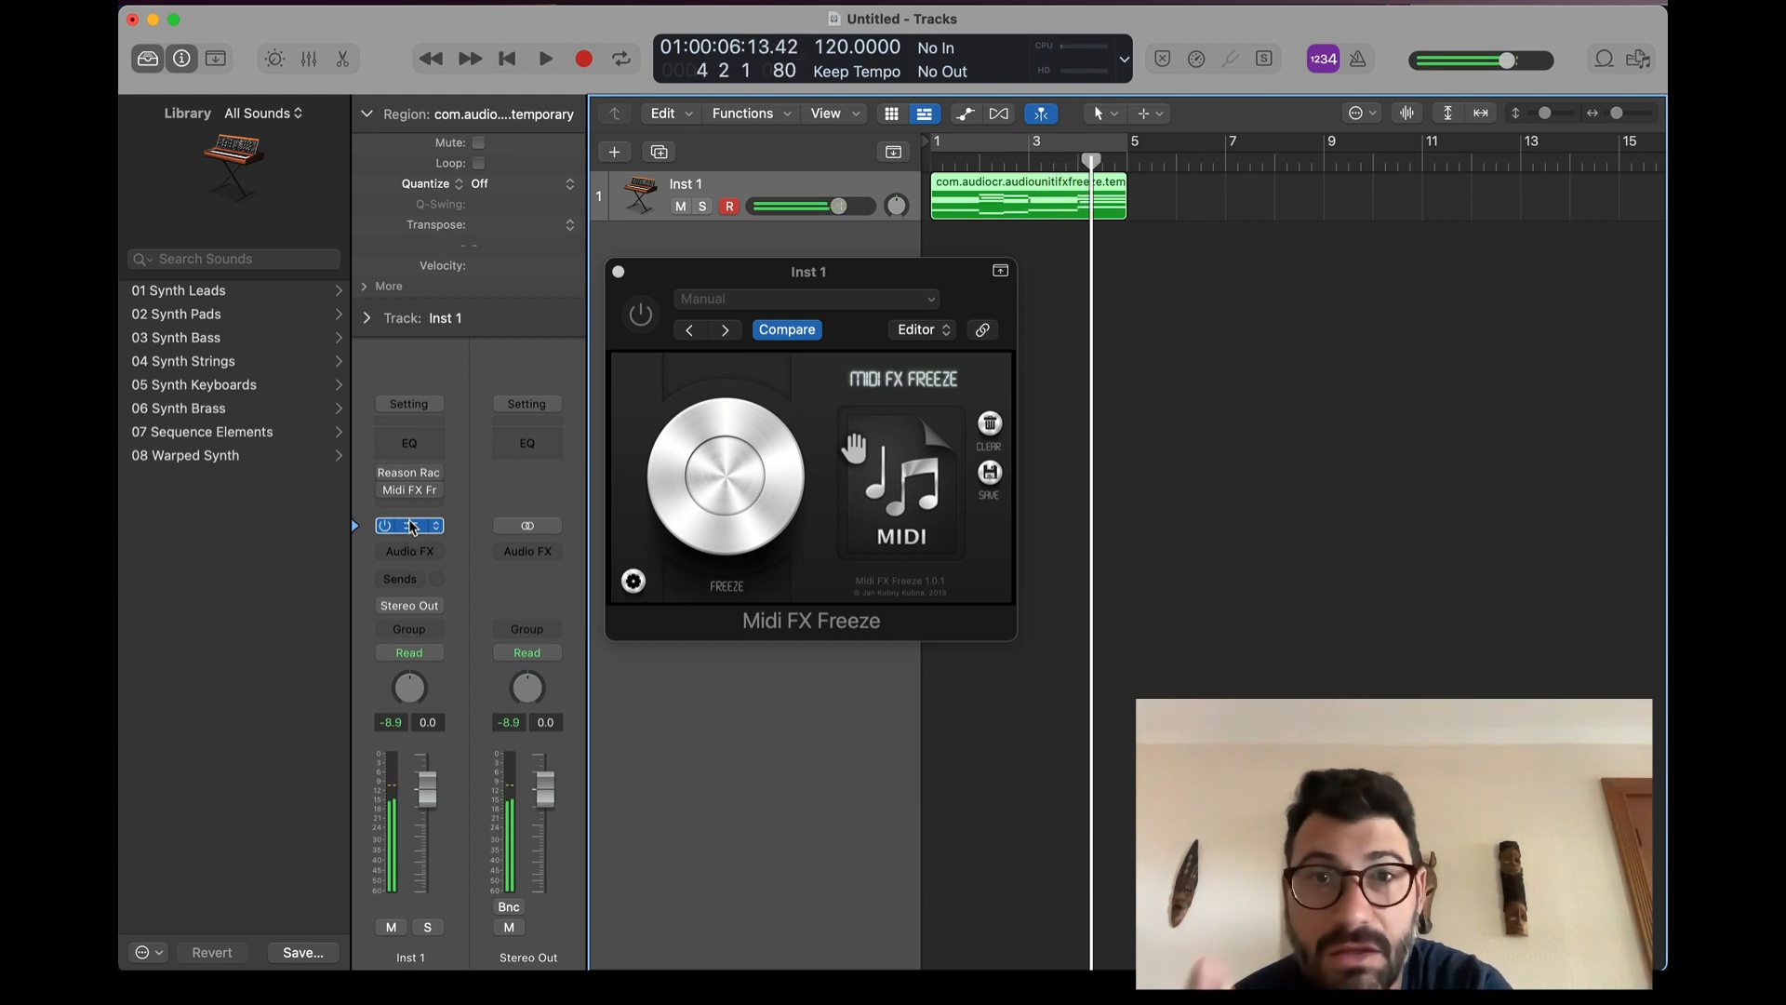